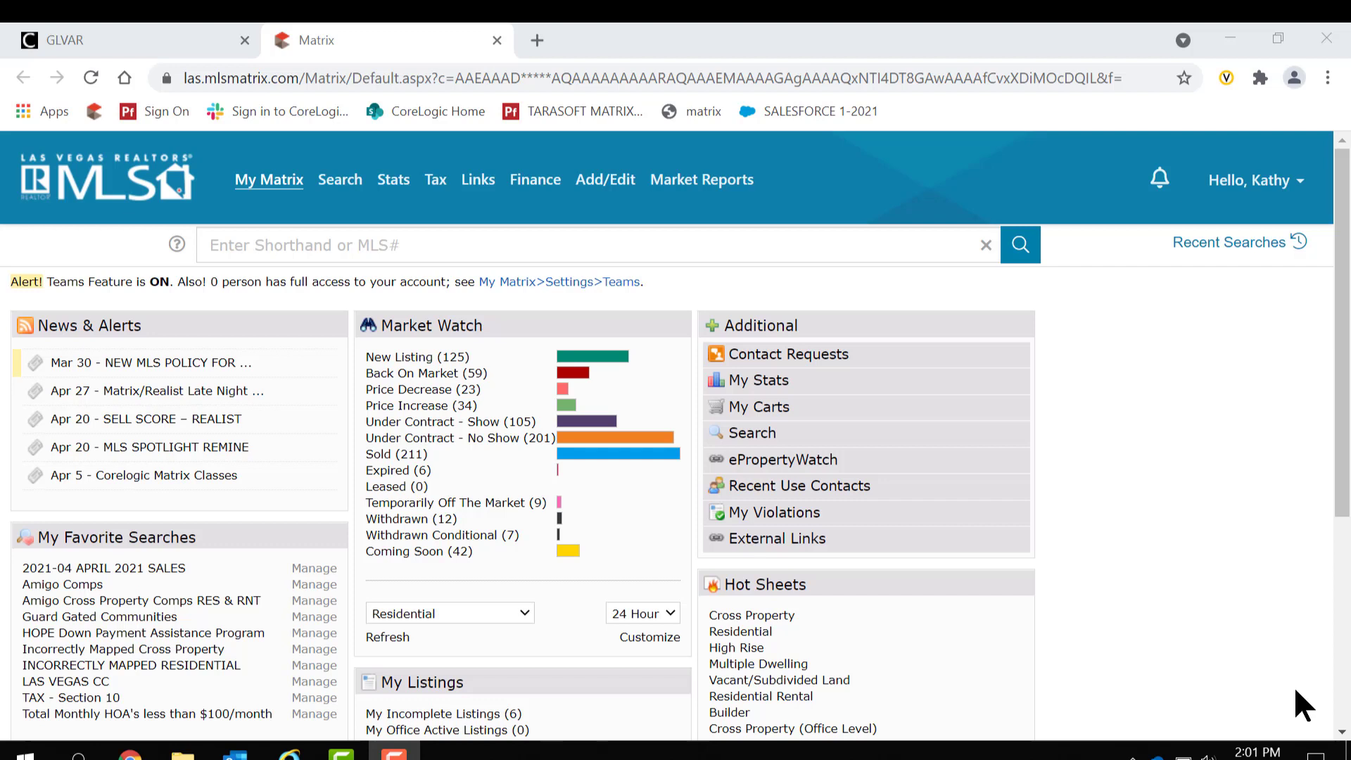
mouse_move(964, 577)
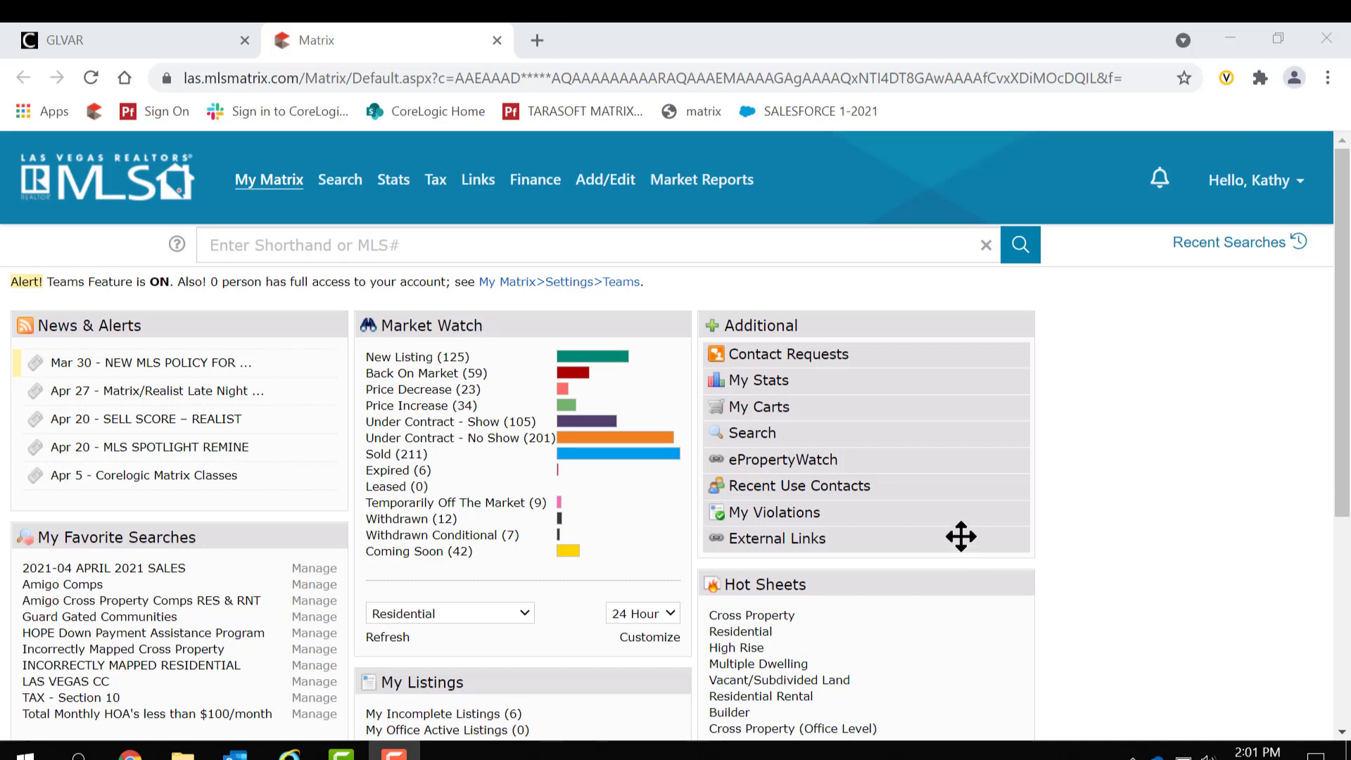
- Show the Search menu's list of property search types
click(339, 180)
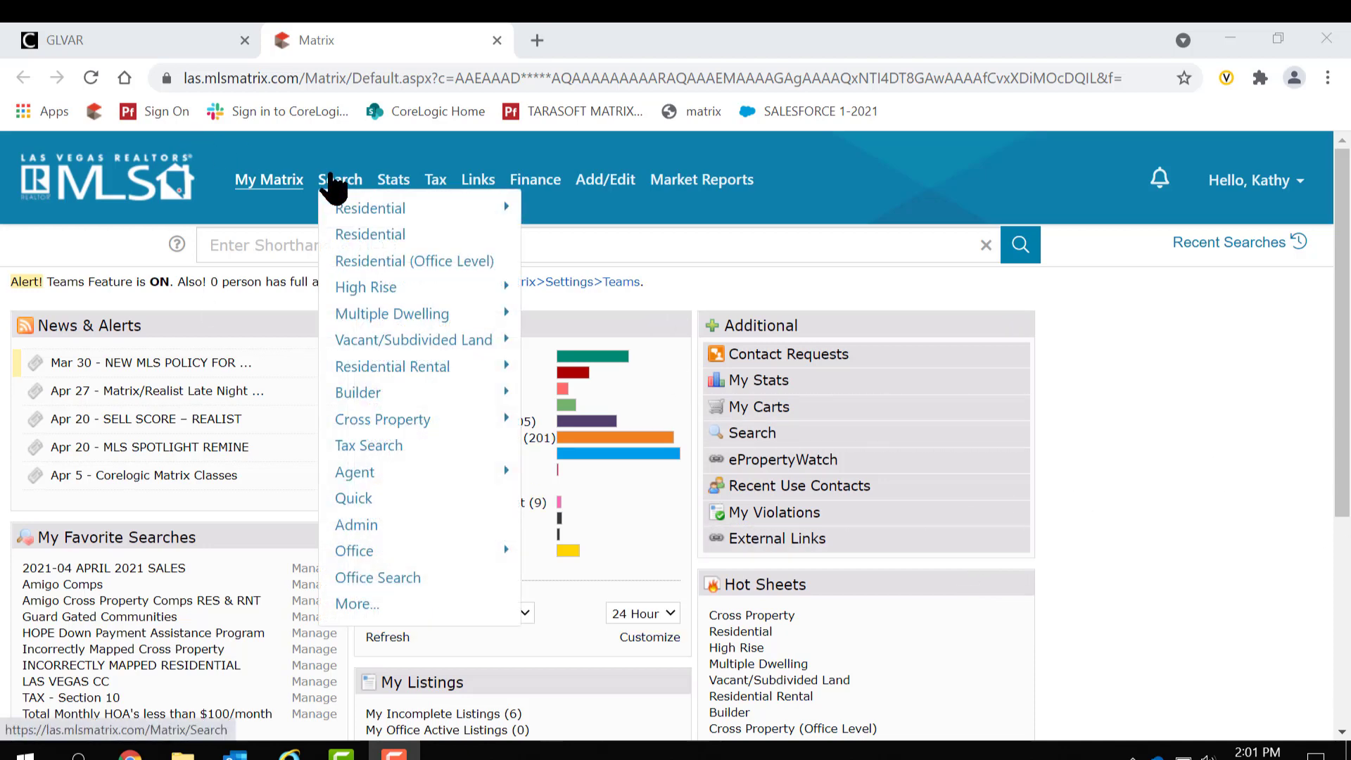
- Start a Residential property search from the Search menu
click(371, 234)
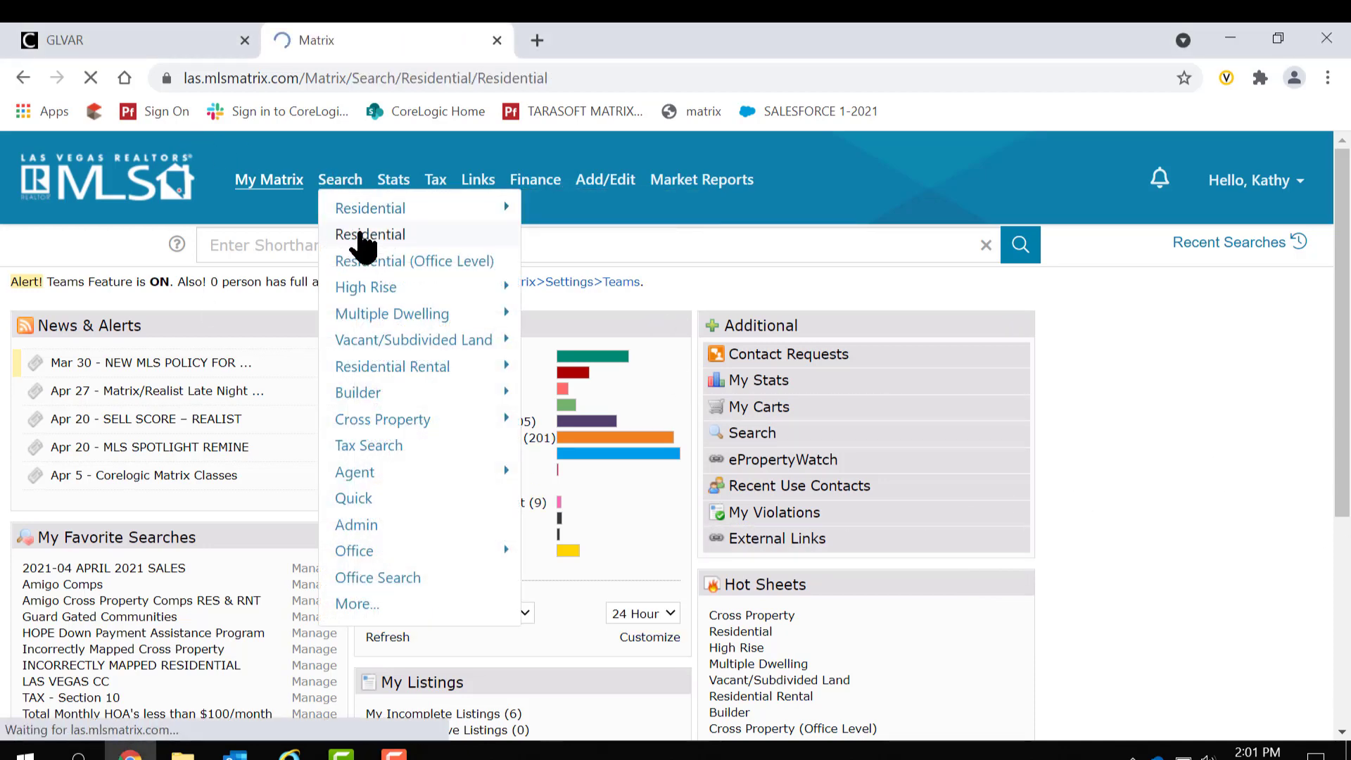
click(370, 234)
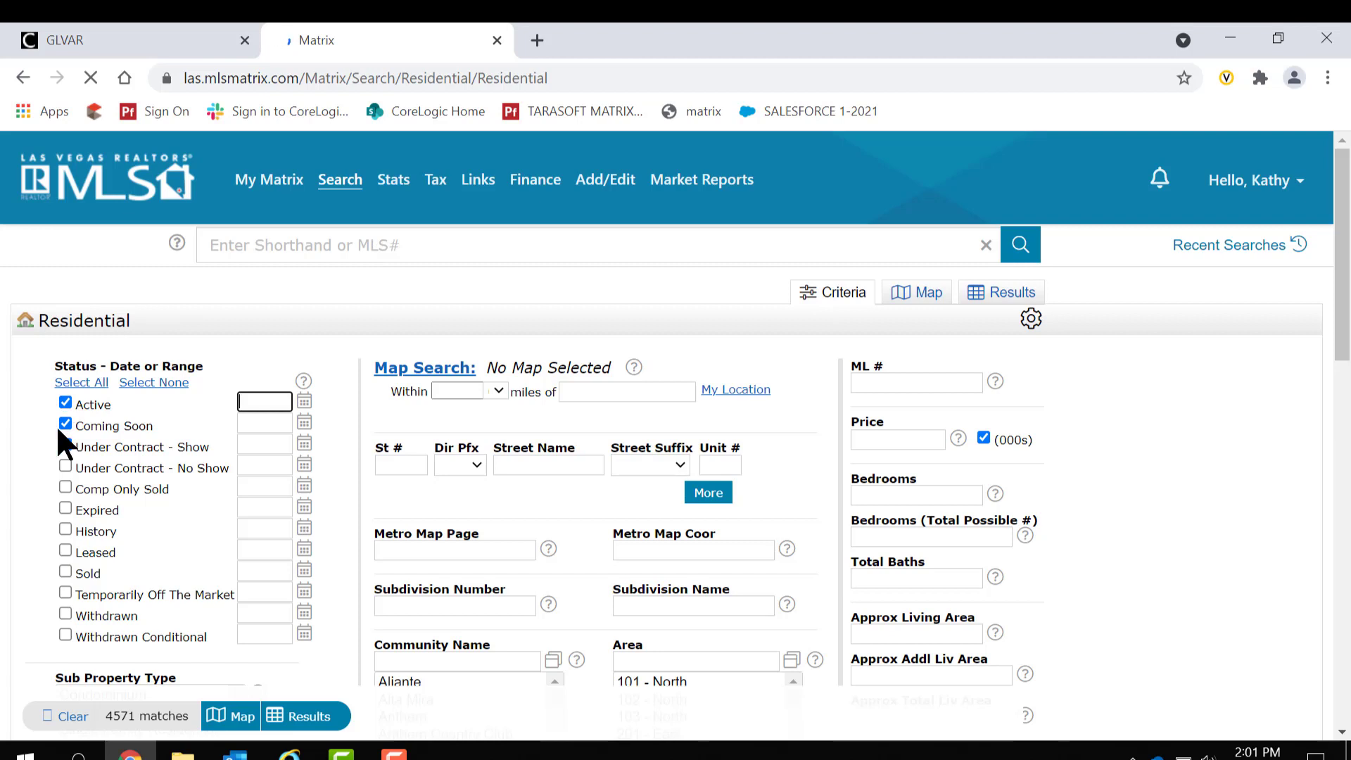
- Leave only Active and Coming Soon statuses checked and set the criteria as default
click(65, 448)
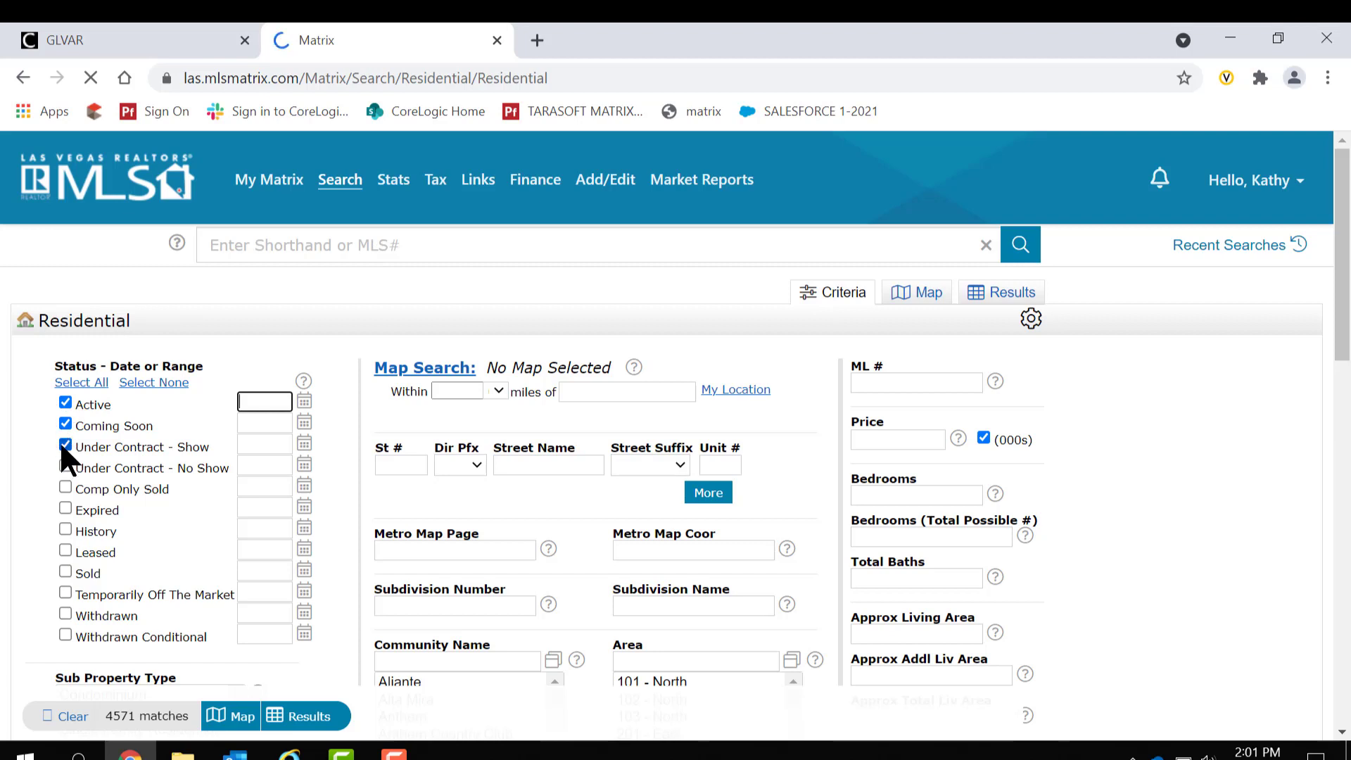
click(65, 448)
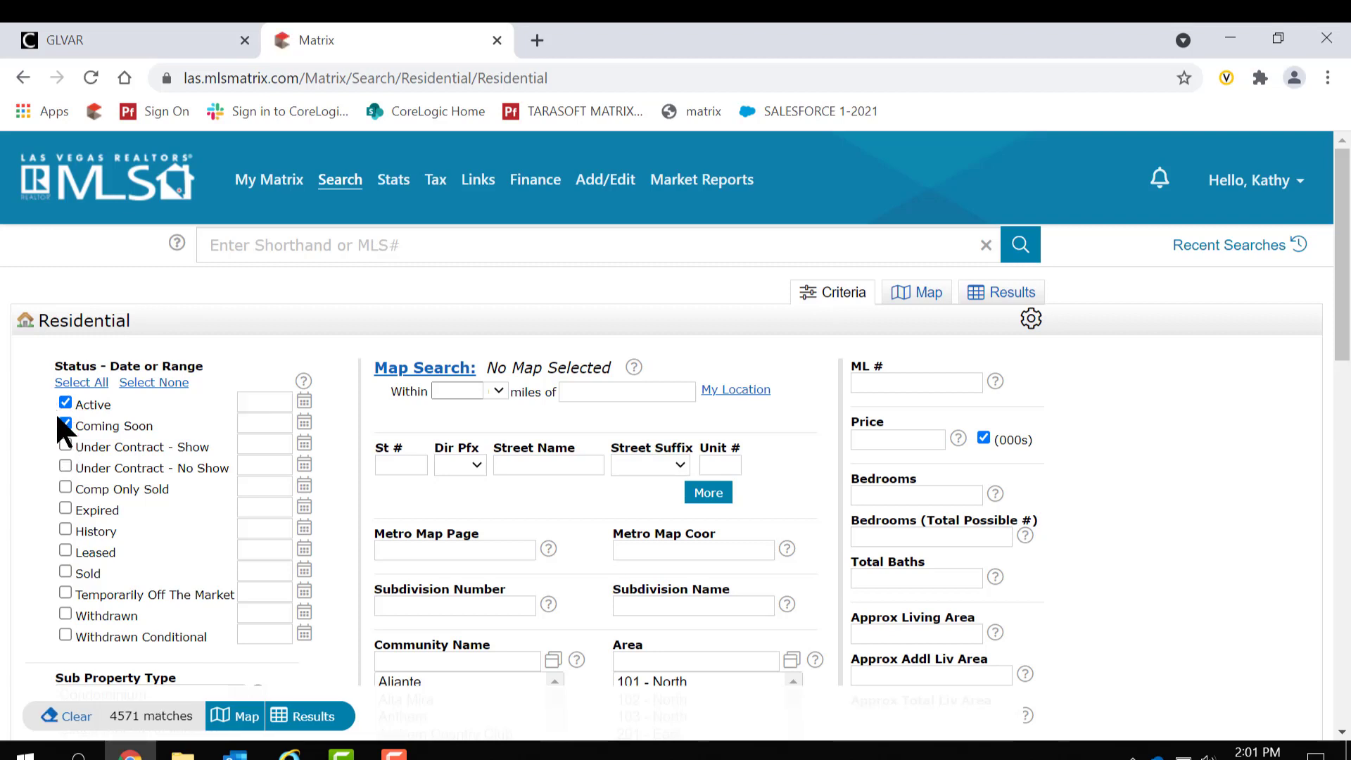
click(65, 425)
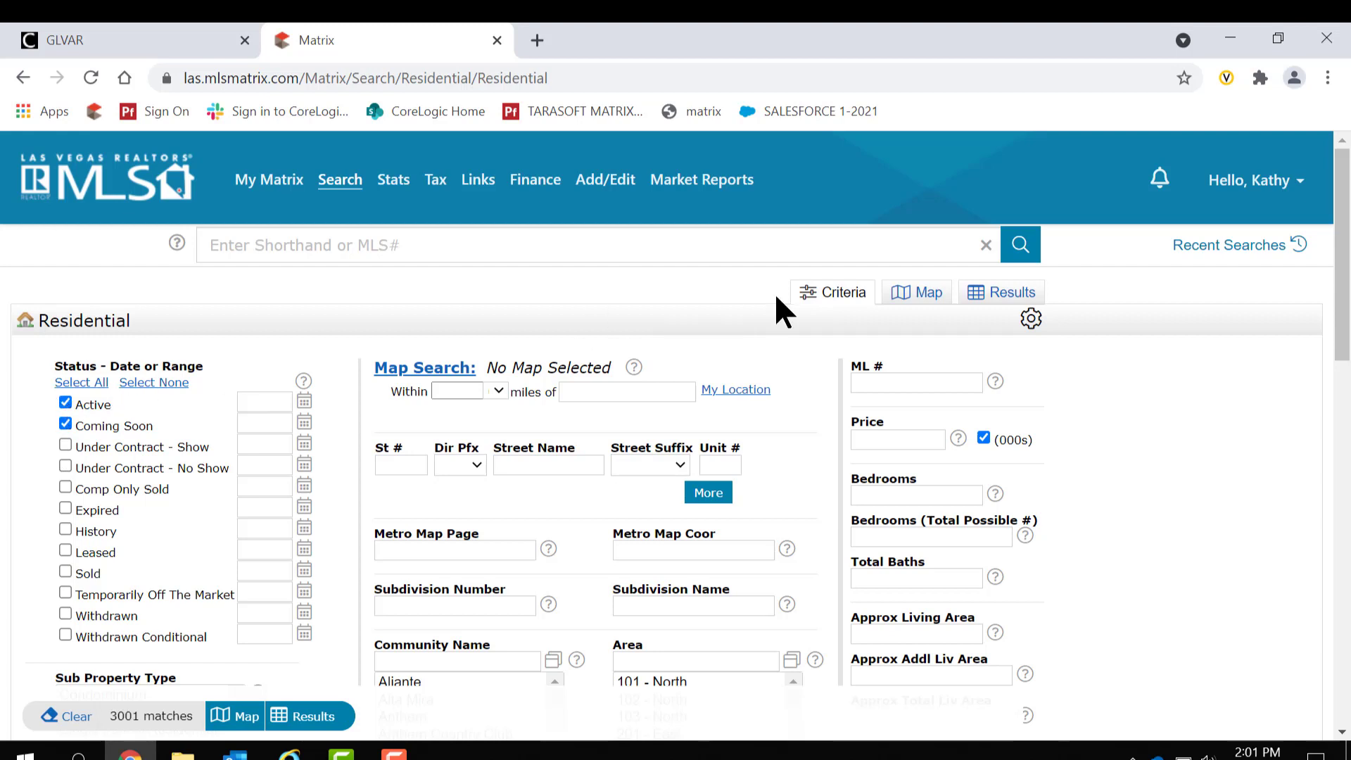
click(1031, 318)
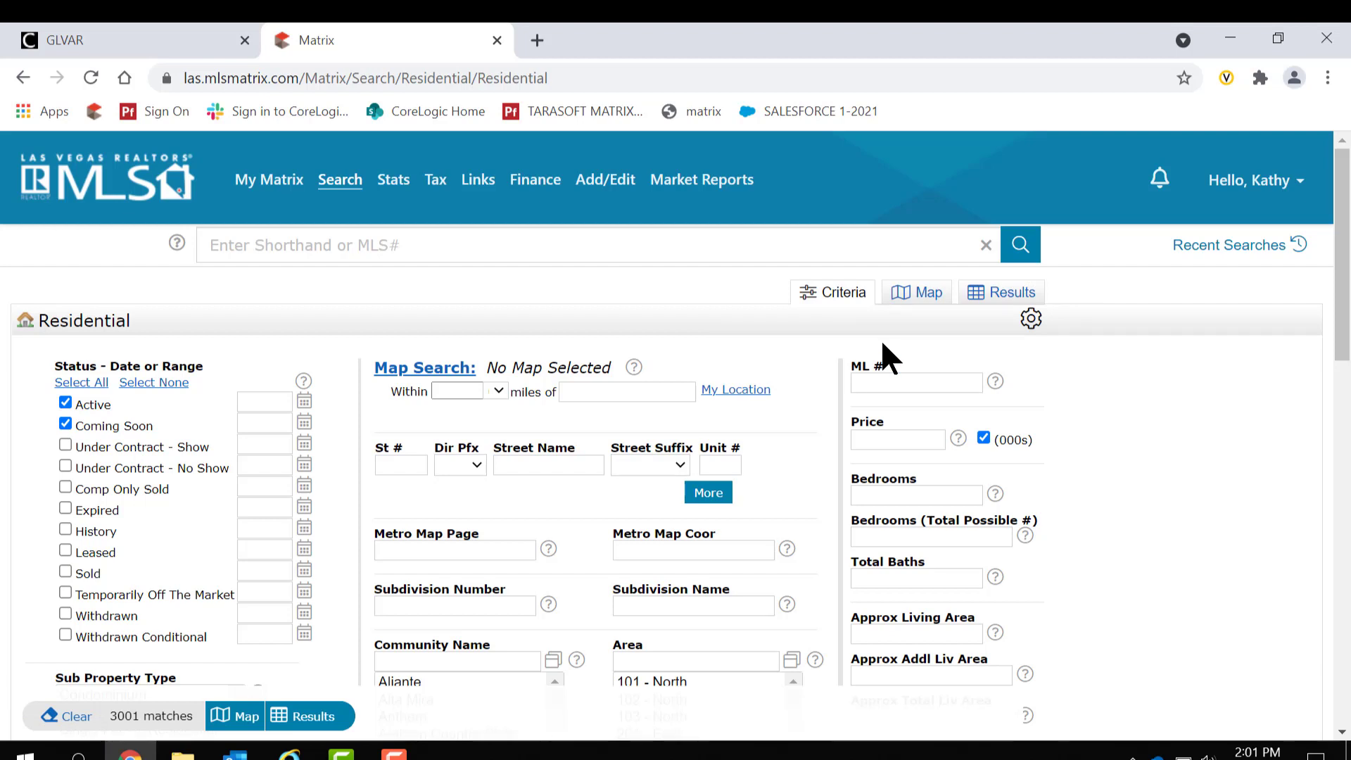
mouse_move(1031, 319)
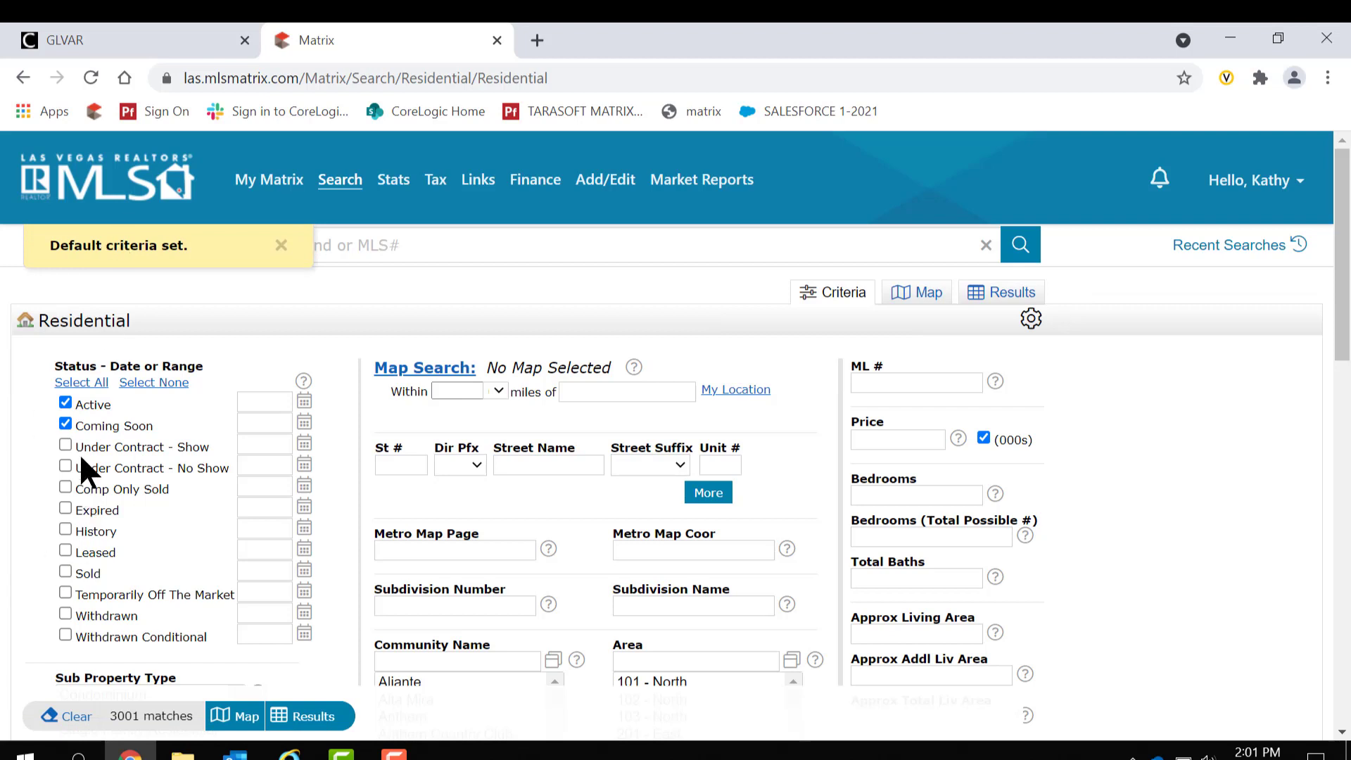
mouse_move(1230, 546)
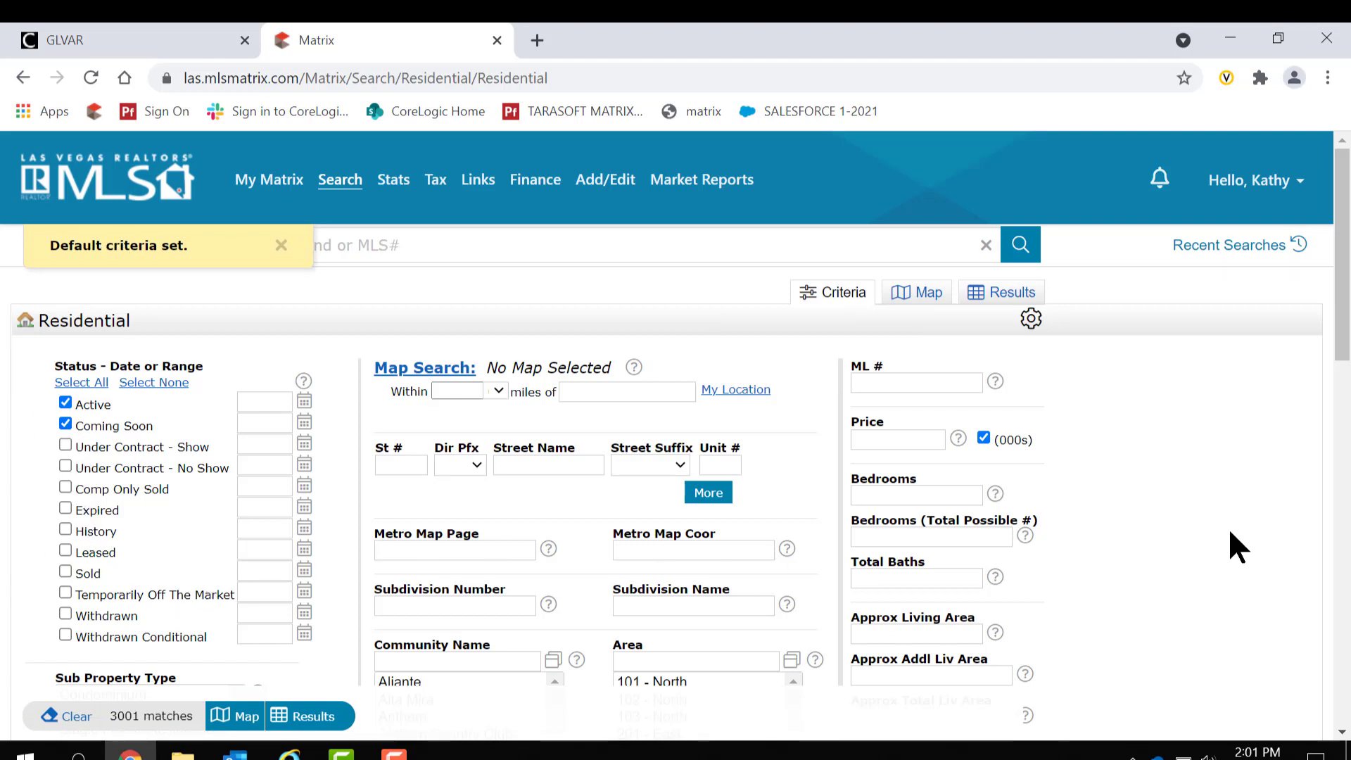
- Add Single Family Residential as a sub property type, refreshing the count to 2235 matches
scroll(down, 3)
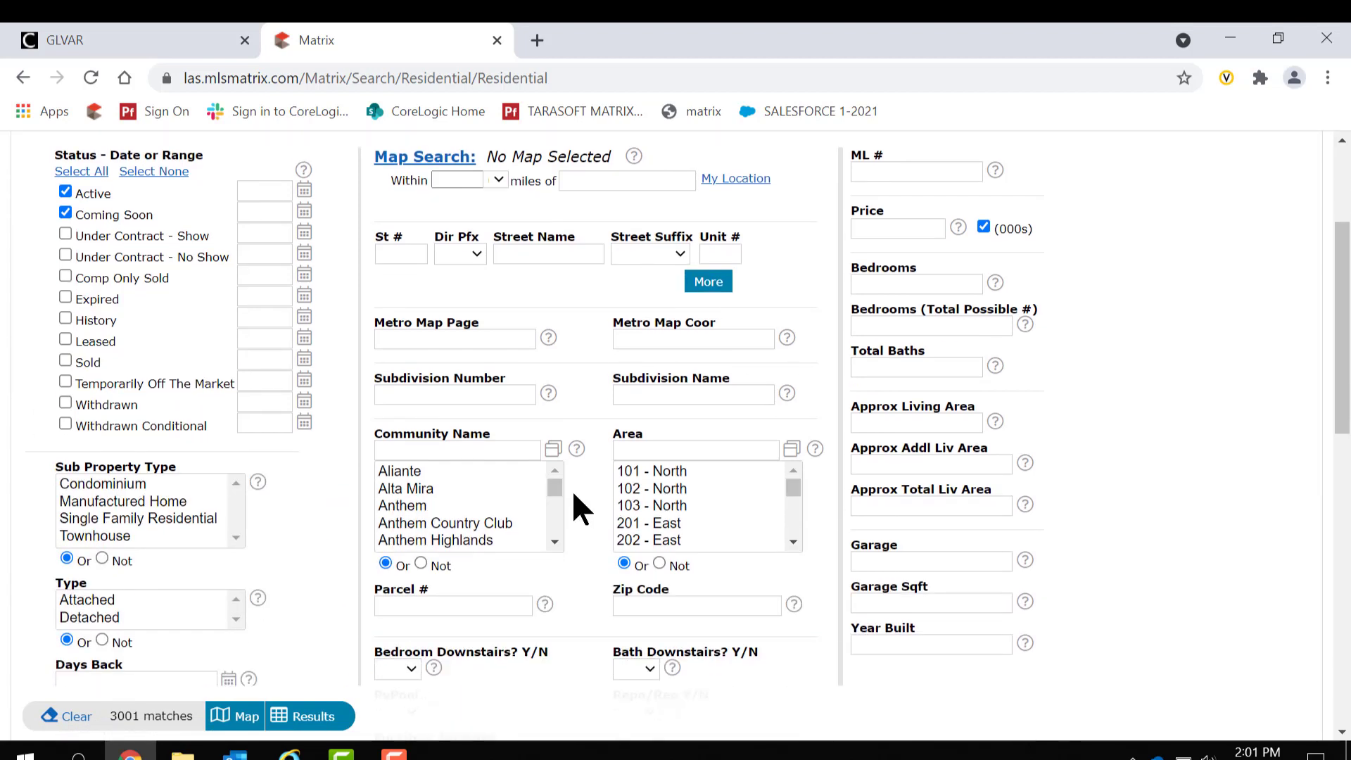
click(138, 518)
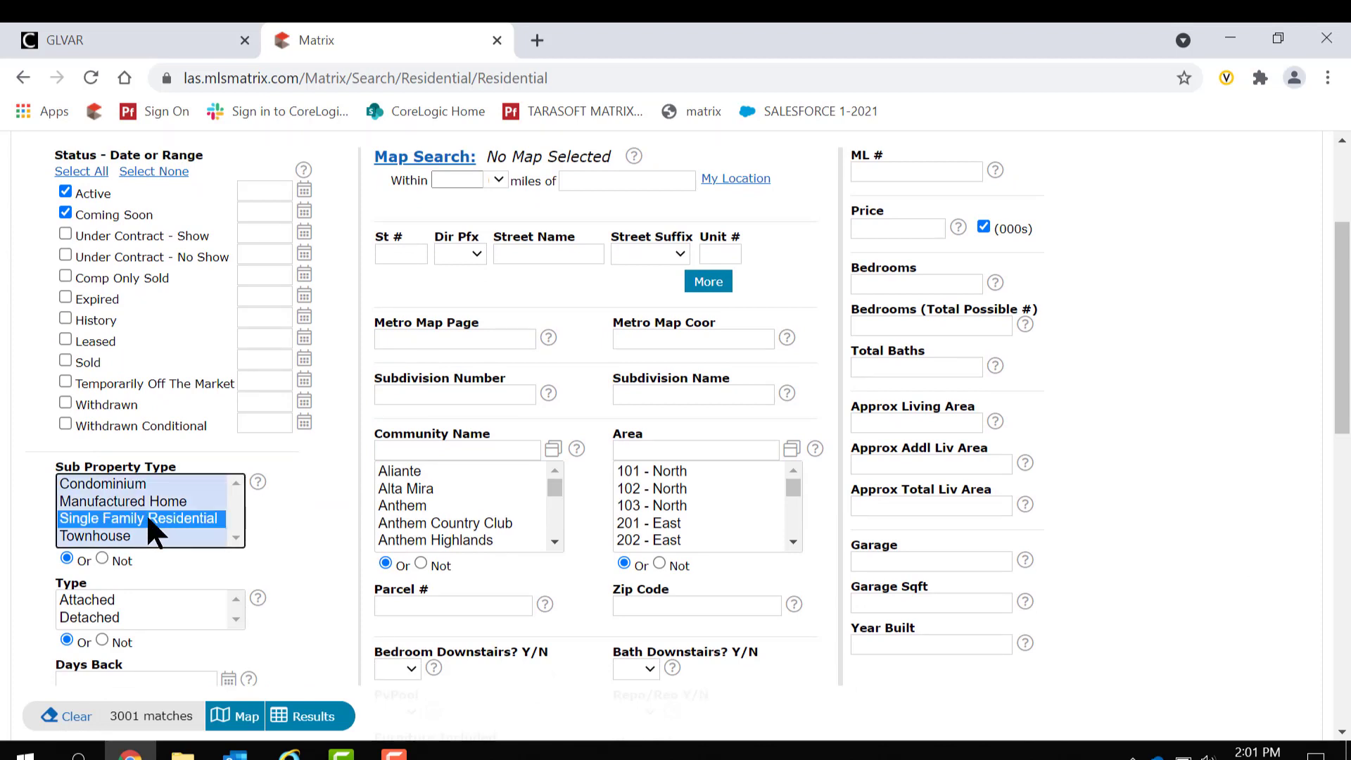
click(138, 518)
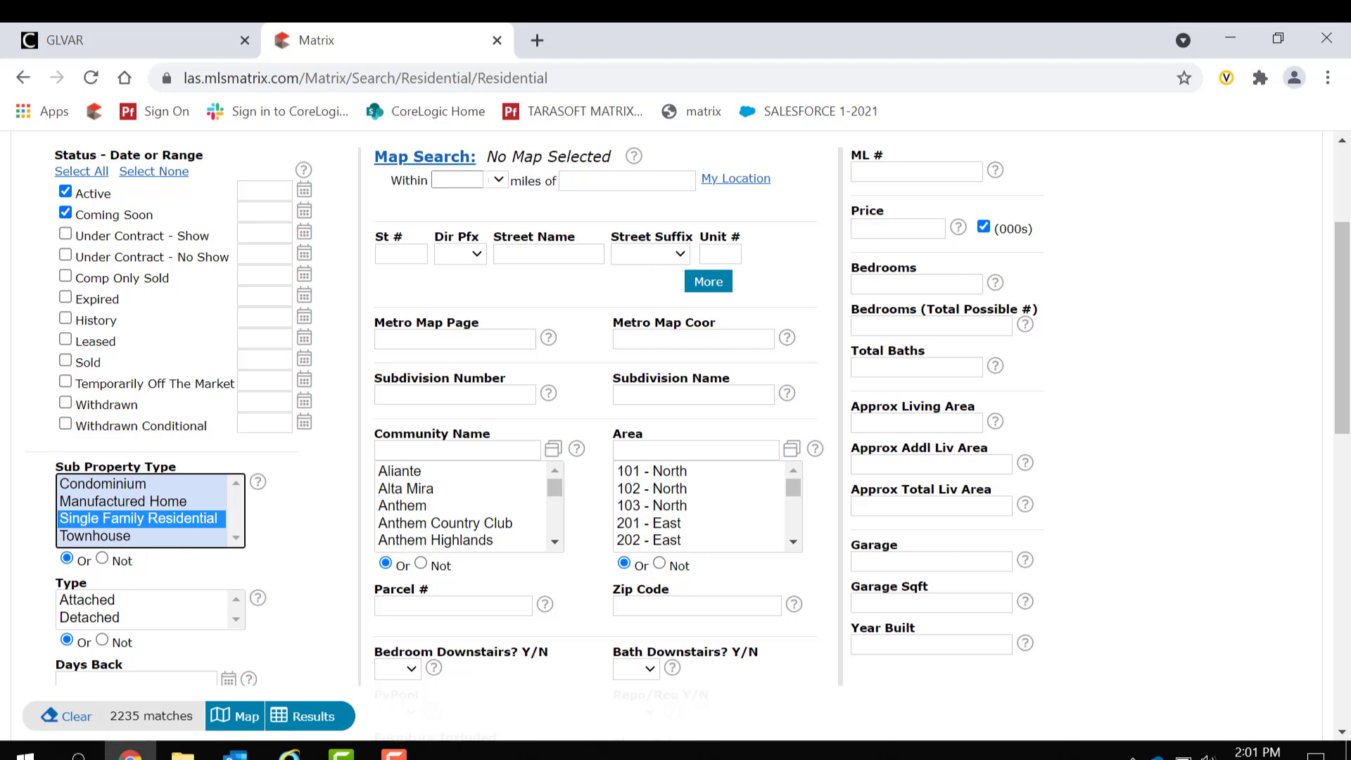
mouse_move(149, 716)
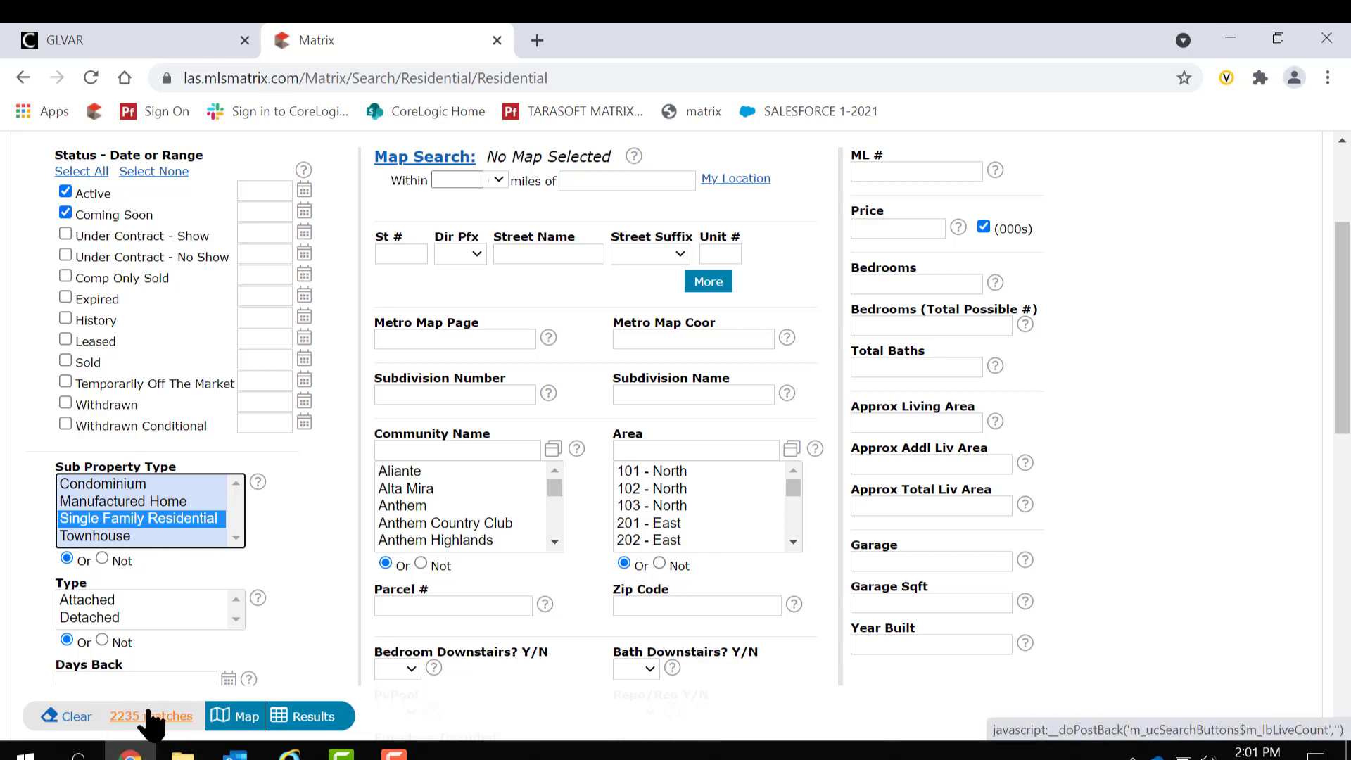
mouse_move(301, 552)
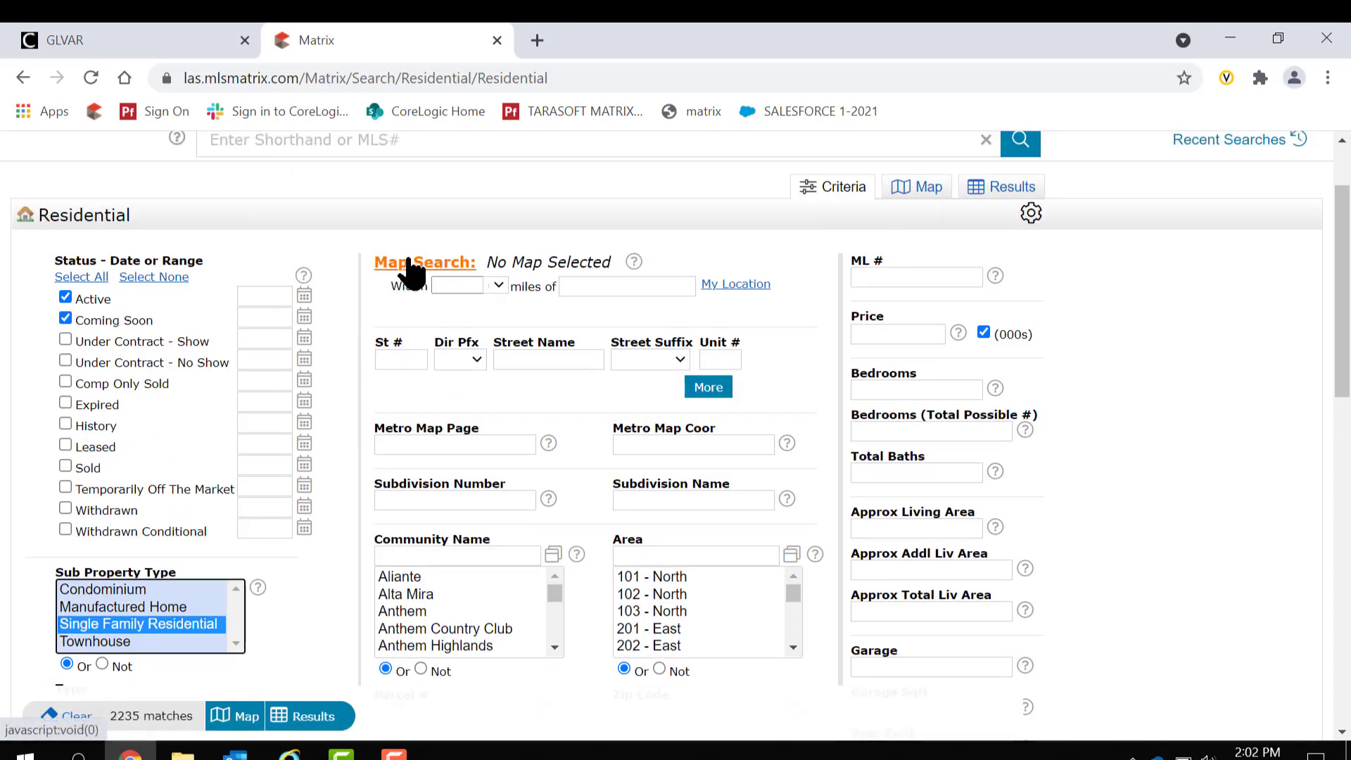
mouse_move(507, 267)
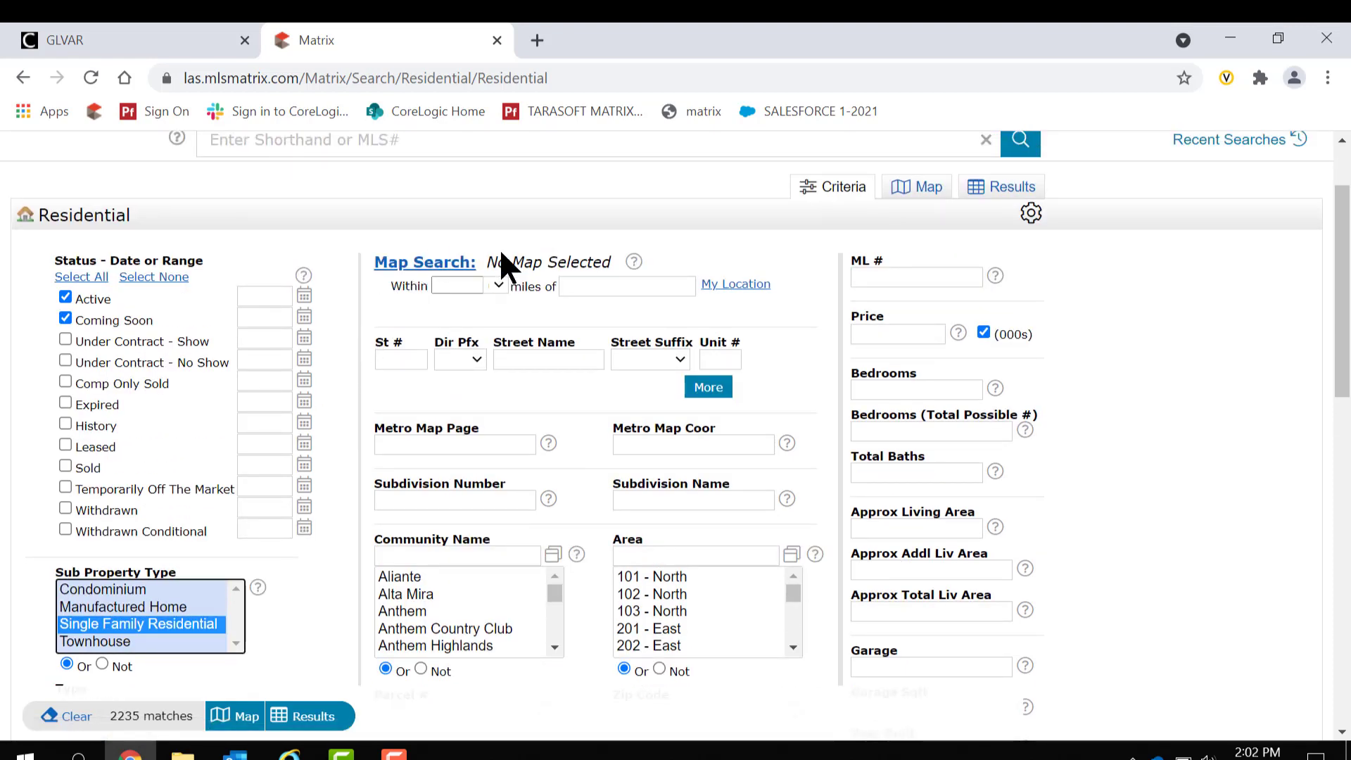
- Set the Map Search radius to within 3 miles
click(497, 285)
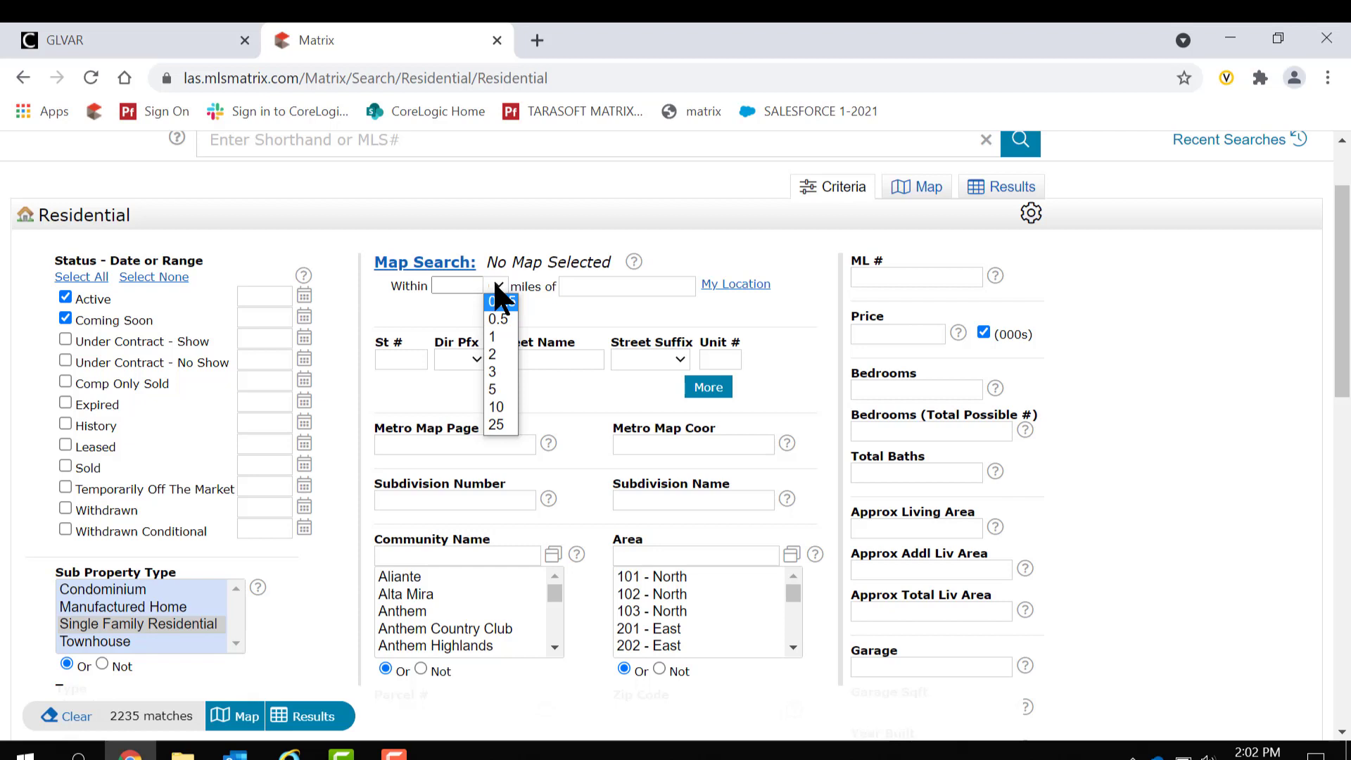
click(492, 354)
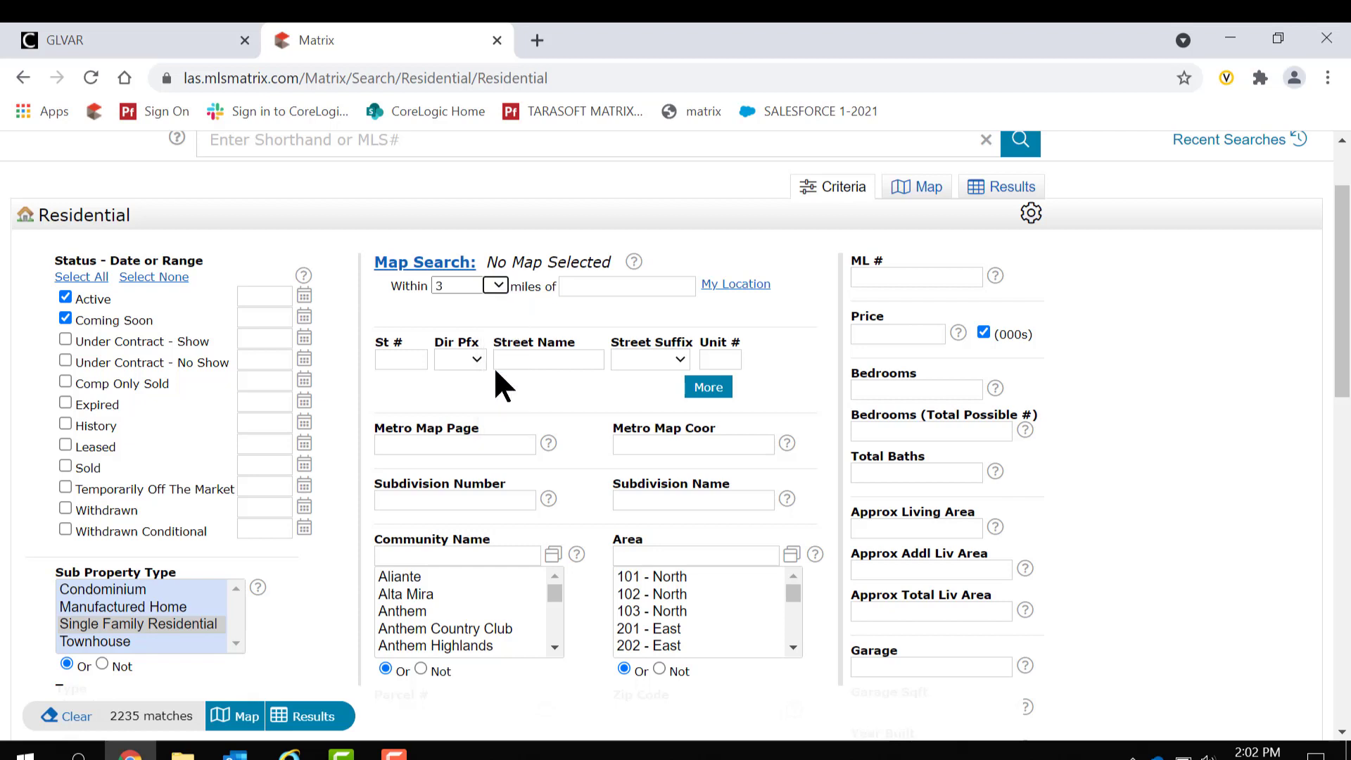
- Centre the radius on Allegiant Stadium, 3333 Al Davis Way, Las Vegas, leaving 32 matches
click(628, 285)
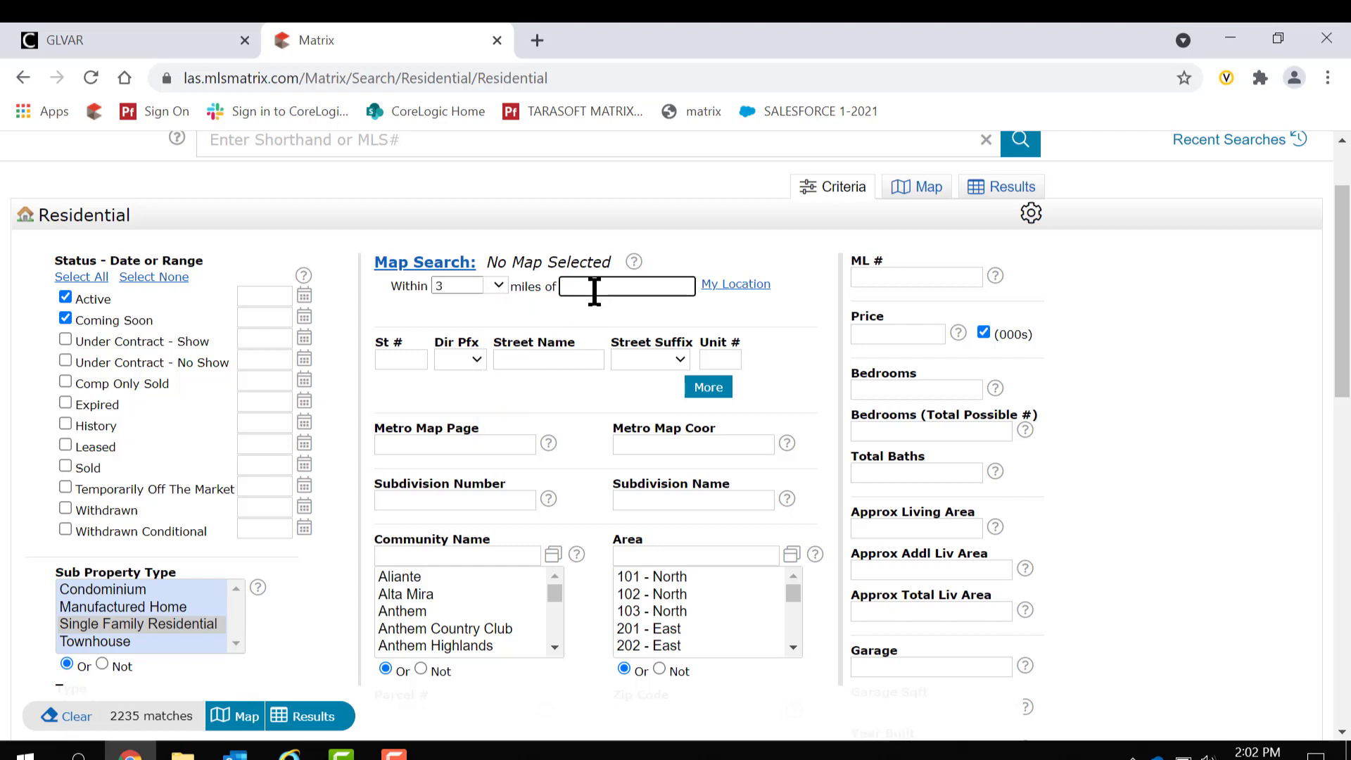
text(all)
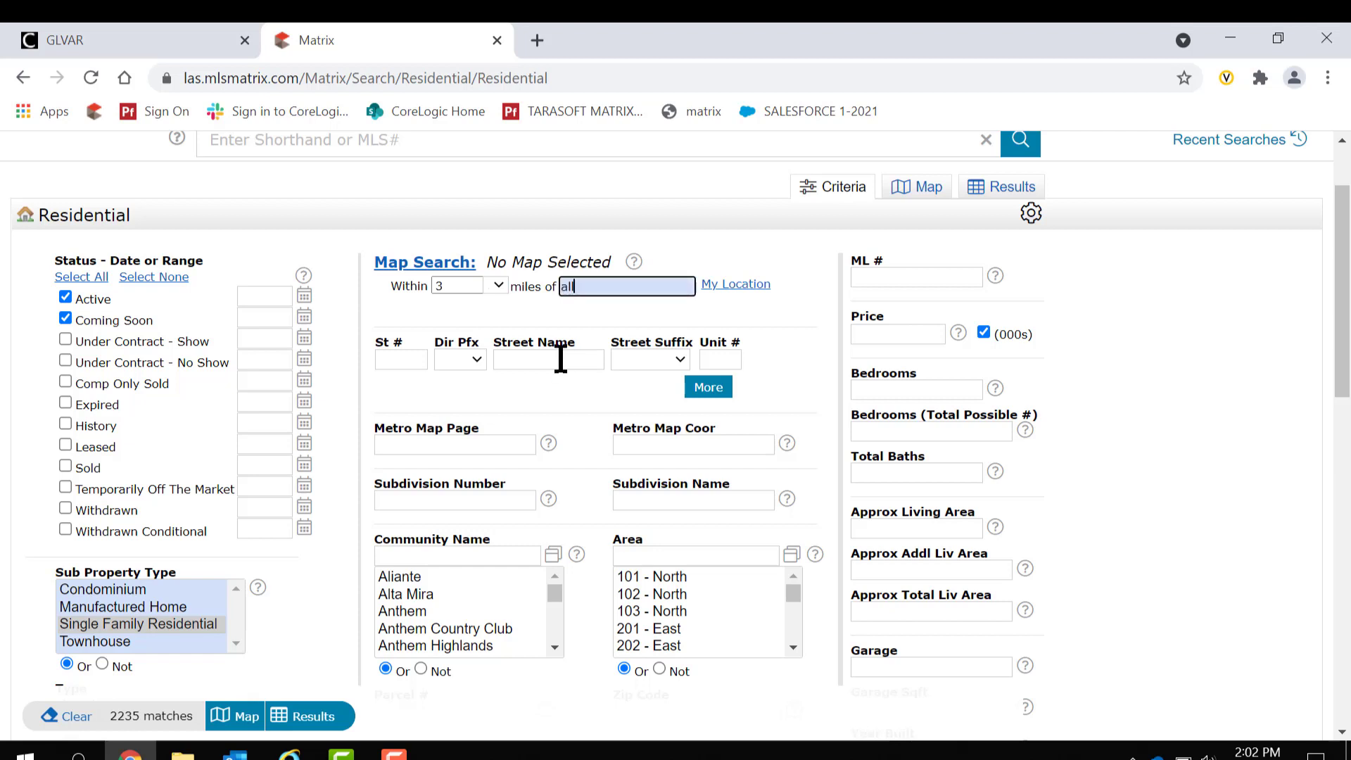
text(allegiant stadium)
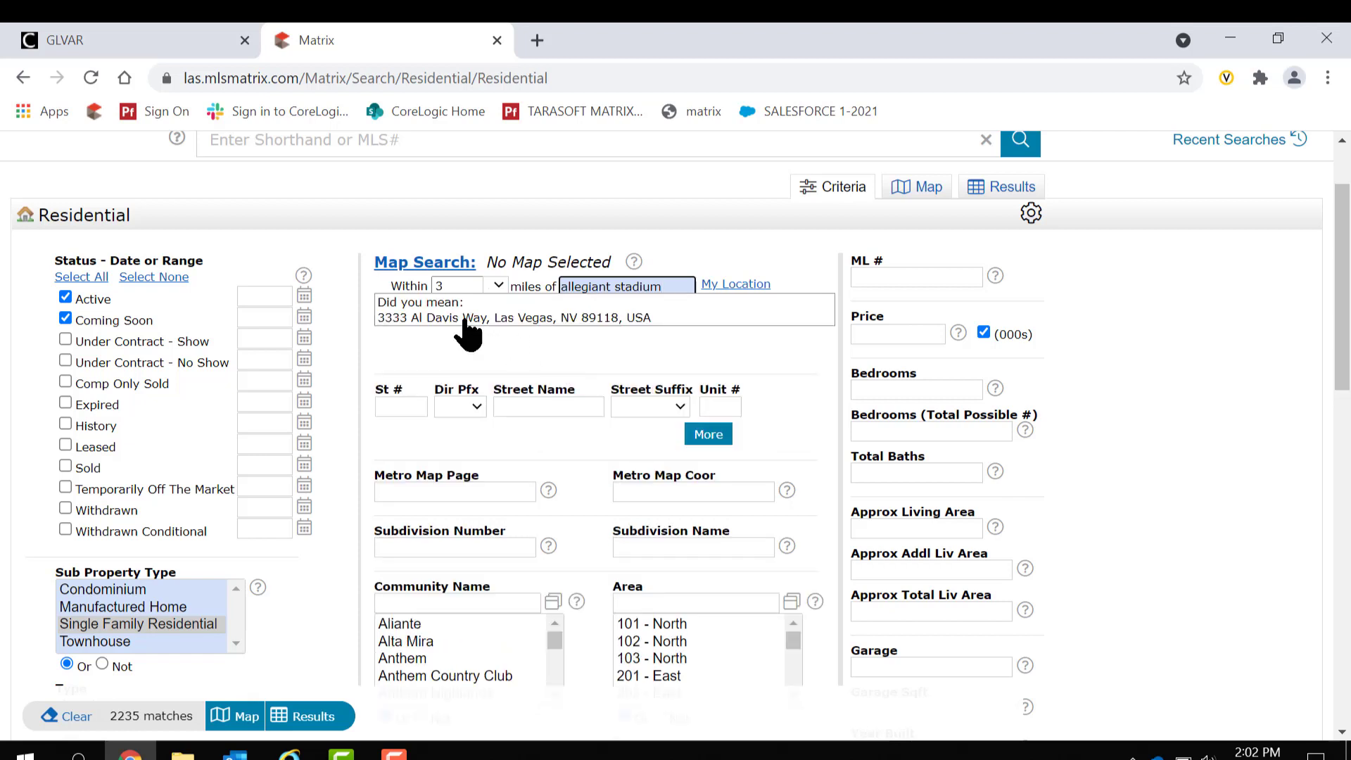
click(512, 318)
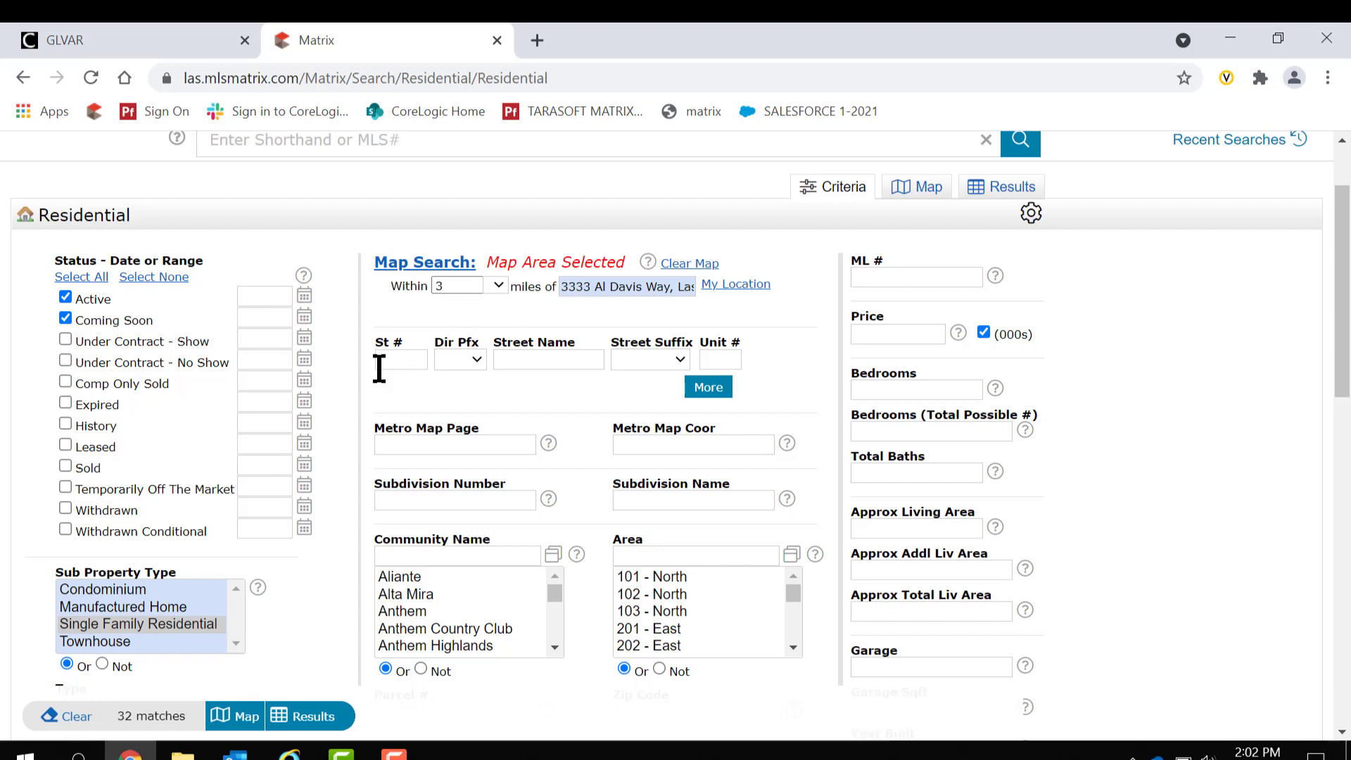
mouse_move(454, 286)
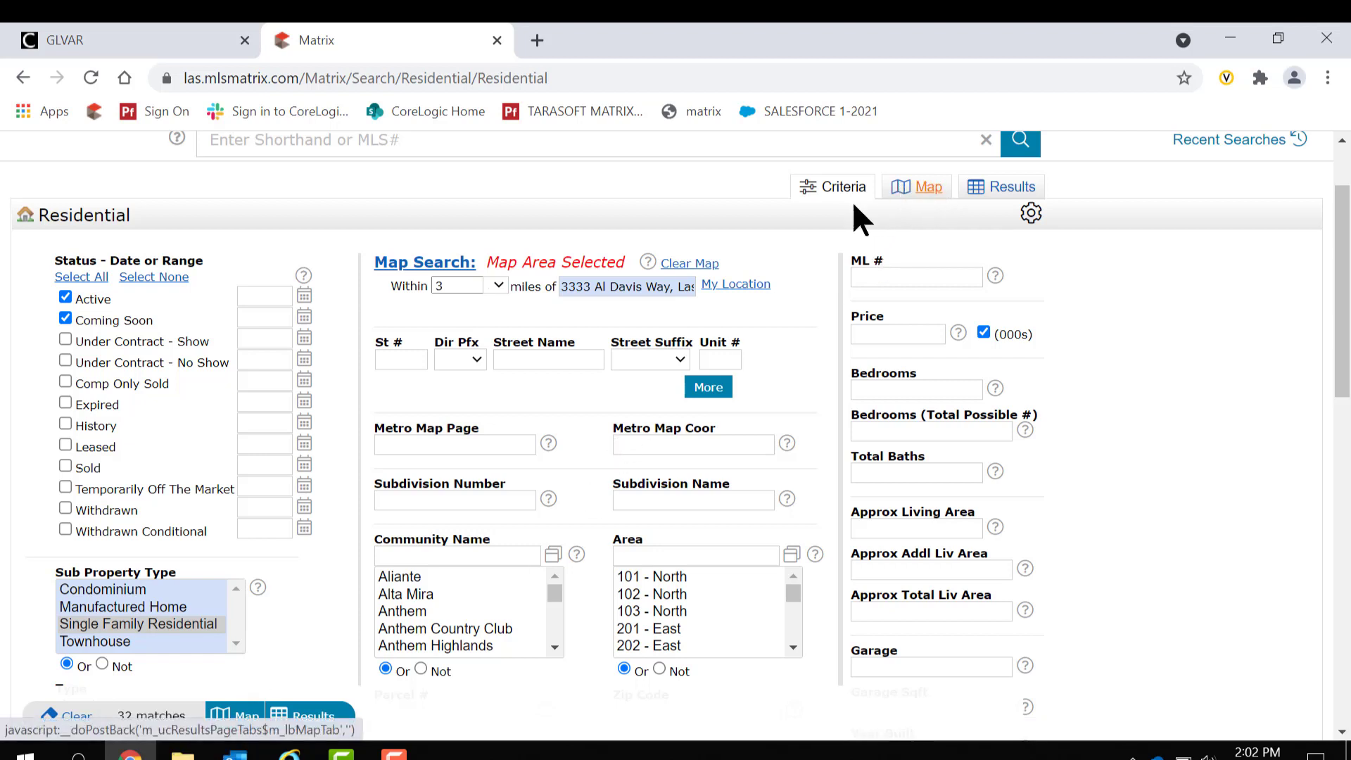
mouse_move(928, 197)
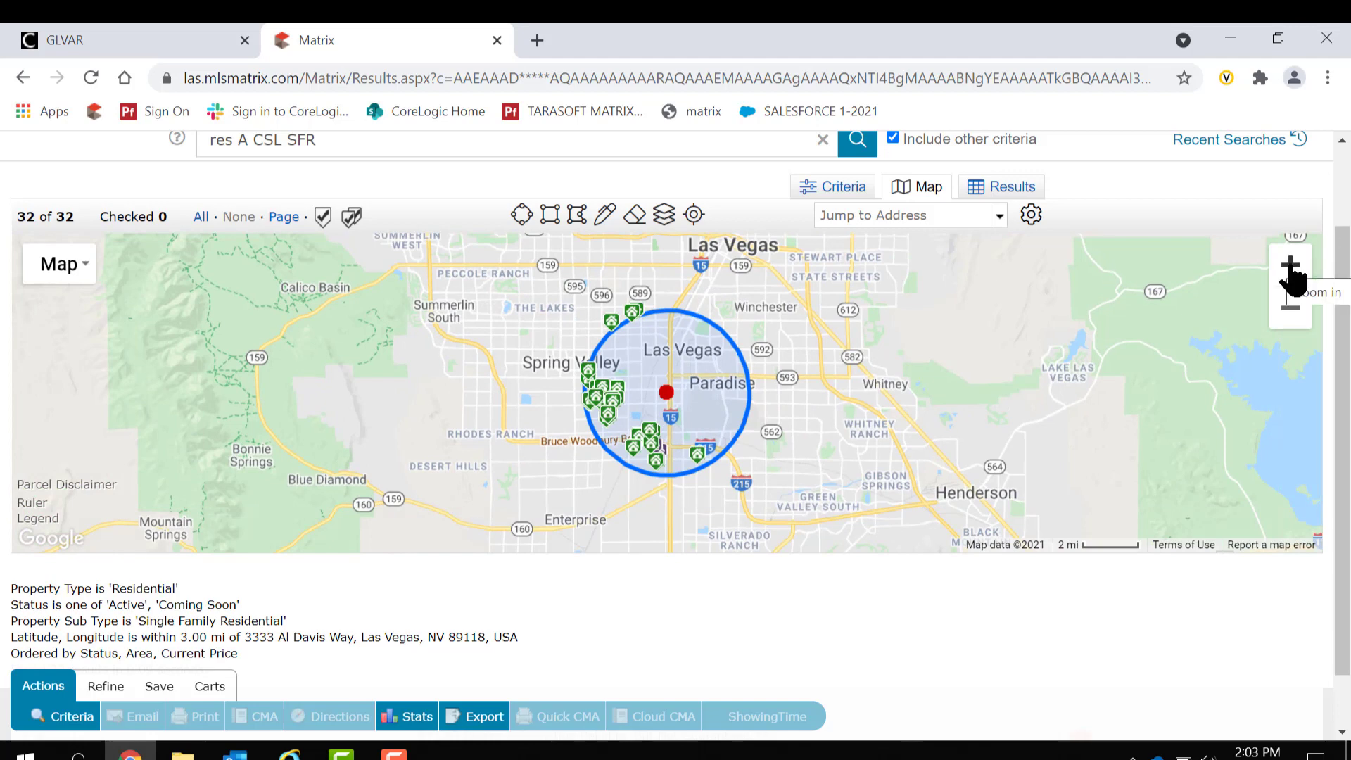
- Zoom into the 3-mile circle on the map and review its radius details popup
click(1290, 265)
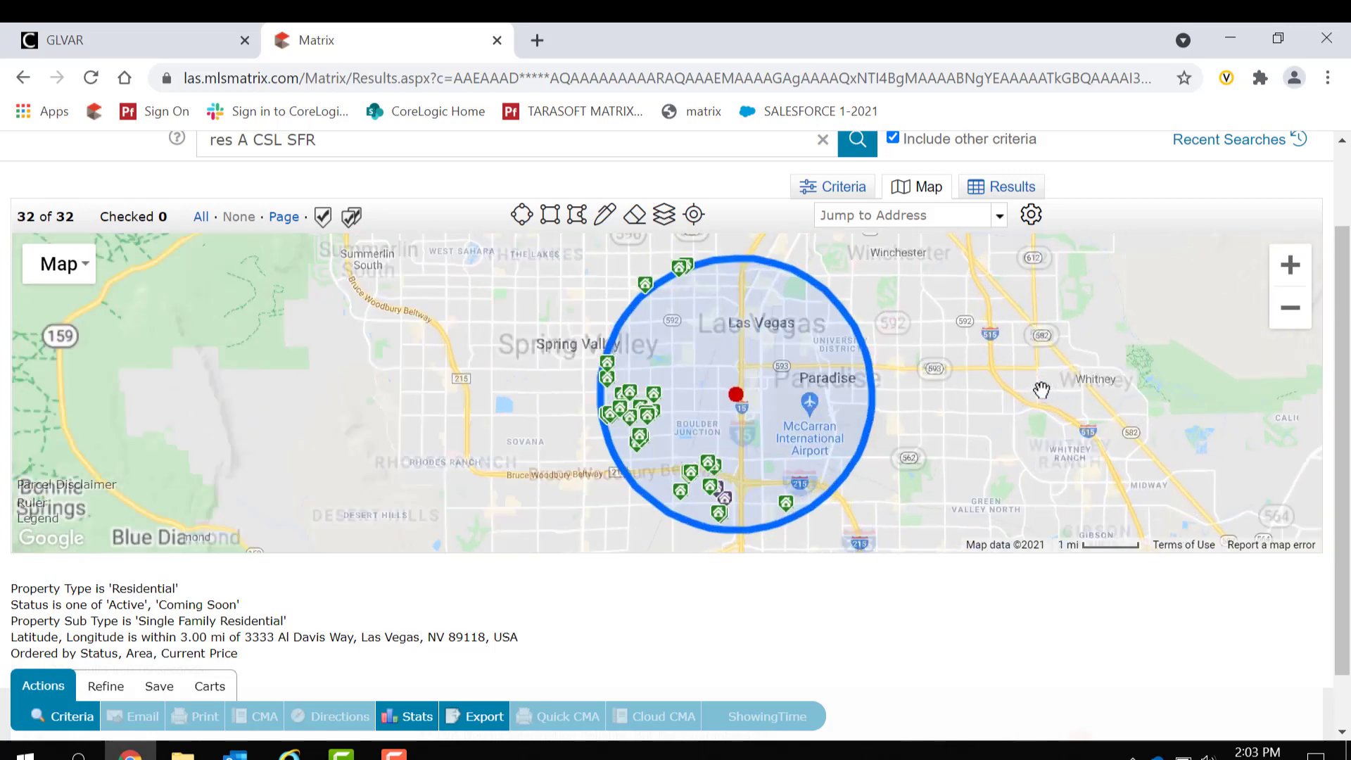
click(737, 394)
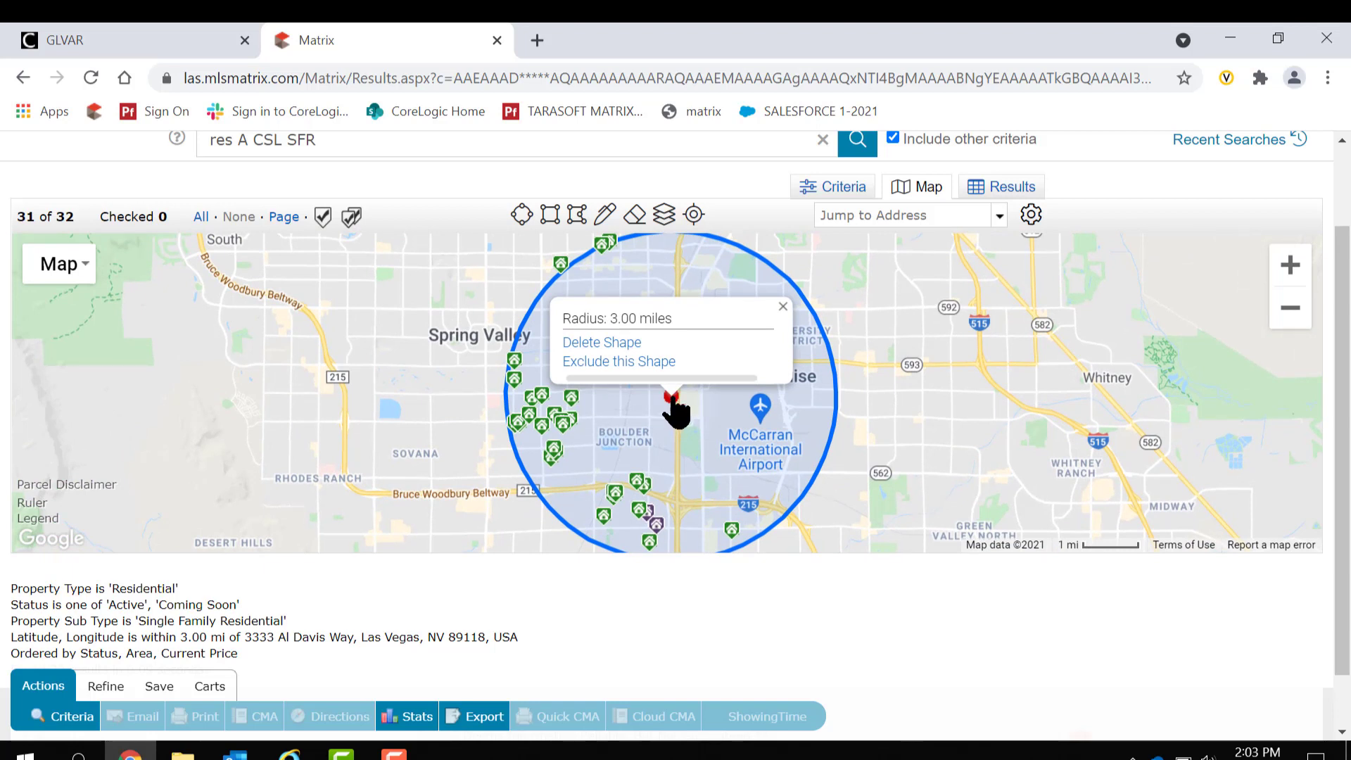
click(783, 306)
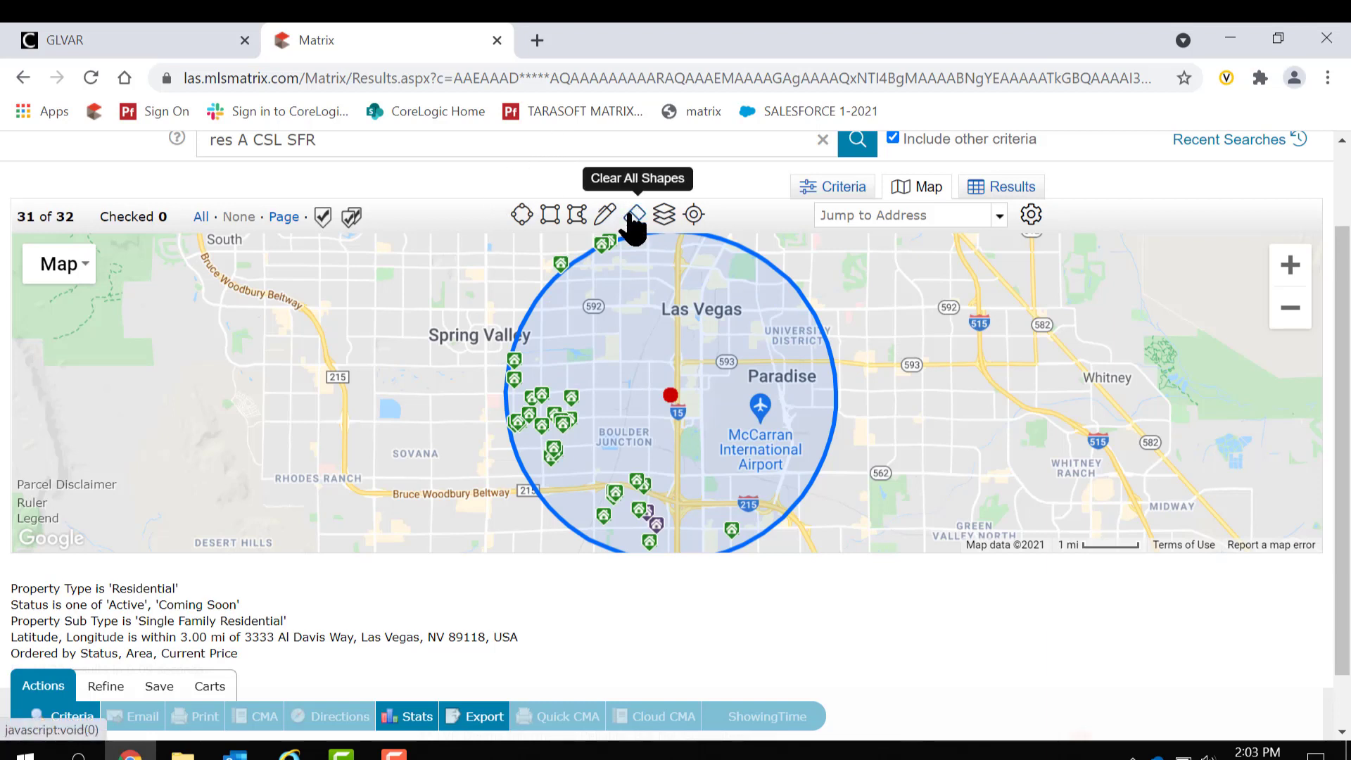
mouse_move(560, 269)
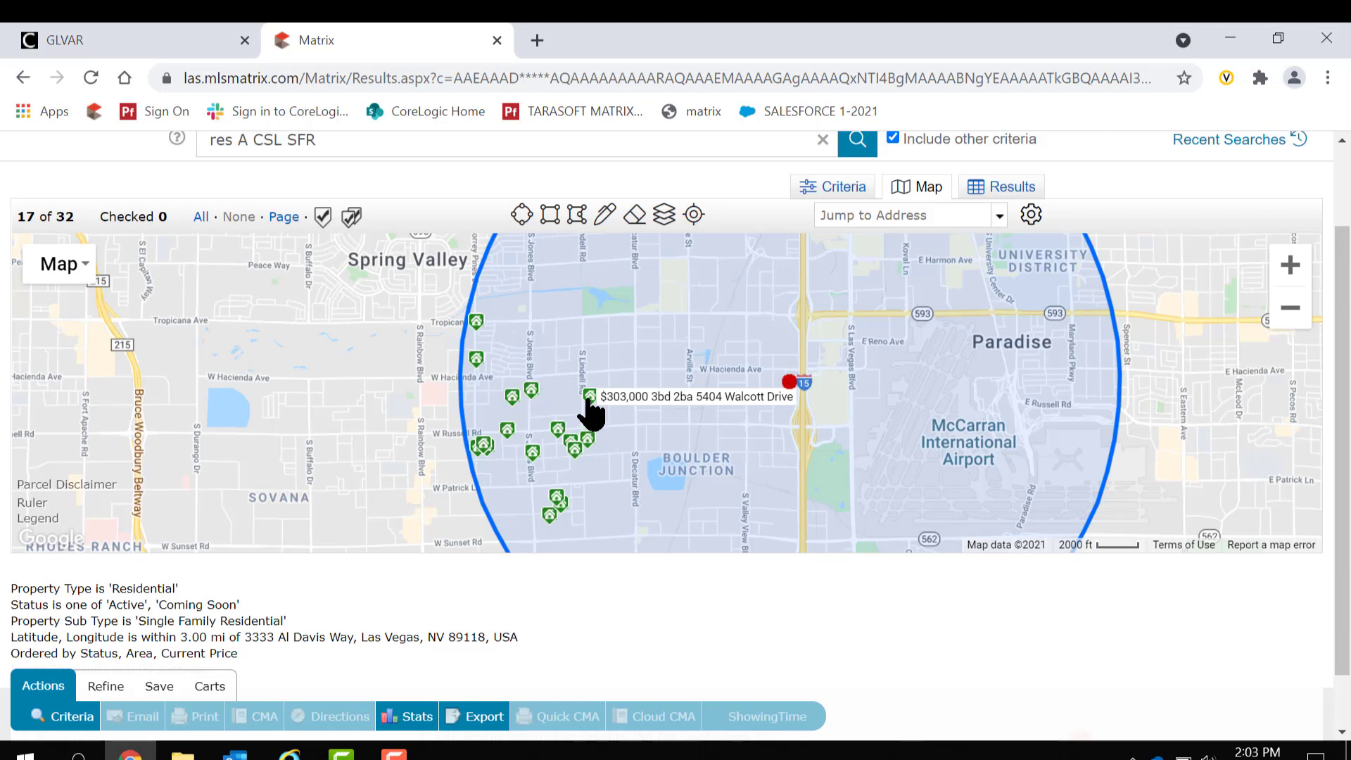
click(591, 393)
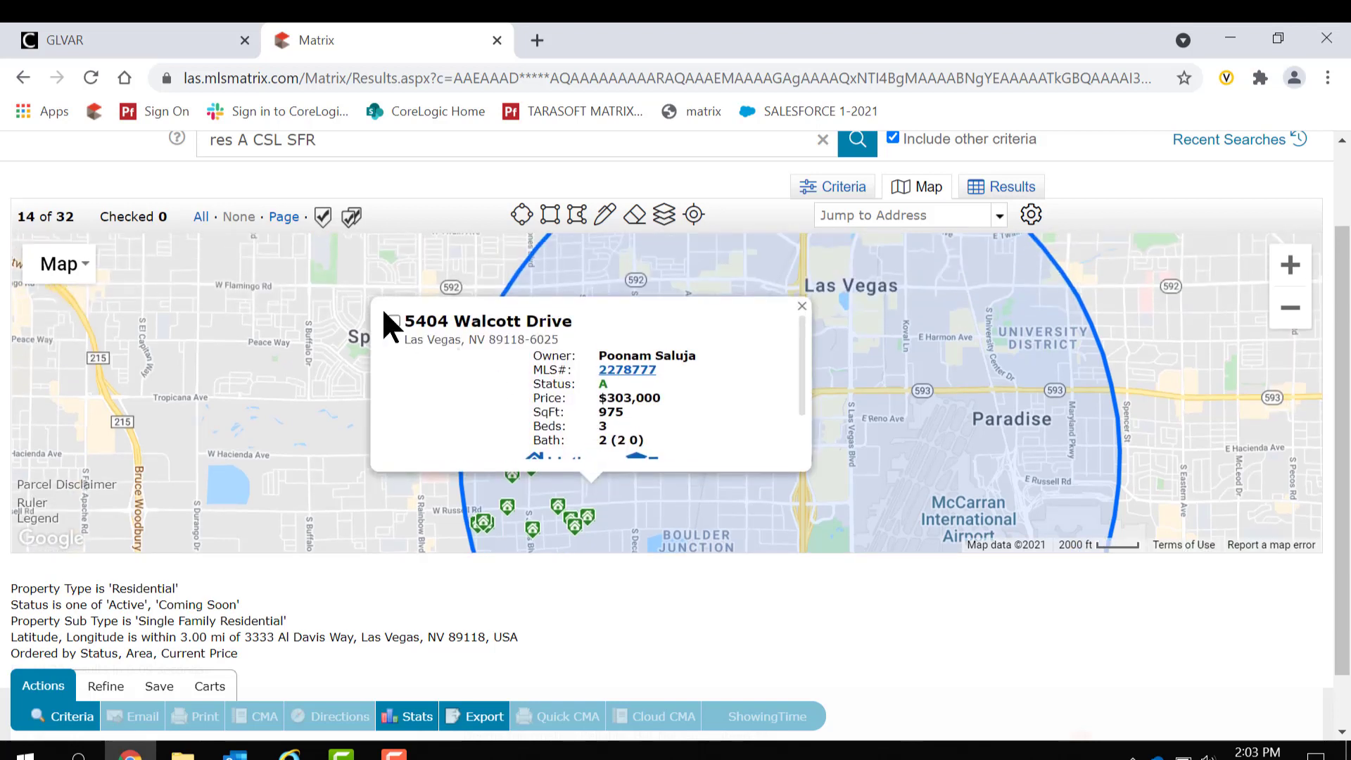
click(391, 321)
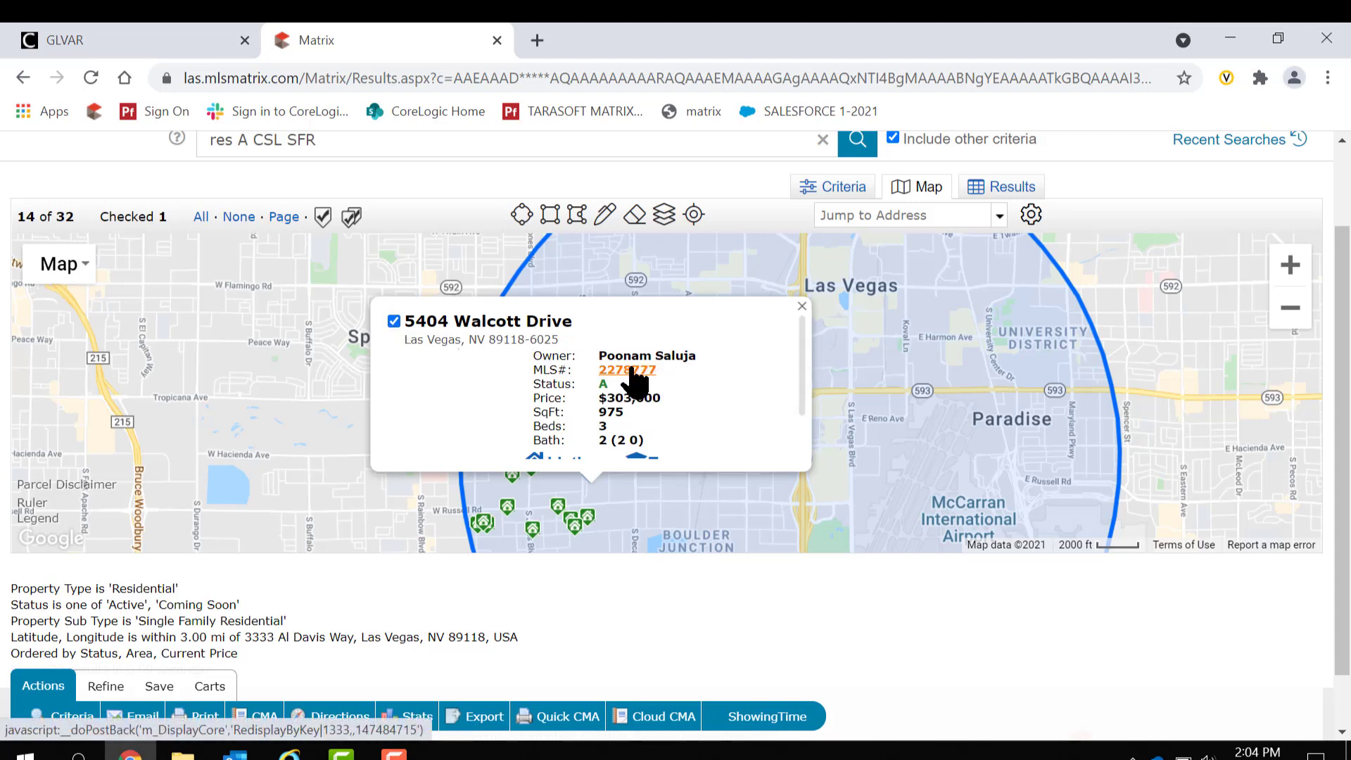
mouse_move(645, 384)
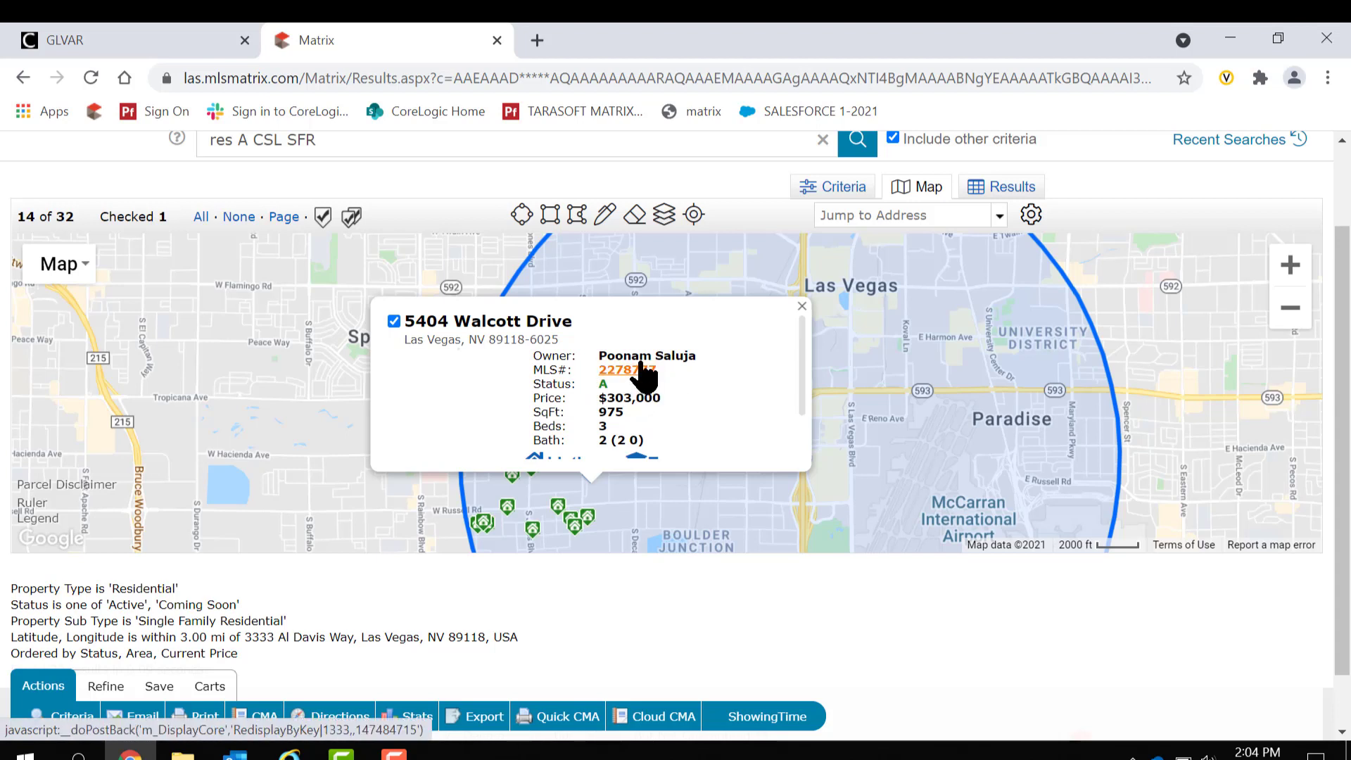
click(395, 321)
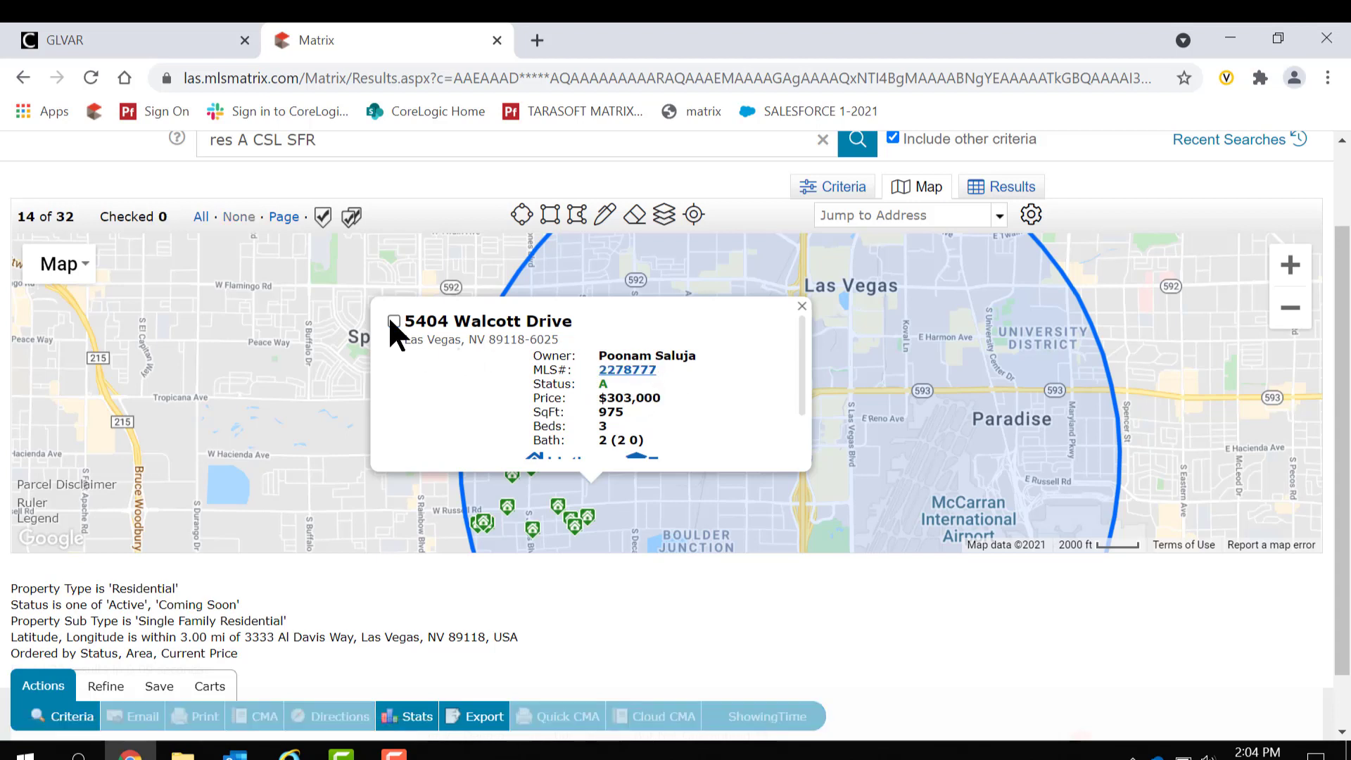
click(801, 306)
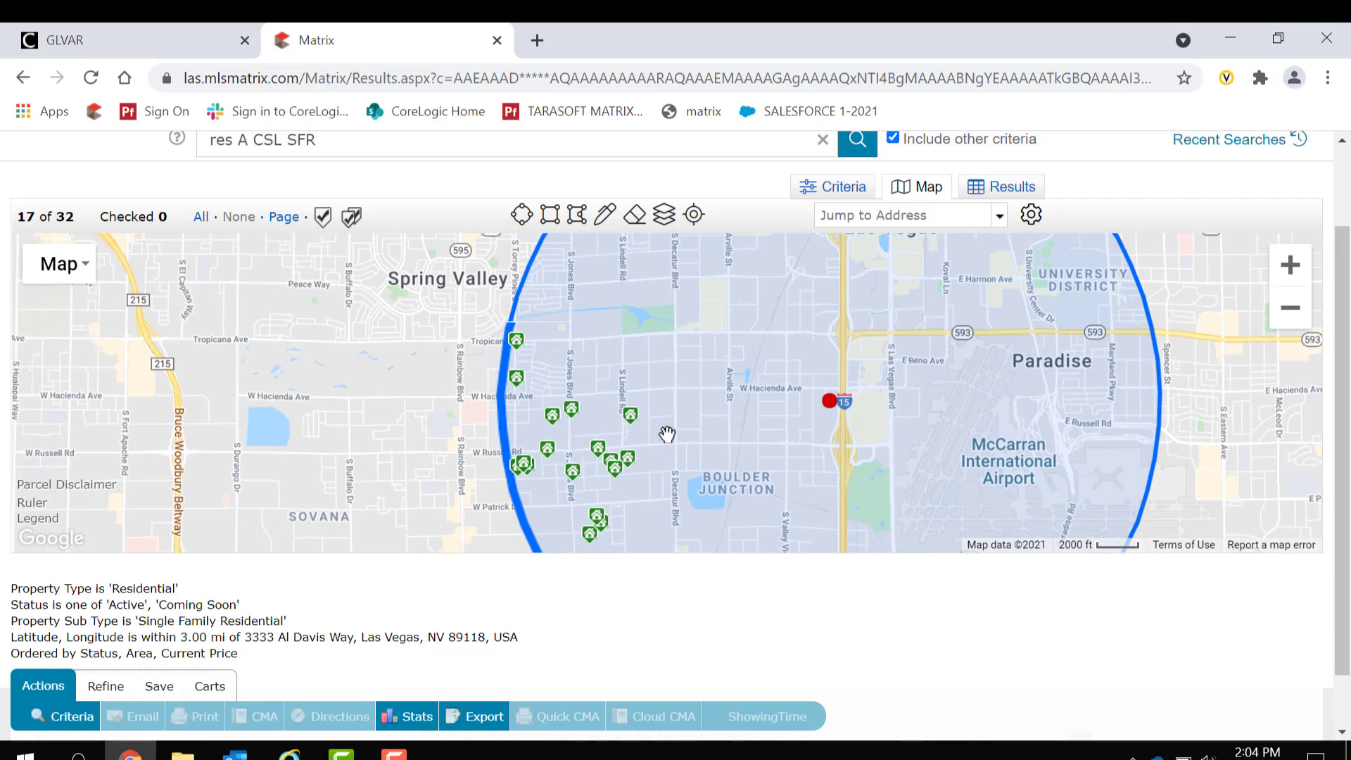
mouse_move(628, 190)
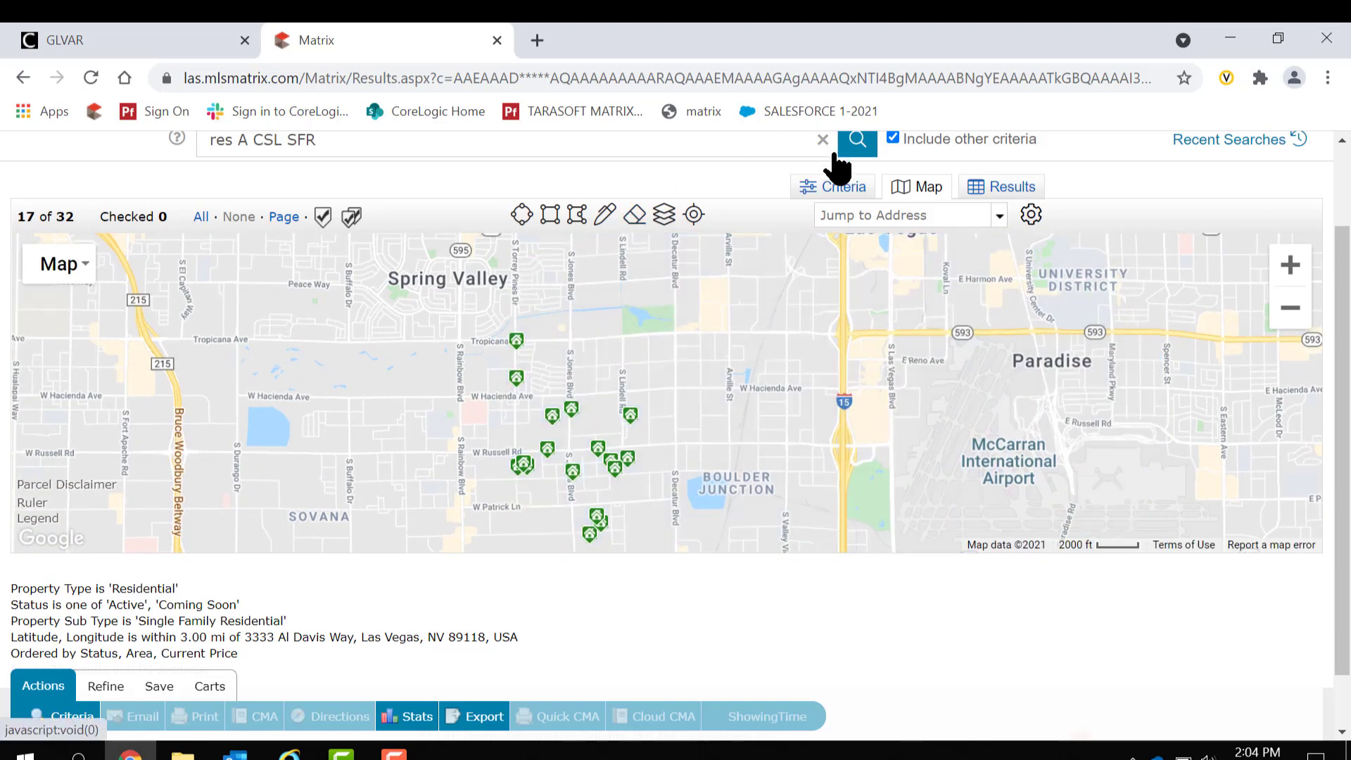
- Clear all search criteria and re-tick the Active and Coming Soon statuses
click(843, 186)
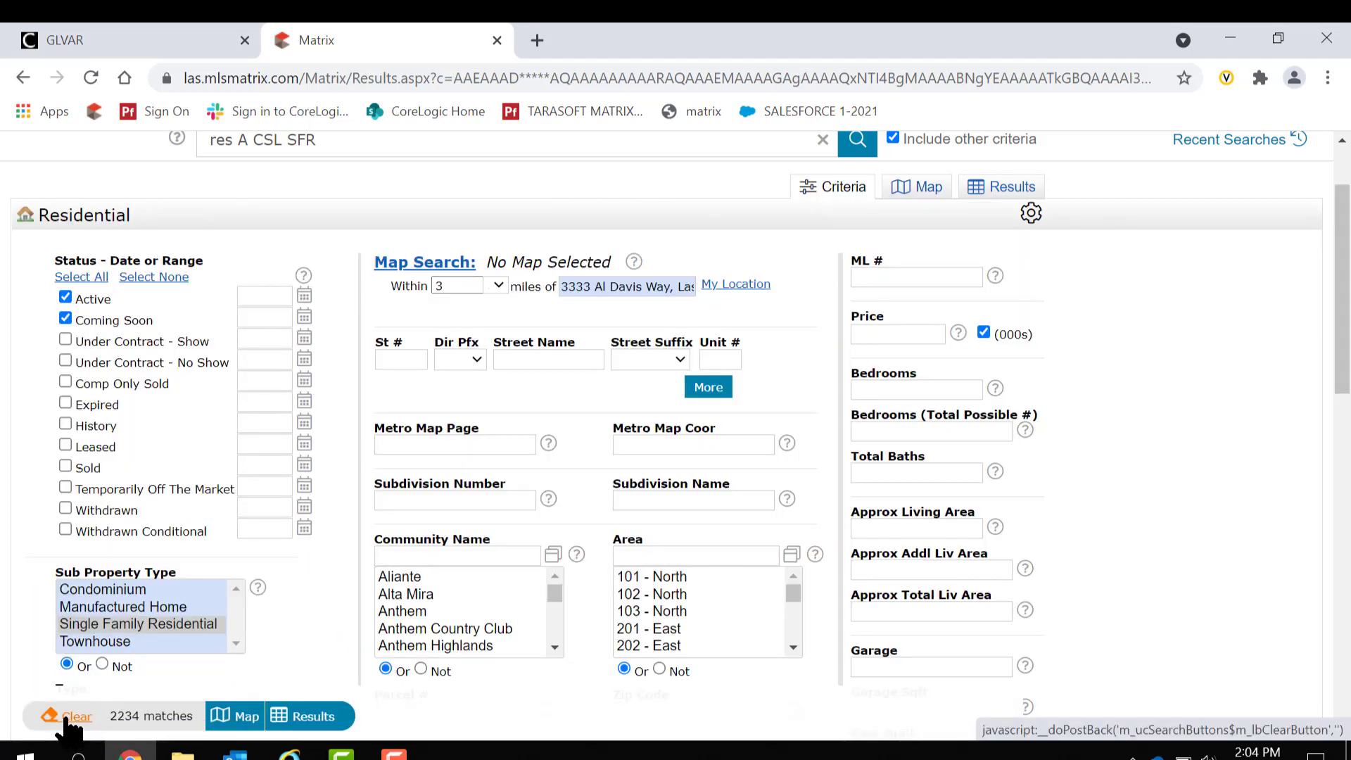
click(78, 715)
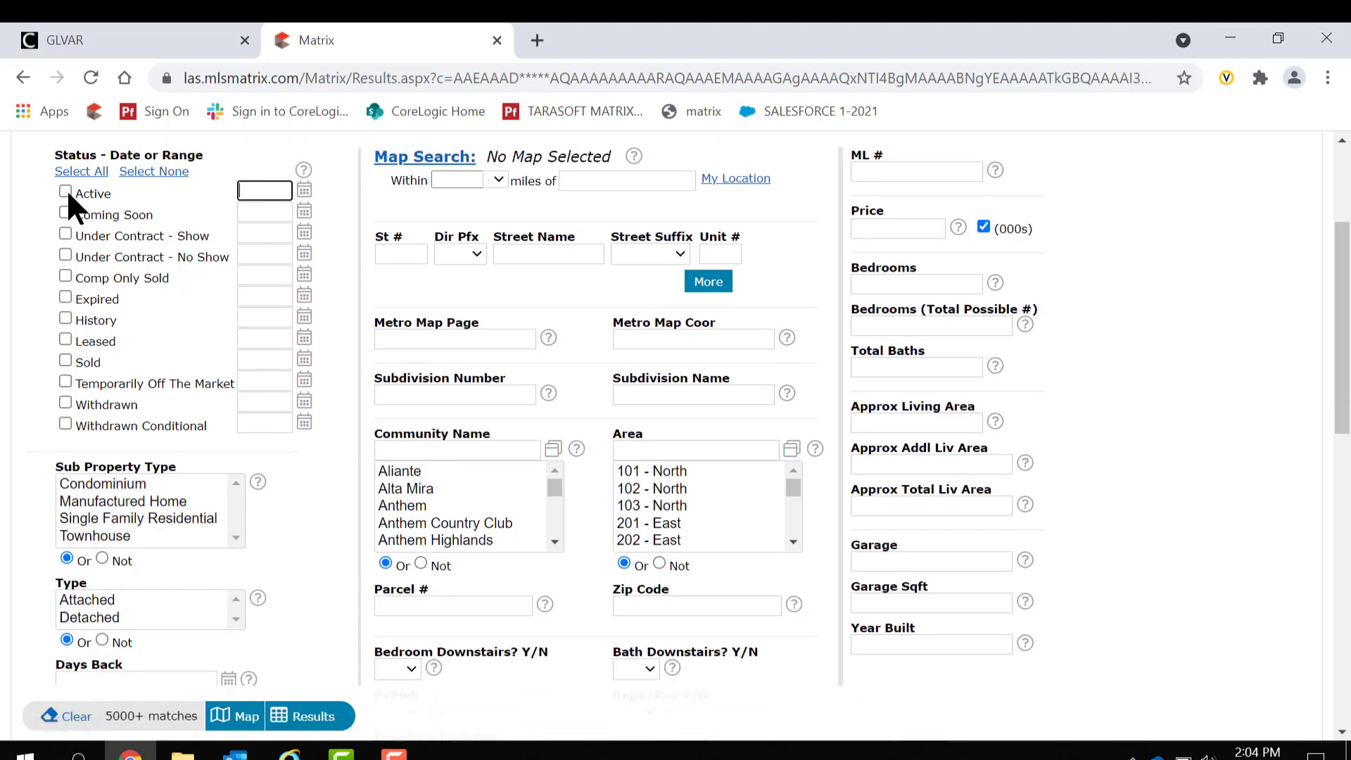
click(65, 191)
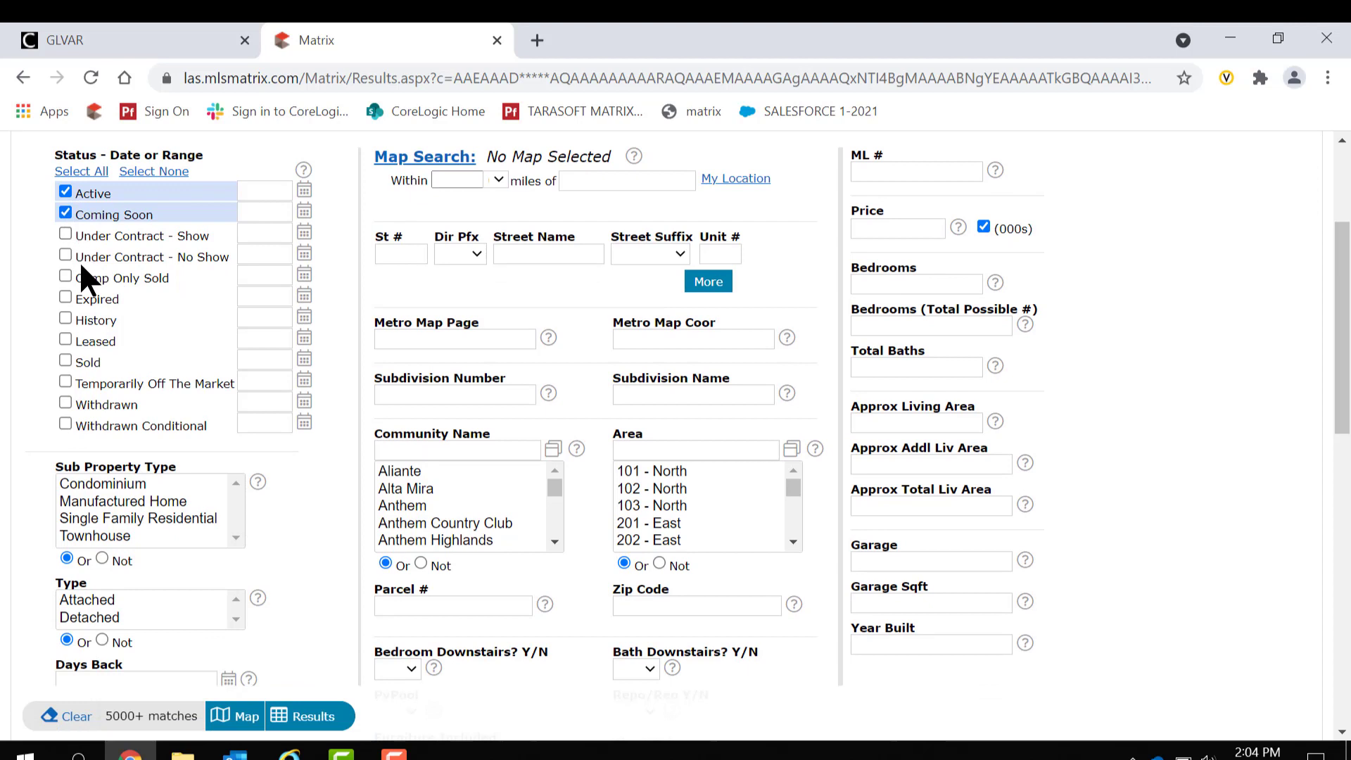
click(138, 518)
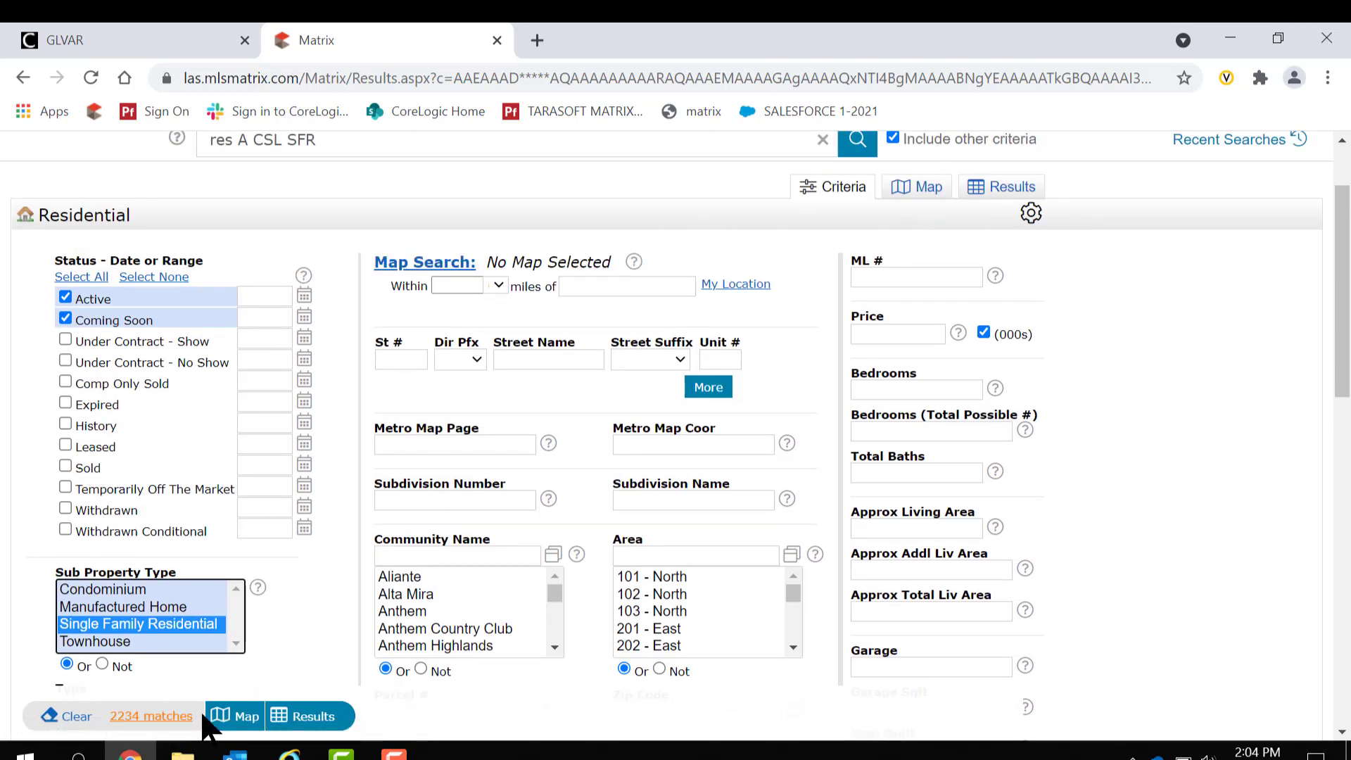
mouse_move(916, 187)
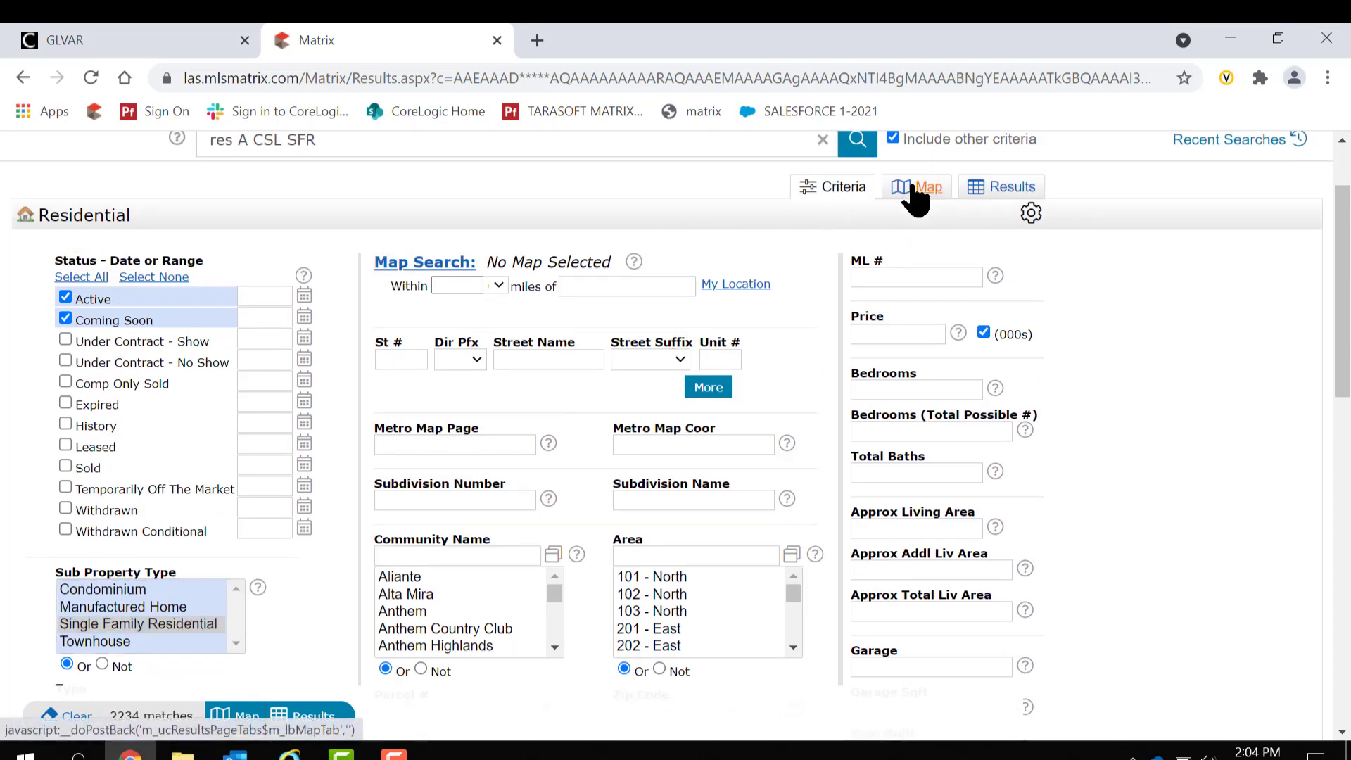
click(926, 186)
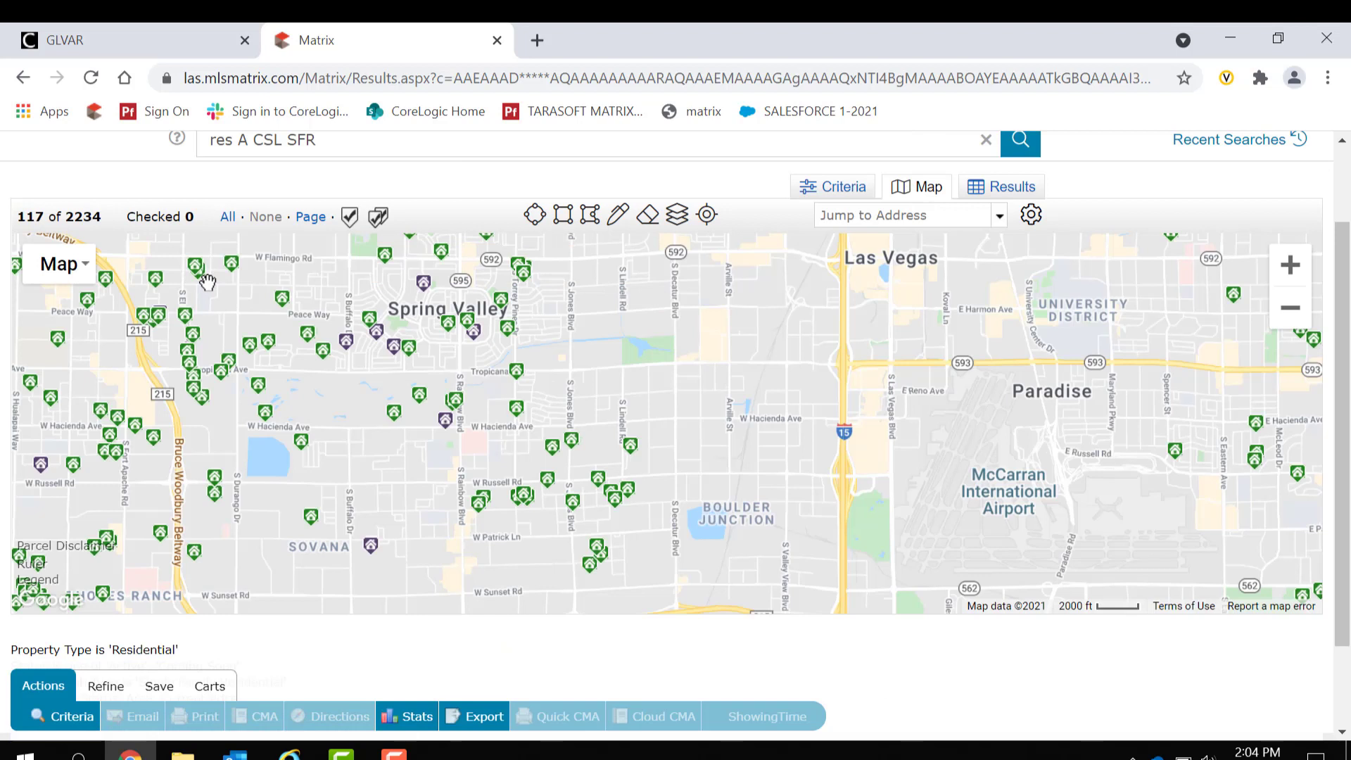
mouse_move(708, 372)
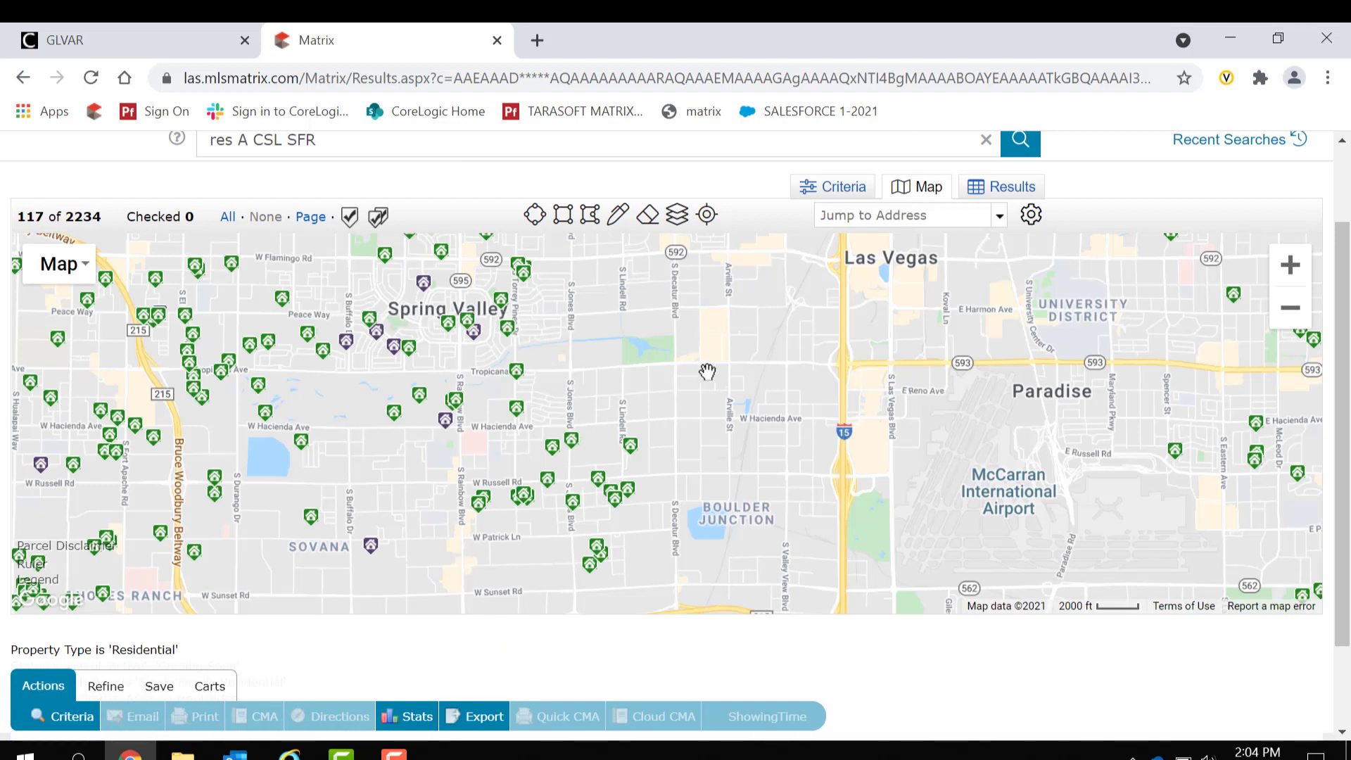
mouse_move(377, 340)
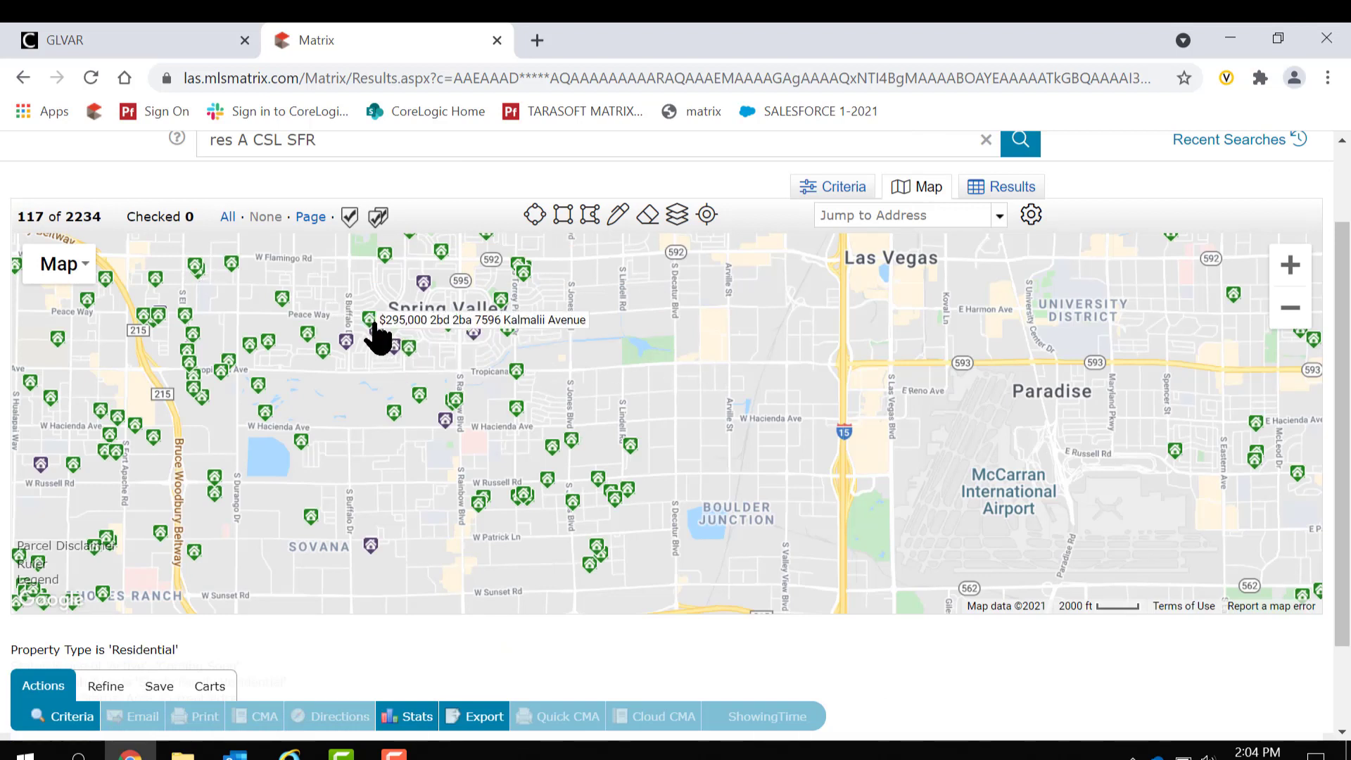
mouse_move(558, 464)
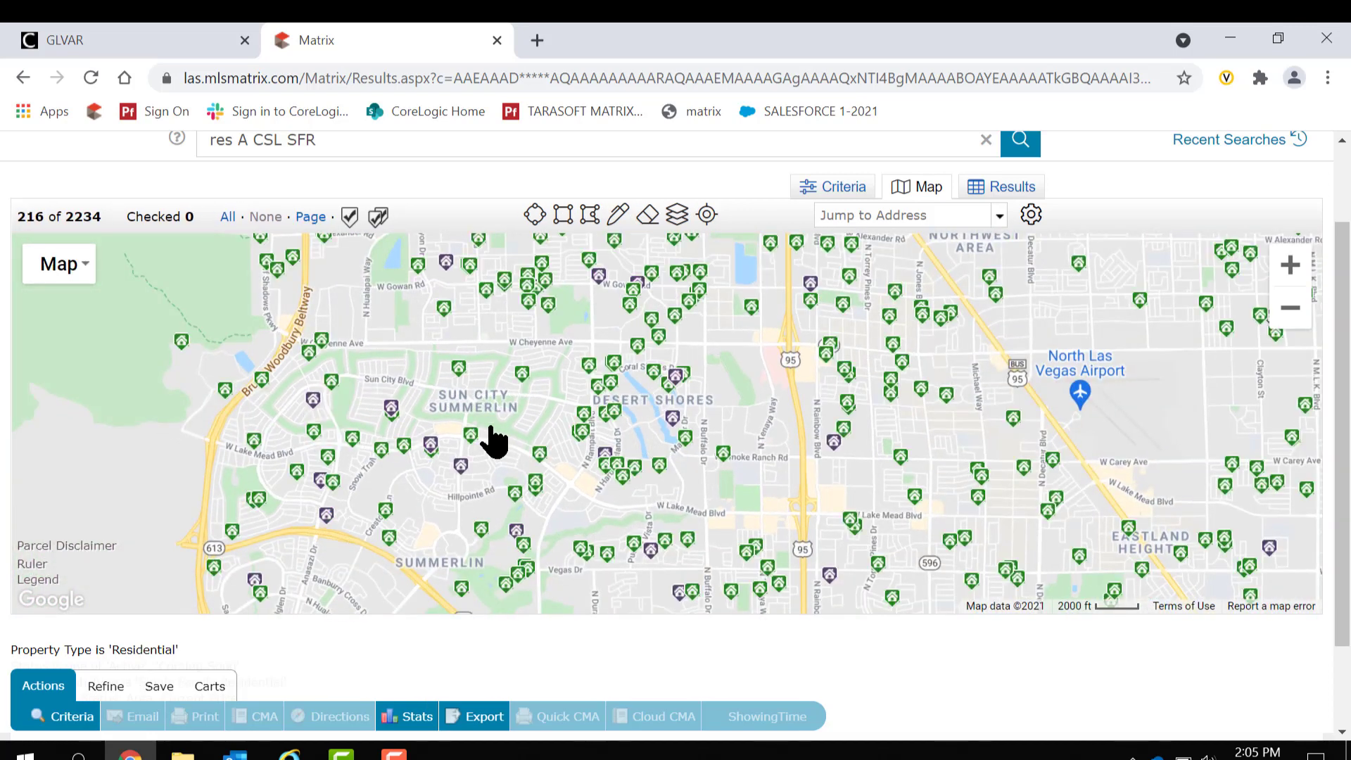
mouse_move(339, 386)
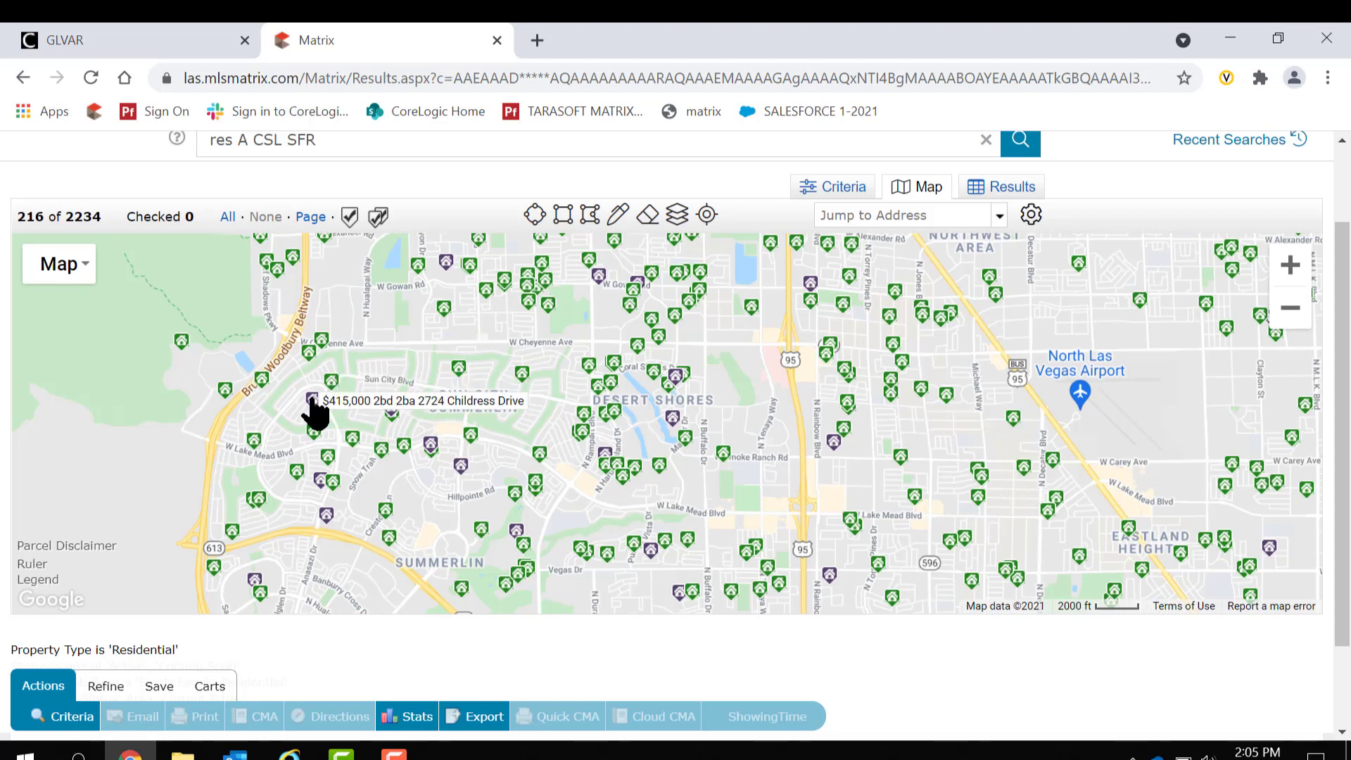
click(315, 403)
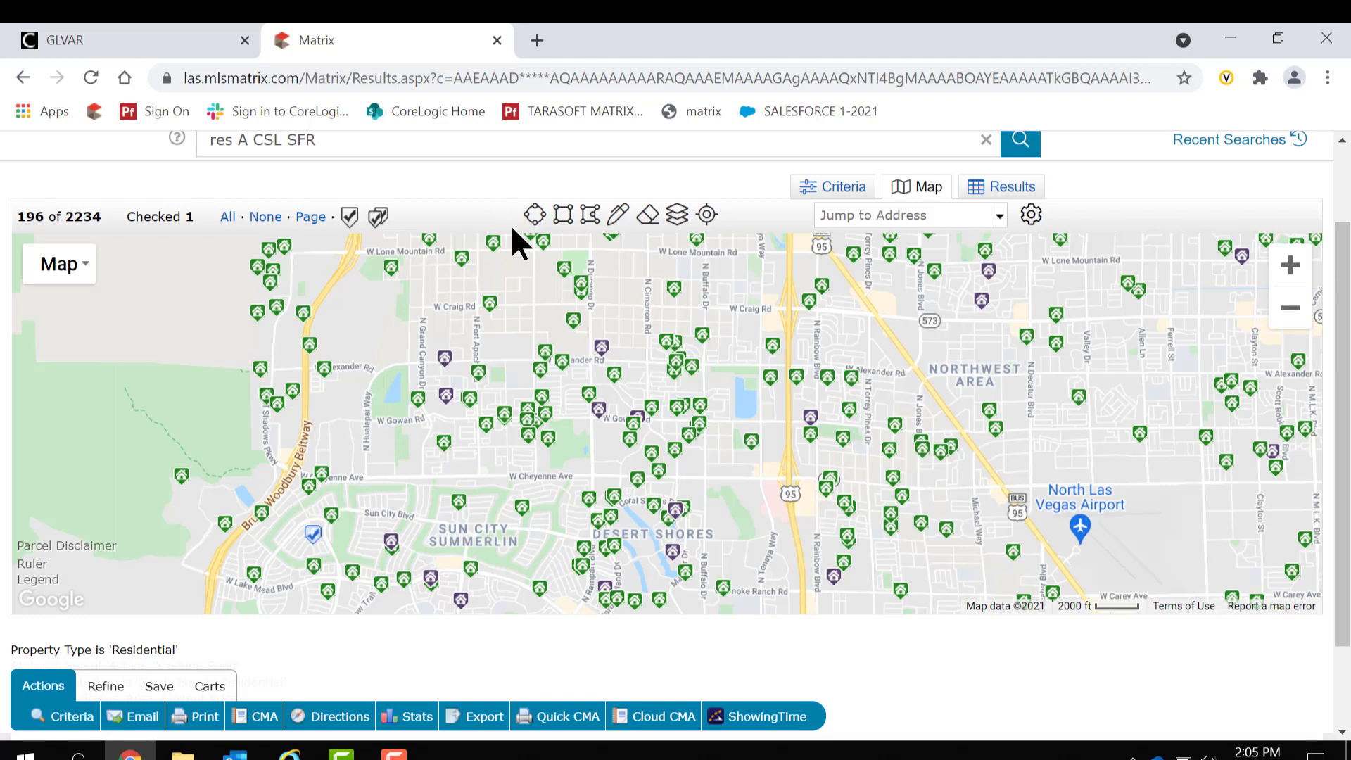
mouse_move(881, 215)
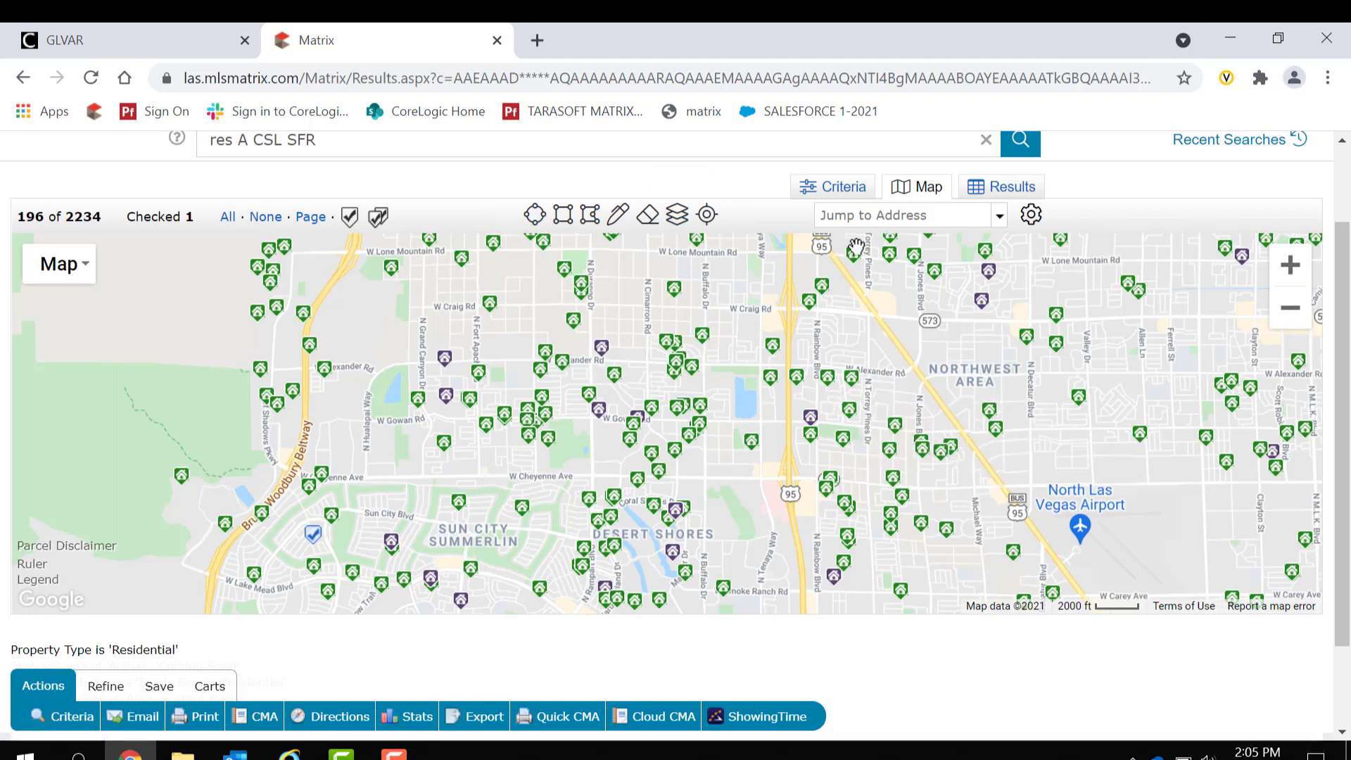
mouse_move(1185, 352)
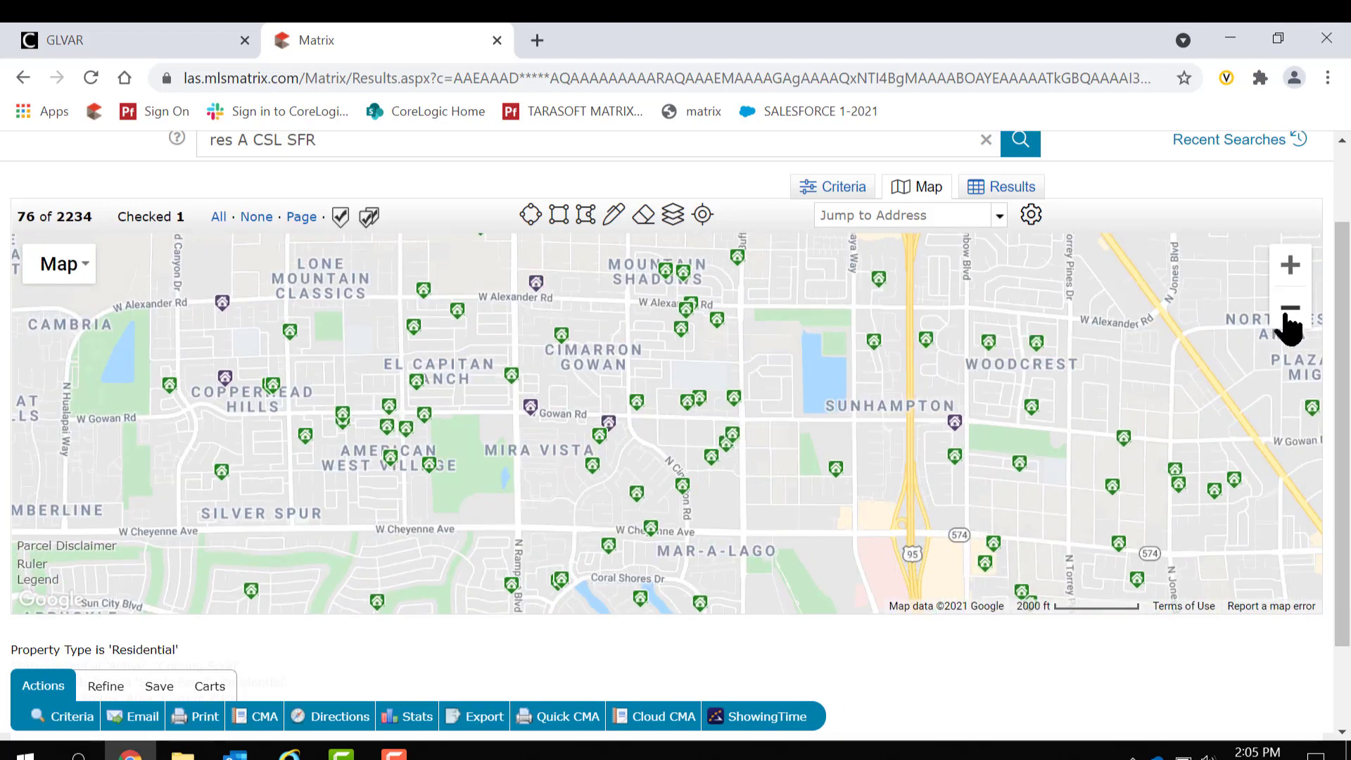
- Zoom the map out over the whole Las Vegas valley into numbered clusters
click(1289, 309)
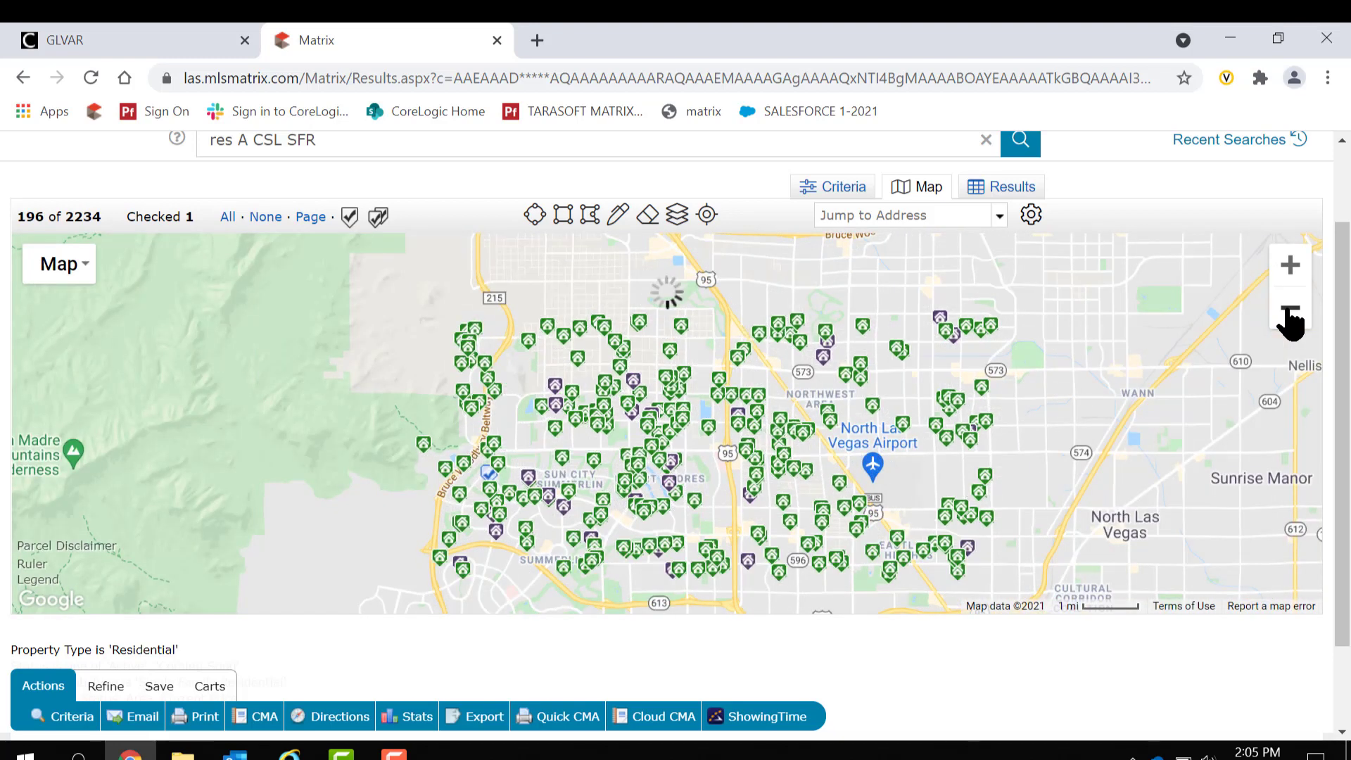
click(1289, 308)
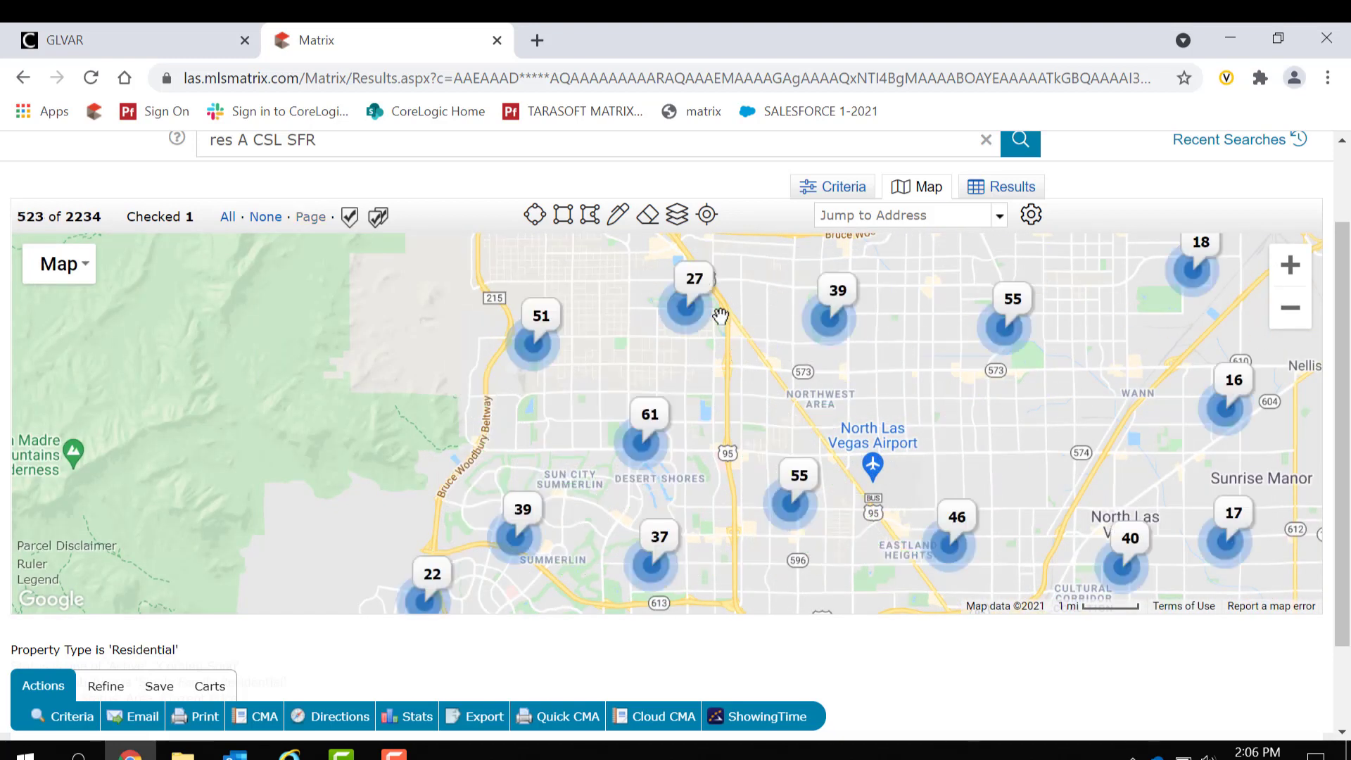
mouse_move(563, 397)
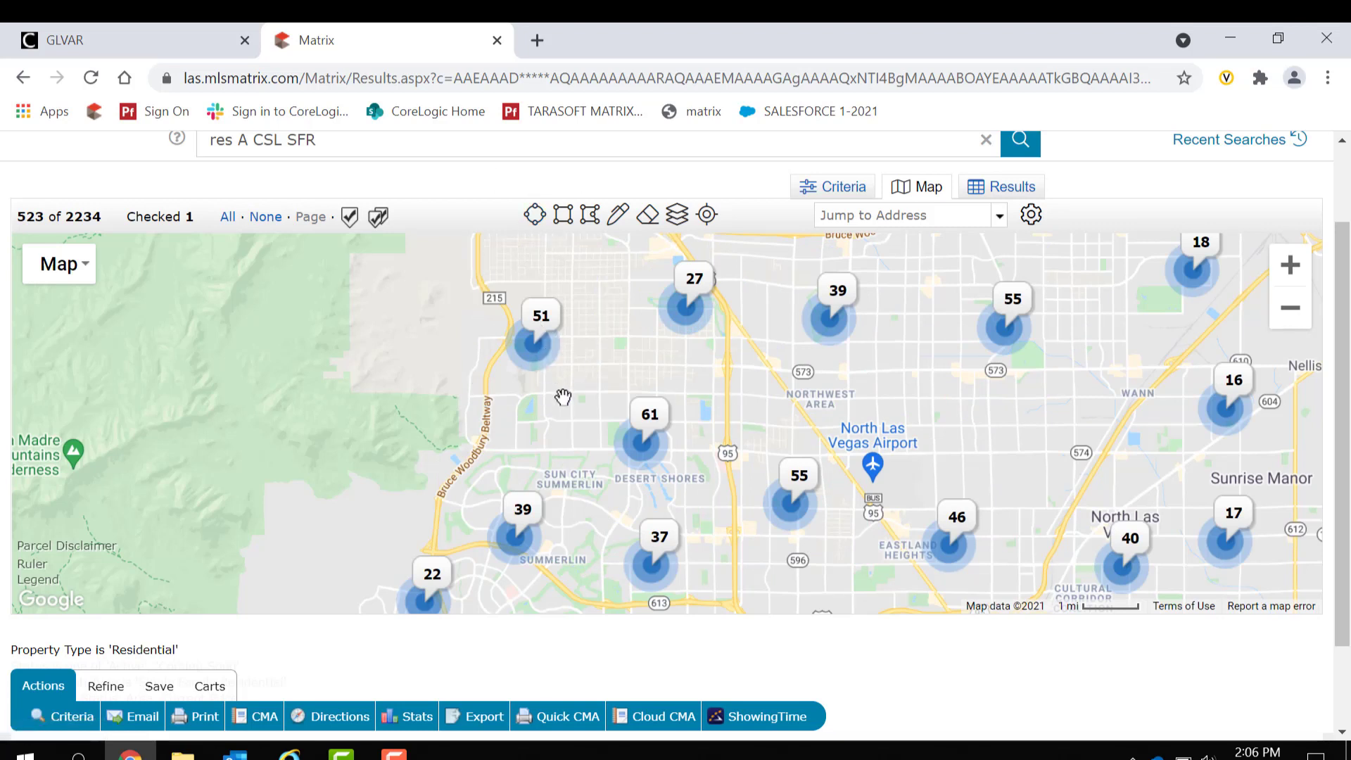
mouse_move(884, 210)
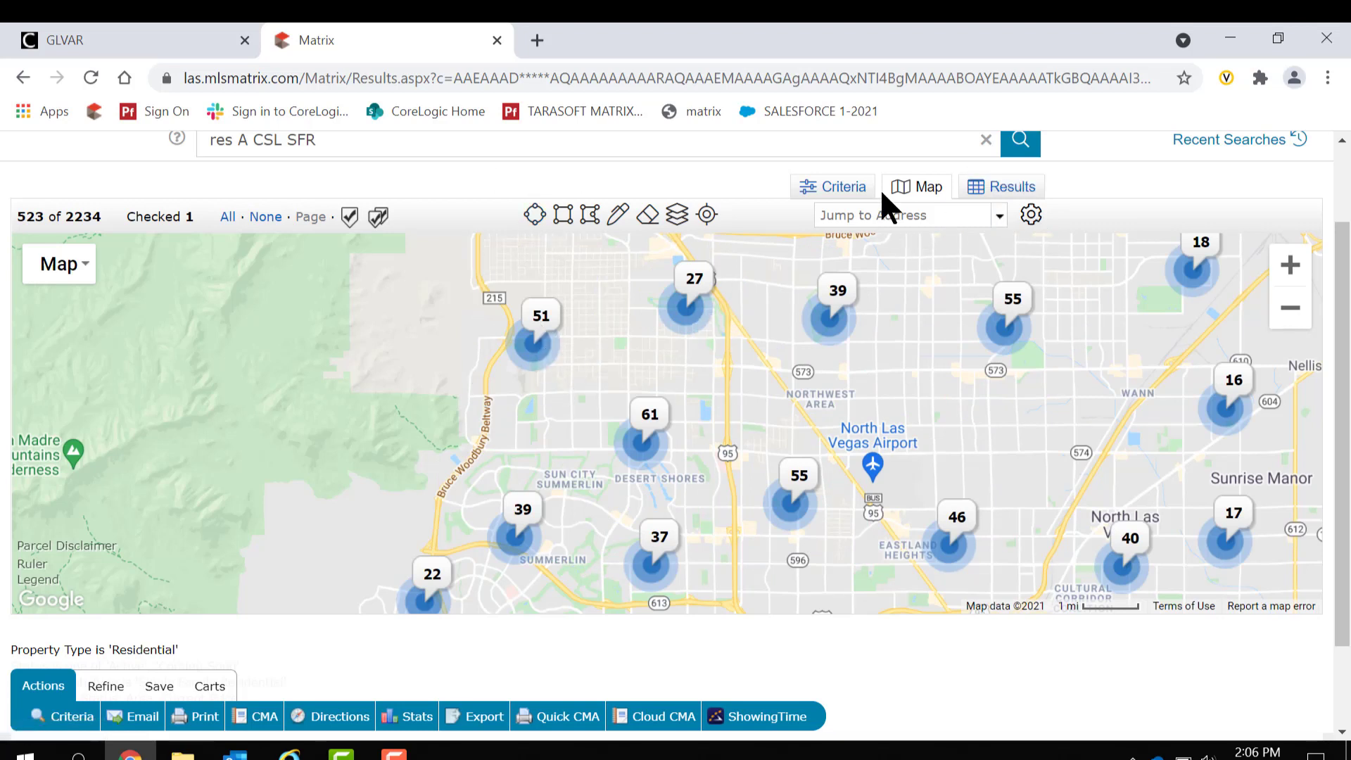
- Set the ML # criterion to 0 so the map returns with zero listings
click(843, 186)
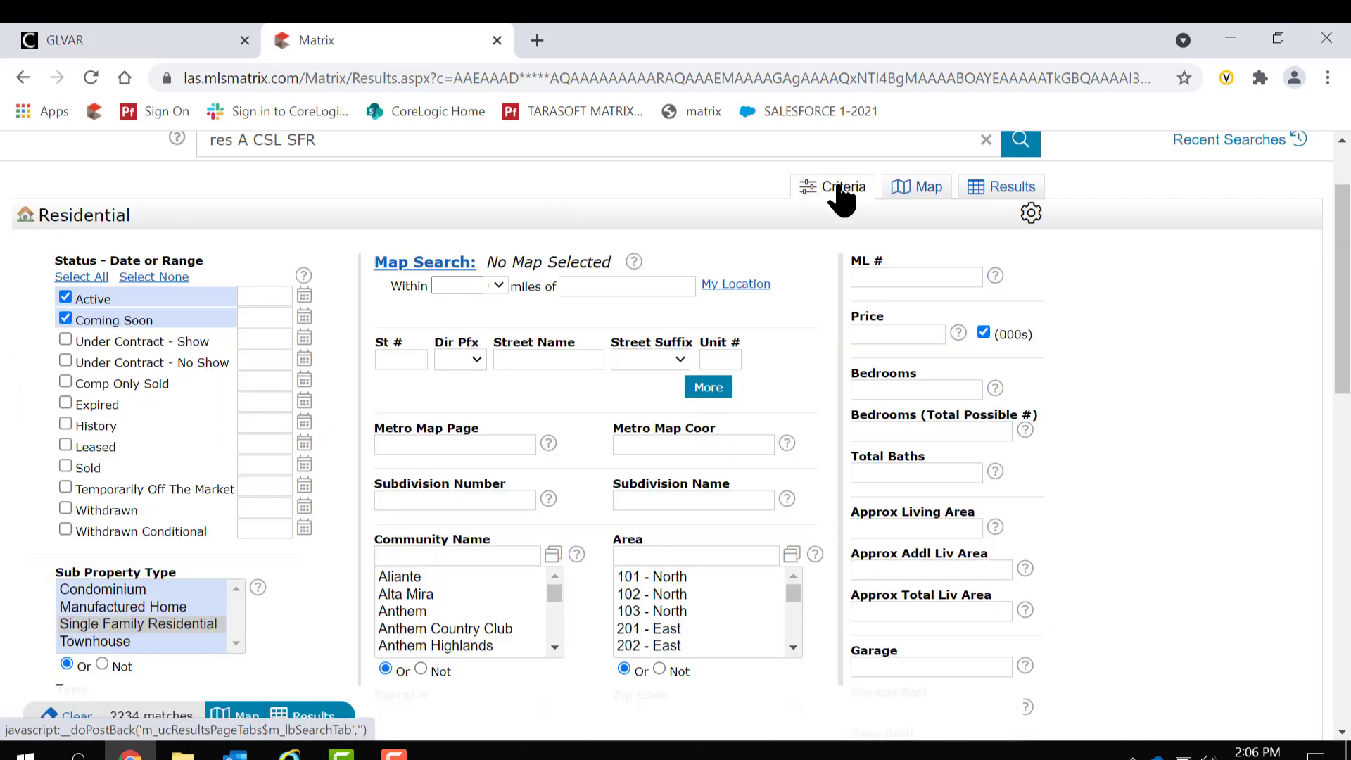
click(916, 276)
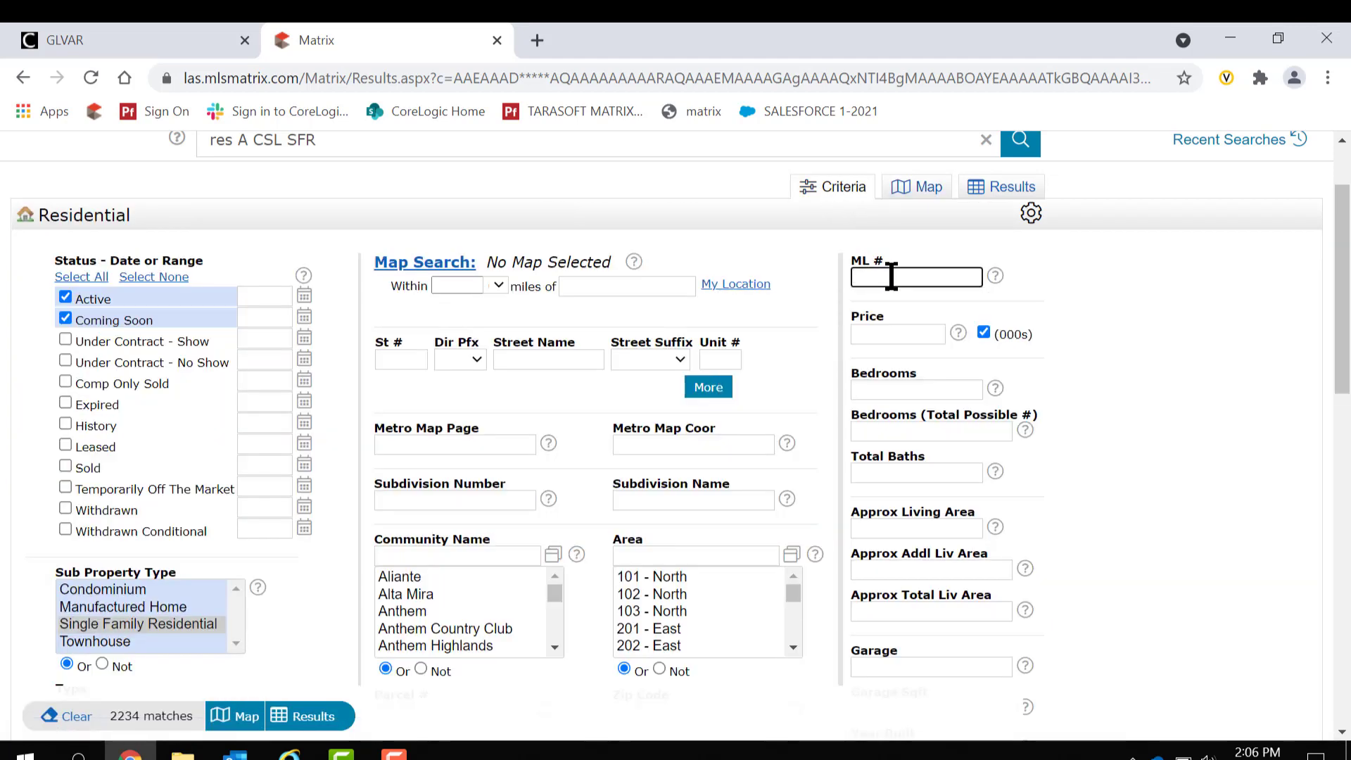
text(0)
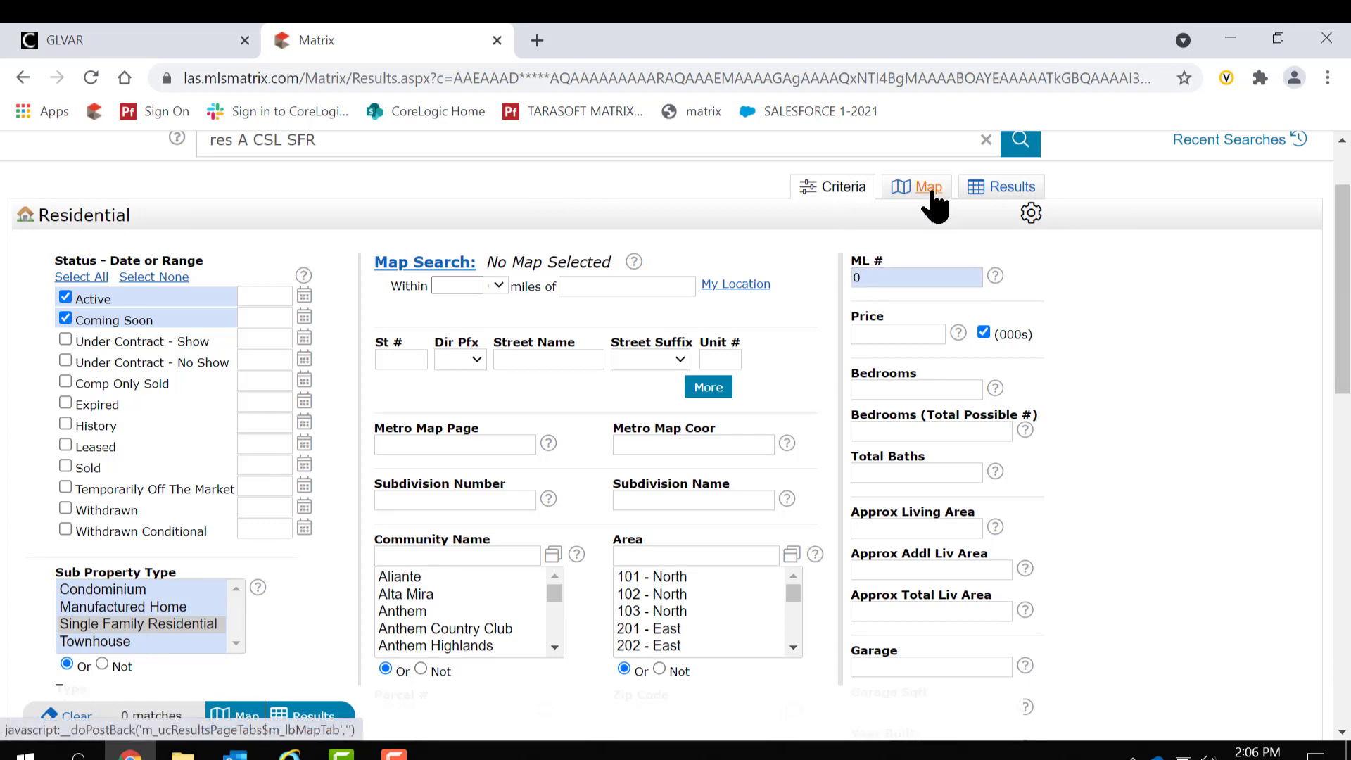
click(927, 186)
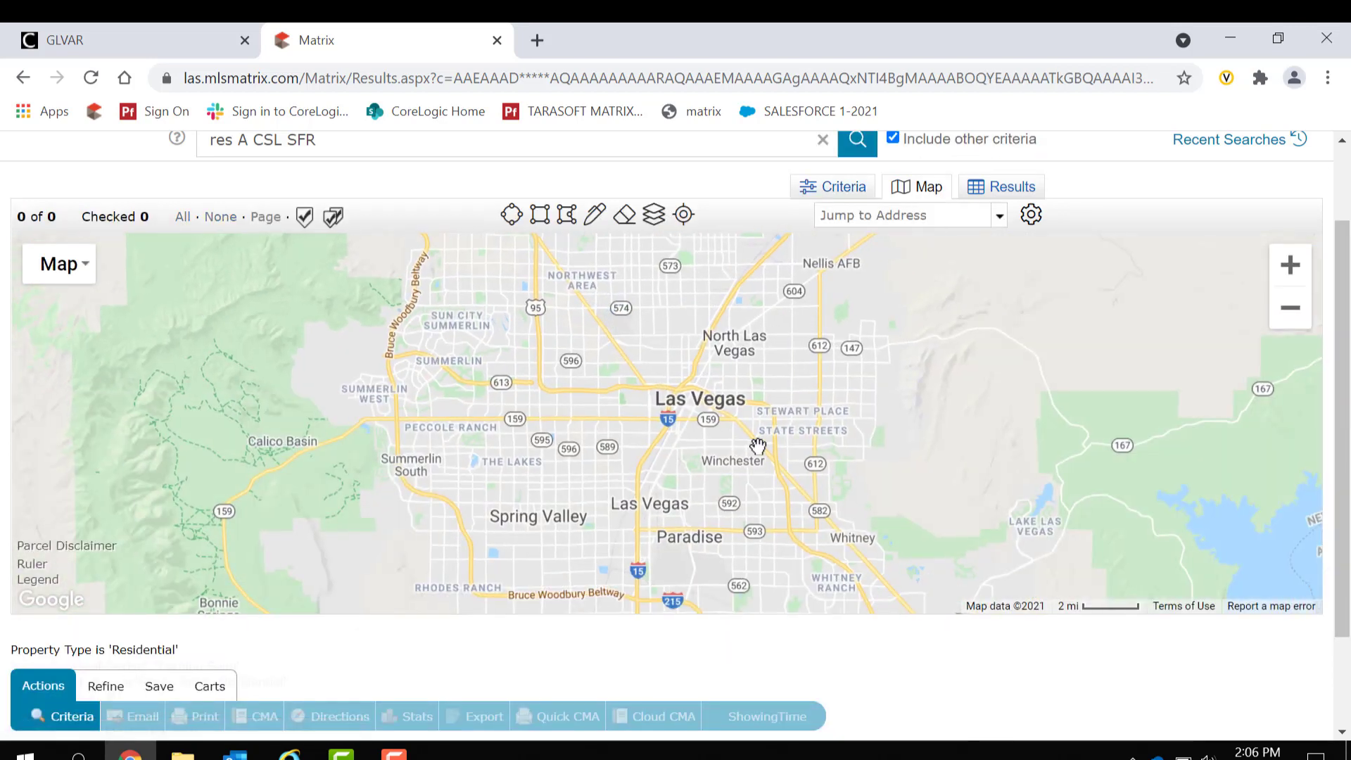
mouse_move(602, 324)
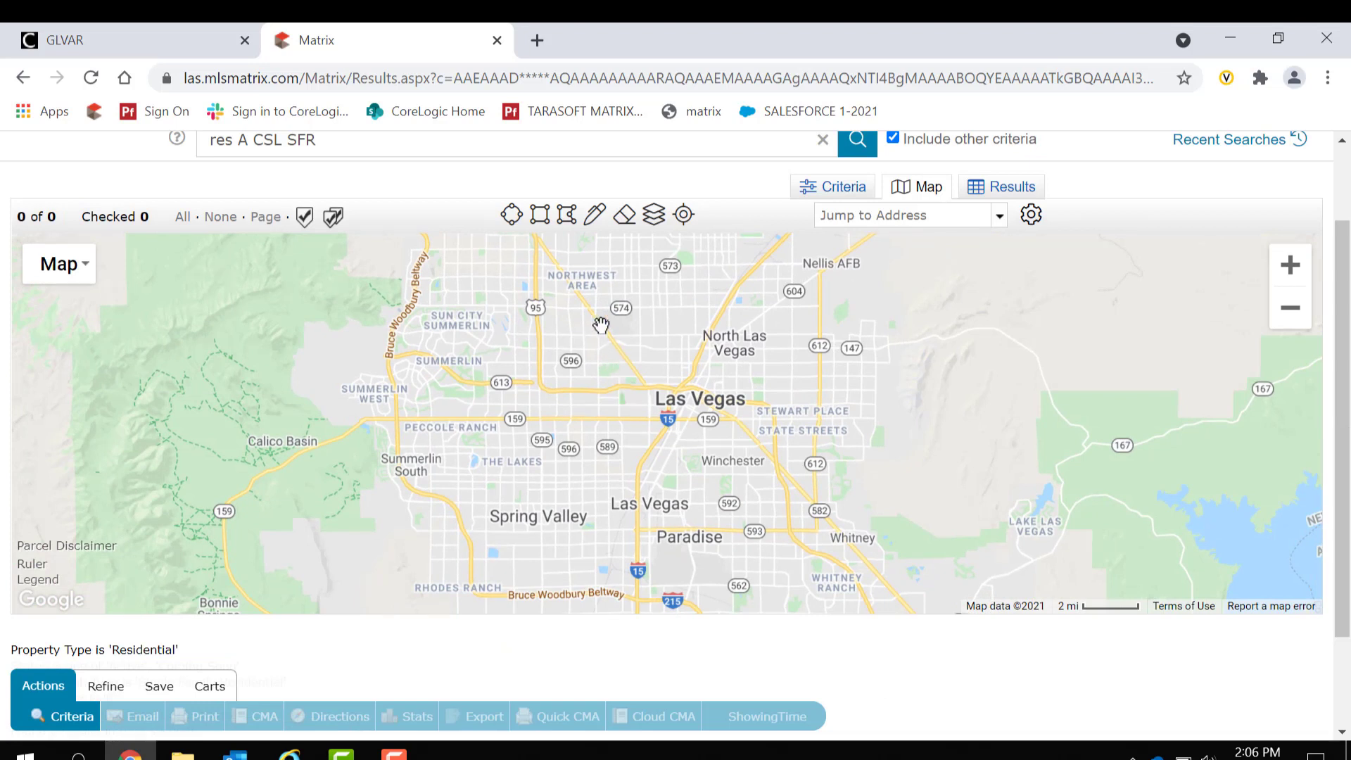
mouse_move(856, 298)
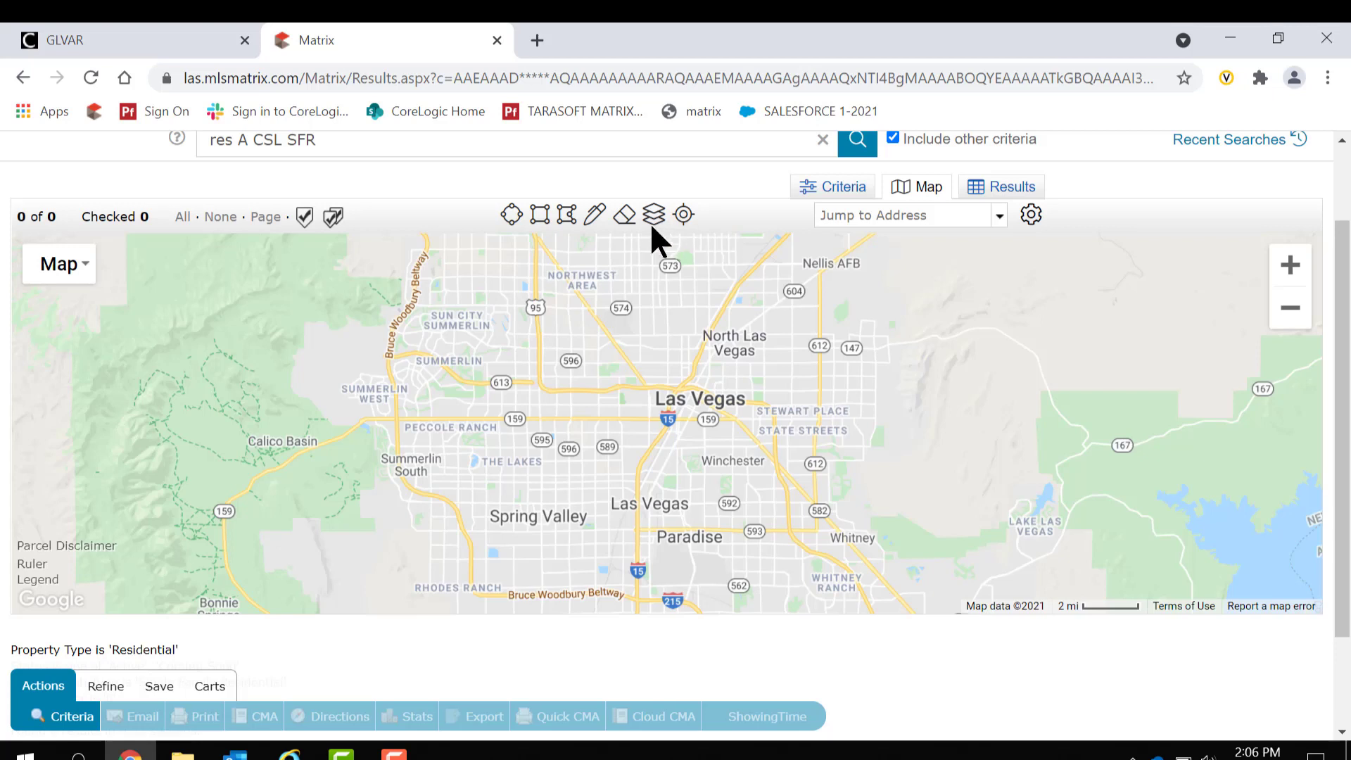
mouse_move(511, 214)
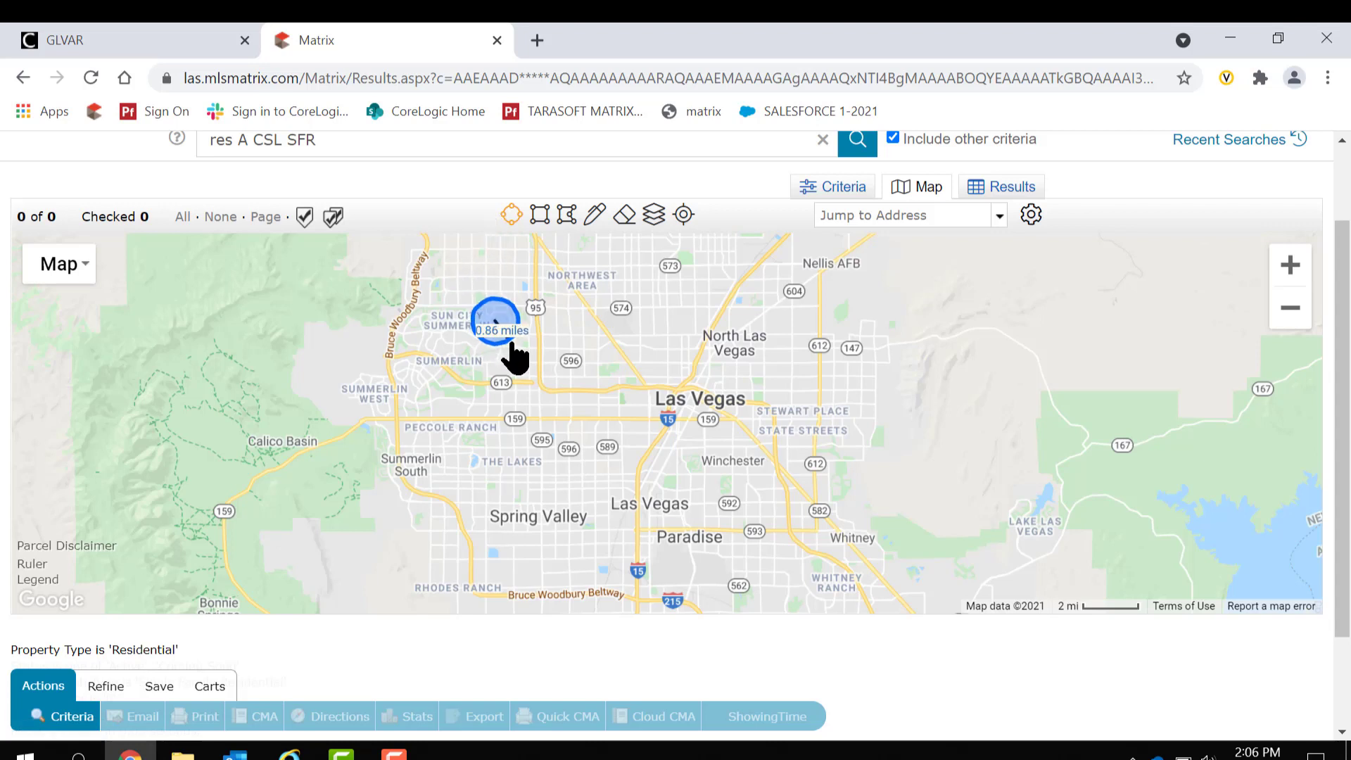
- Demo a radius circle near Sun City Summerlin and two rectangles over Northwest and North Las Vegas
drag(496, 319, 531, 371)
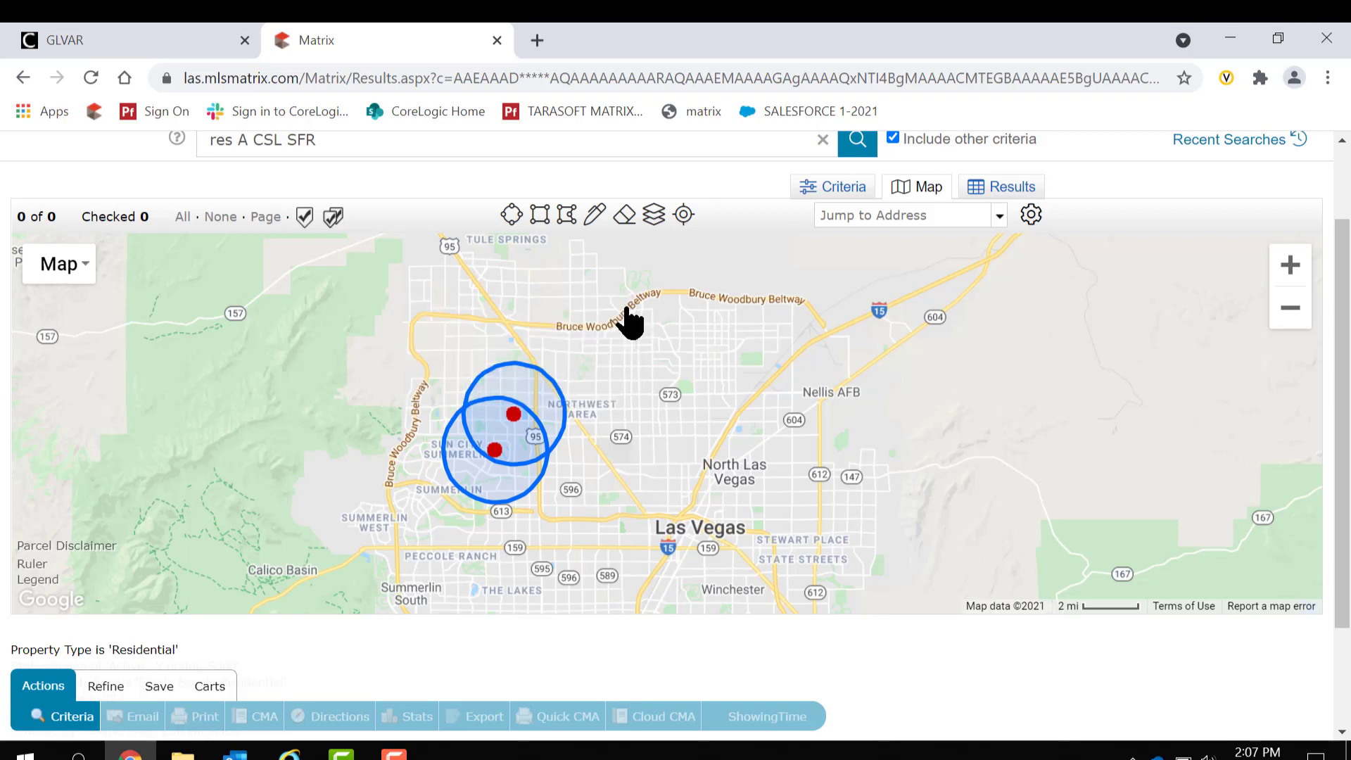
mouse_move(622, 214)
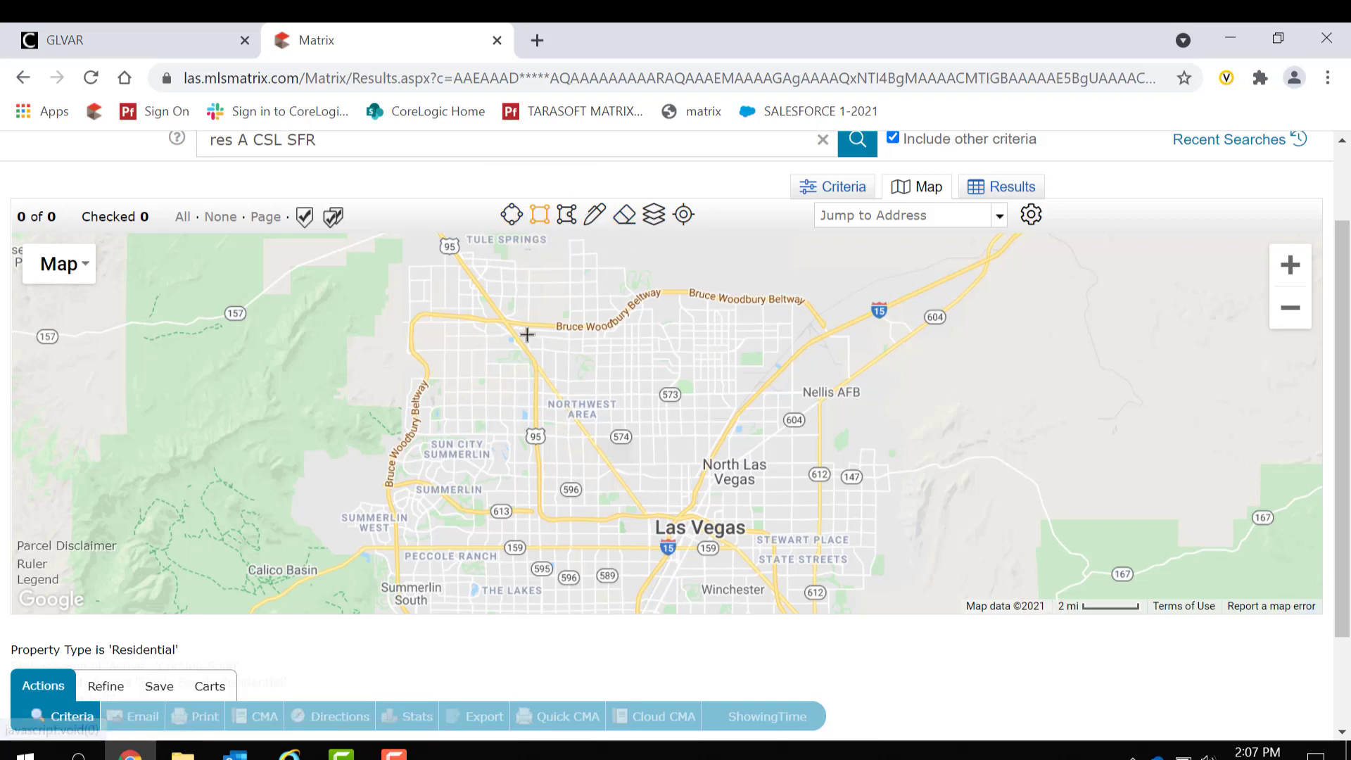
mouse_move(536, 342)
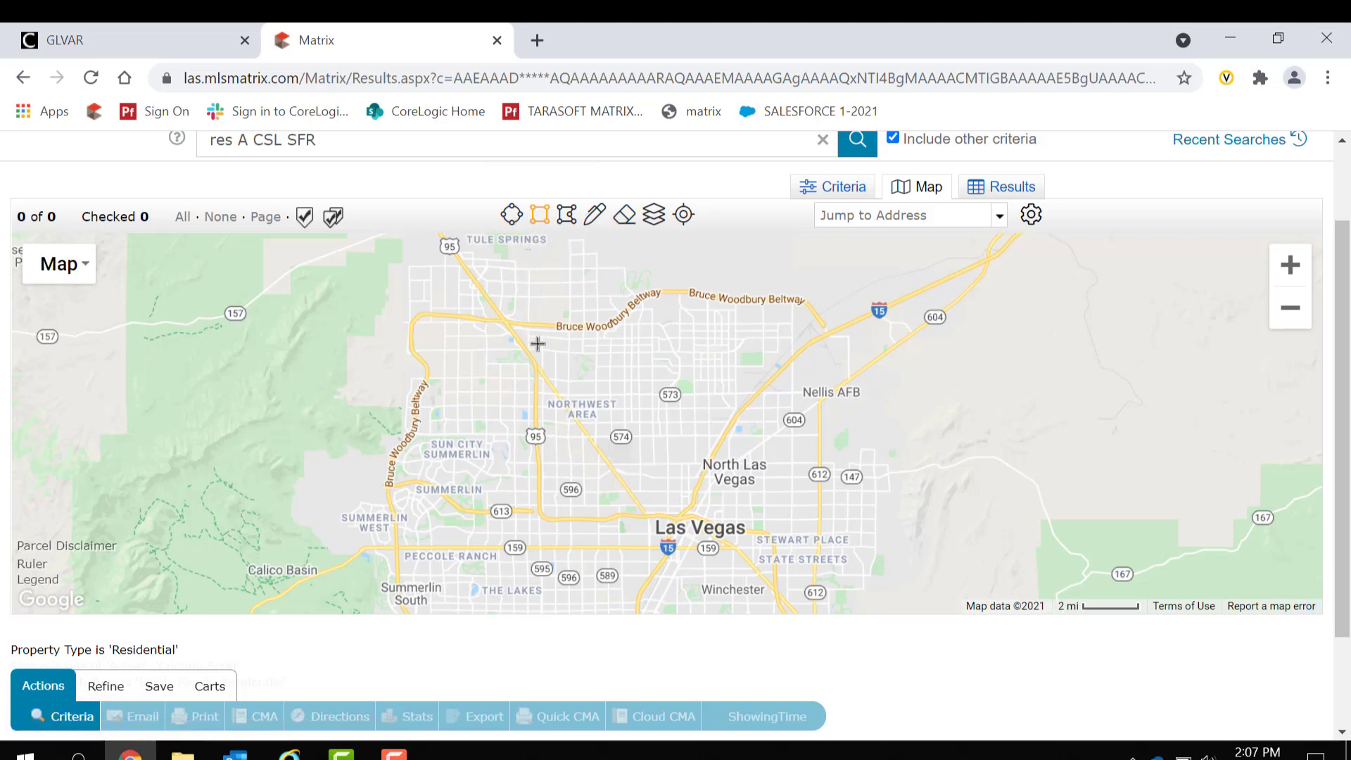
drag(527, 331, 694, 404)
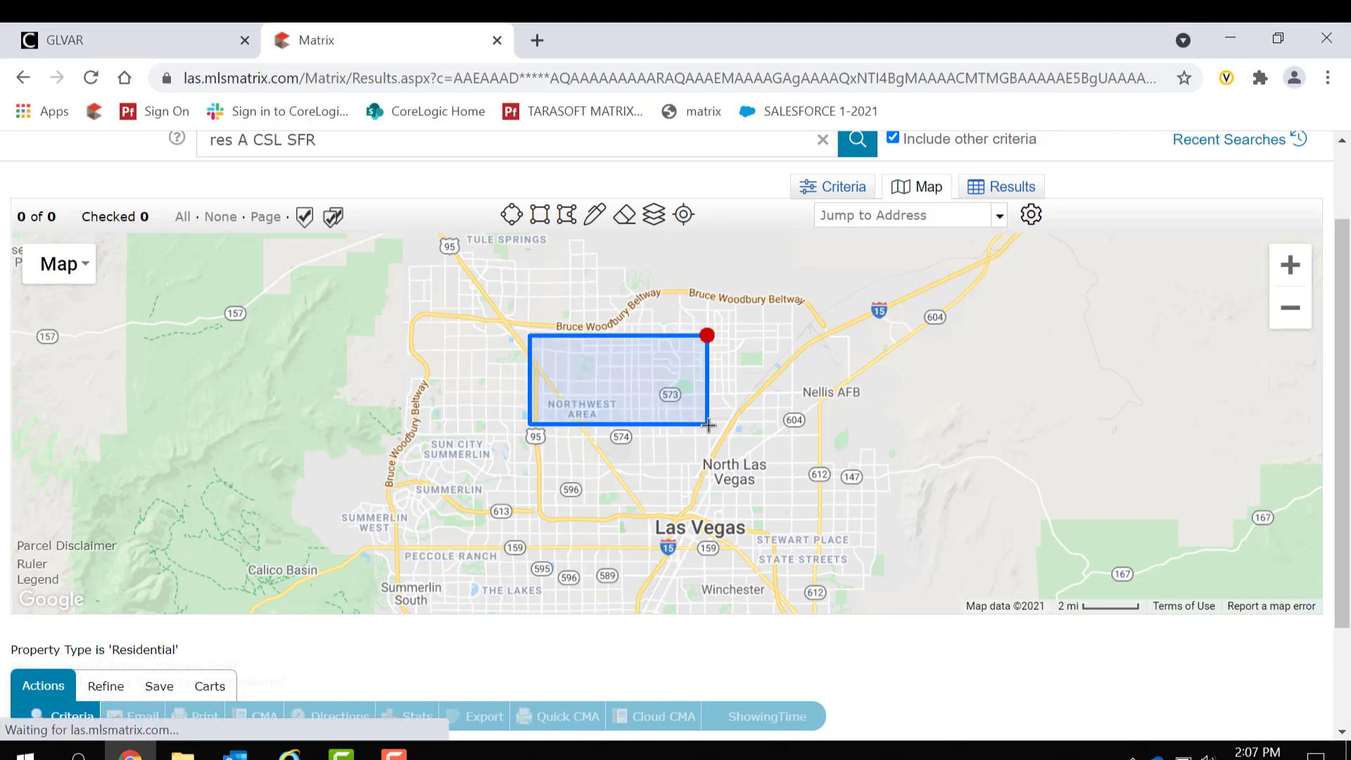
mouse_move(543, 214)
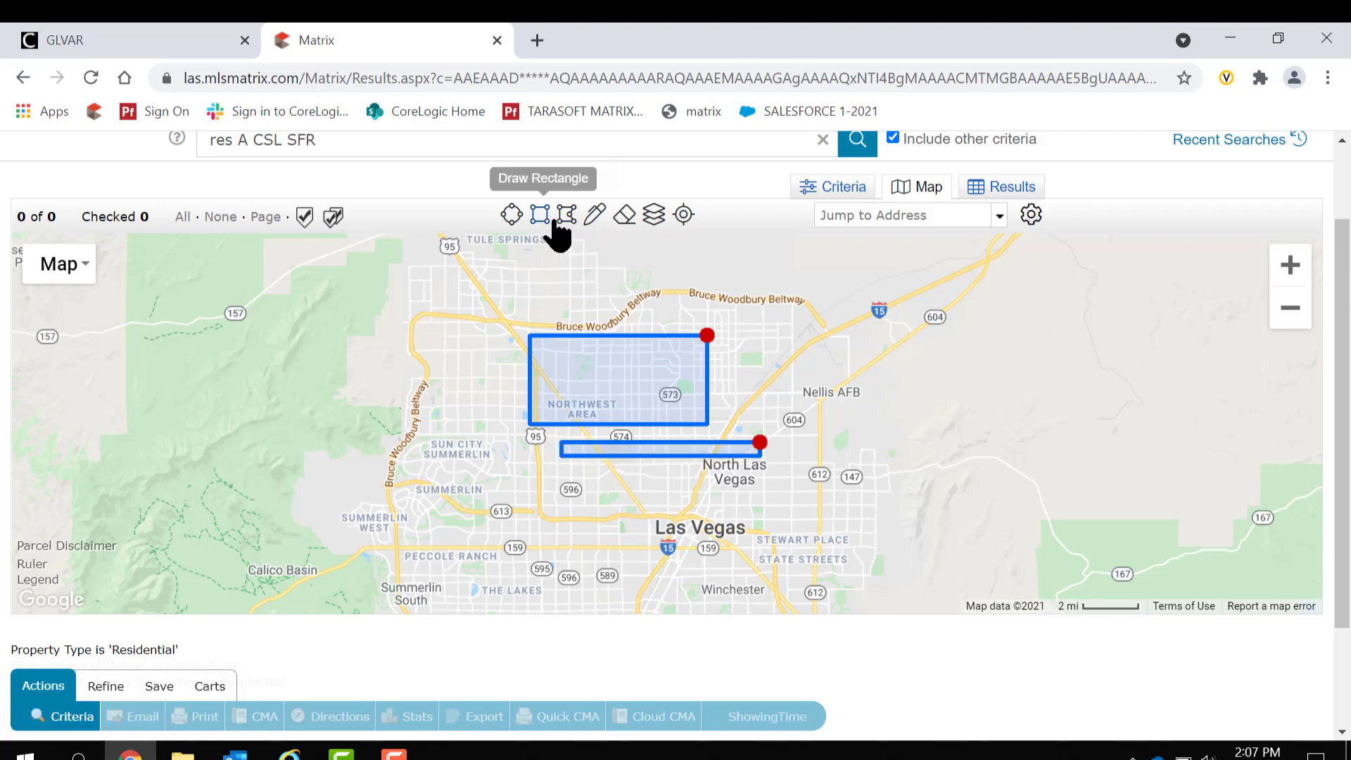
drag(697, 511, 1020, 586)
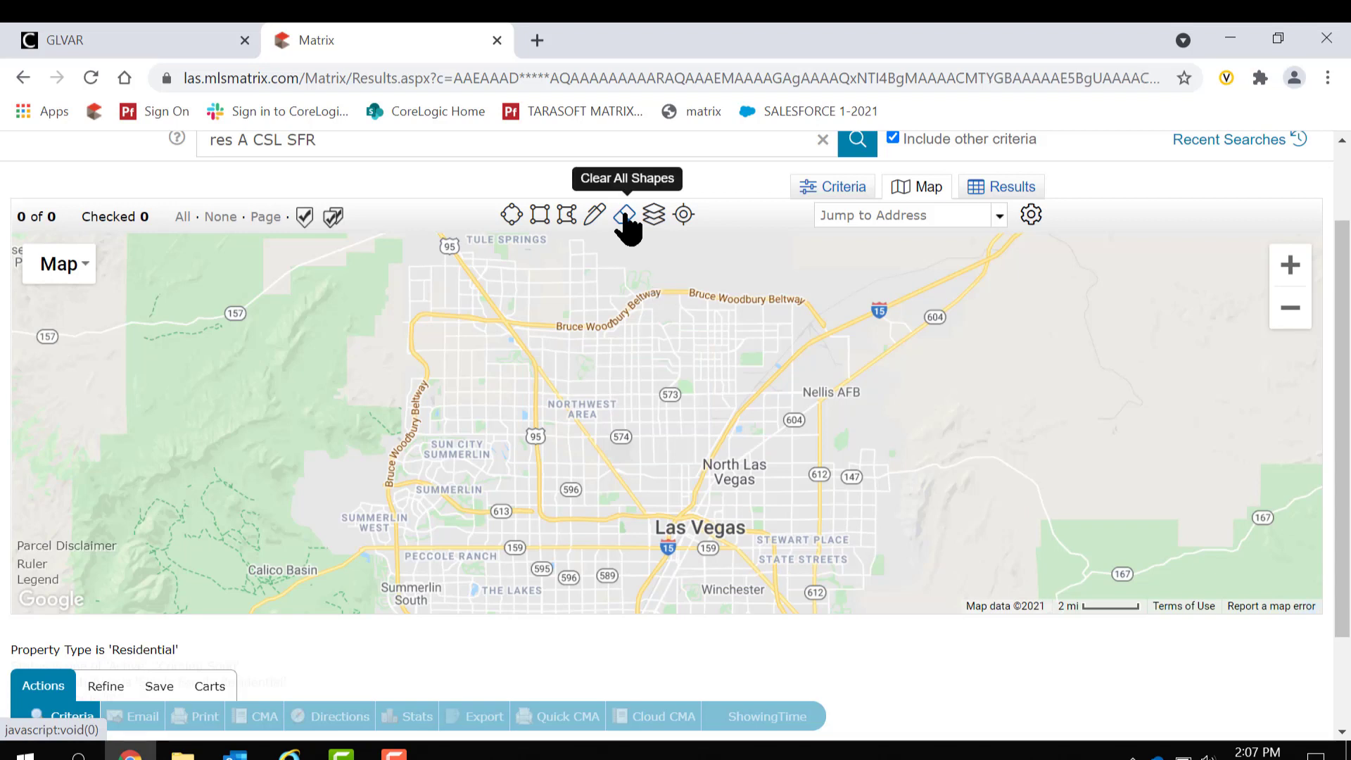
mouse_move(567, 214)
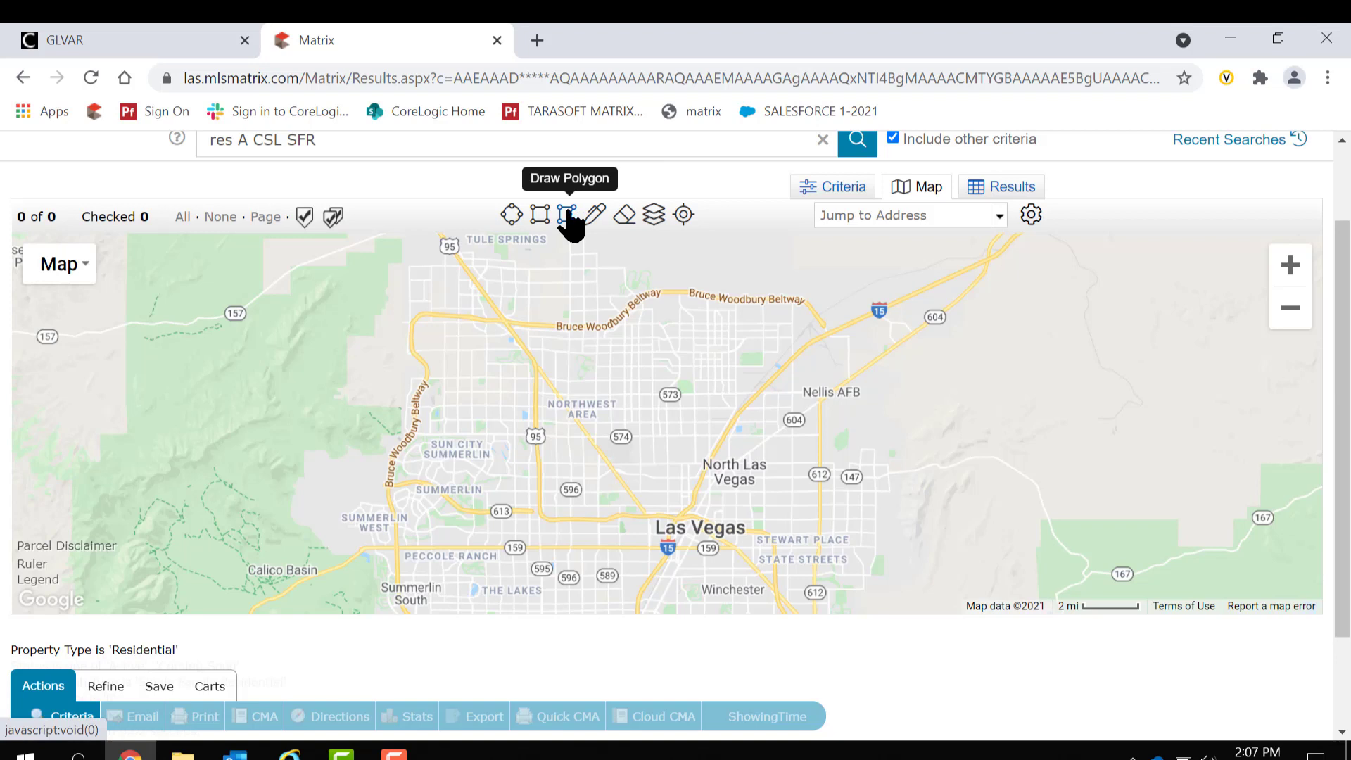
click(566, 214)
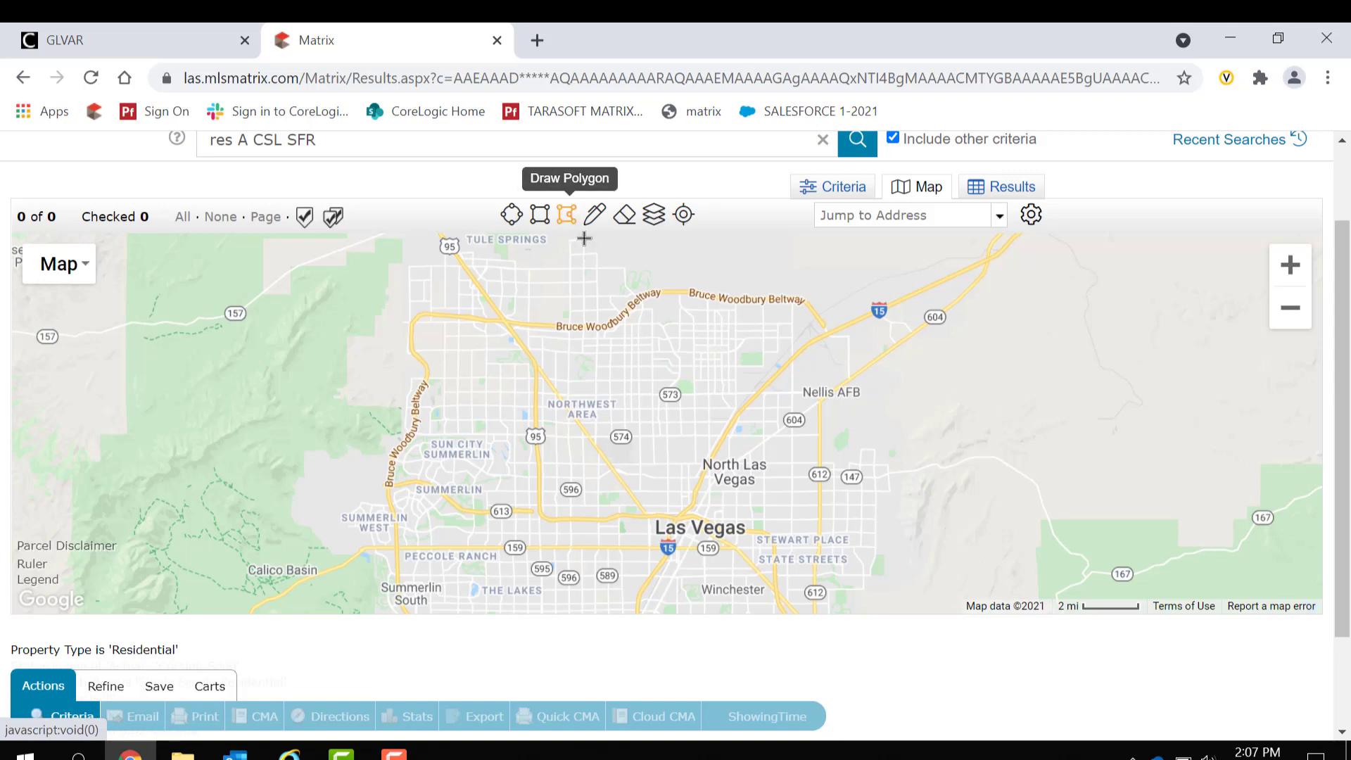
mouse_move(465, 405)
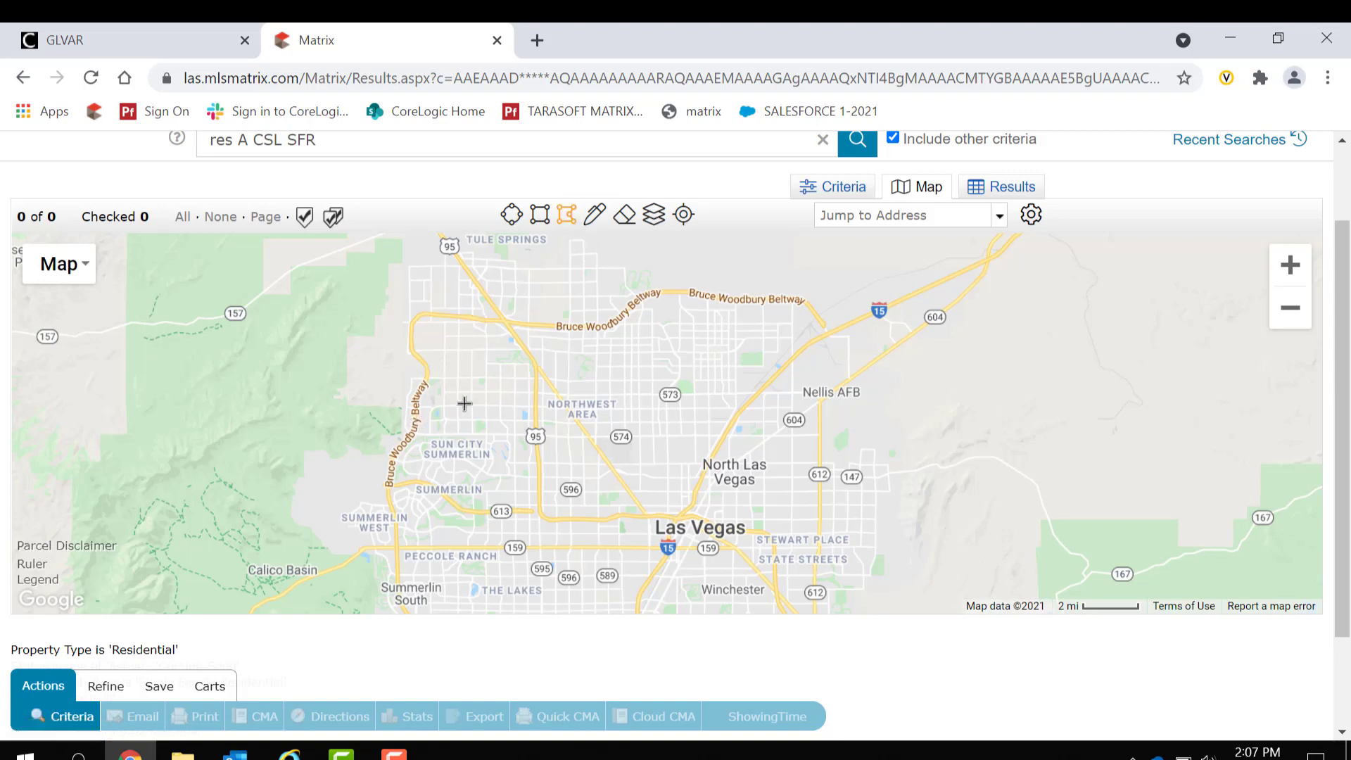
mouse_move(866, 404)
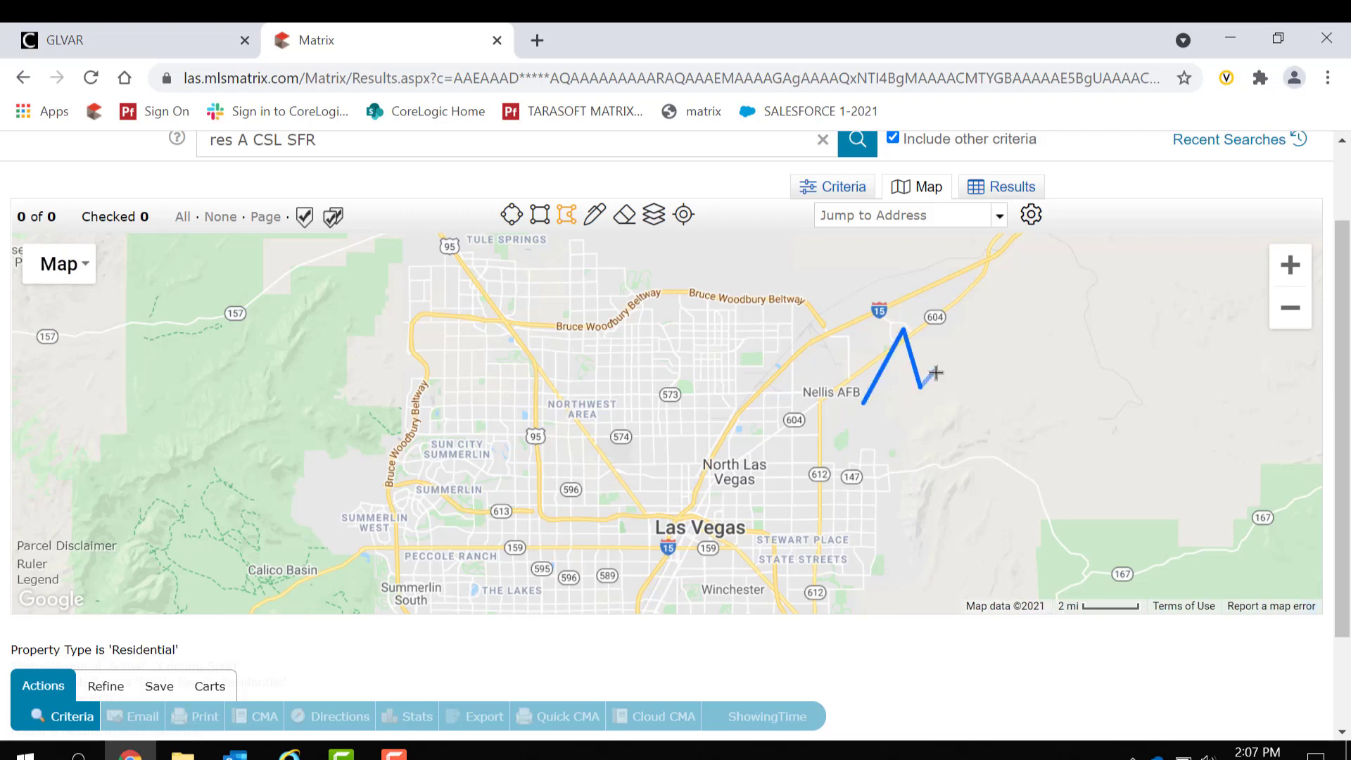
drag(925, 383, 957, 417)
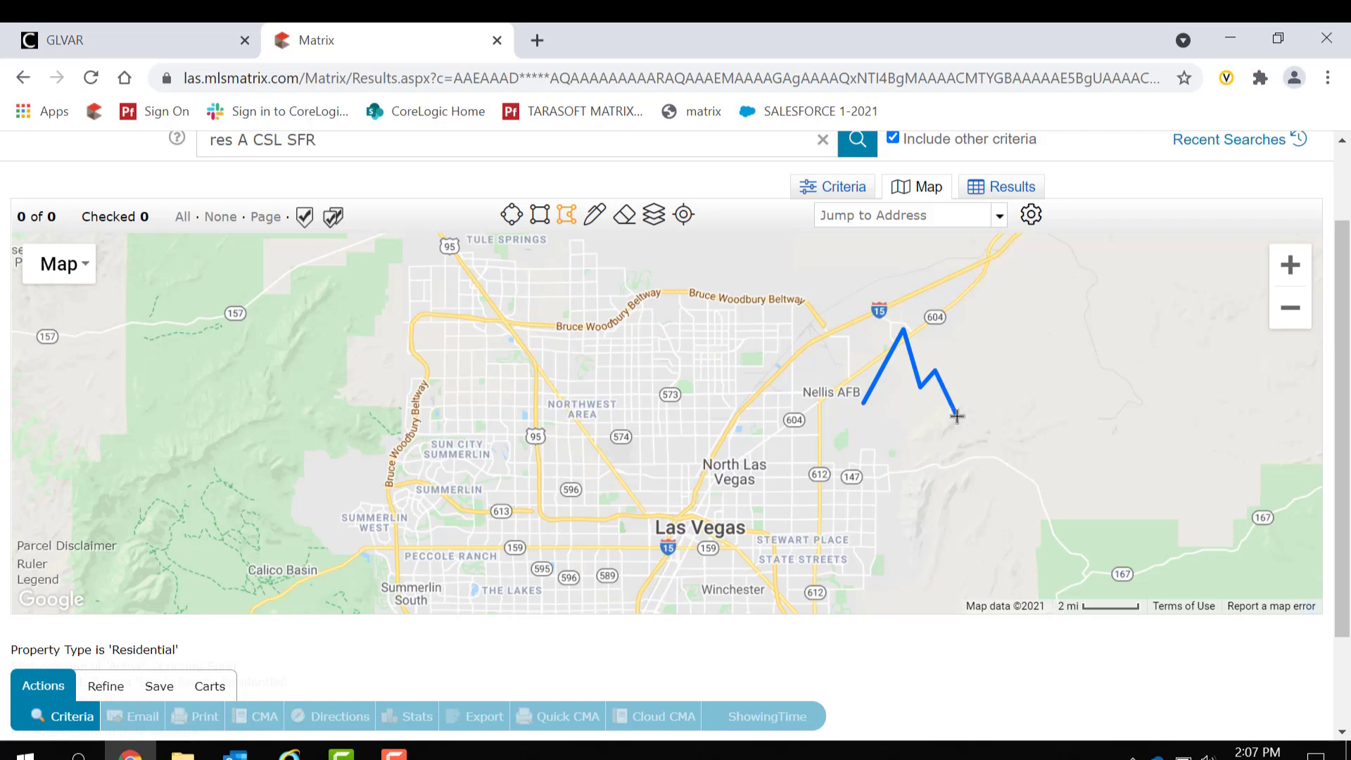
drag(957, 417, 922, 450)
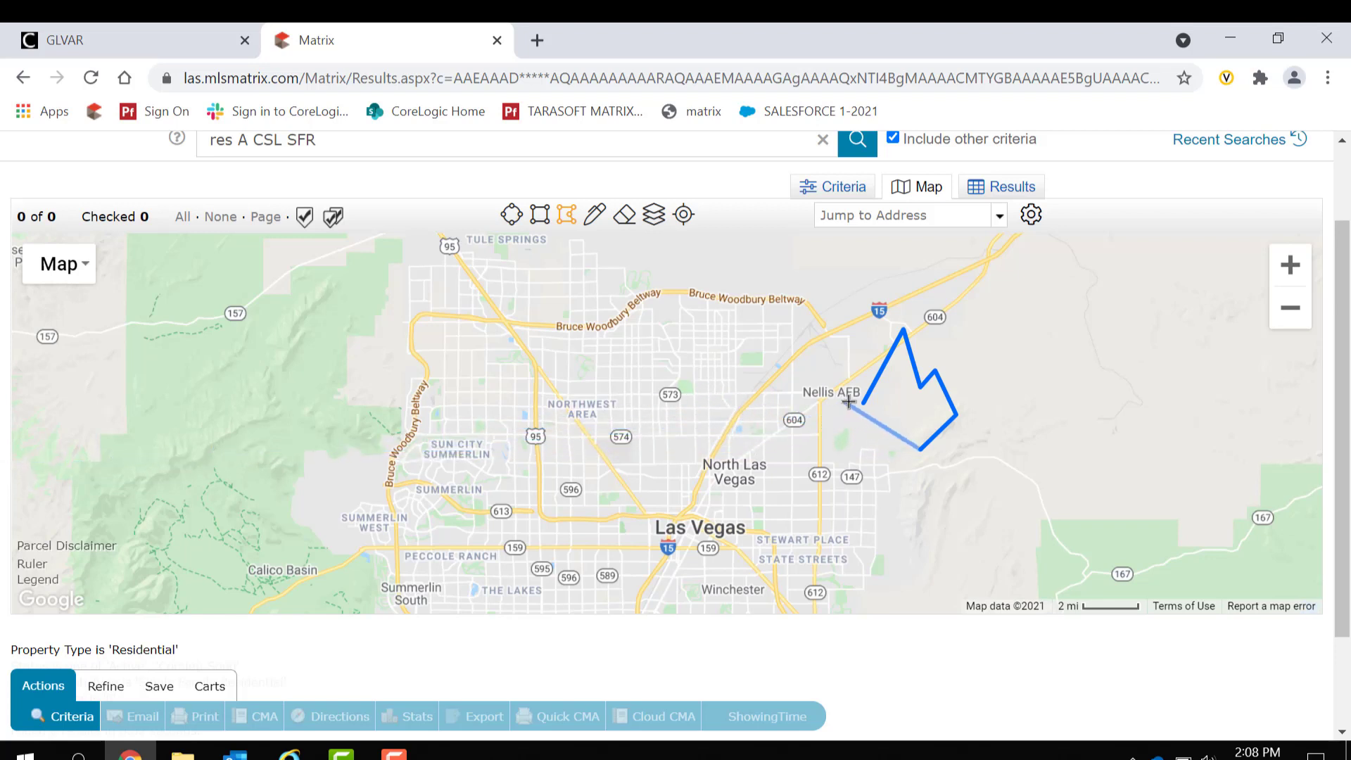
click(852, 404)
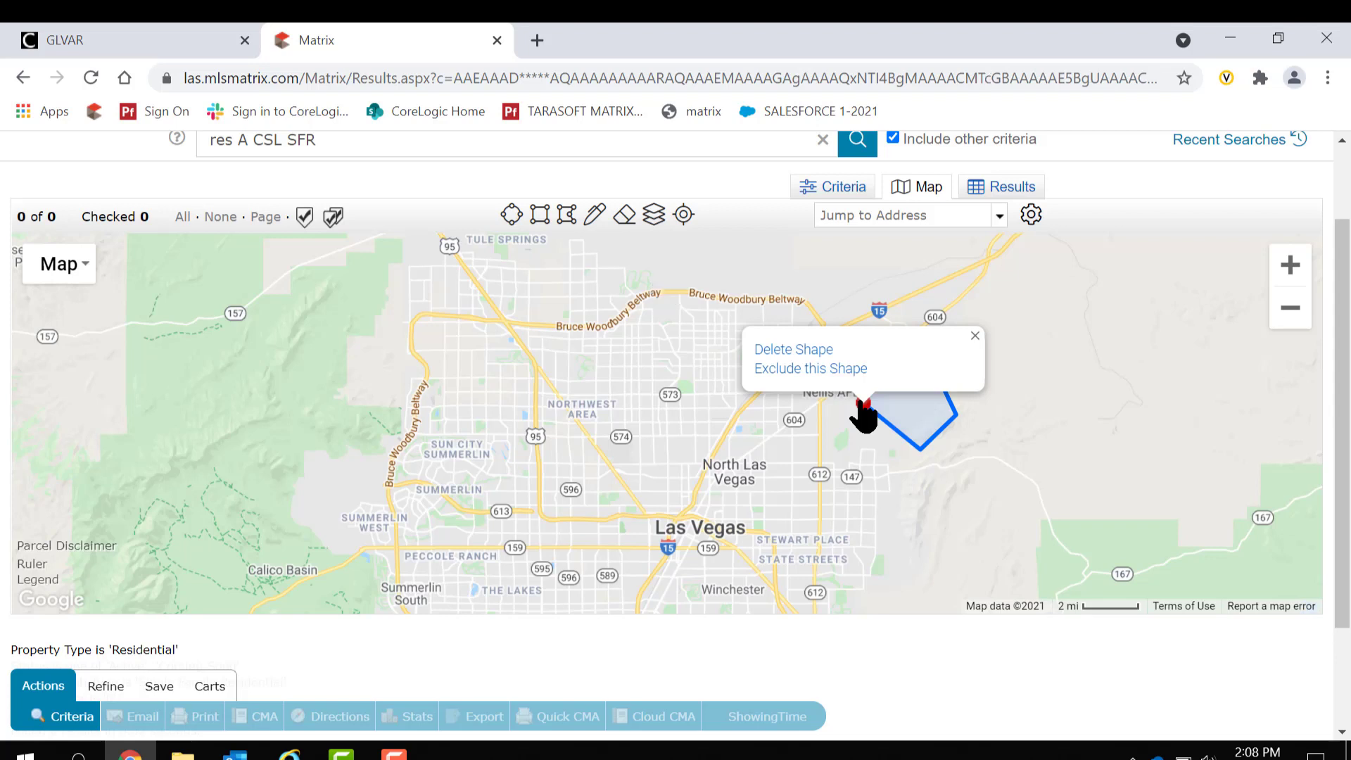
mouse_move(622, 214)
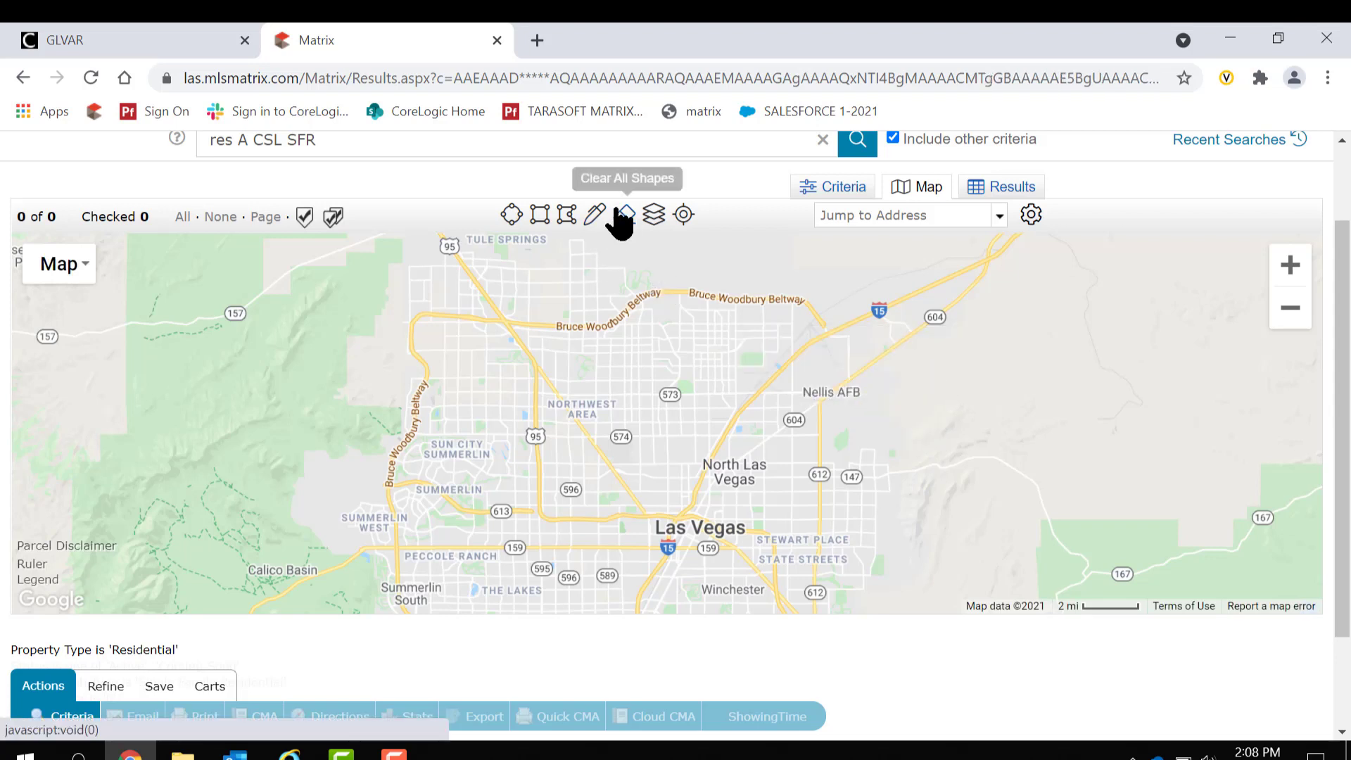
mouse_move(597, 214)
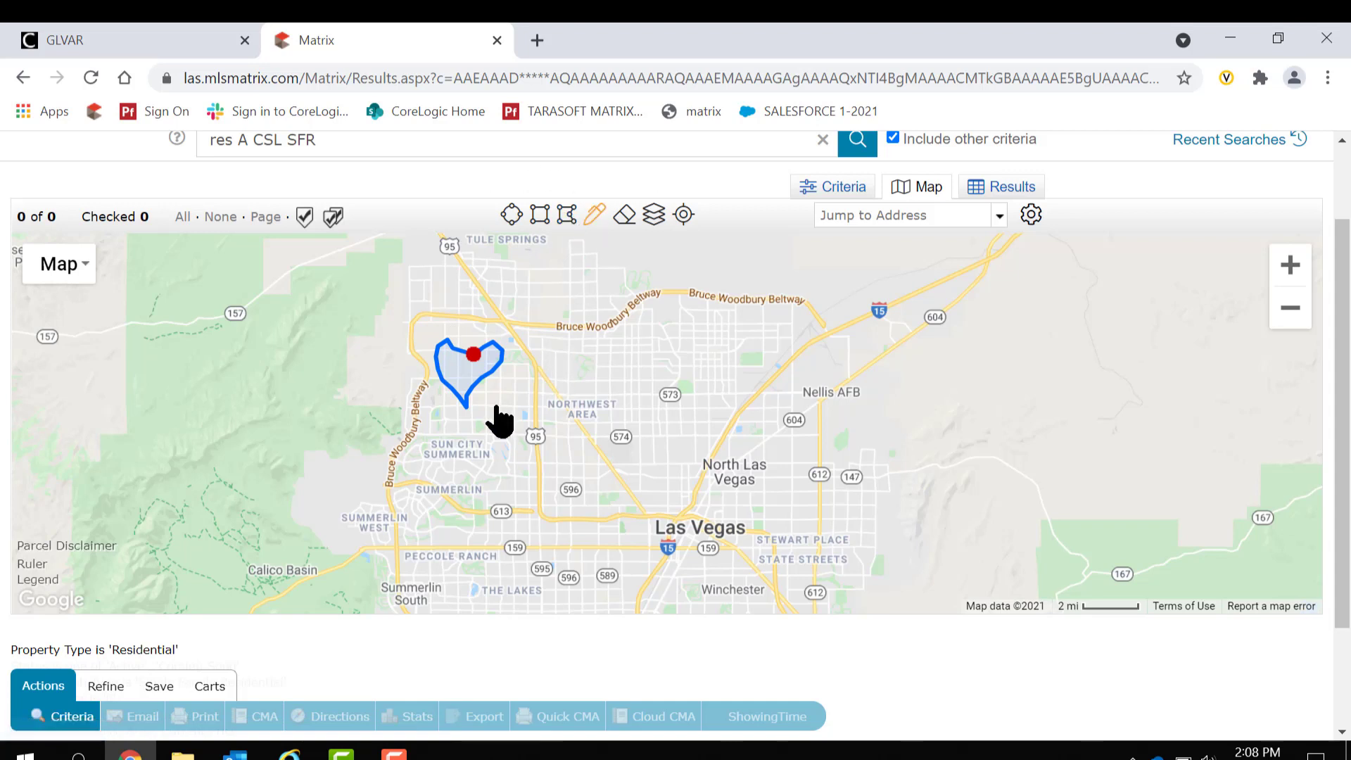
- Draw a second freehand loop near Sun City Summerlin
drag(502, 421, 485, 412)
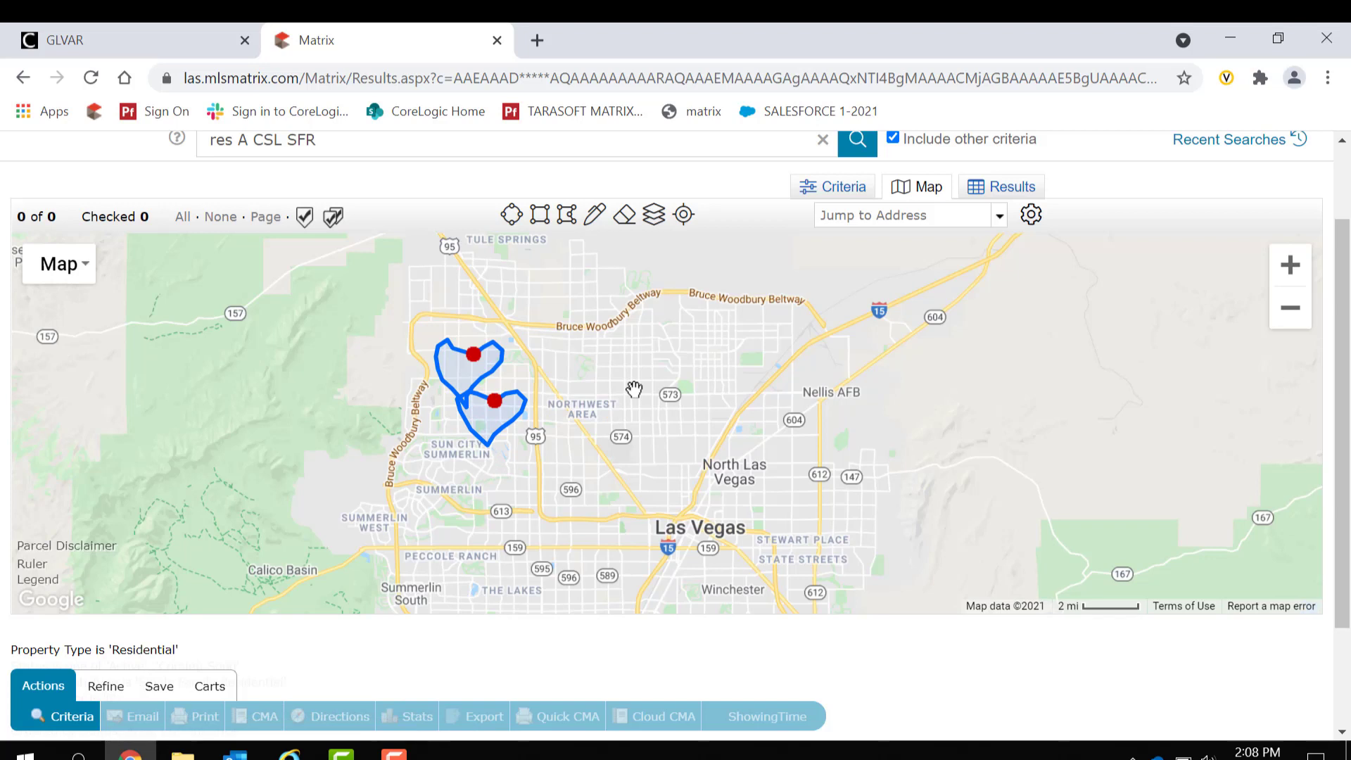
mouse_move(28, 280)
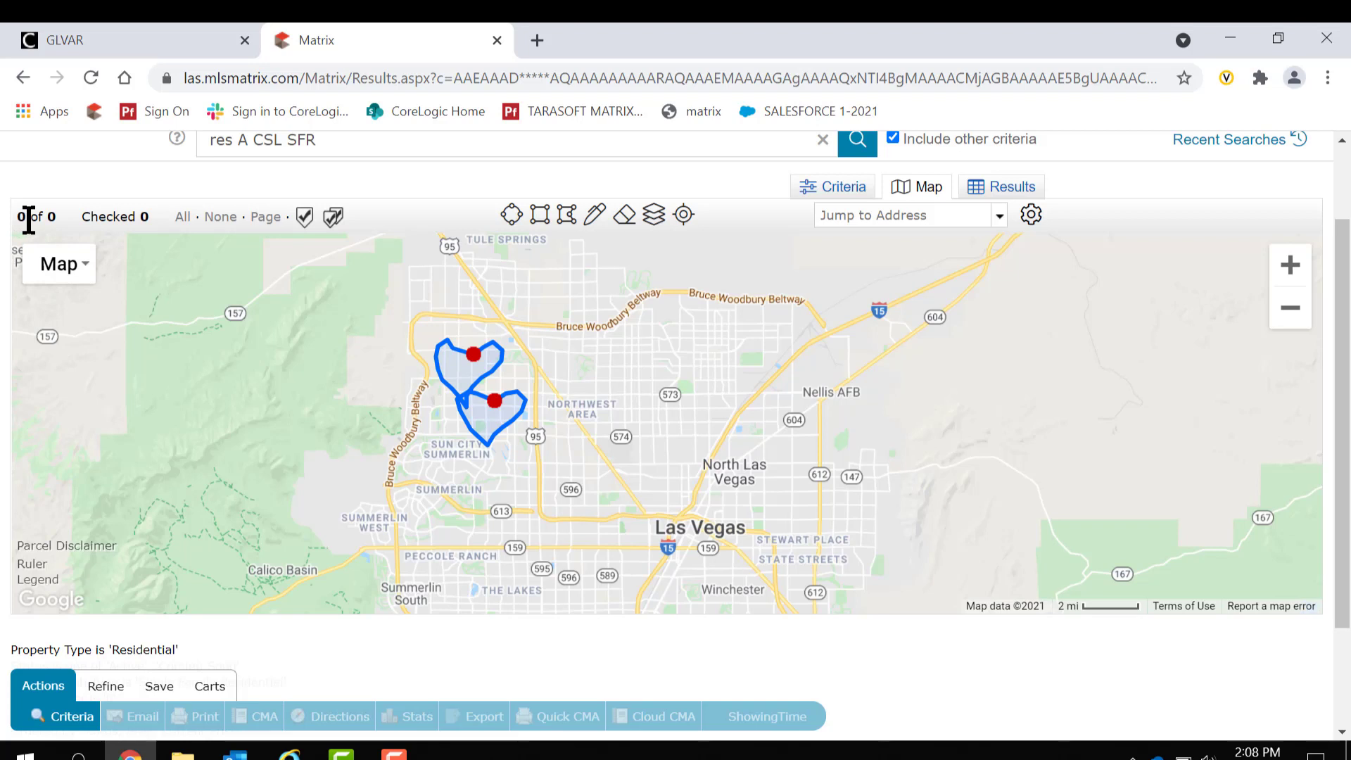
mouse_move(267, 124)
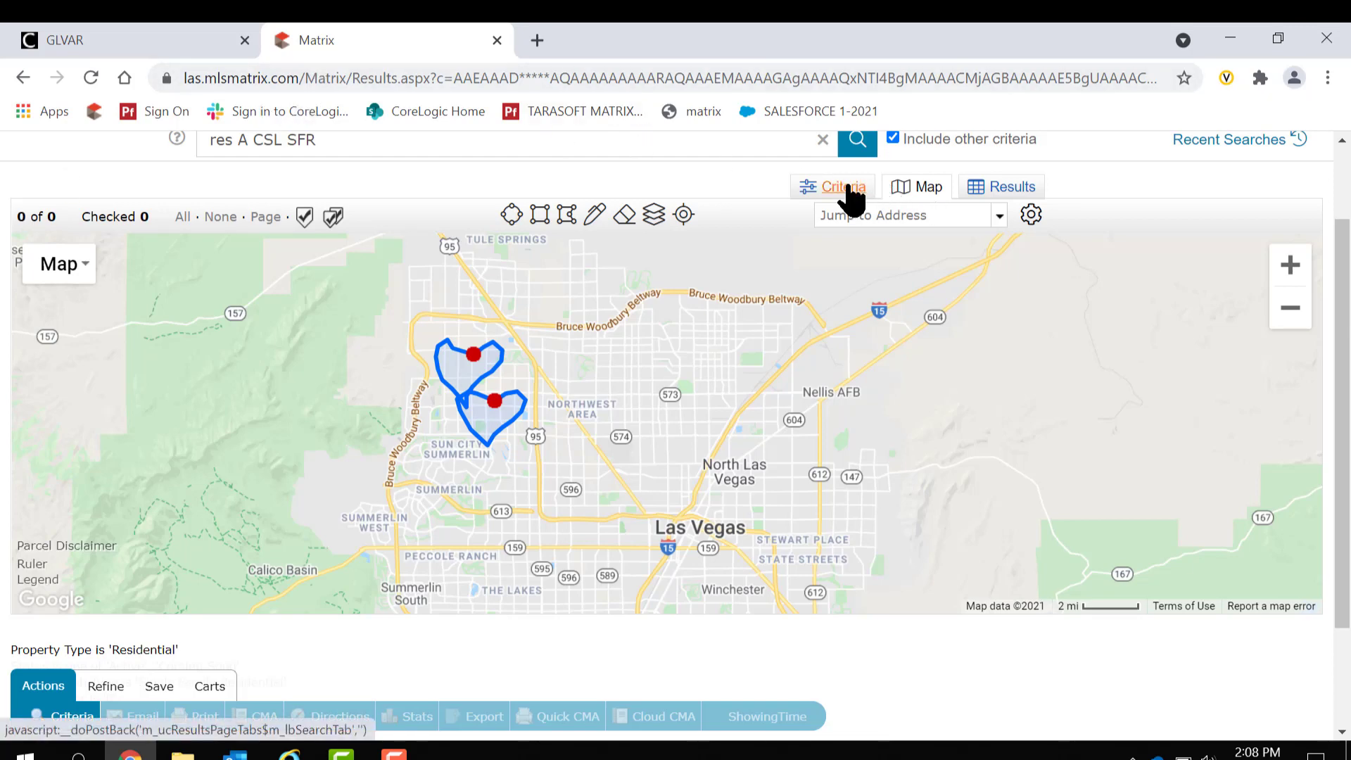
- Clear the stray 0 from the ML # criterion and view the 48 matching listings on the map
click(843, 186)
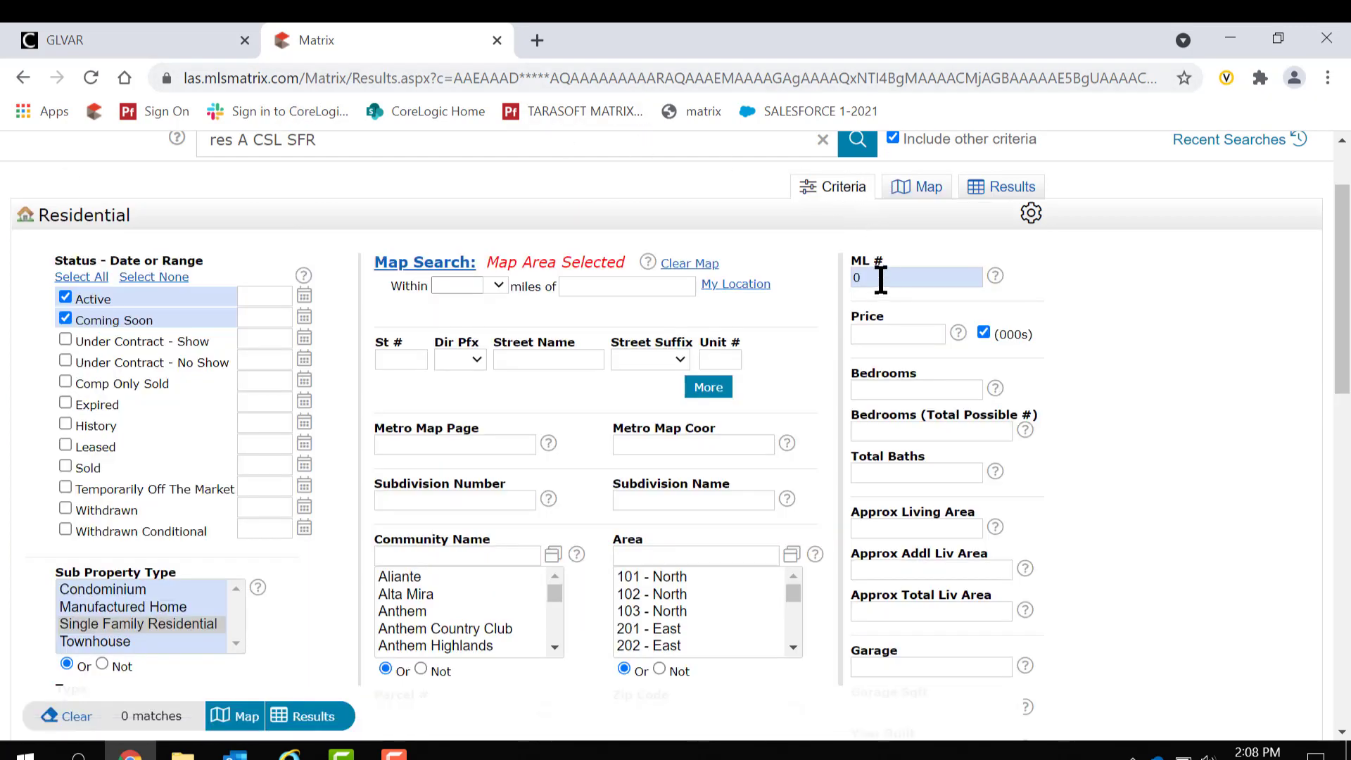
triple_click(917, 278)
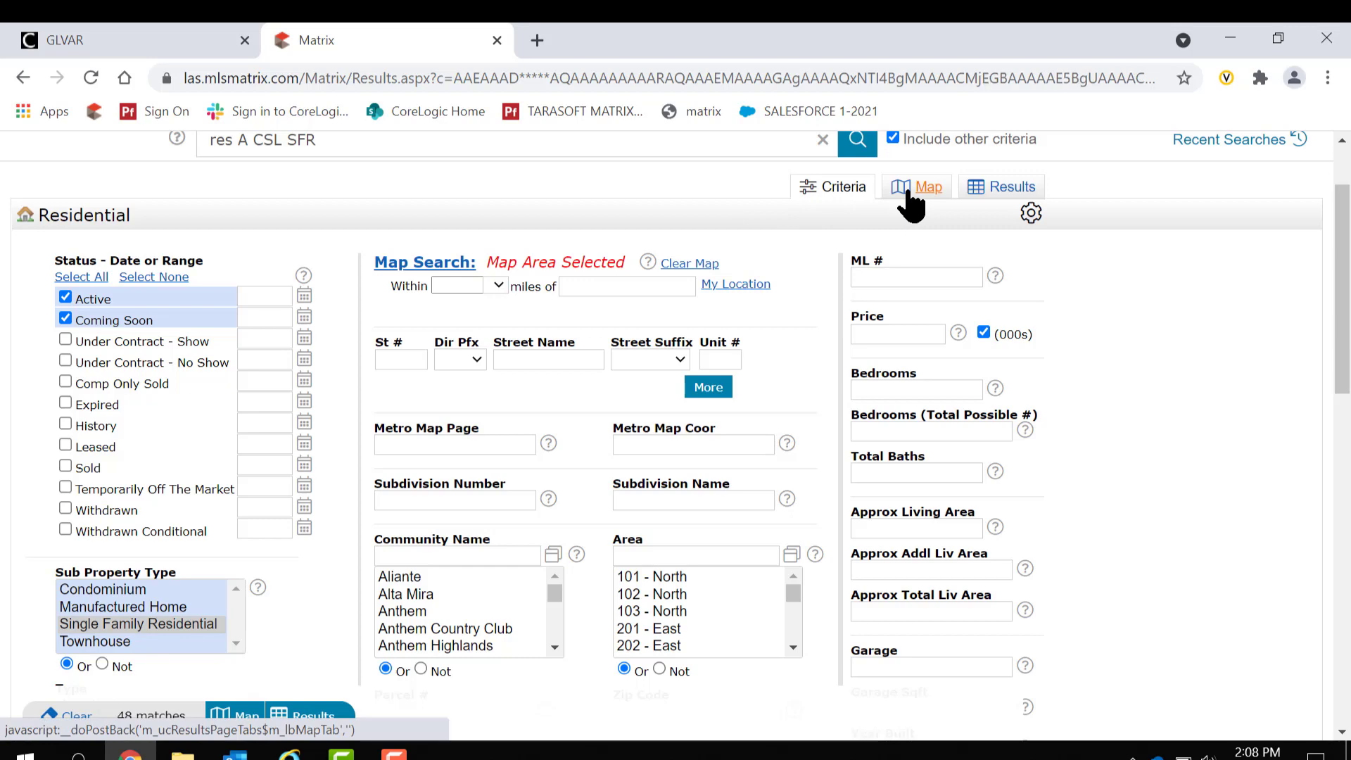
click(927, 185)
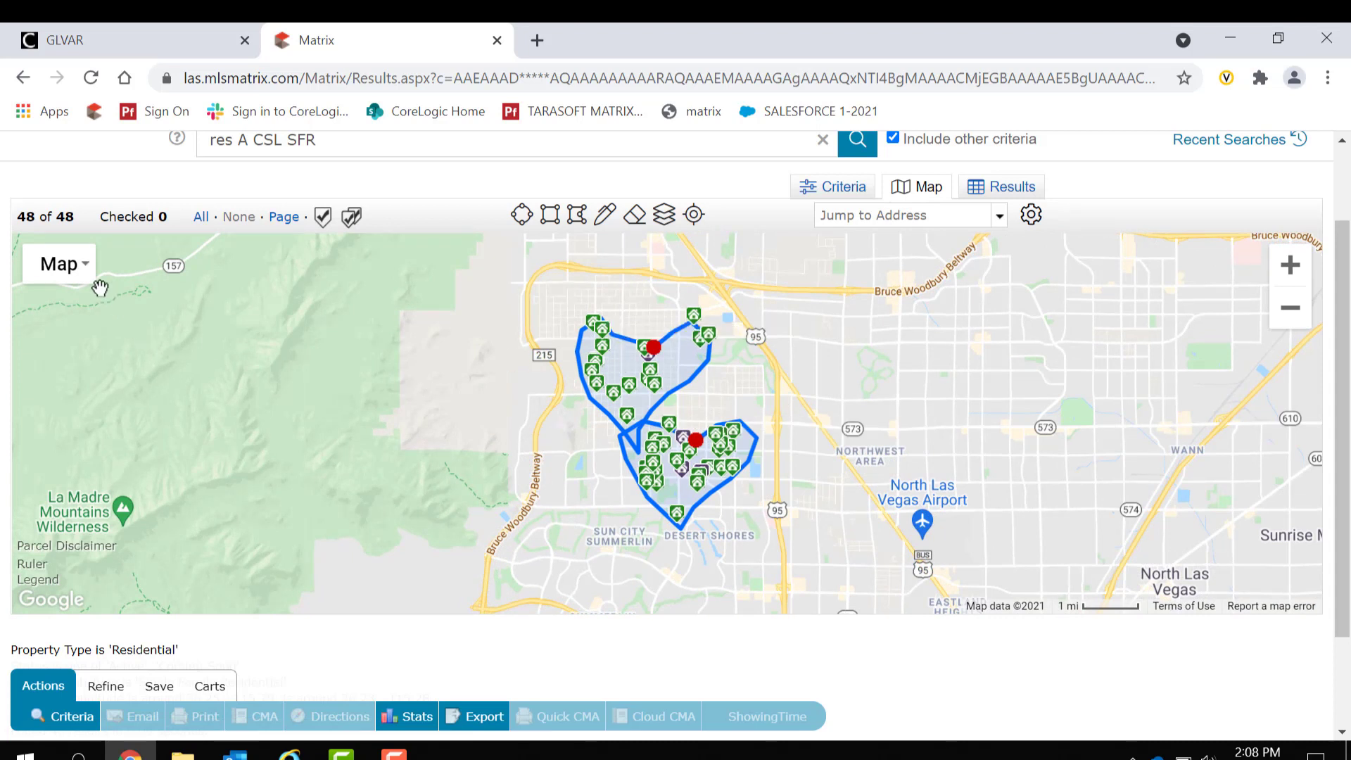
mouse_move(477, 399)
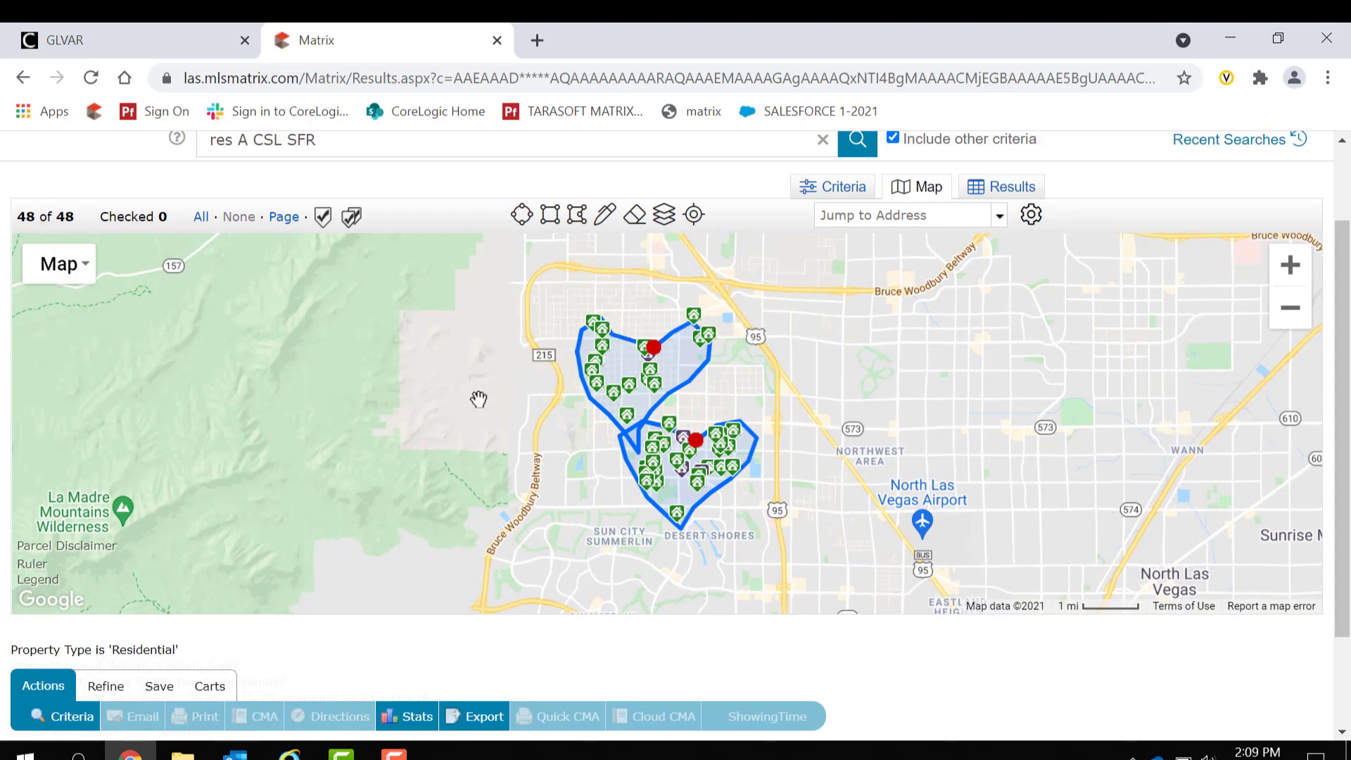
mouse_move(437, 322)
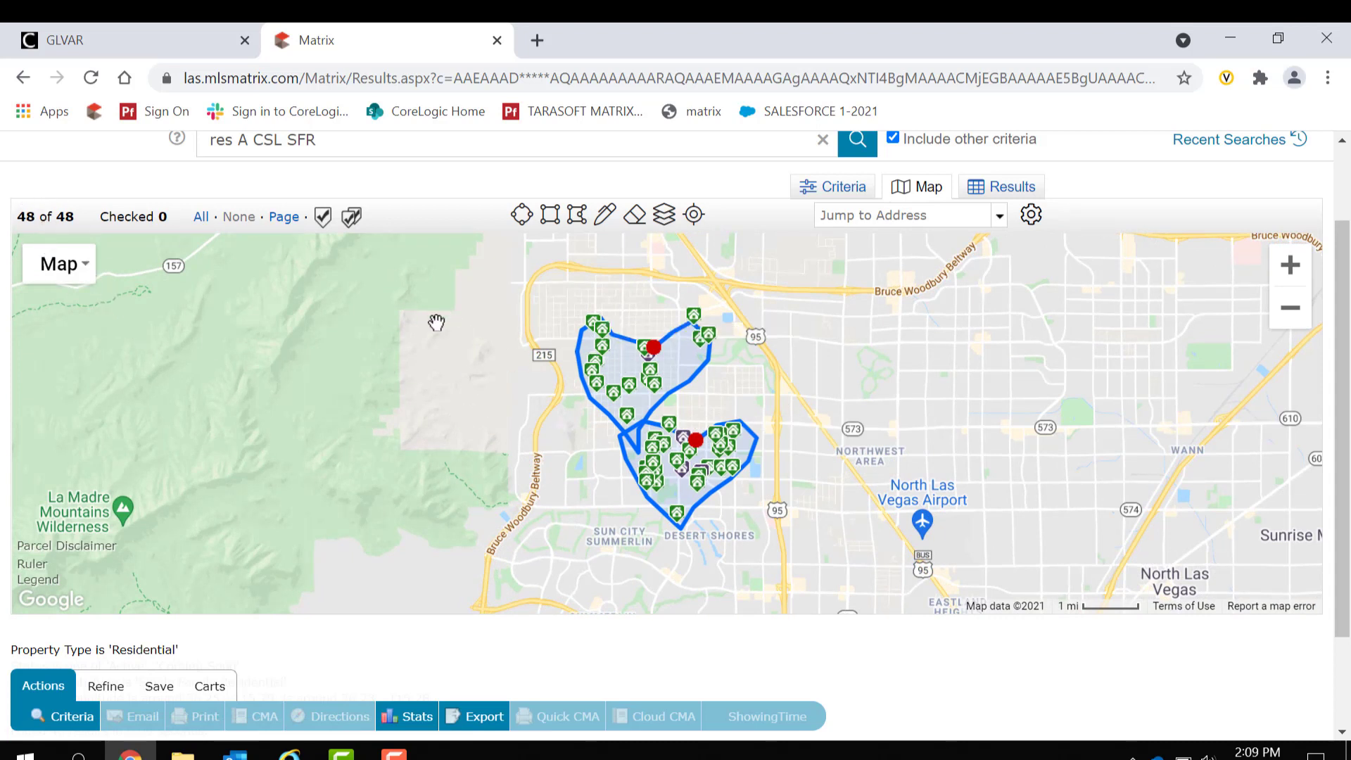
mouse_move(634, 214)
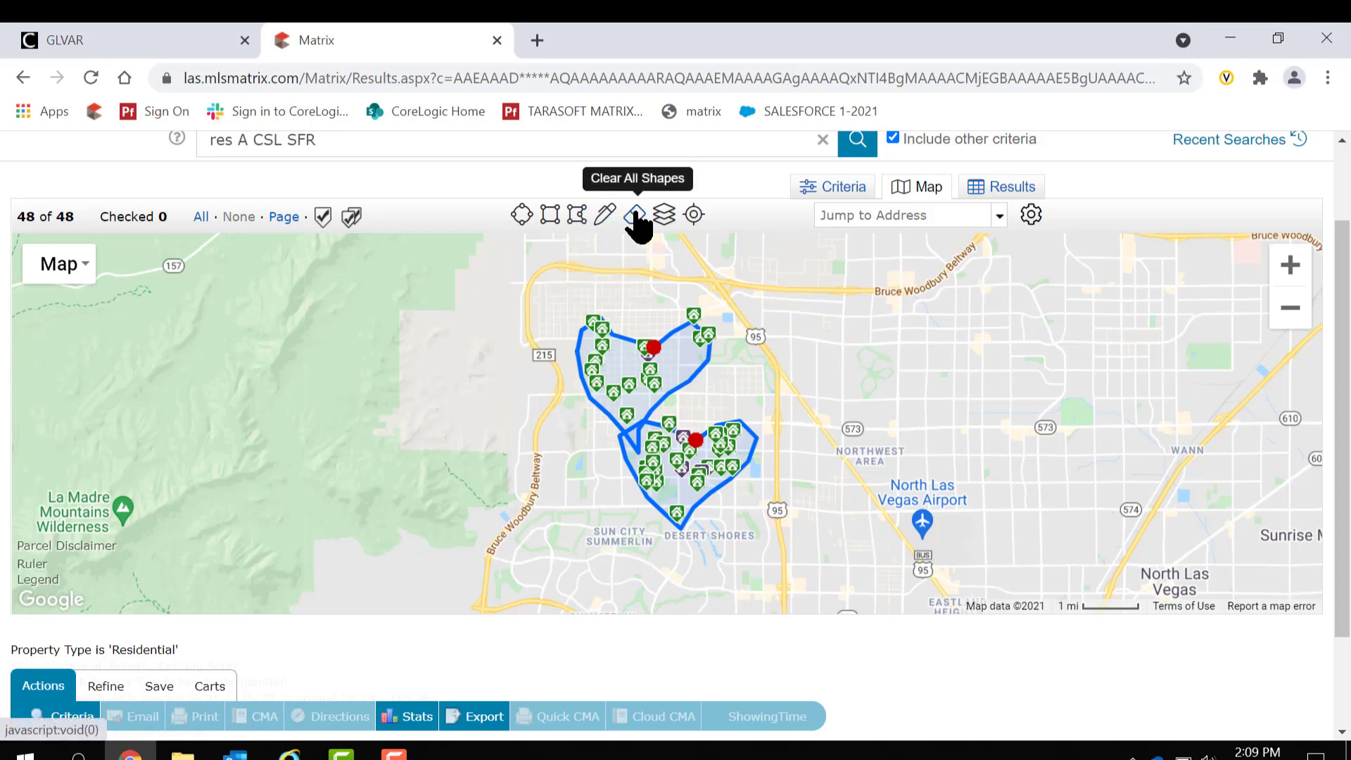
- Clear all drawn shapes so the criteria form shows no map area and 2234 matches
click(638, 214)
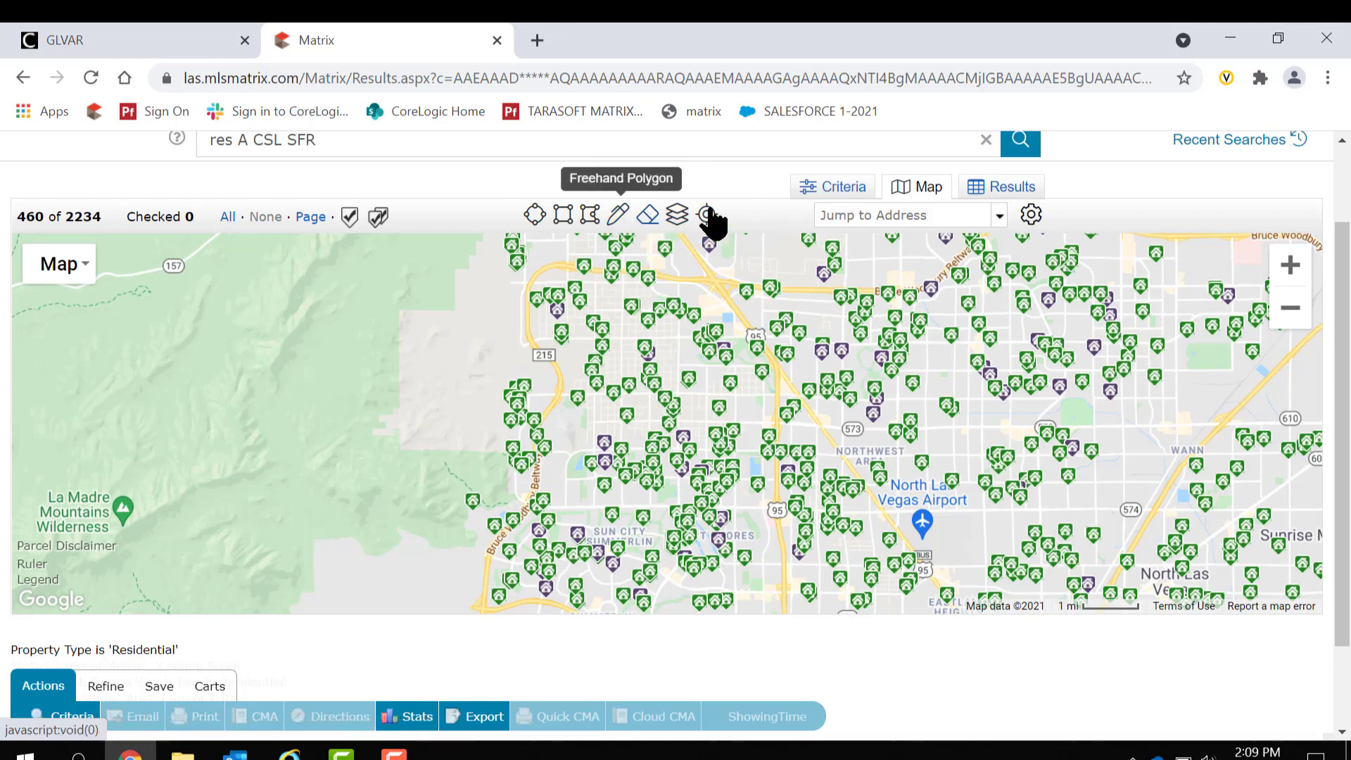
click(843, 185)
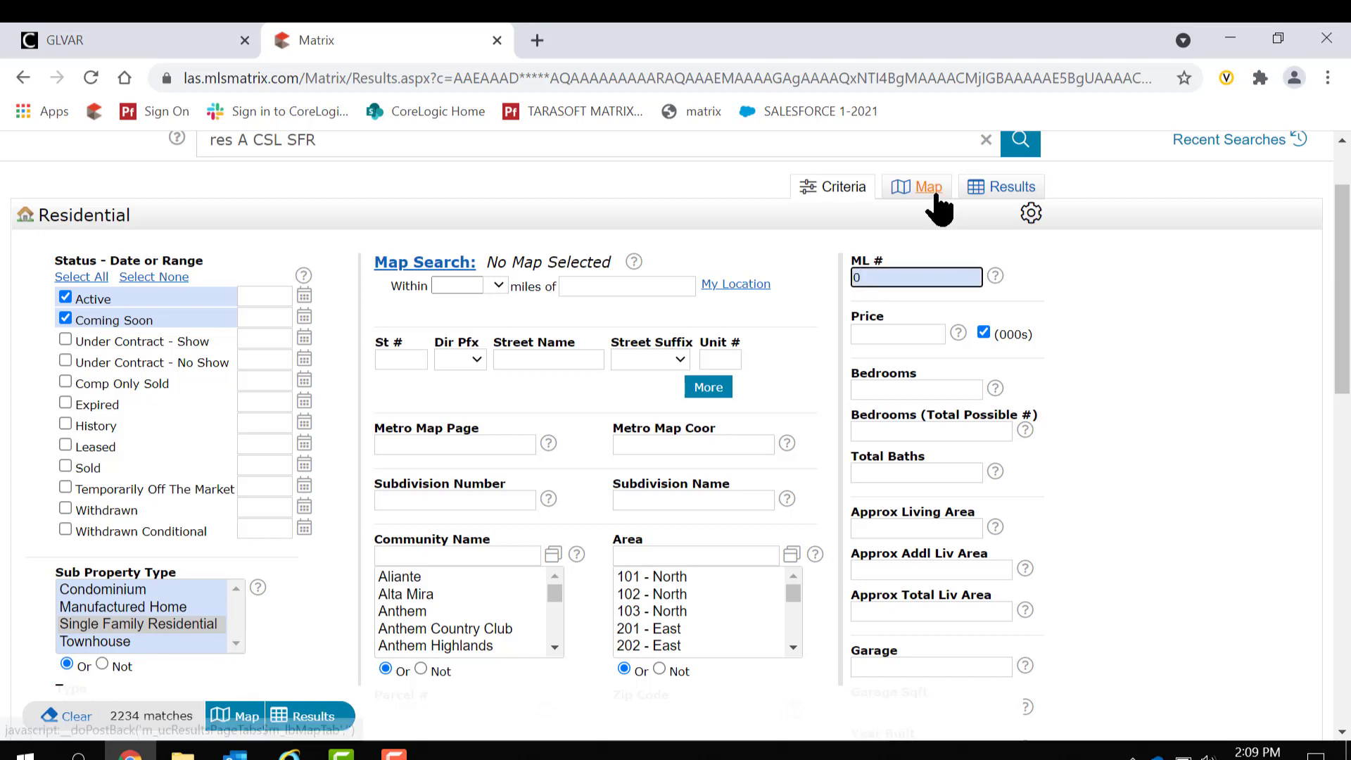
- Zoom in on central Las Vegas and show the map's boundary Layers list
click(929, 186)
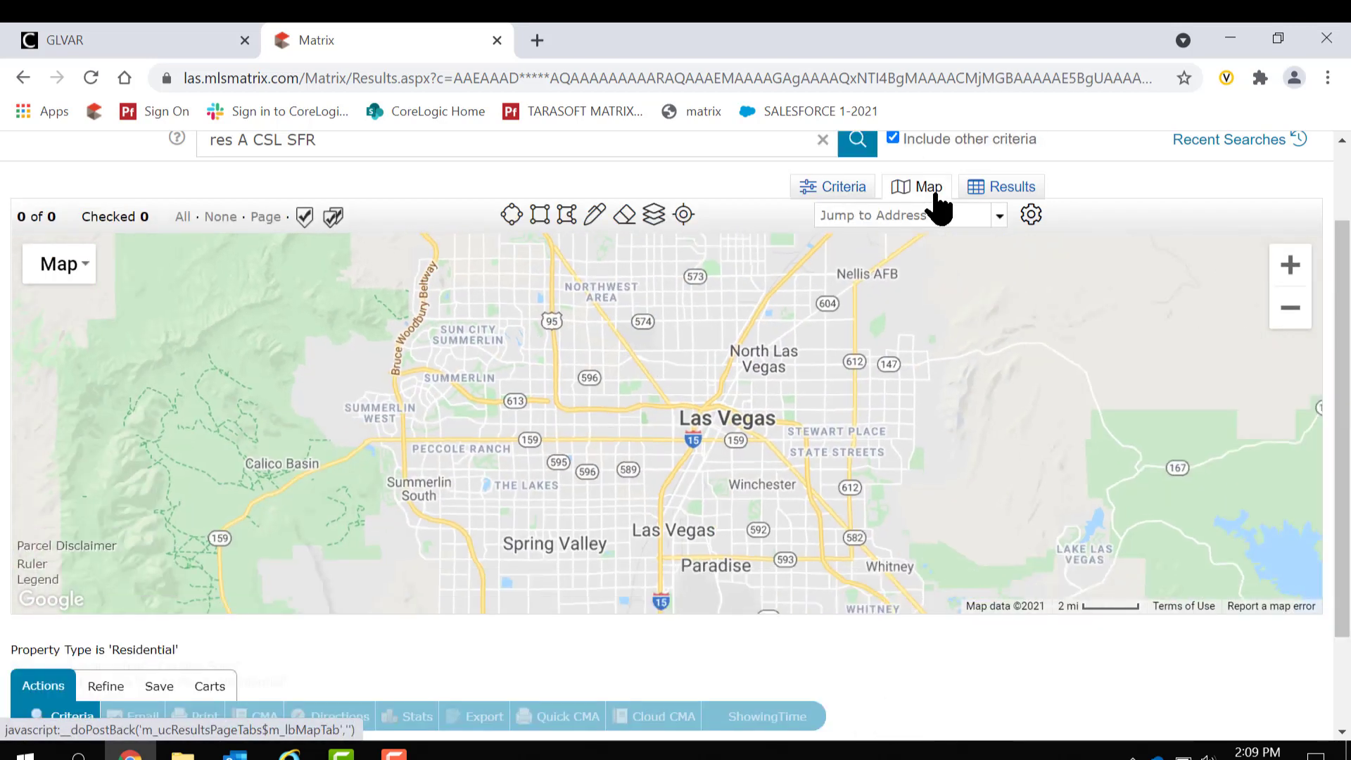
mouse_move(653, 214)
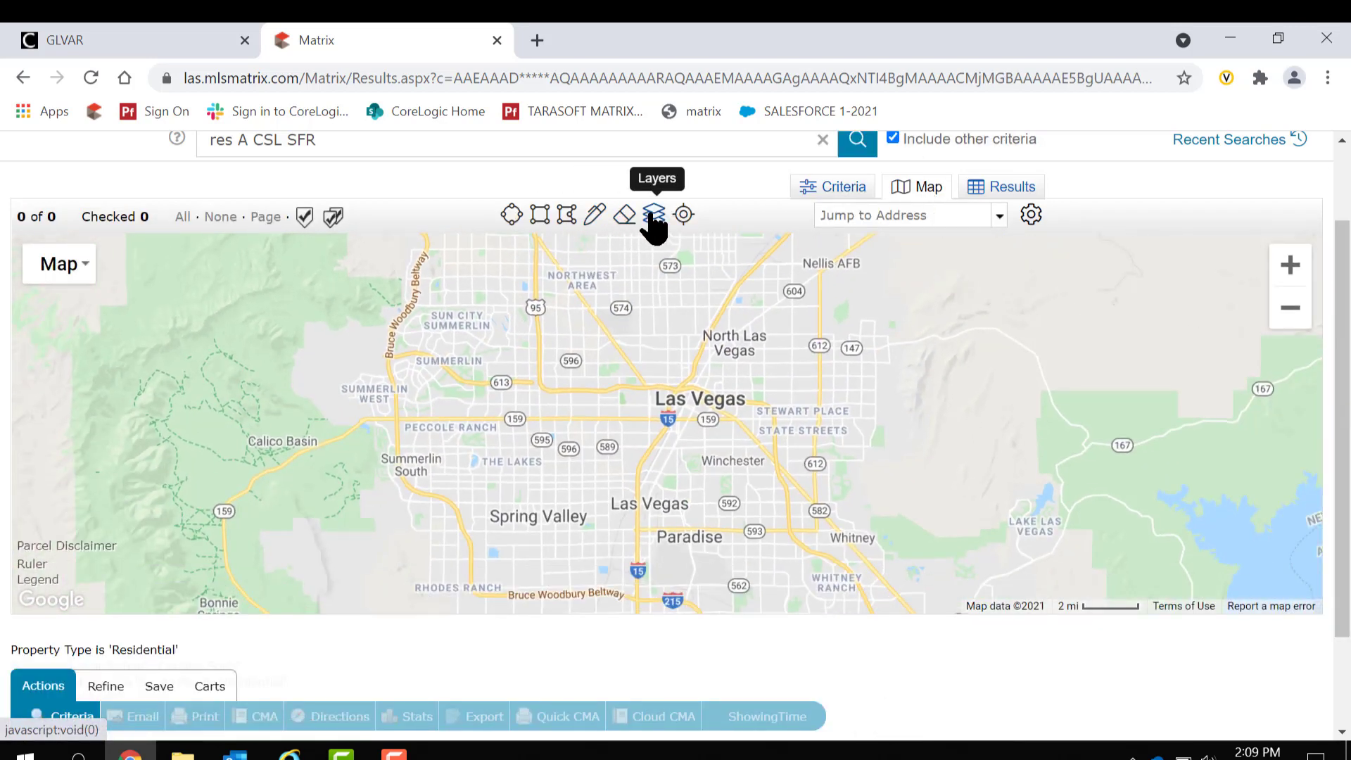
click(653, 214)
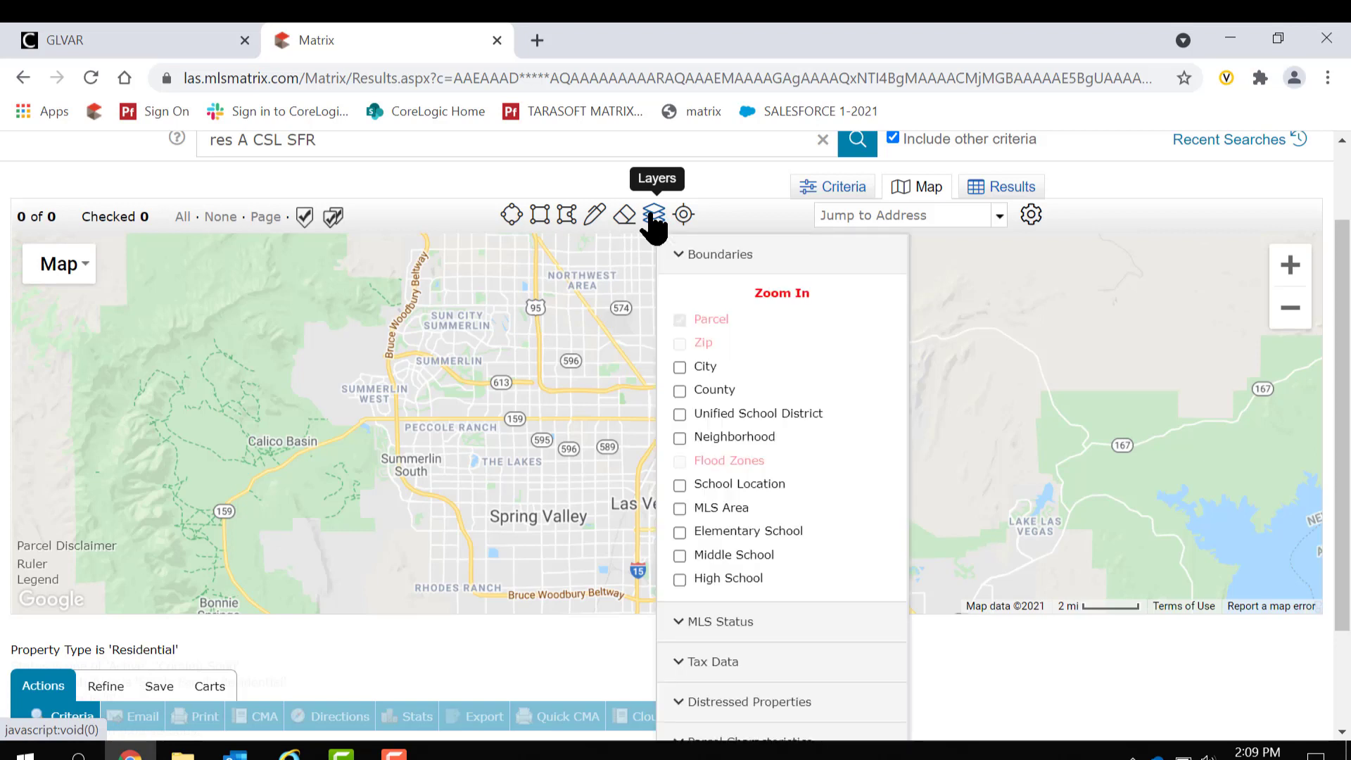
click(653, 214)
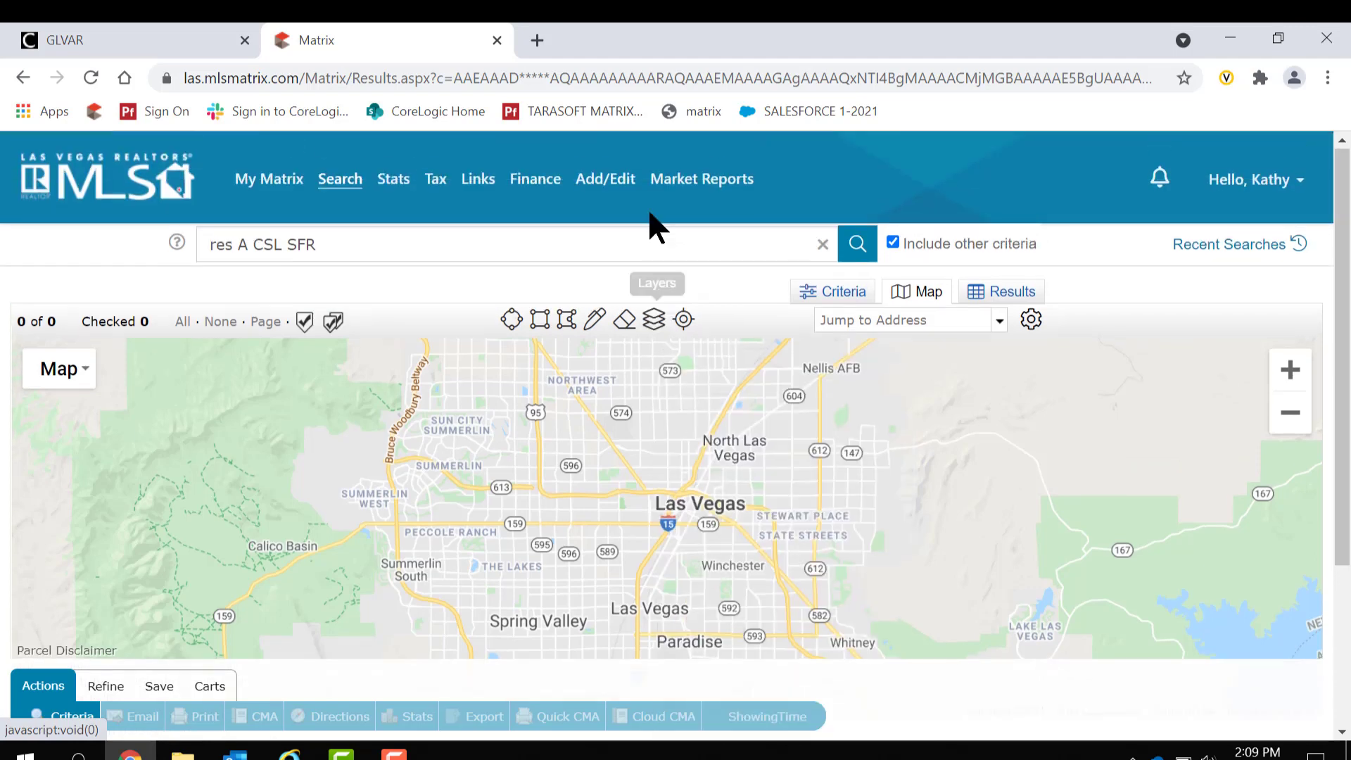
click(653, 319)
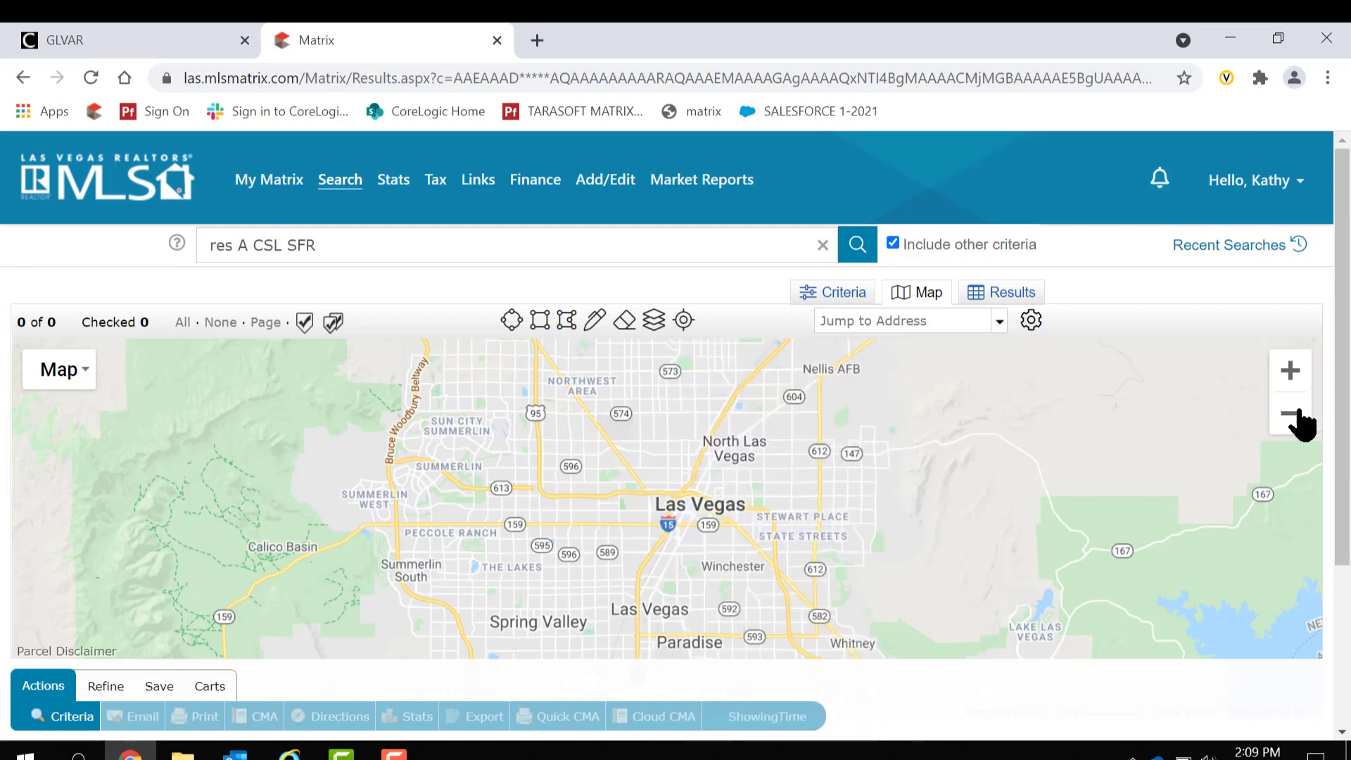
click(1290, 372)
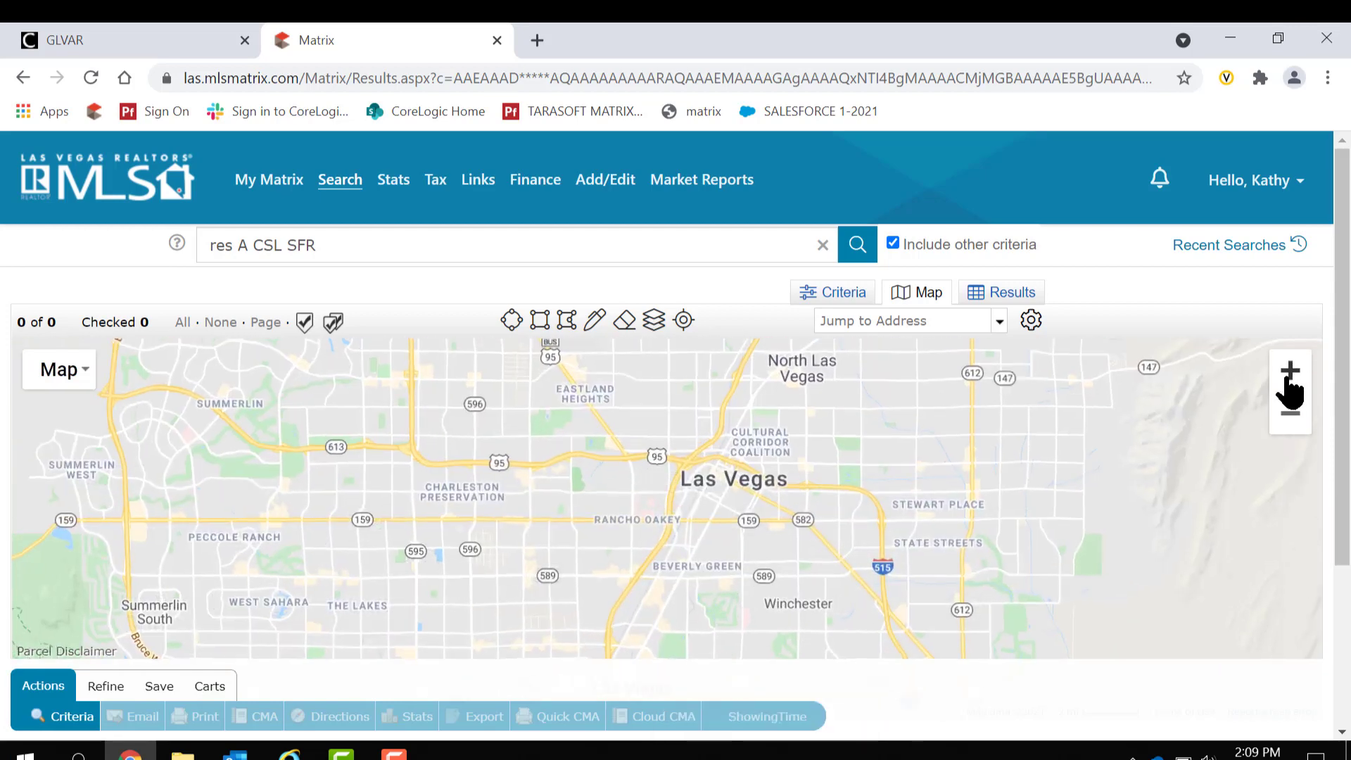
click(653, 321)
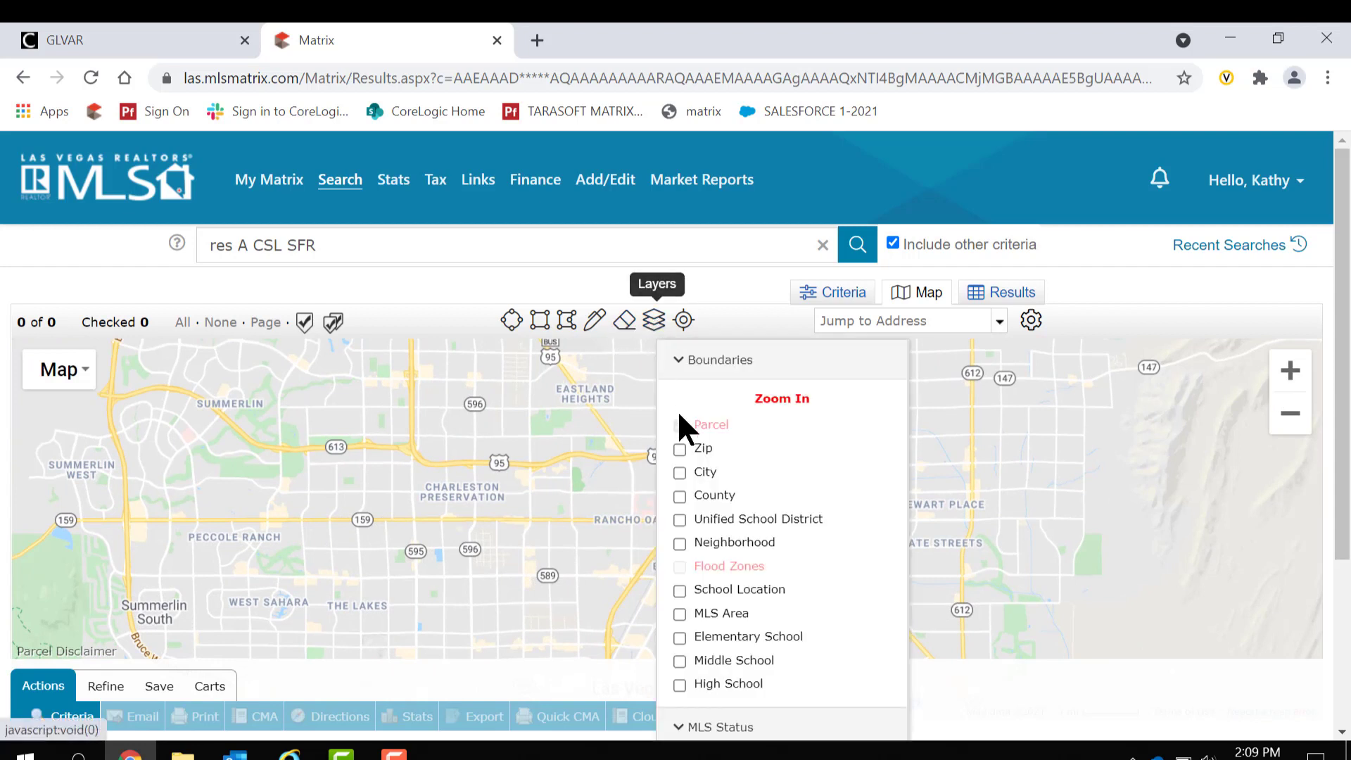
- Turn on the Zip boundary layer so ZIP code outlines cover central Las Vegas
click(680, 449)
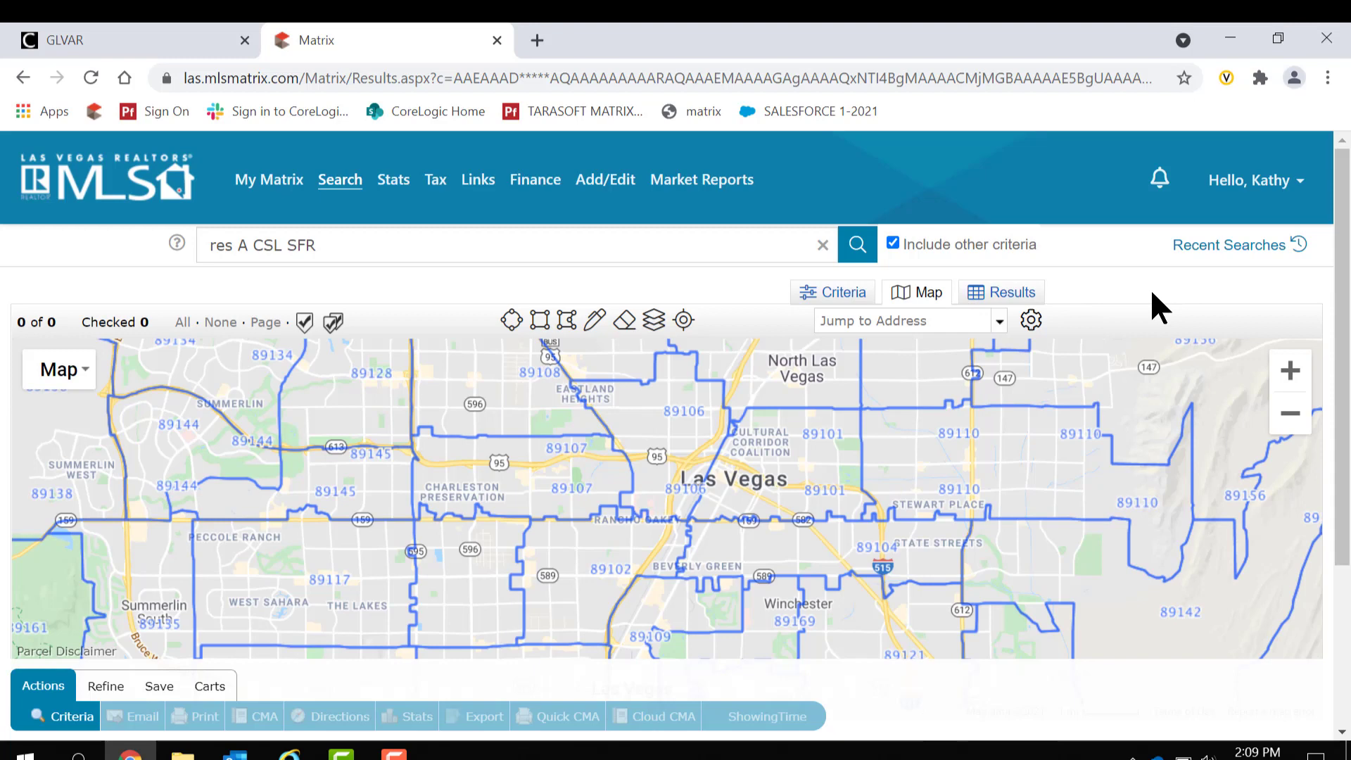
mouse_move(815, 518)
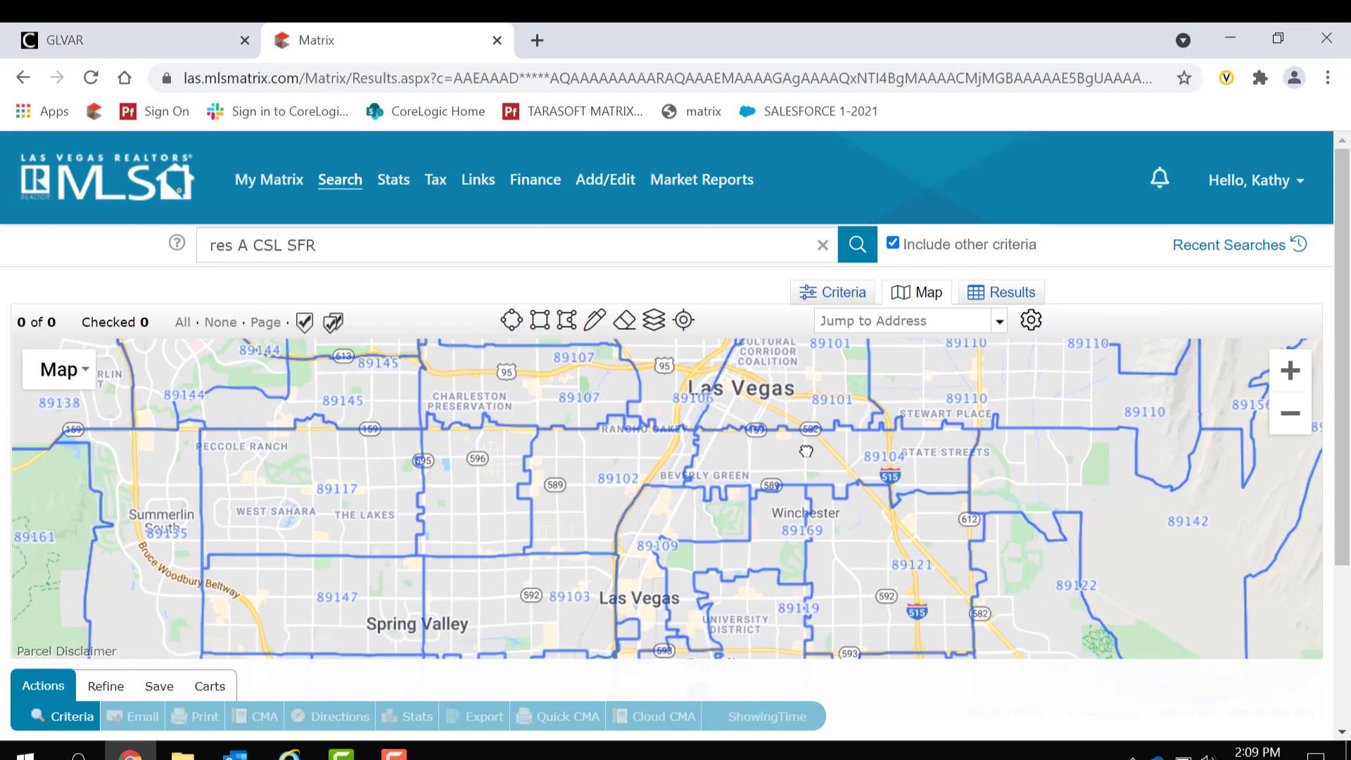
mouse_move(326, 451)
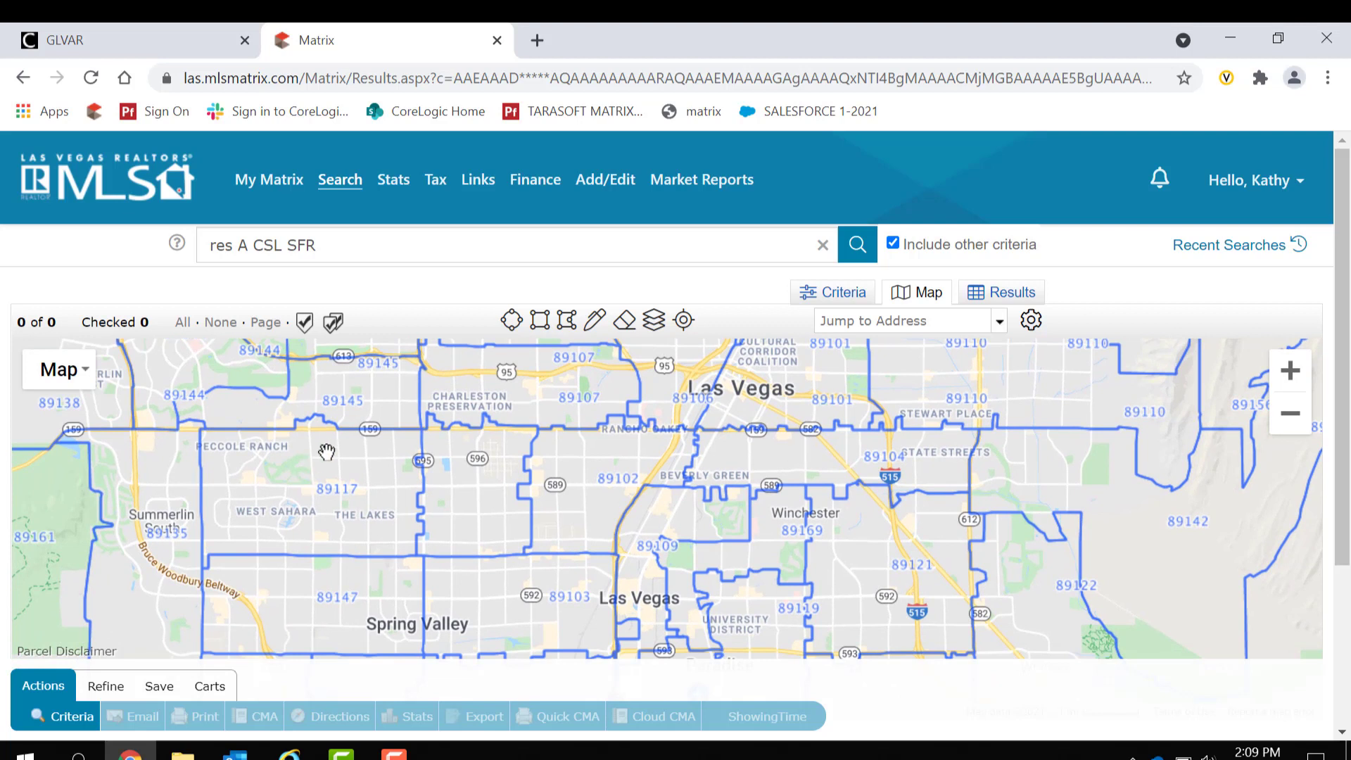
mouse_move(638, 369)
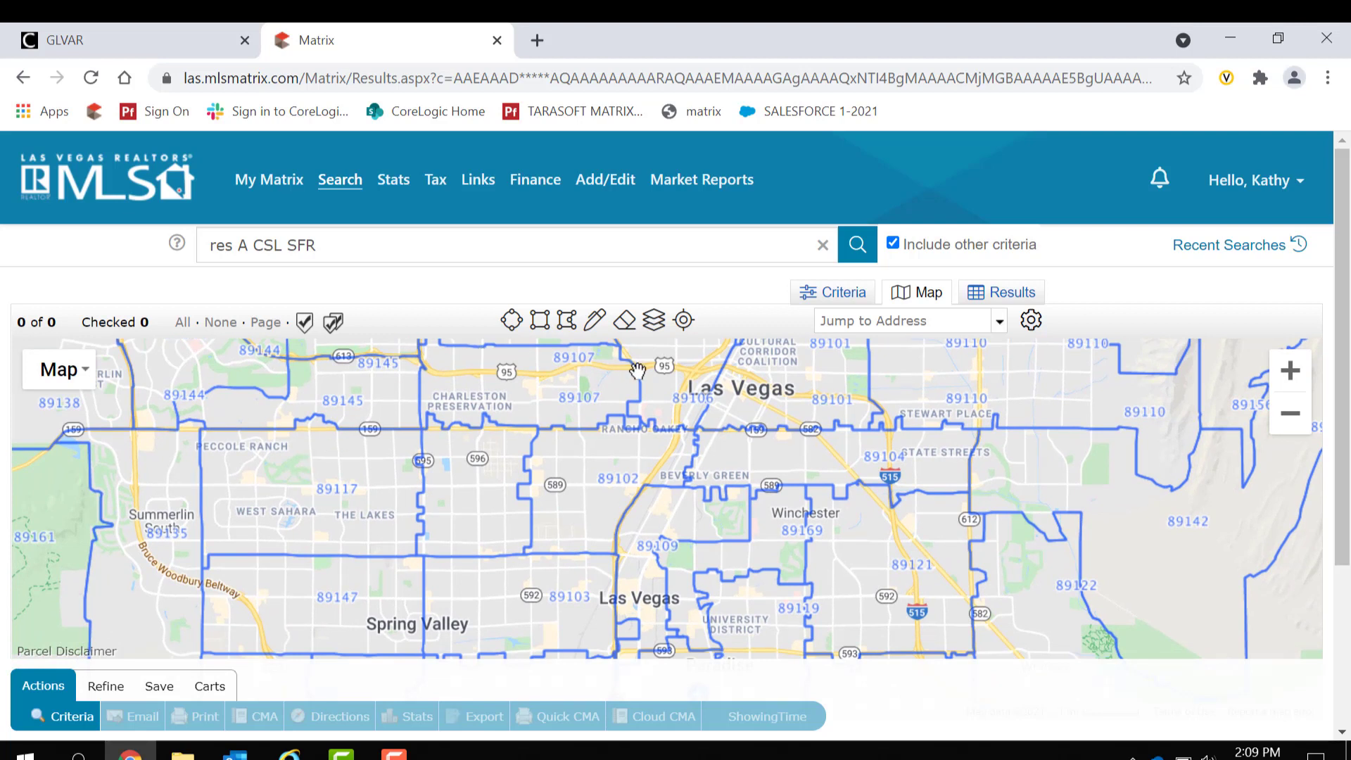
click(654, 321)
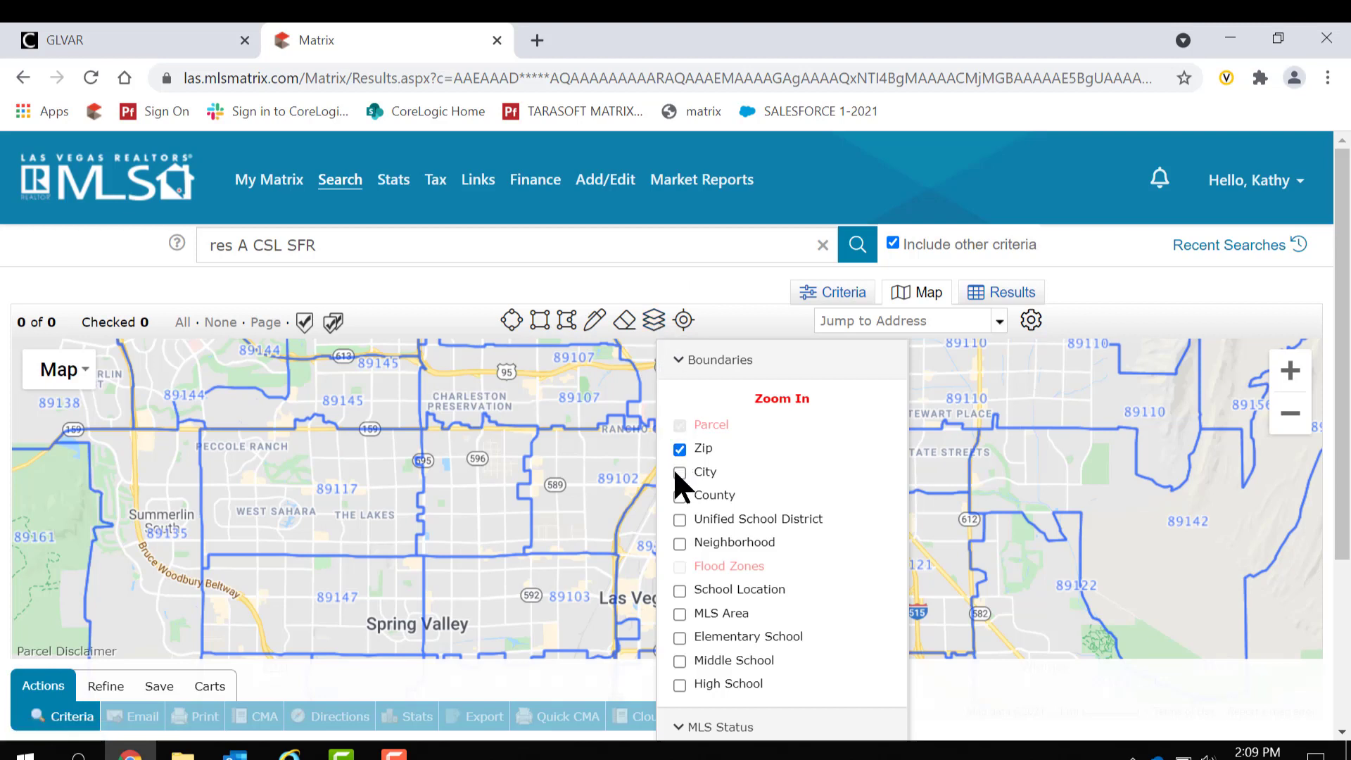
- Turn on the City boundary layer and pan to inspect the green city outlines
click(680, 471)
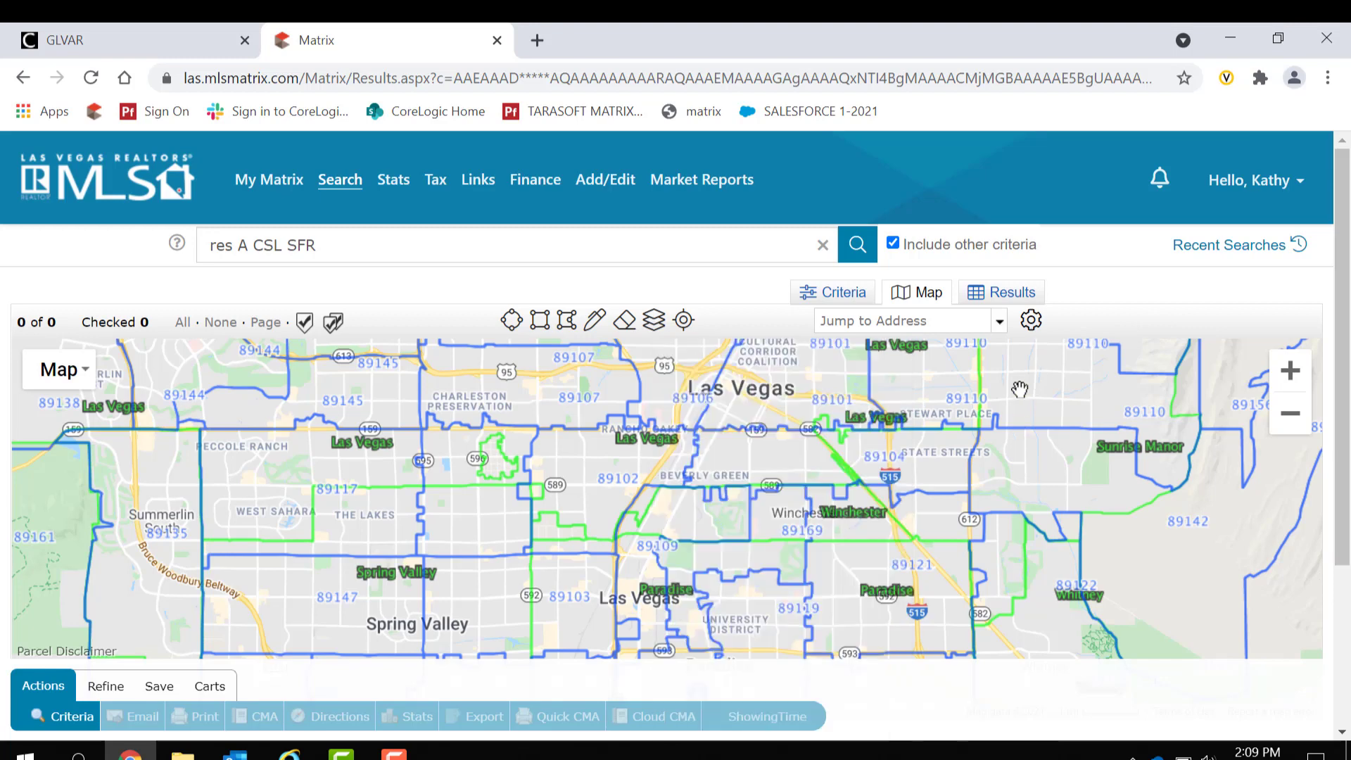
drag(1019, 390, 921, 573)
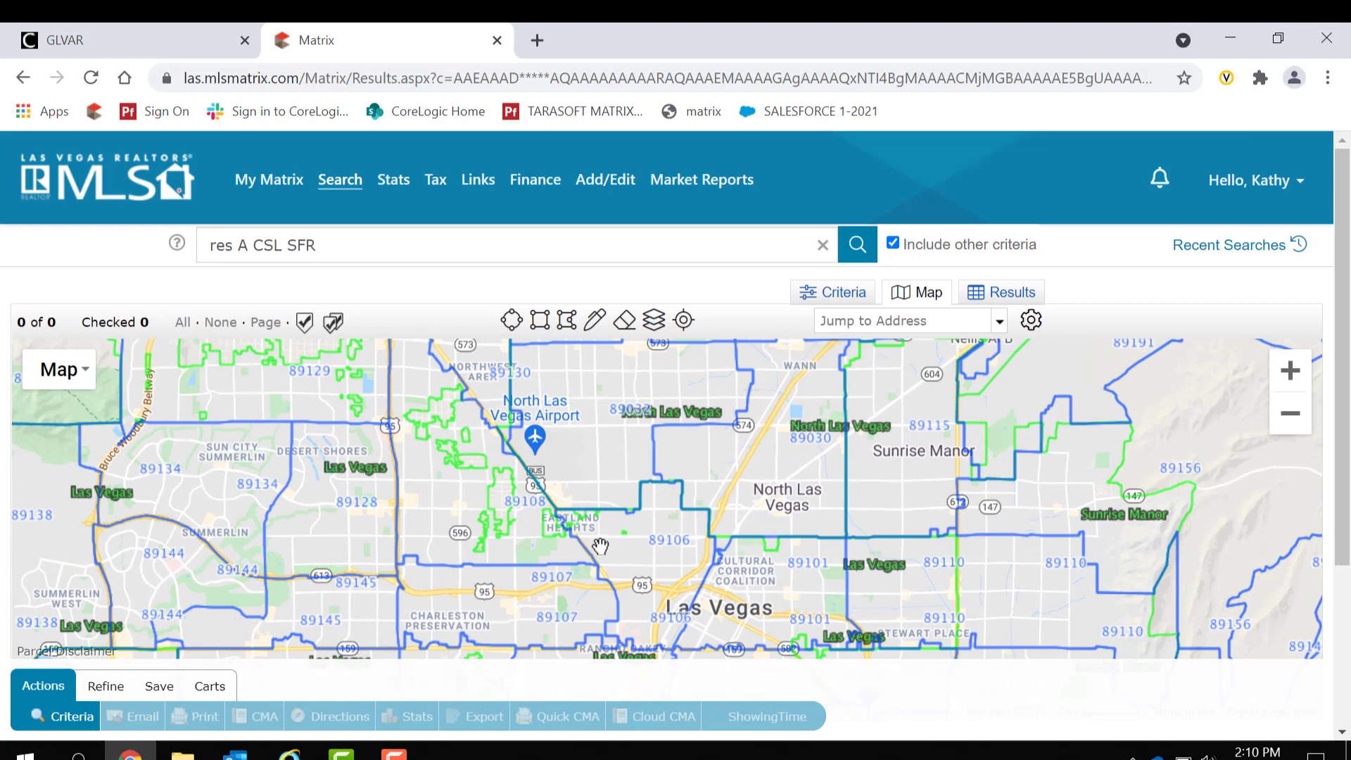
mouse_move(535, 587)
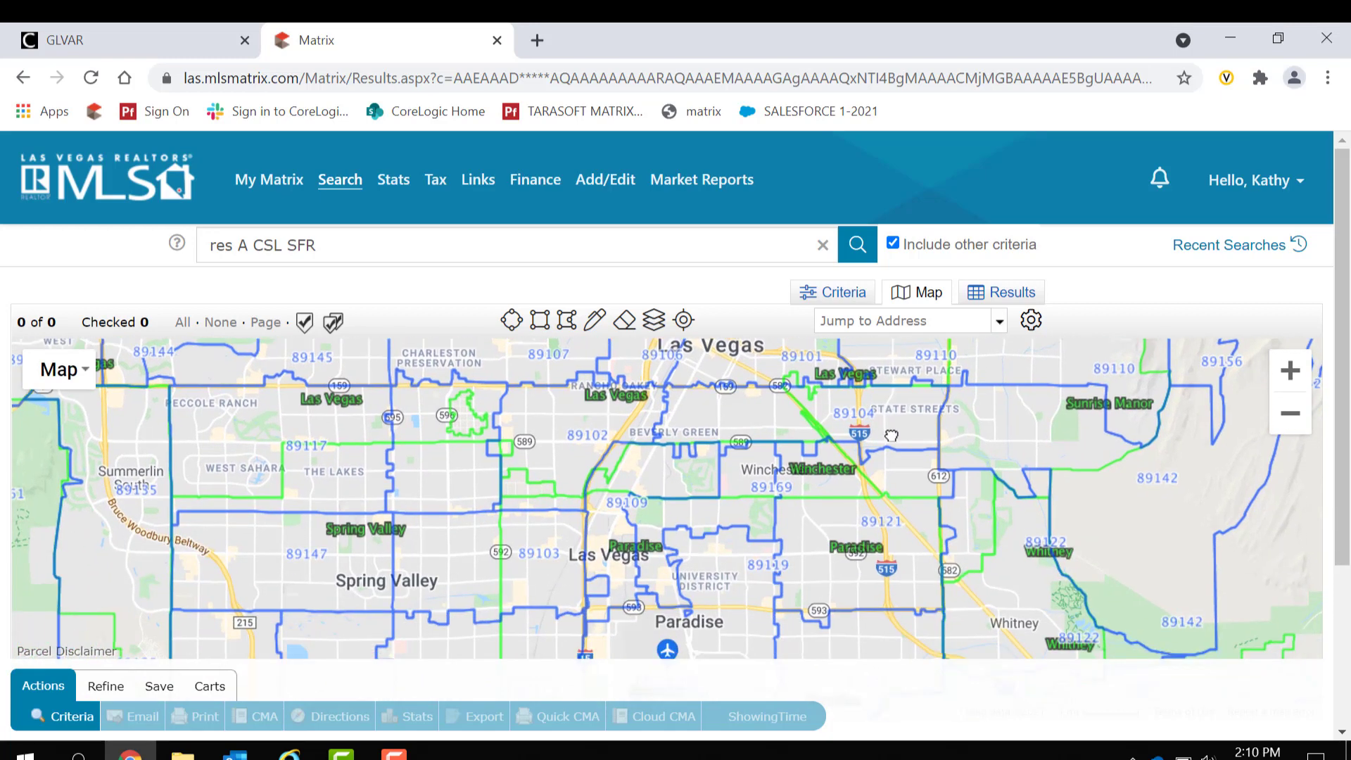
mouse_move(898, 540)
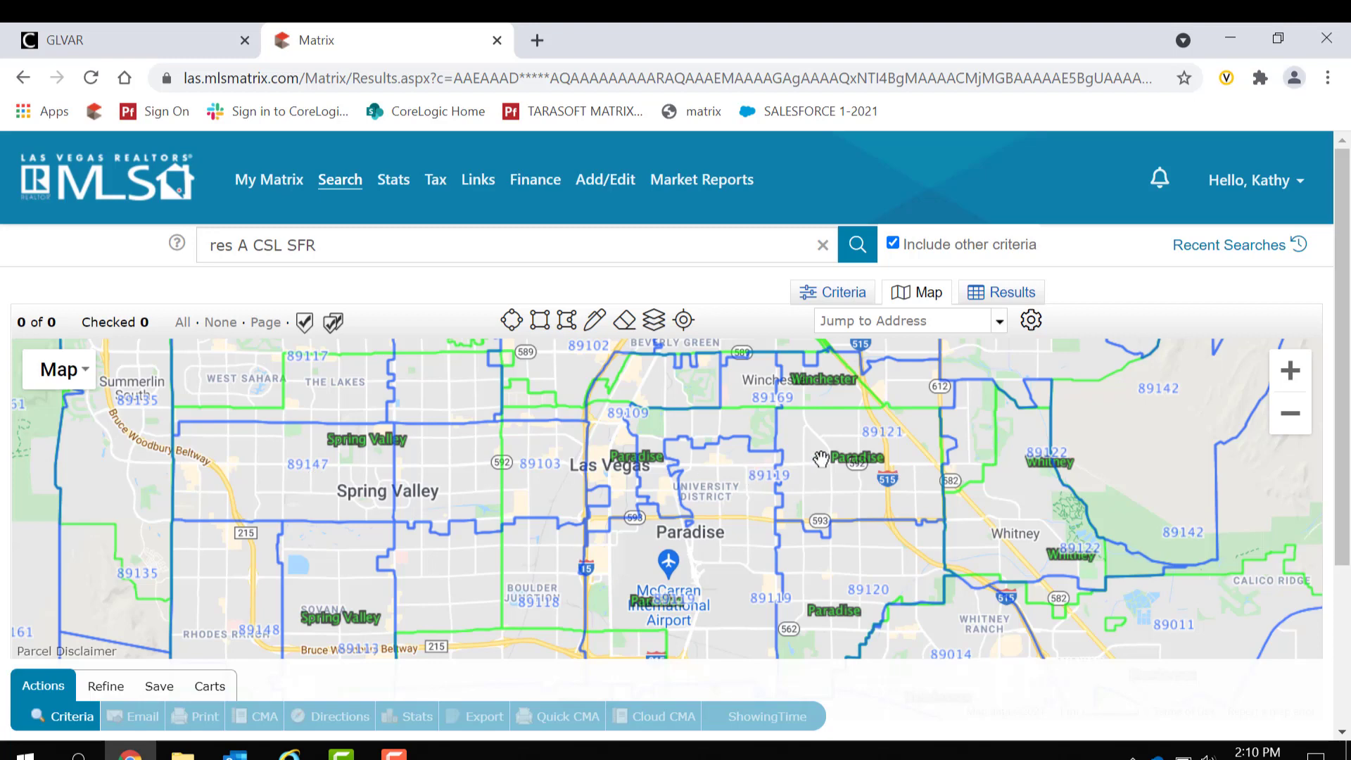
mouse_move(521, 576)
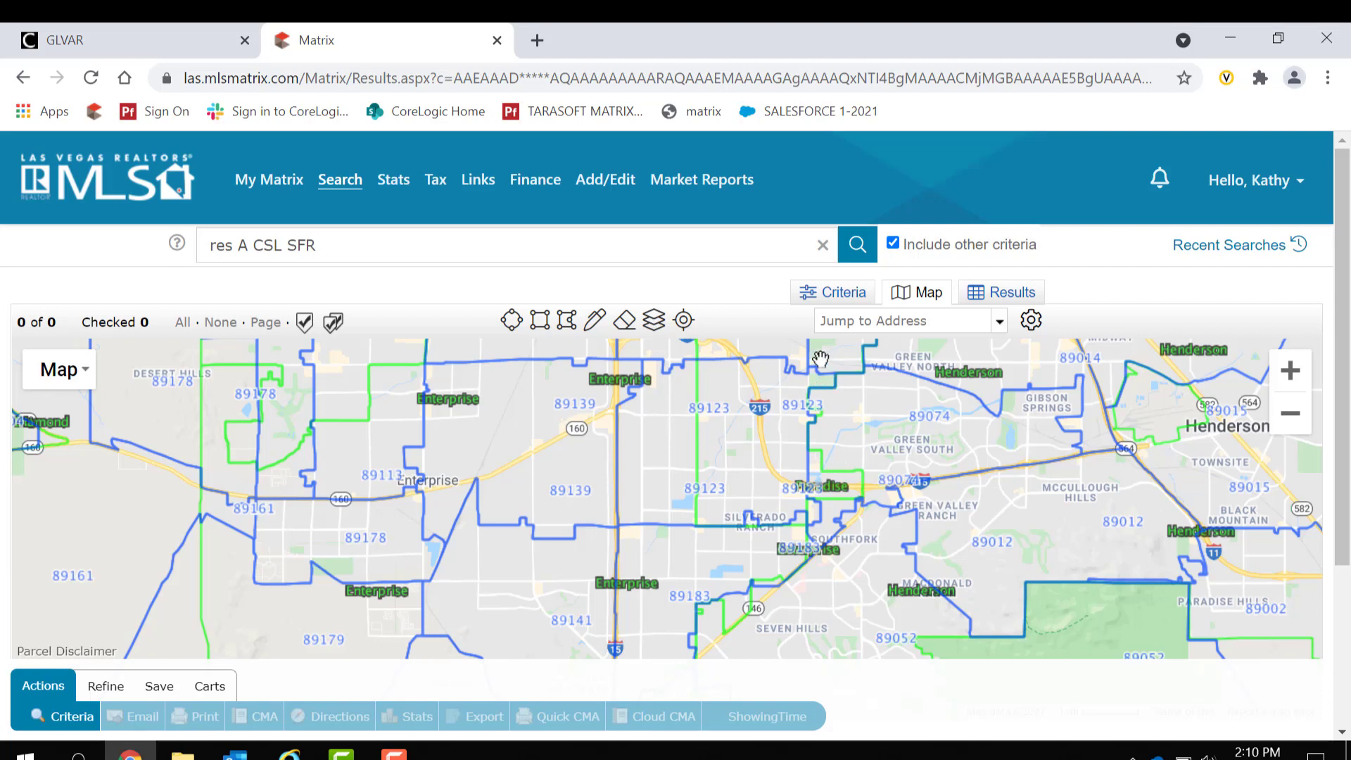
mouse_move(657, 518)
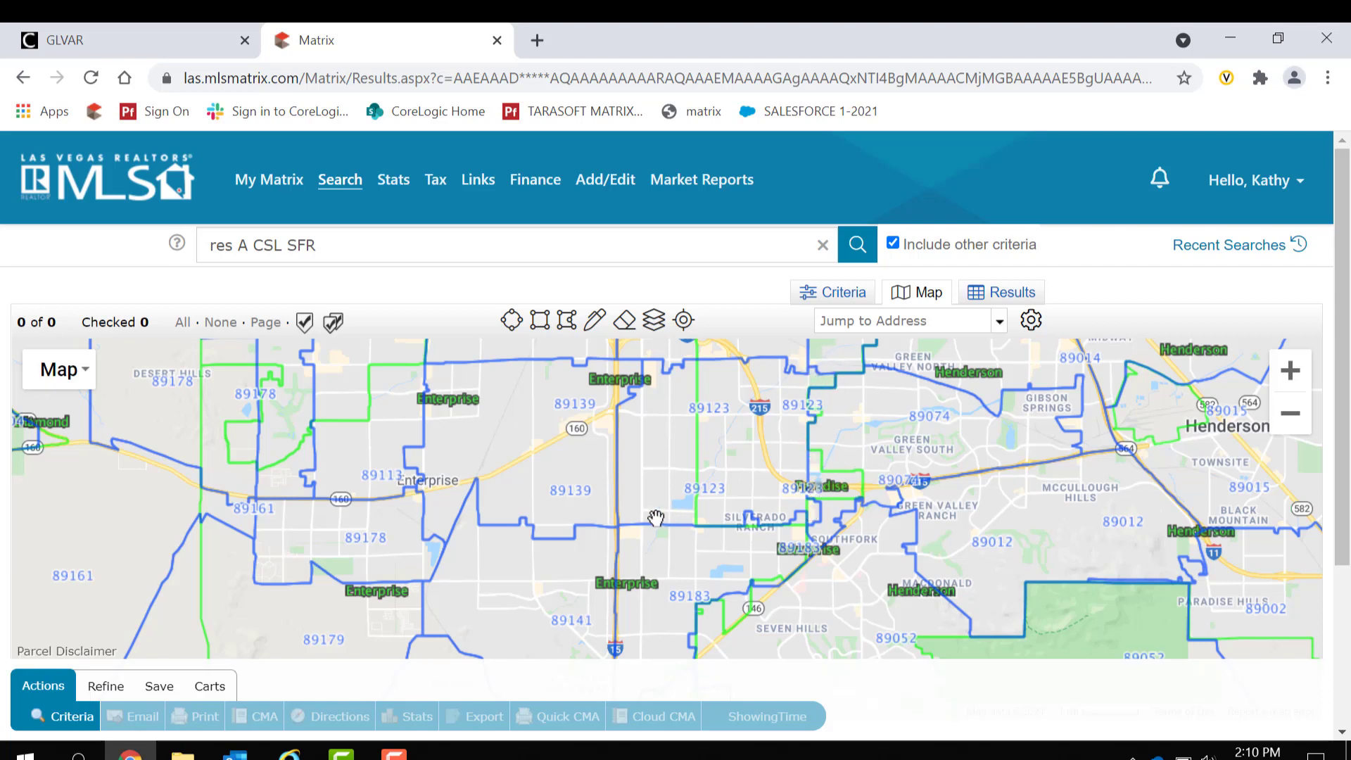
mouse_move(678, 342)
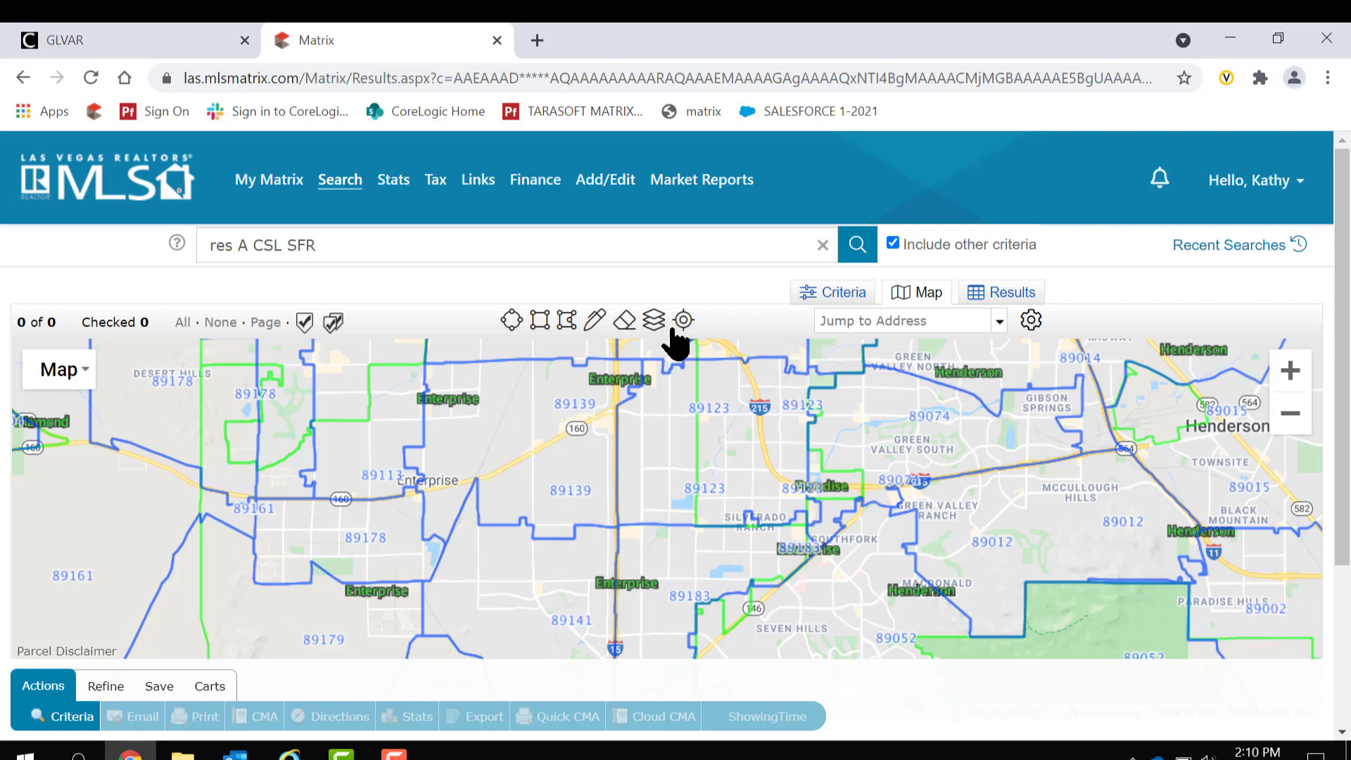
- Swap the City layer for MLS Area boundaries and pan north and south to view areas like 302 and 503
click(654, 321)
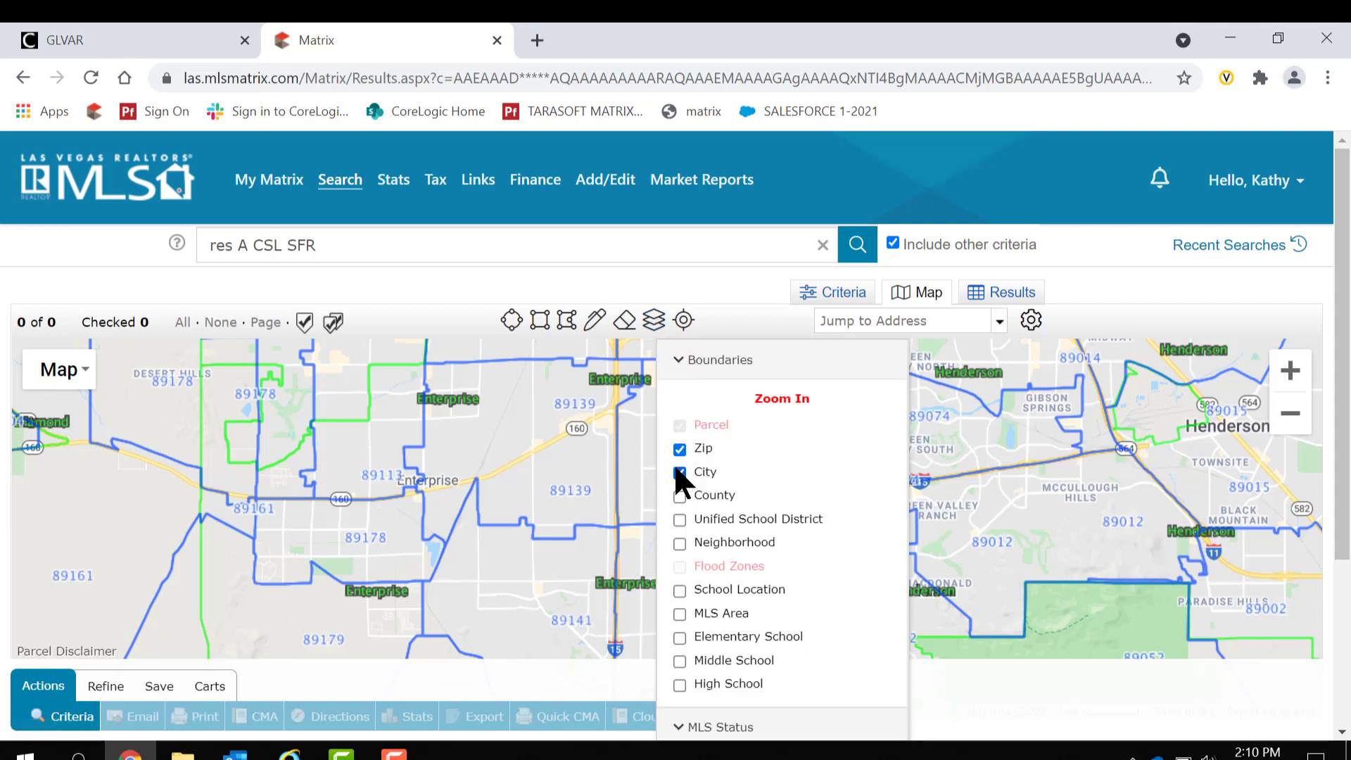
click(680, 473)
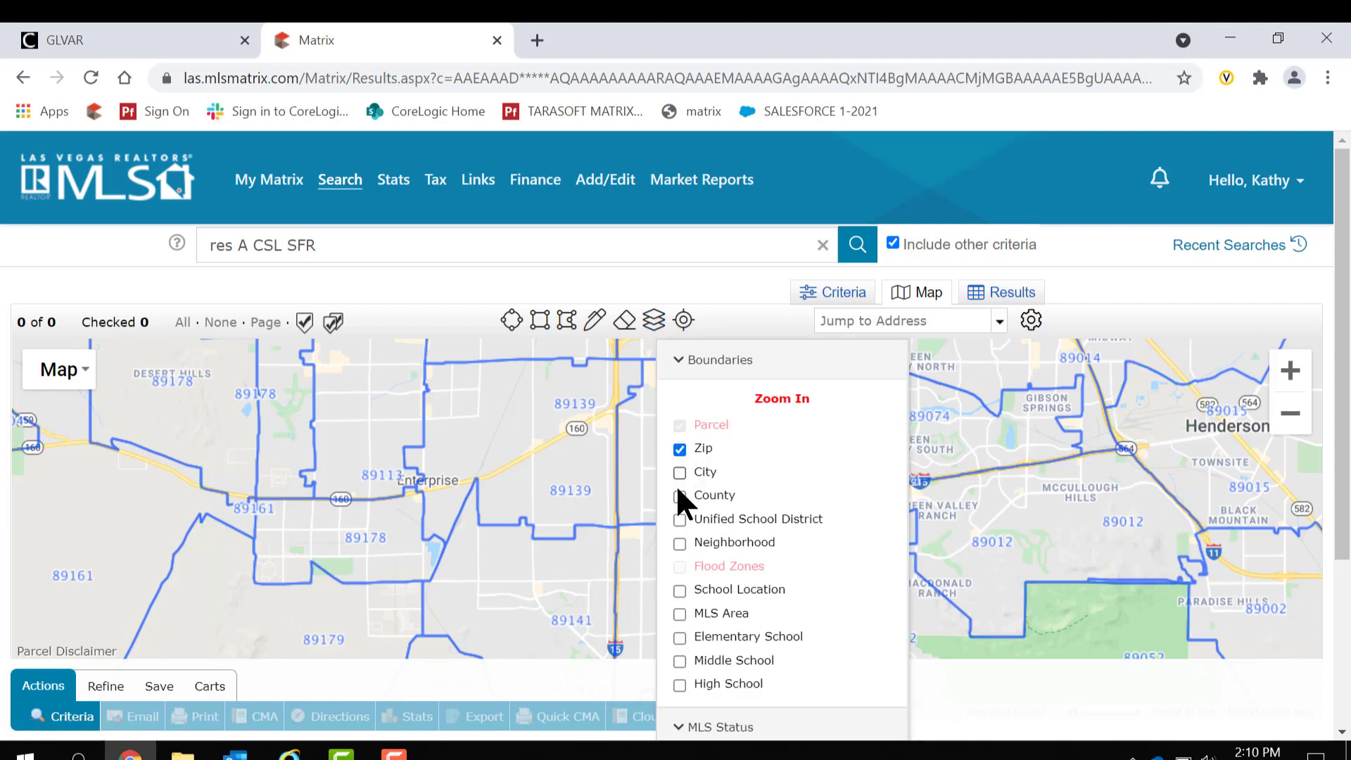
click(680, 614)
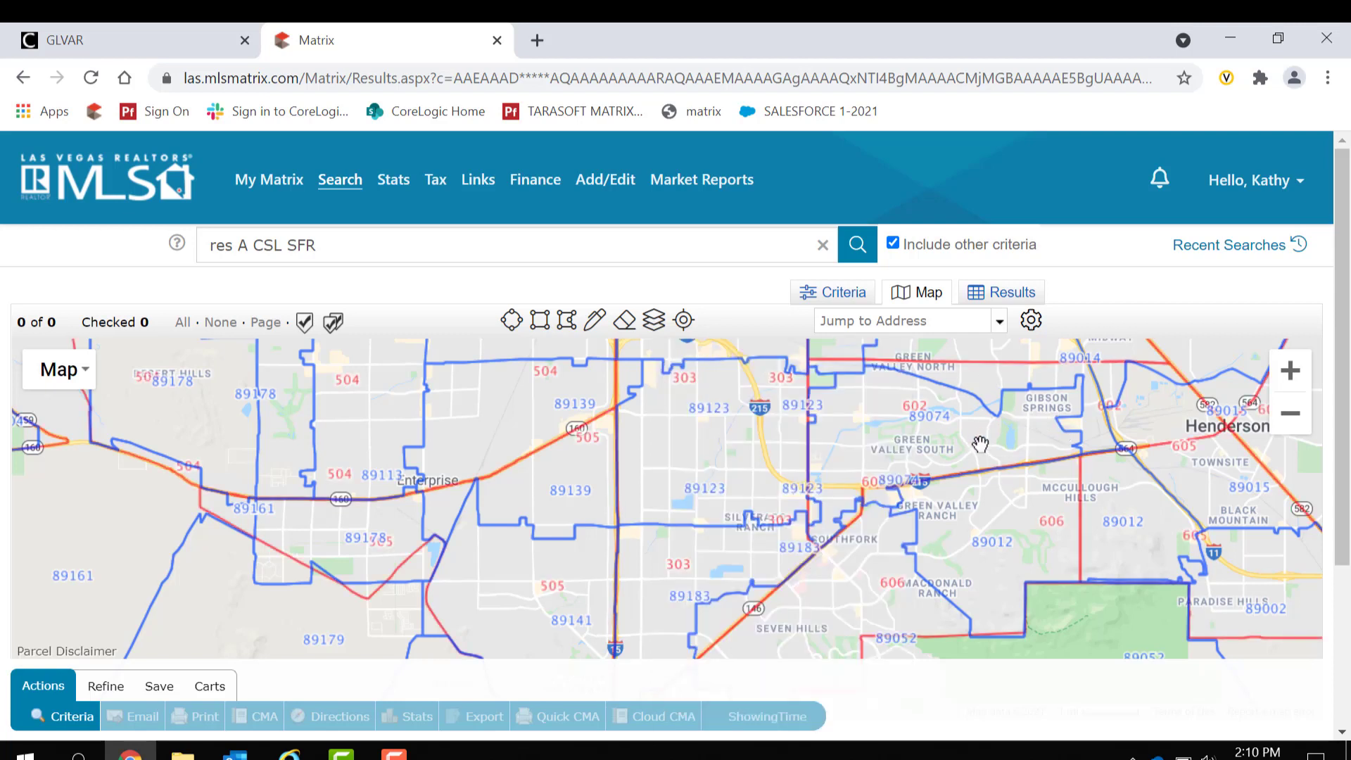
mouse_move(534, 403)
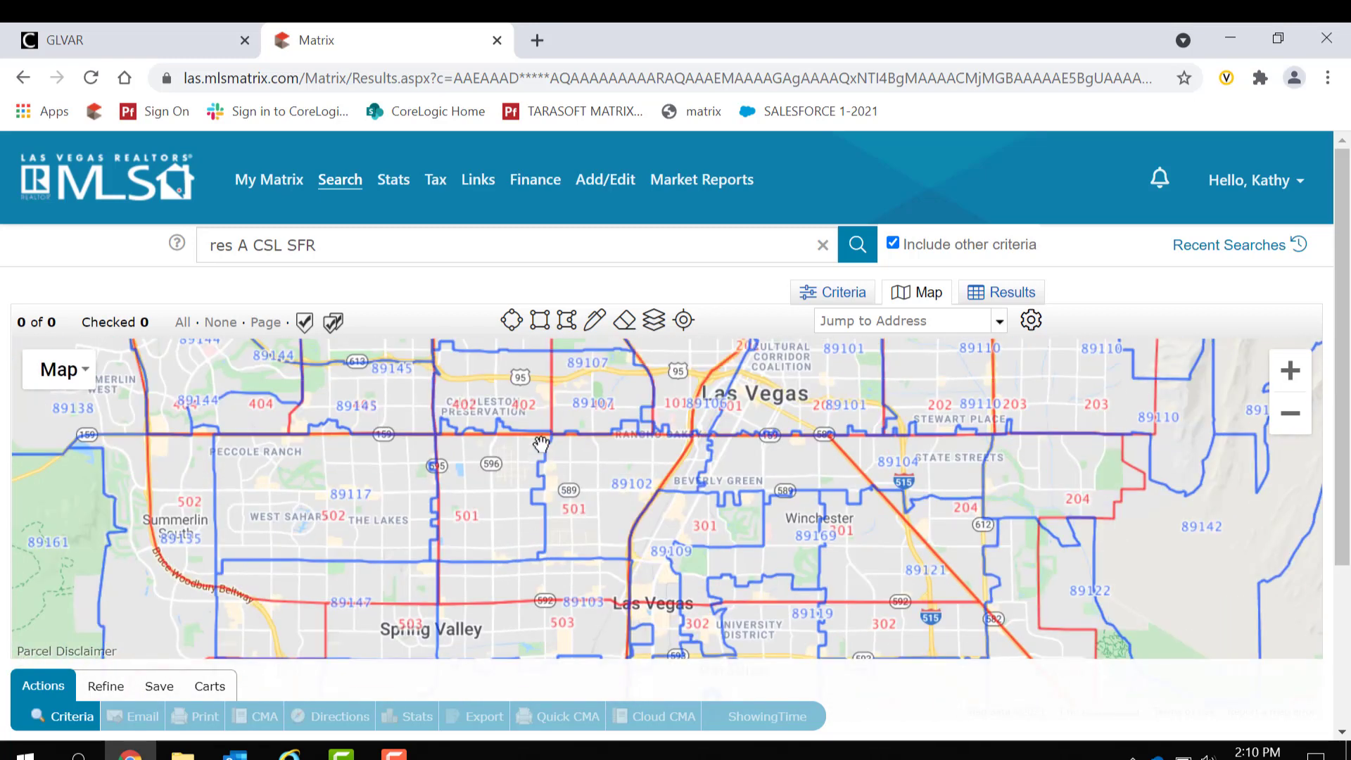
drag(541, 431, 492, 586)
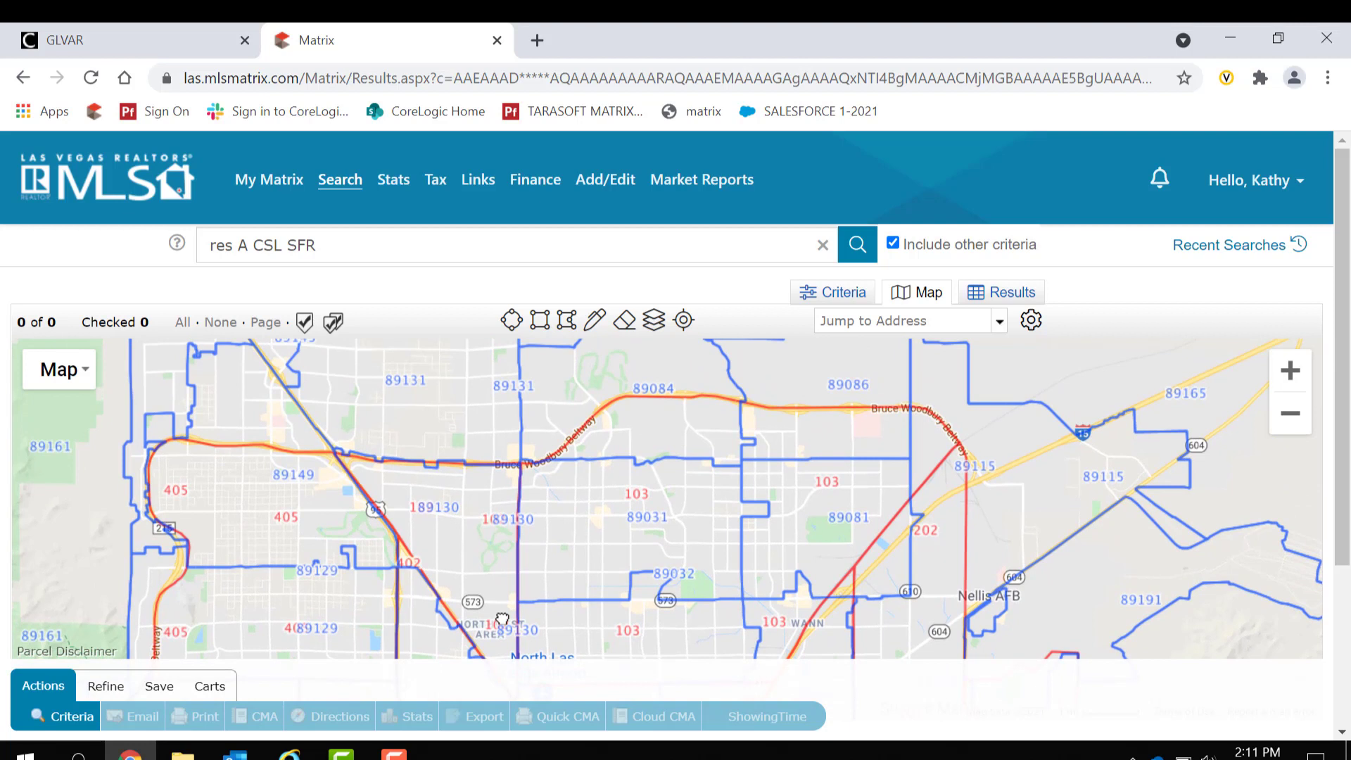
mouse_move(645, 397)
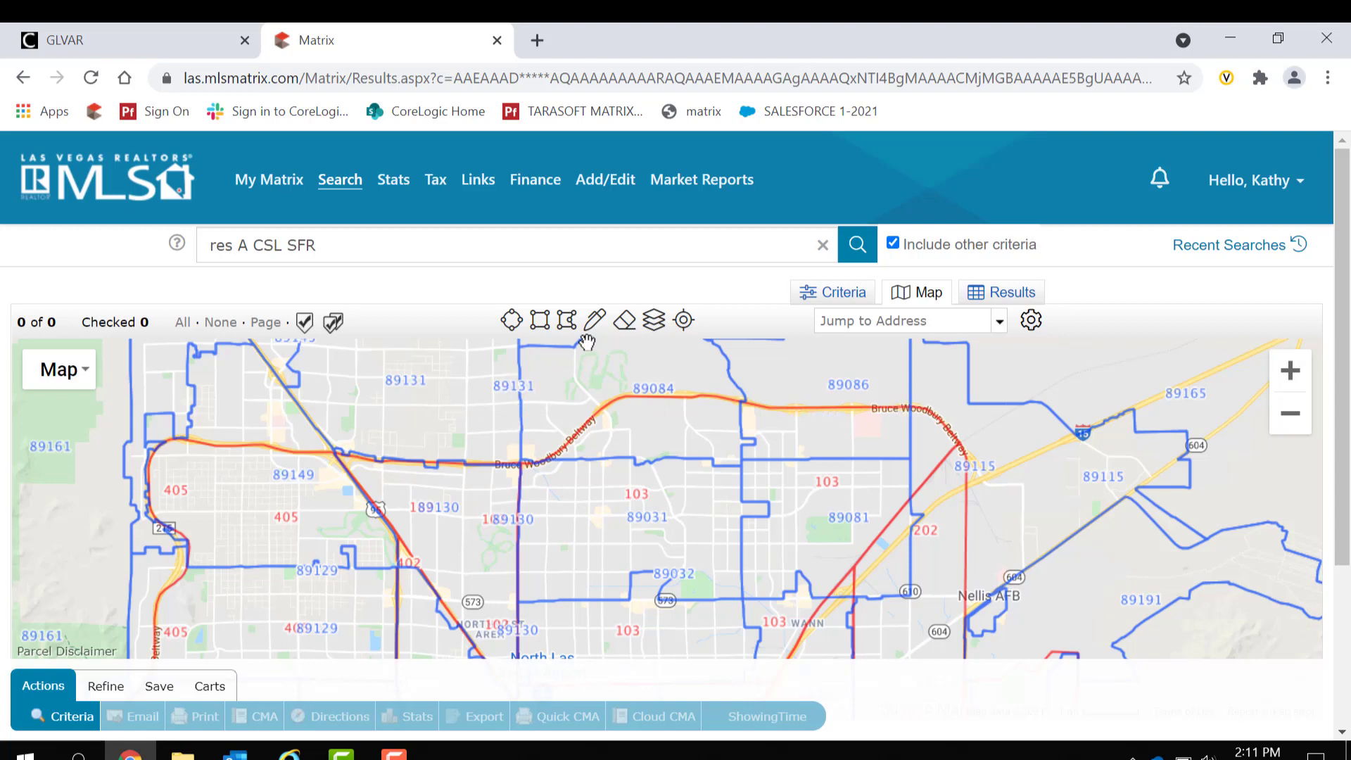
mouse_move(459, 597)
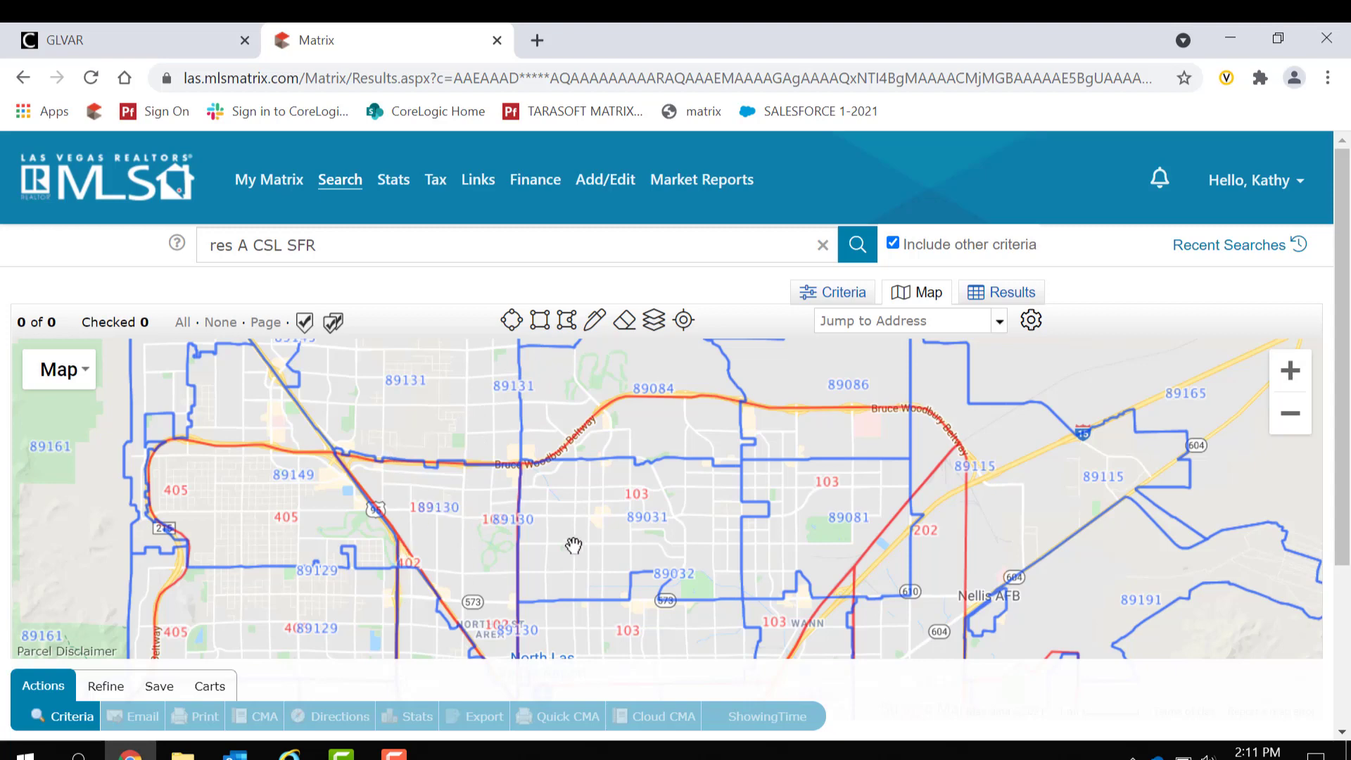
mouse_move(490, 436)
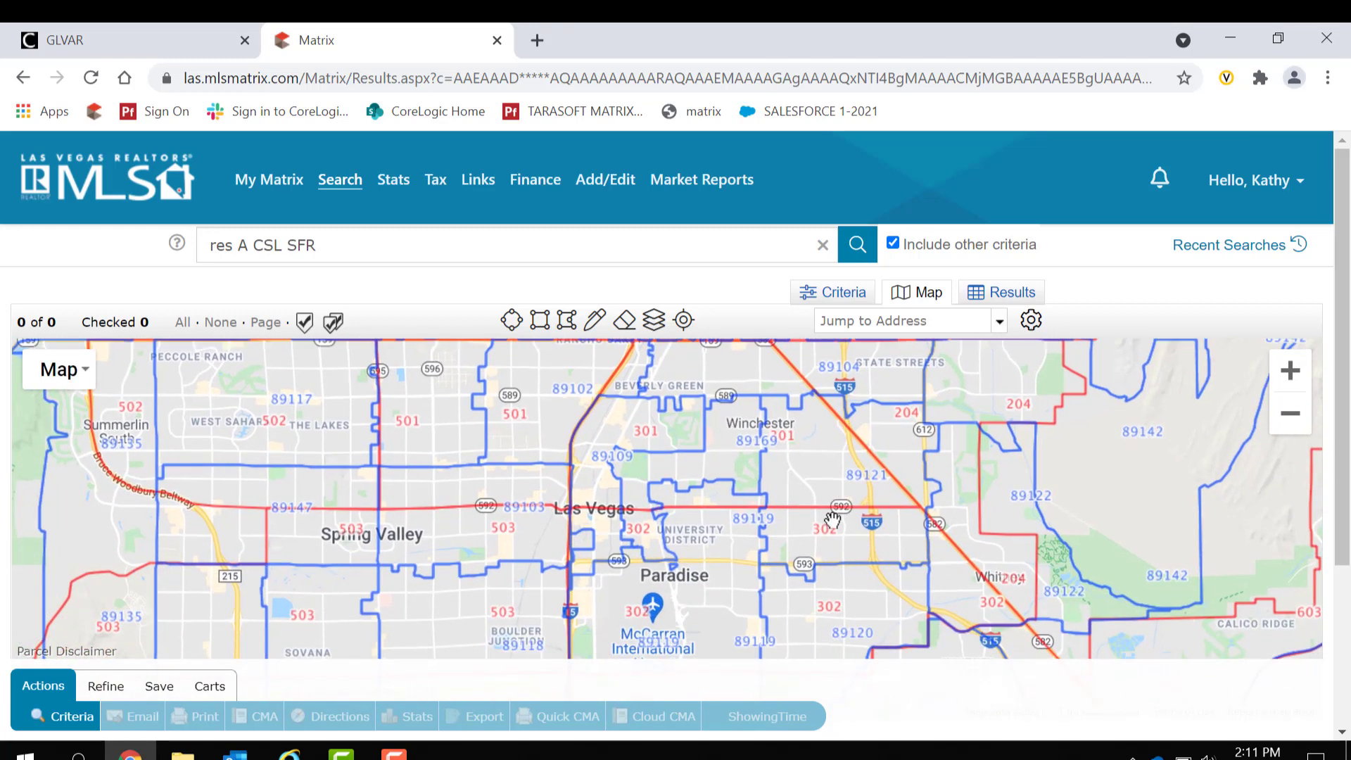
drag(828, 521, 504, 351)
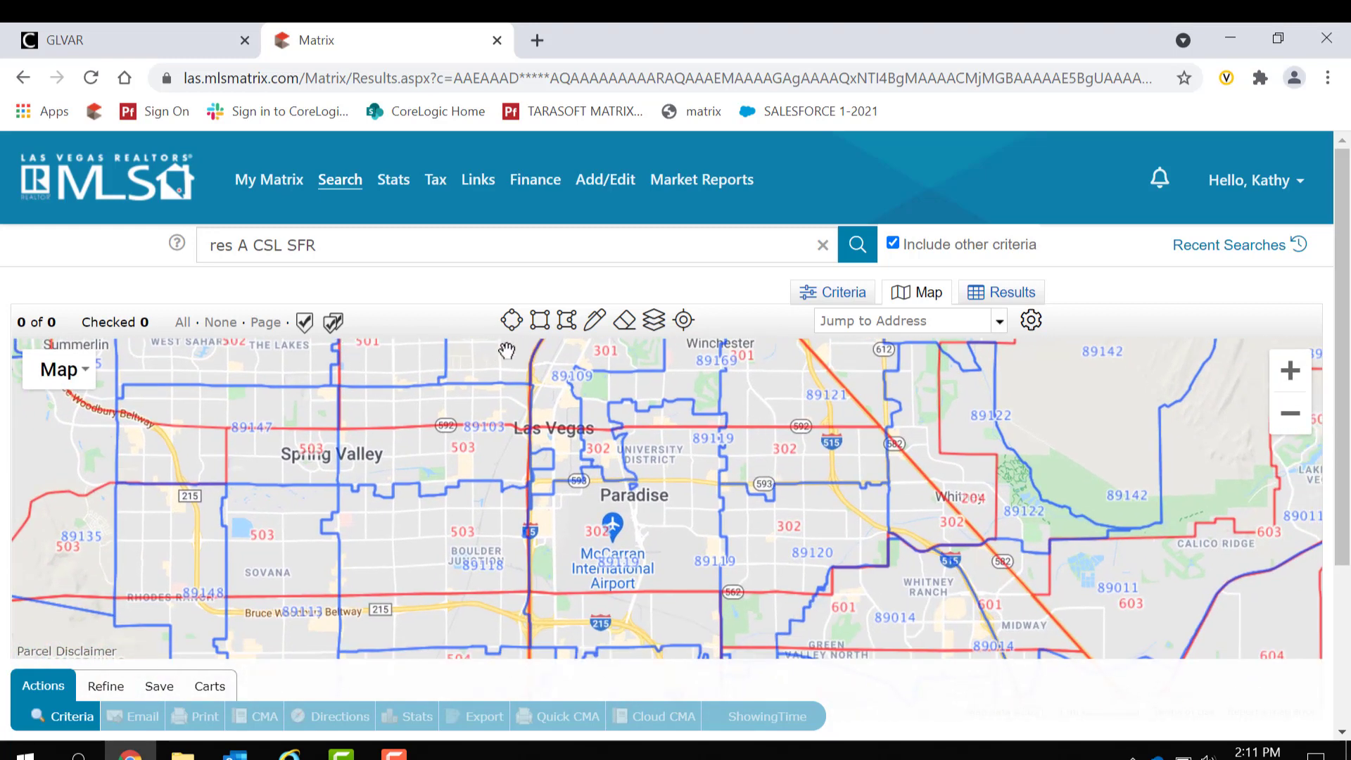
mouse_move(653, 321)
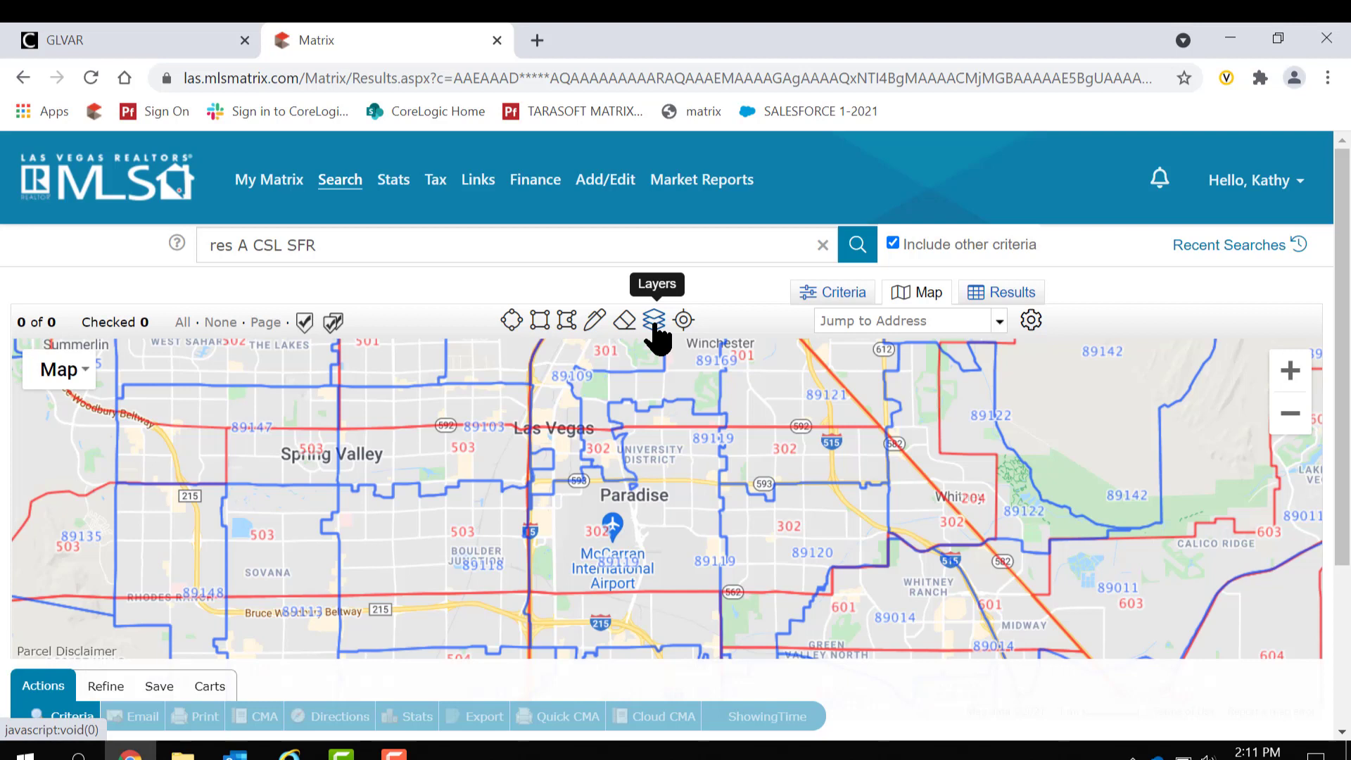
- Turn off MLS Area and Zip layers, turn on Neighborhood boundaries, and pan north over them
click(653, 319)
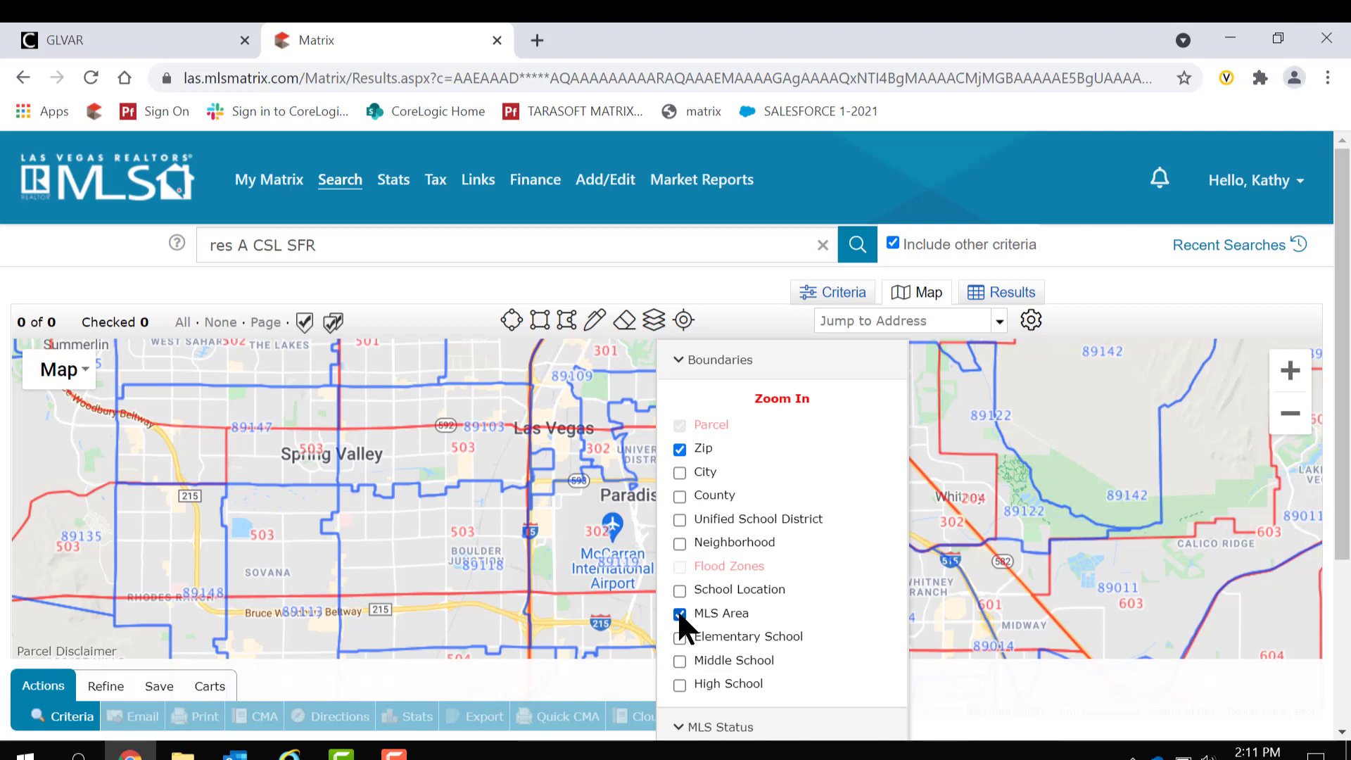
click(680, 614)
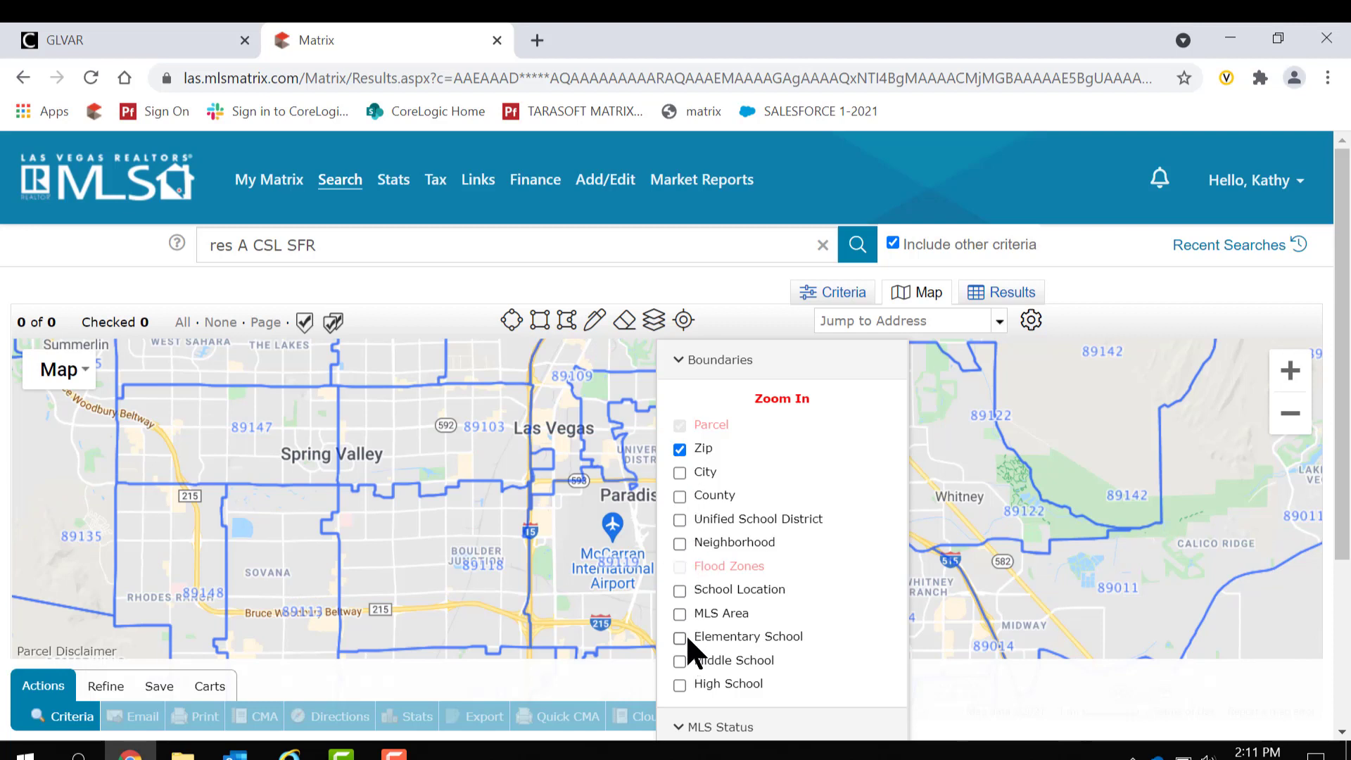
click(680, 543)
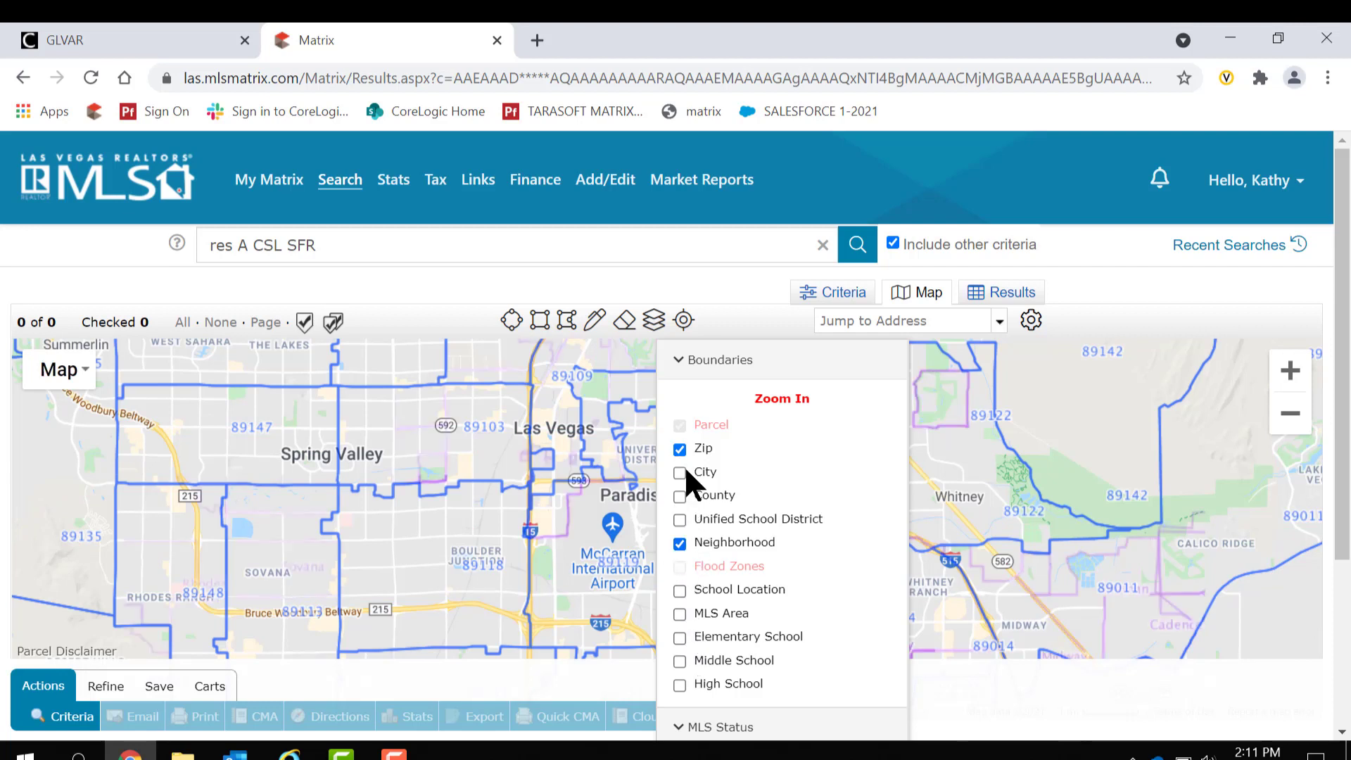
click(680, 449)
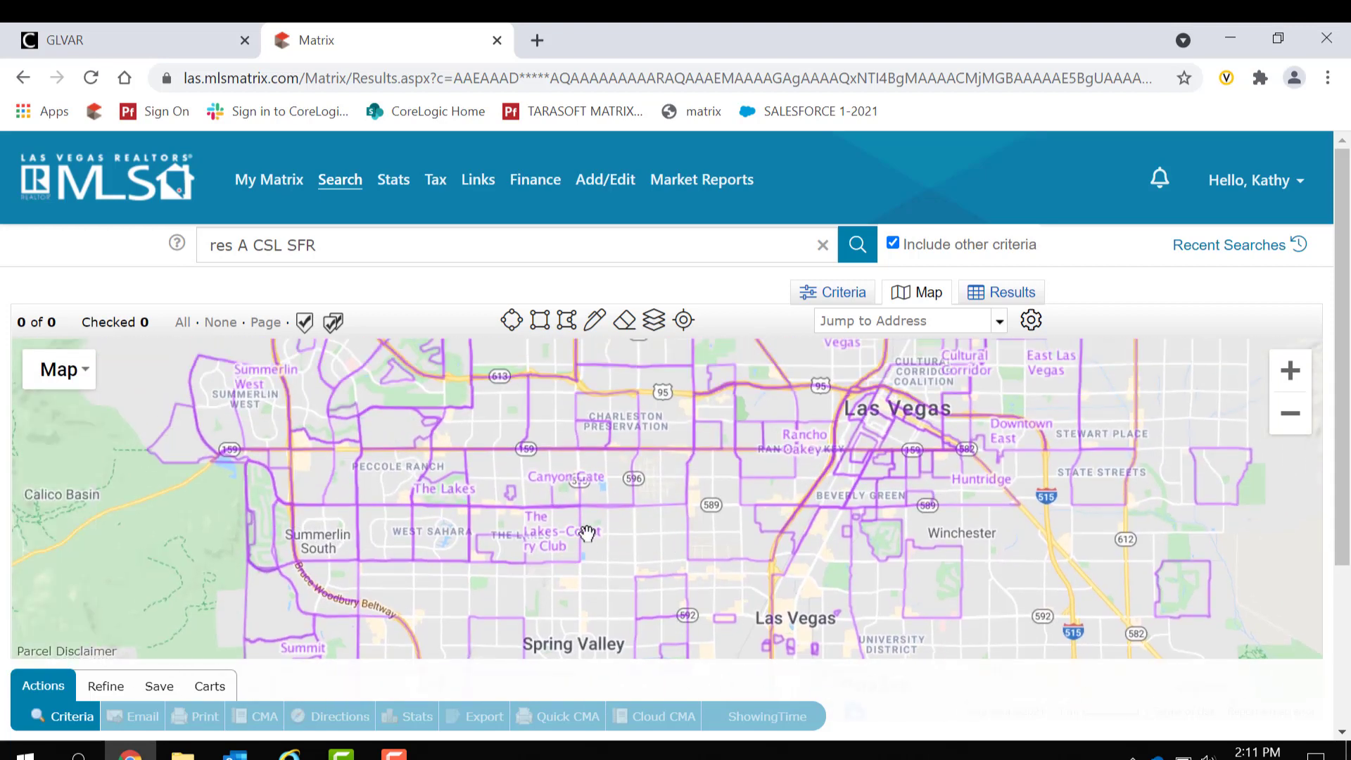
mouse_move(766, 492)
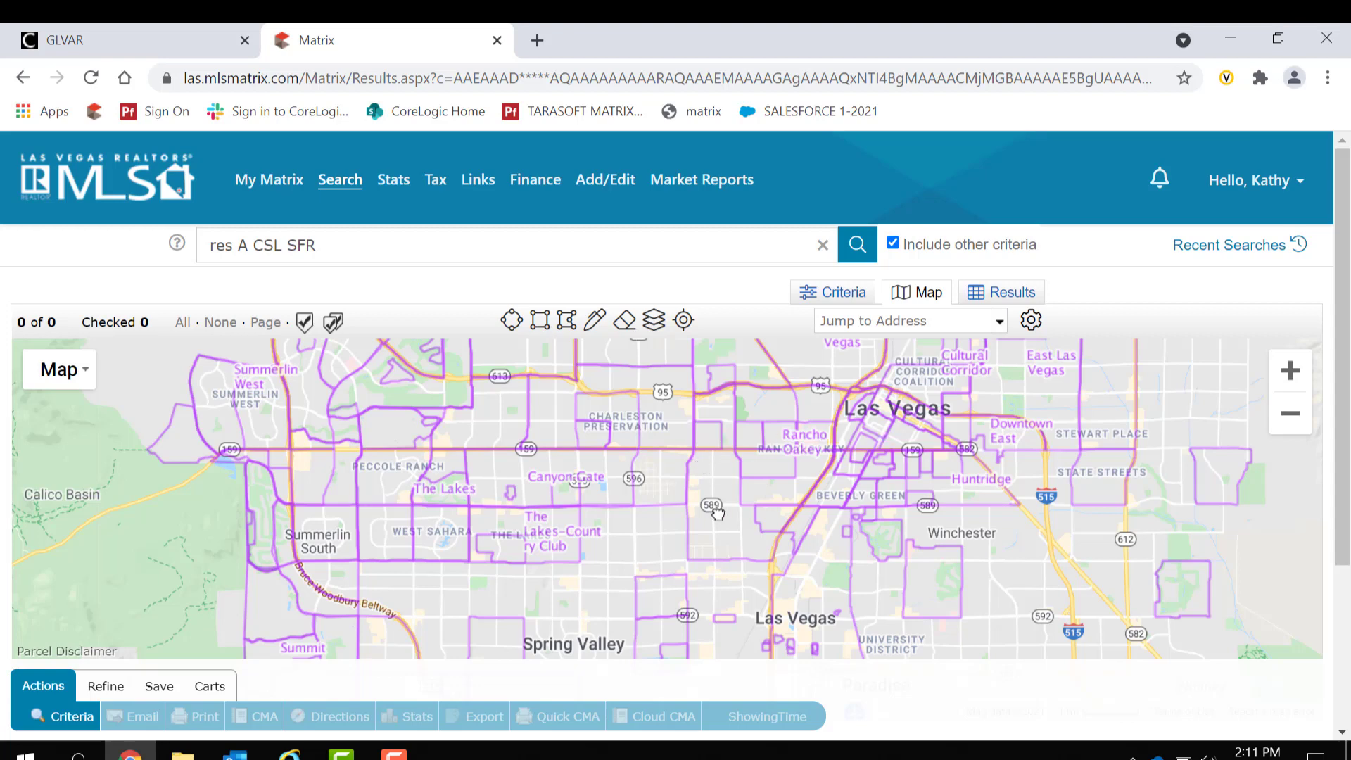
drag(715, 512, 704, 568)
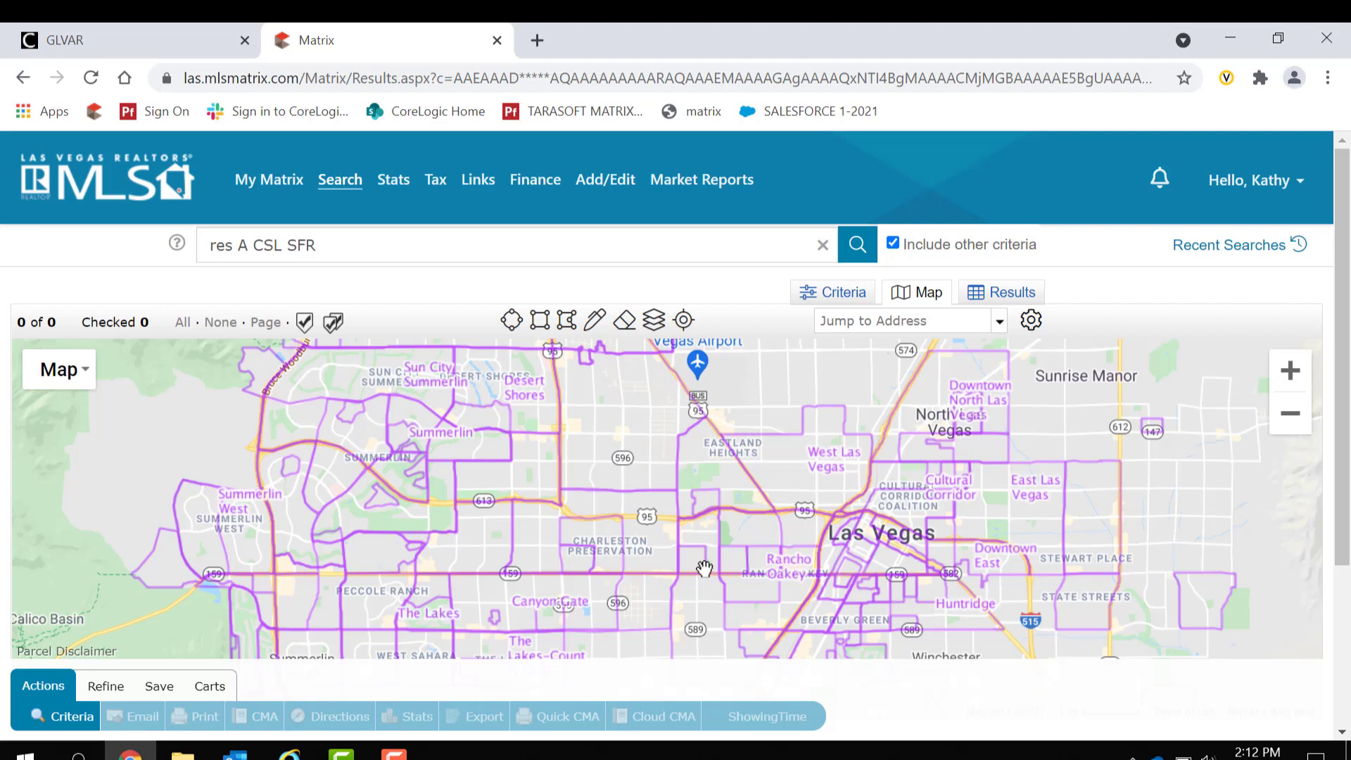
mouse_move(784, 538)
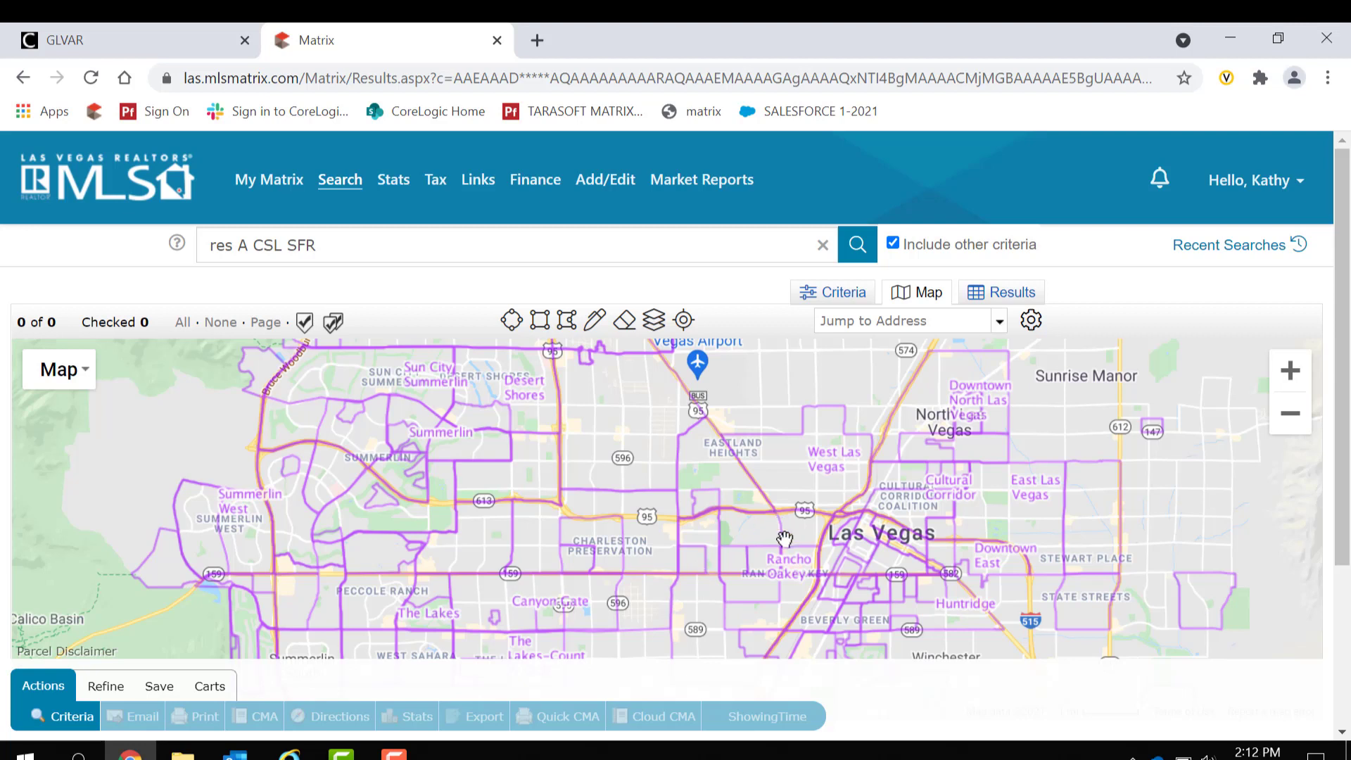
mouse_move(759, 534)
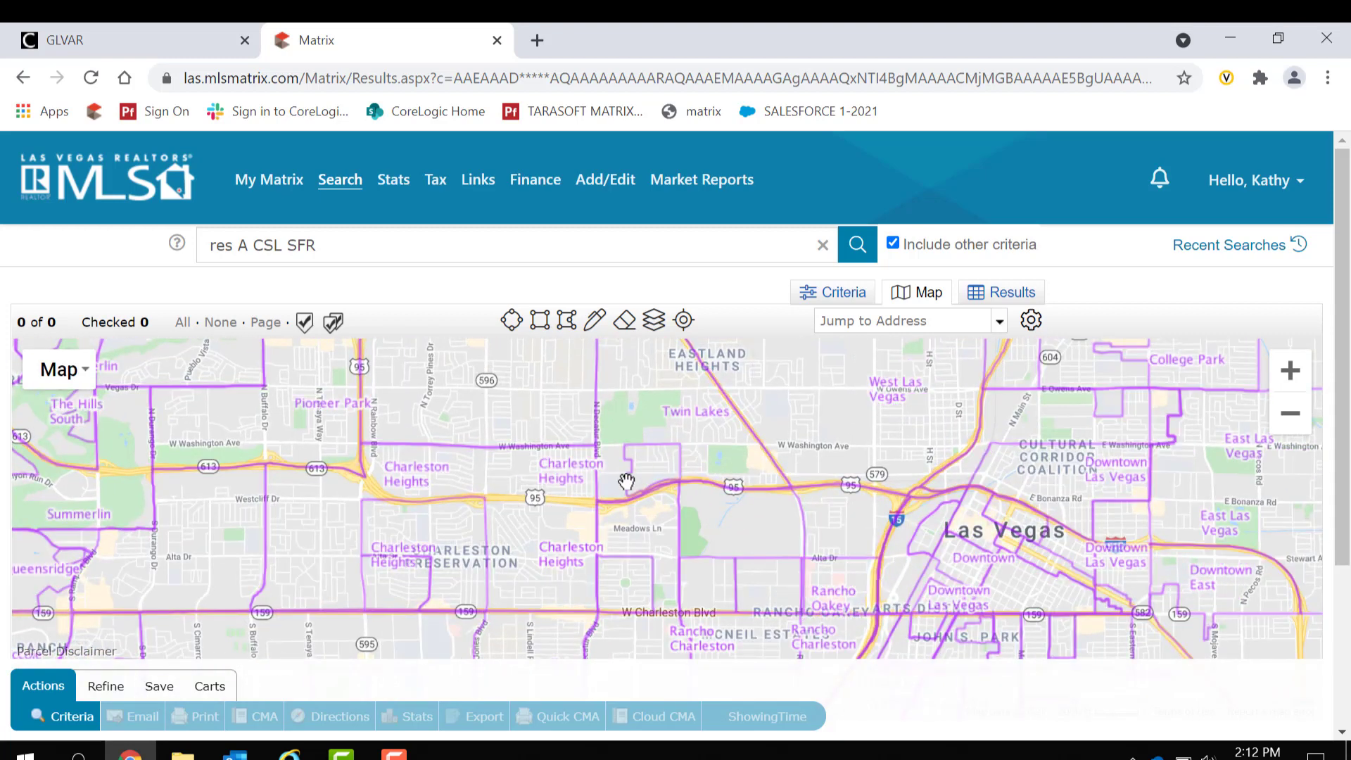
mouse_move(601, 509)
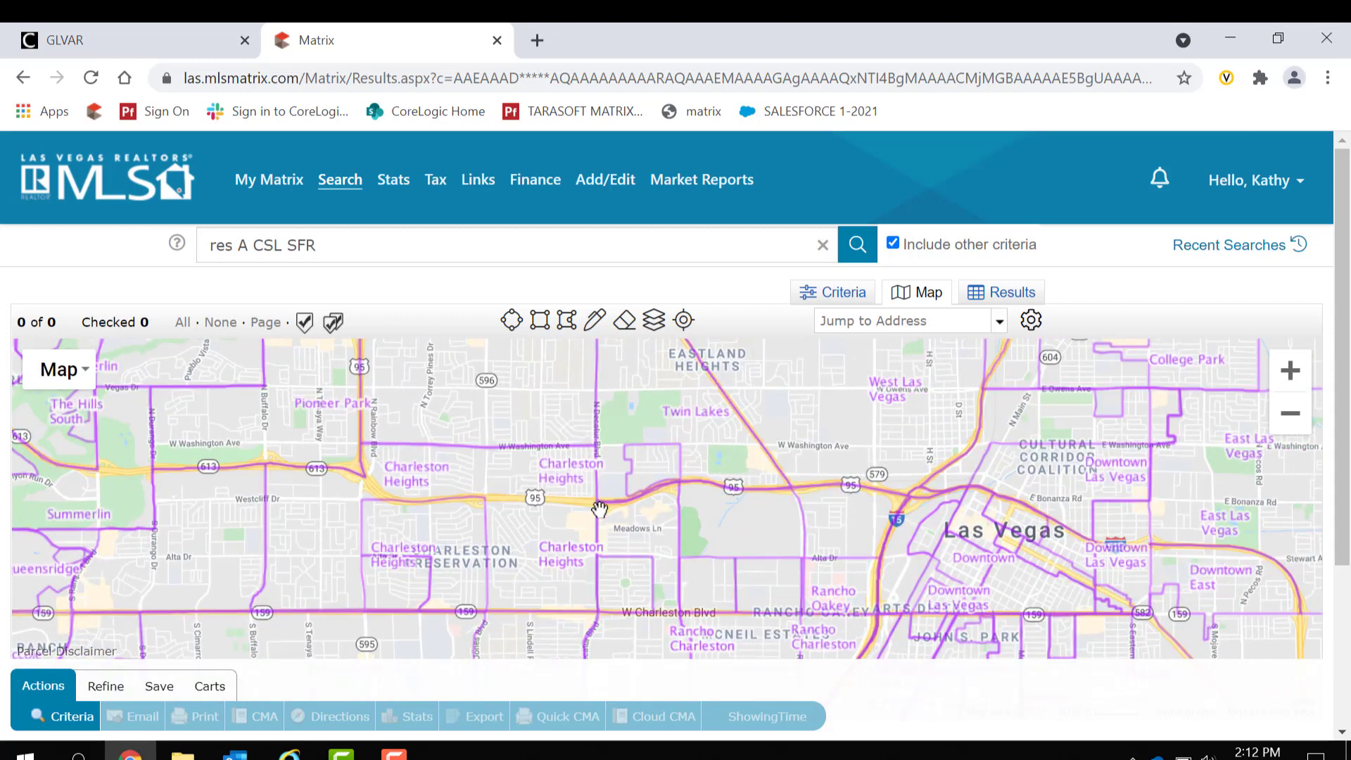
mouse_move(756, 526)
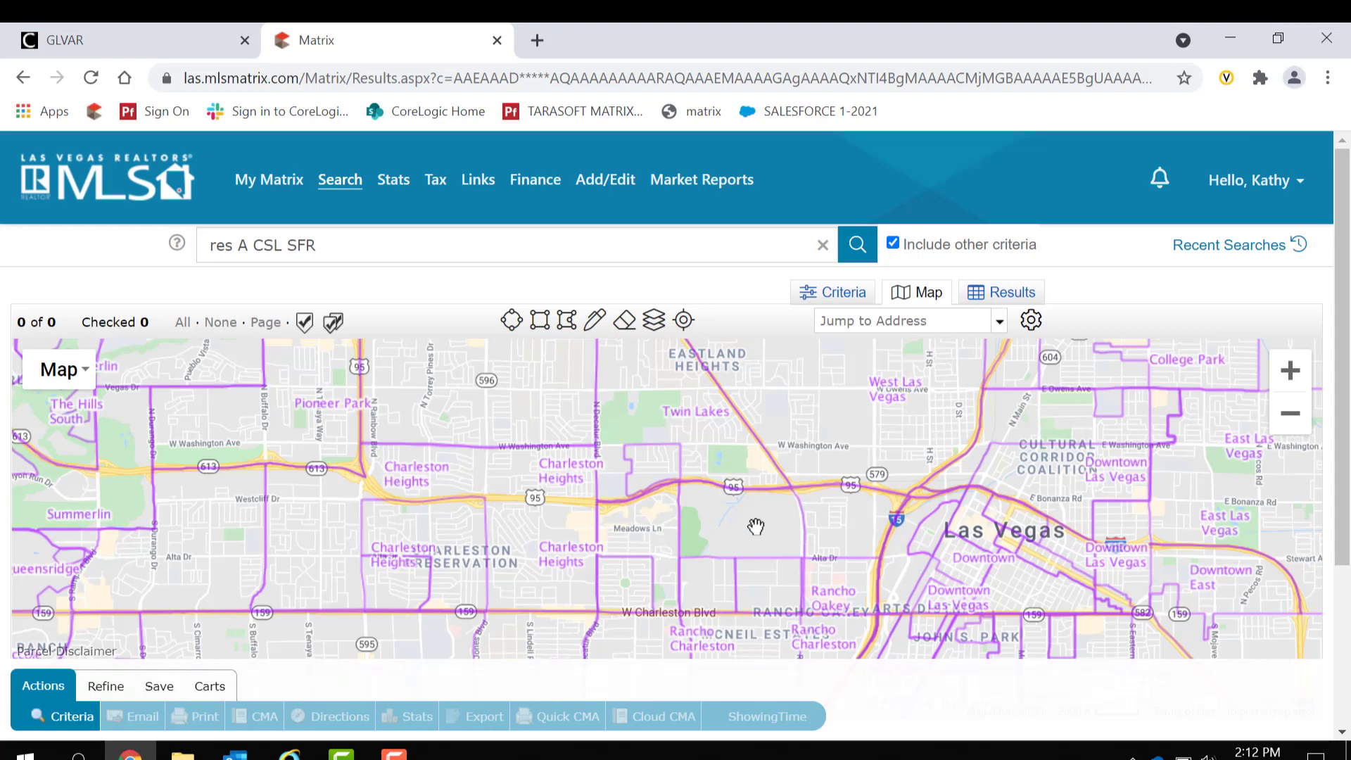
- Pan the map toward McNeil Estates along Charleston Blvd
drag(754, 523, 735, 586)
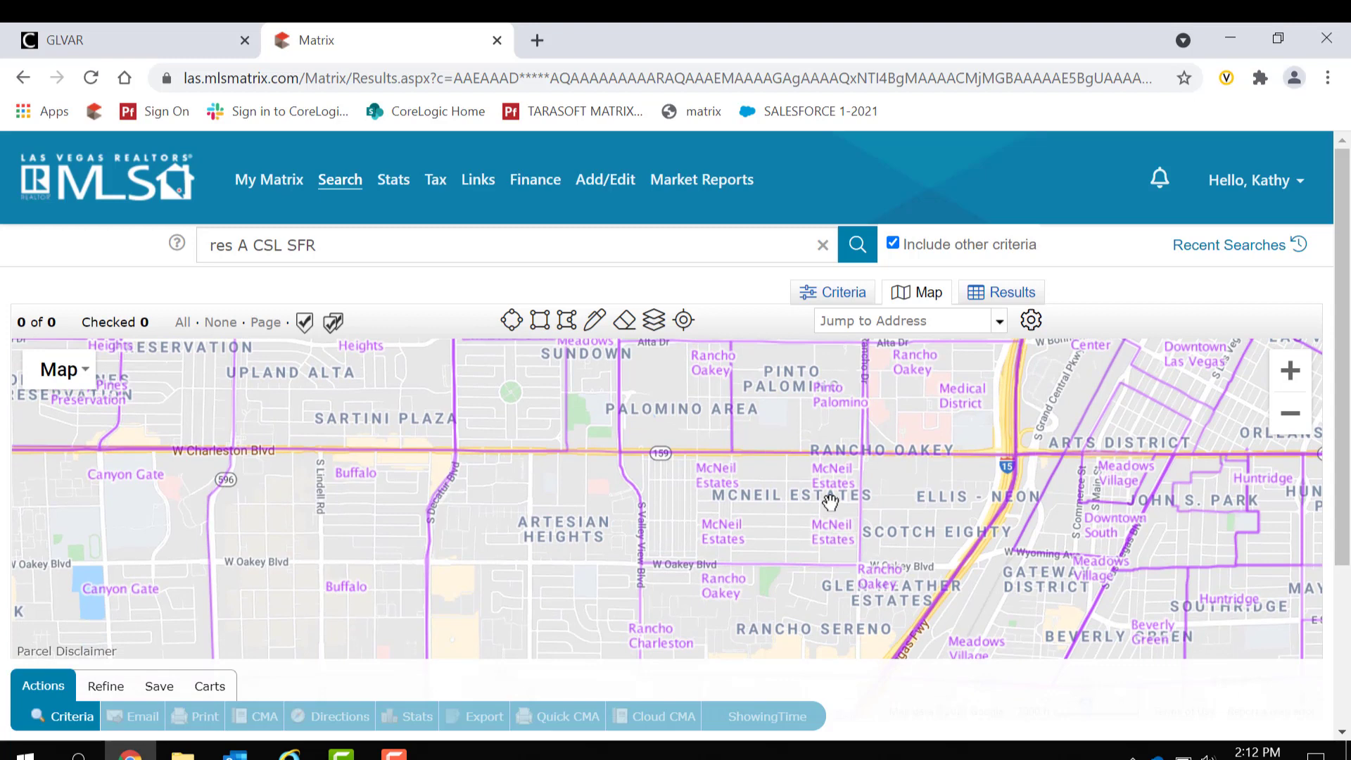
mouse_move(647, 451)
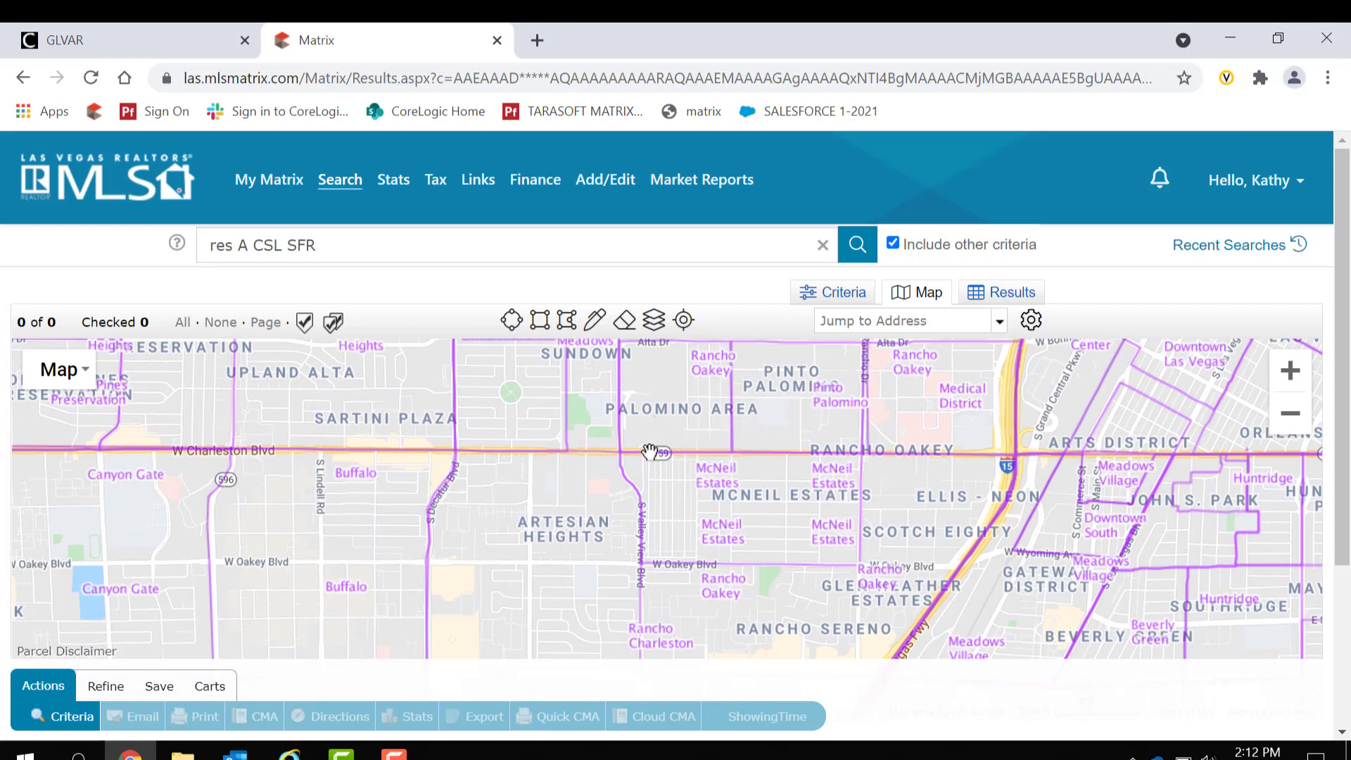
mouse_move(656, 344)
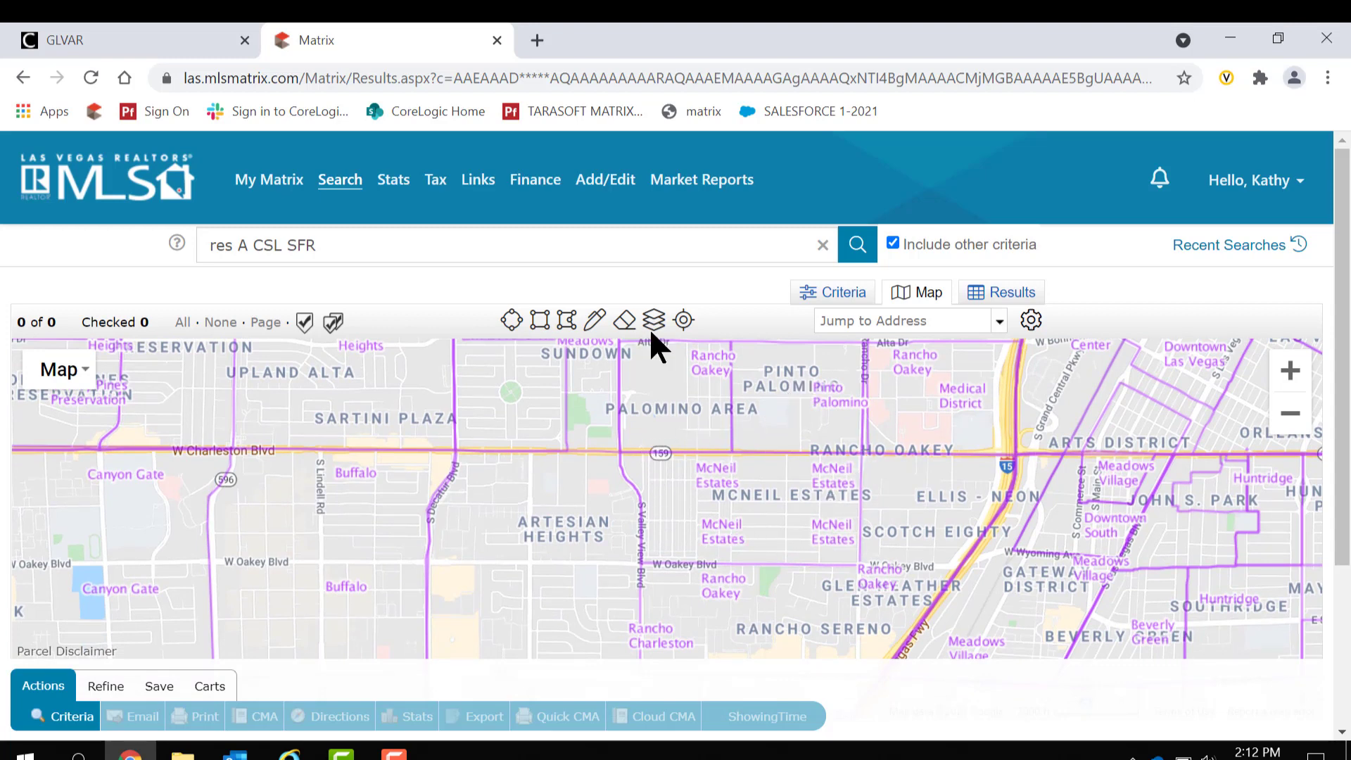
mouse_move(566, 320)
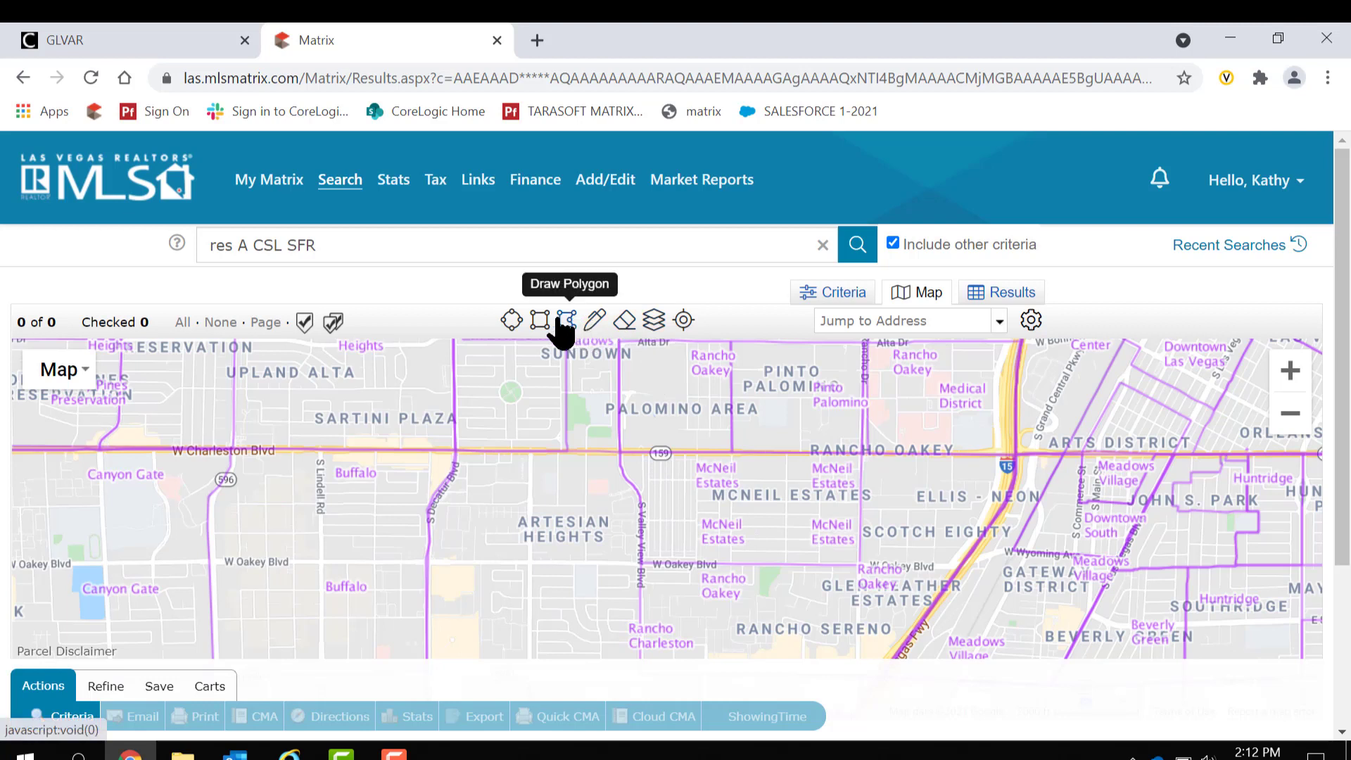
- Draw a rectangle search area over McNeil Estates between Charleston and Oakey
click(539, 321)
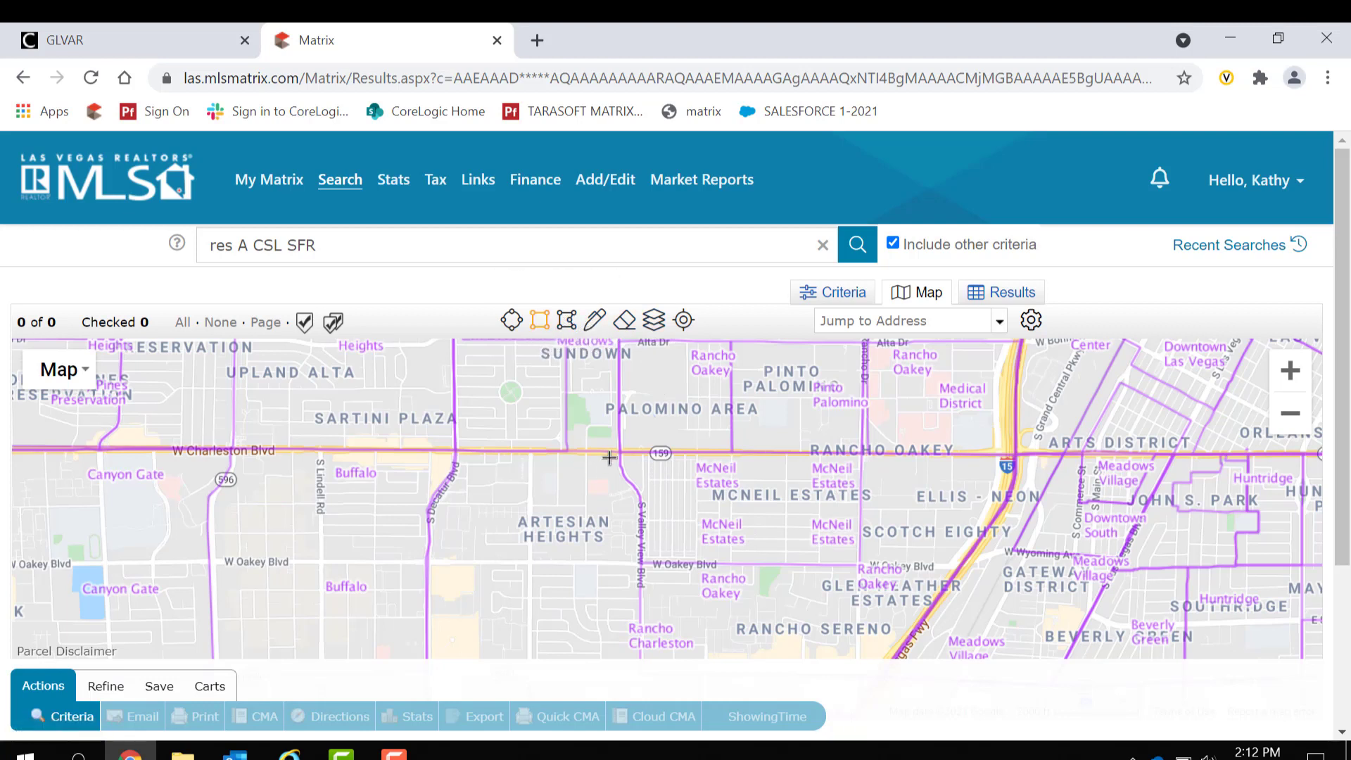
mouse_move(640, 453)
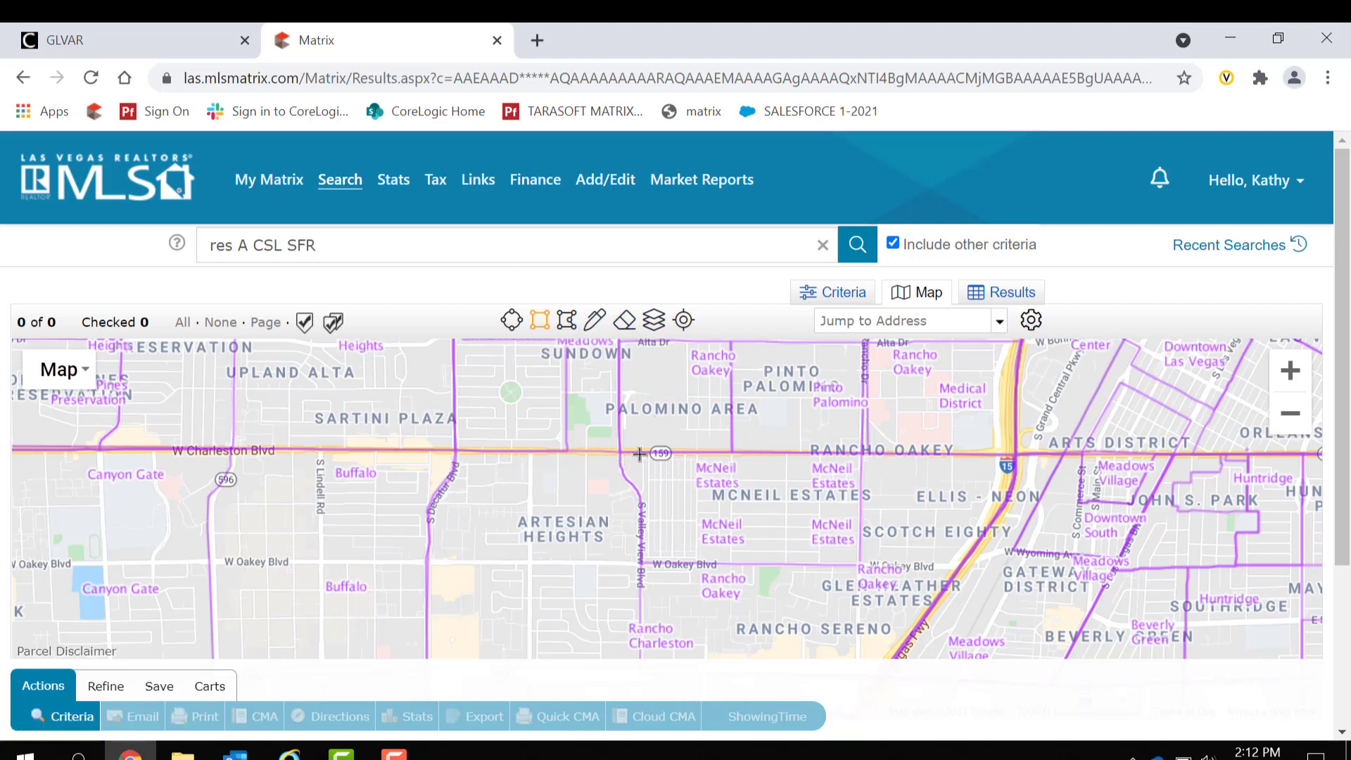
drag(637, 455, 857, 565)
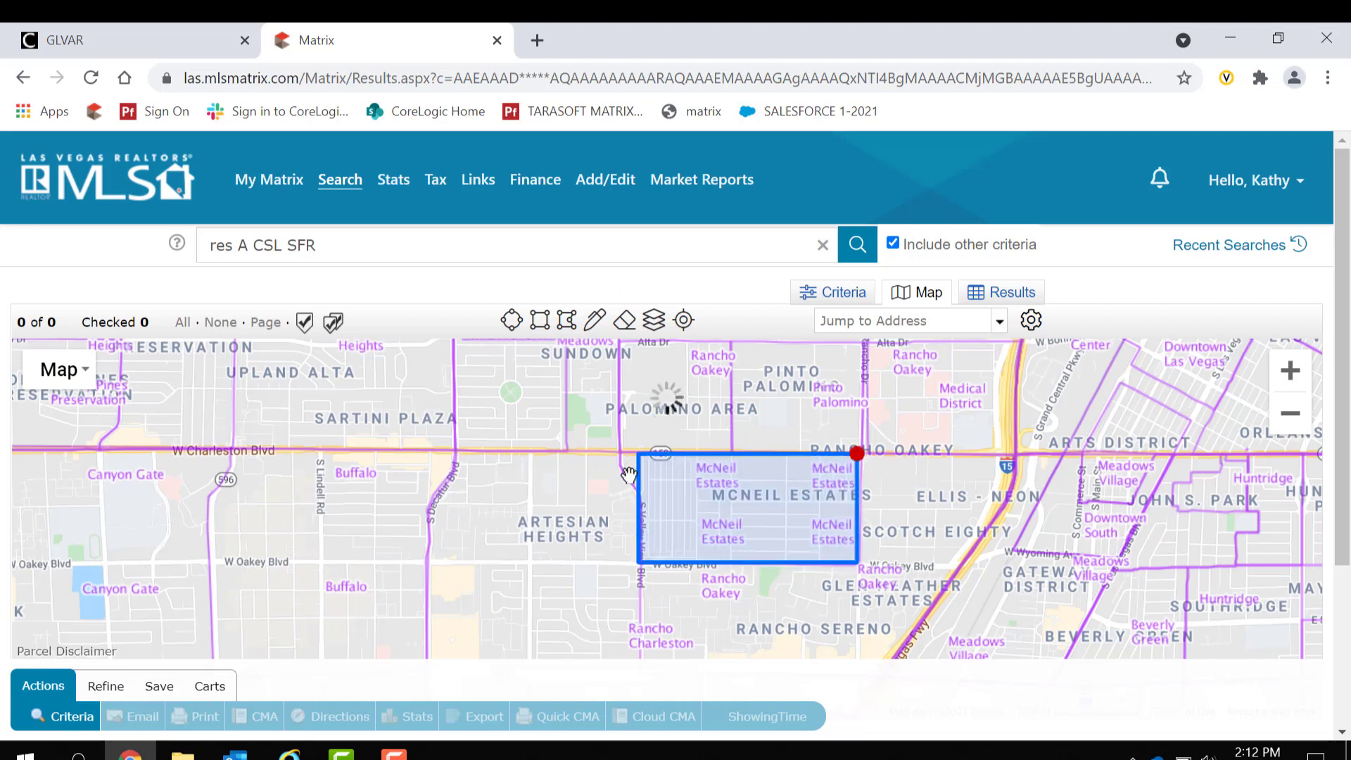
mouse_move(535, 321)
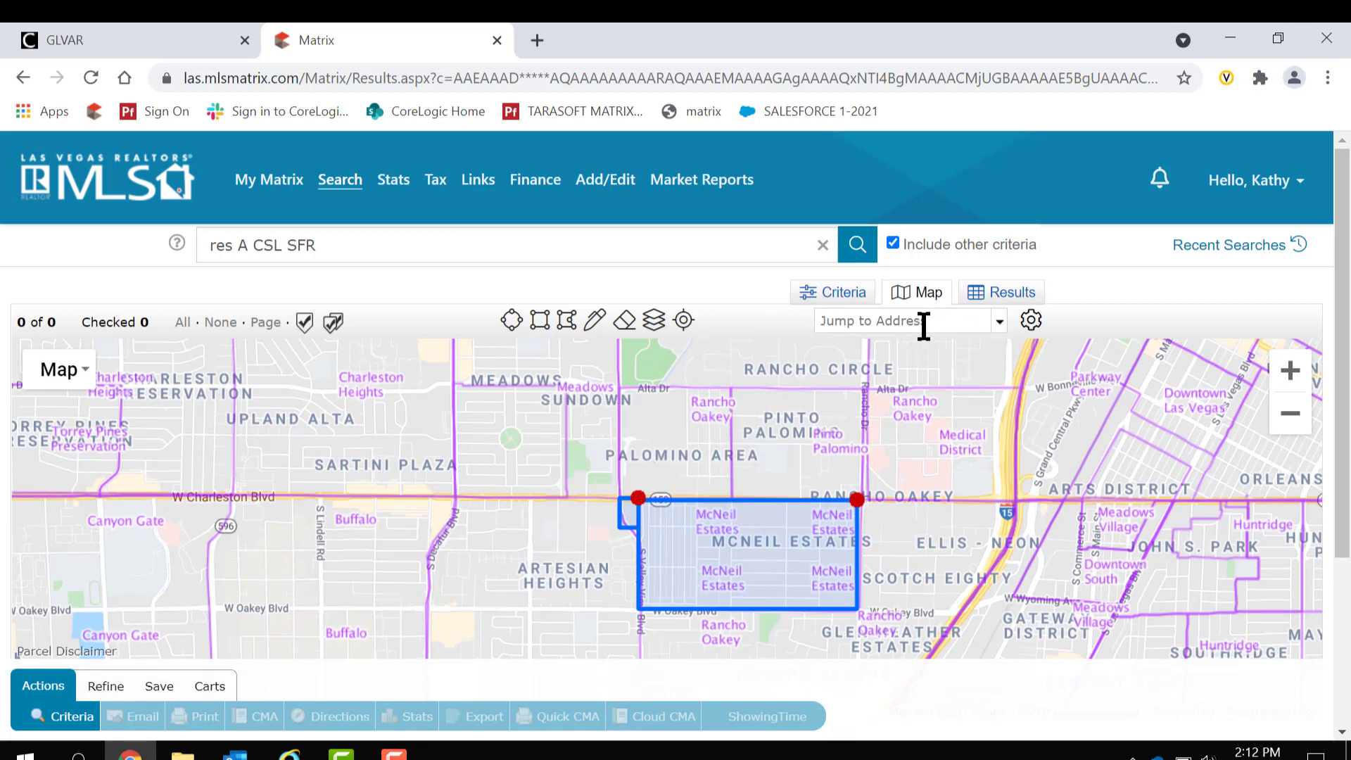
click(903, 321)
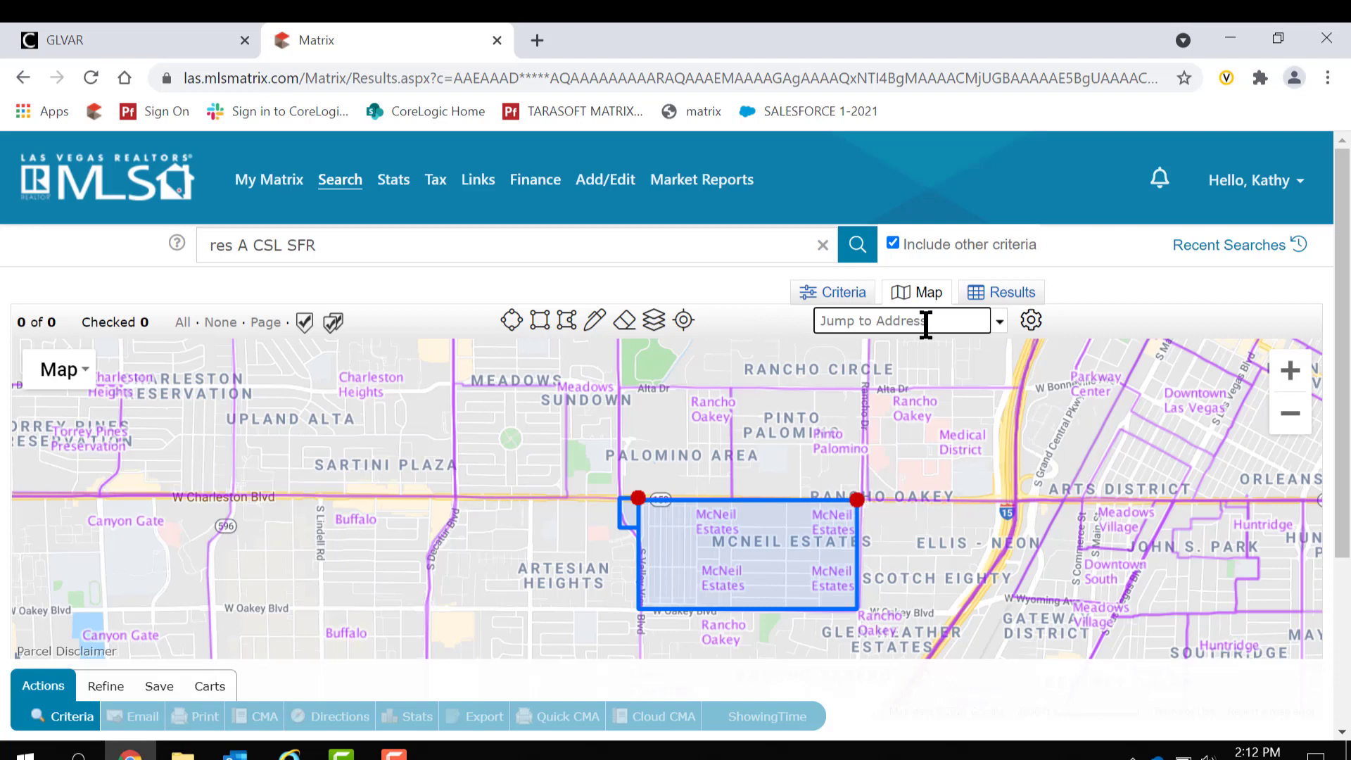
mouse_move(873, 331)
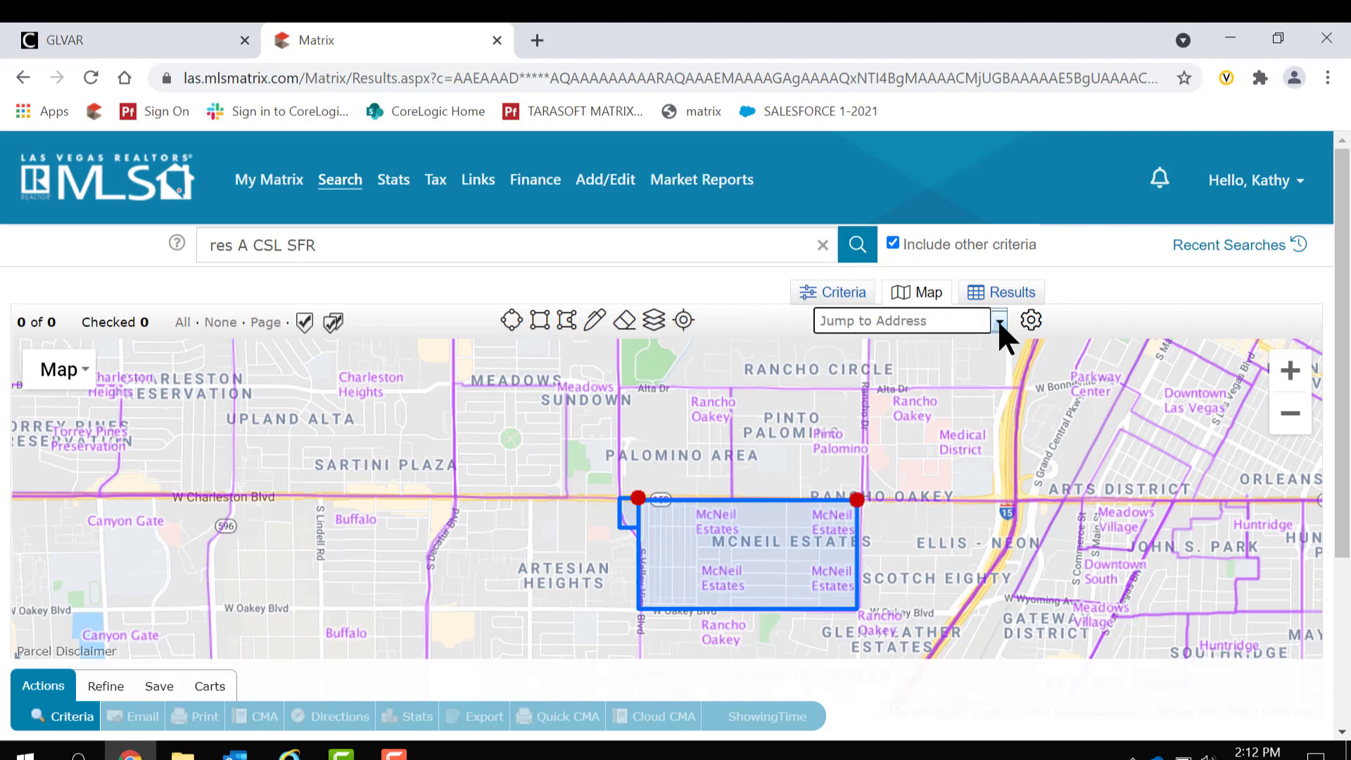
click(999, 321)
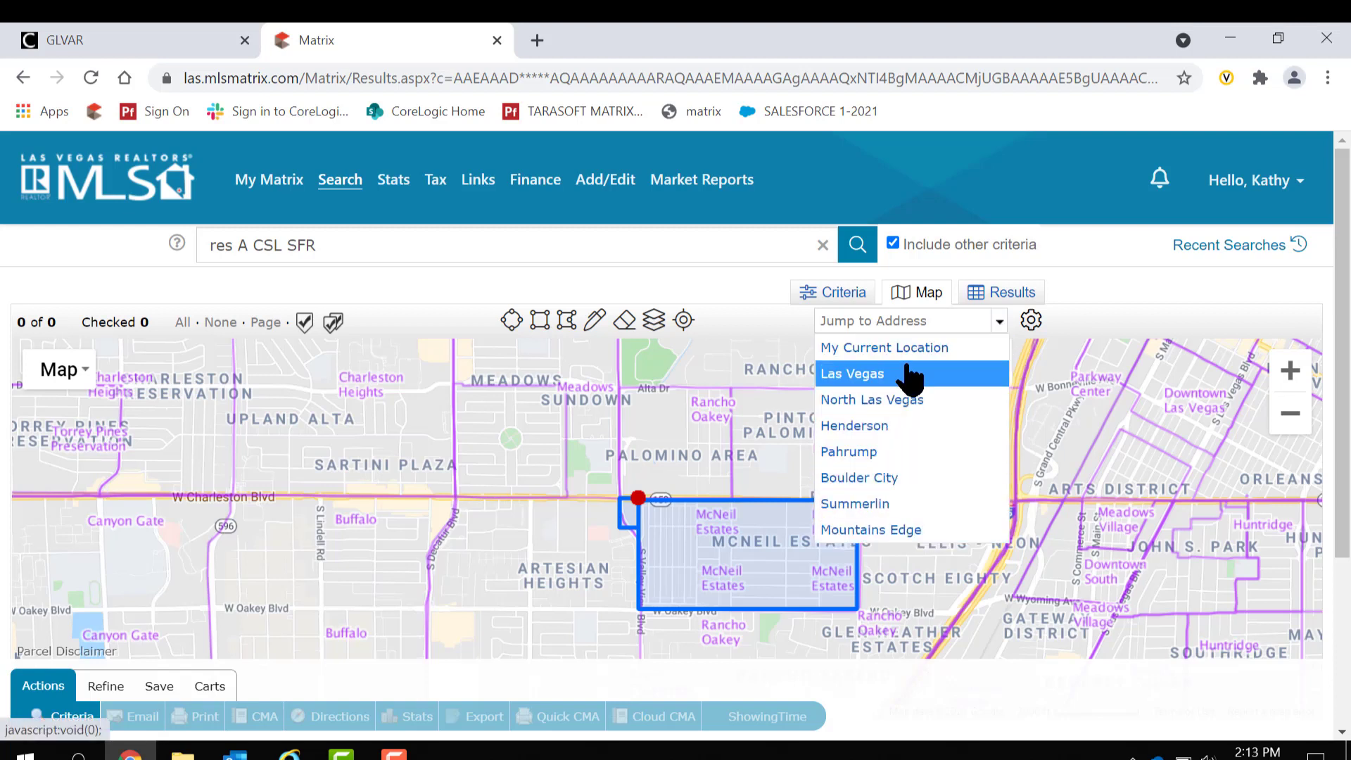
mouse_move(1059, 369)
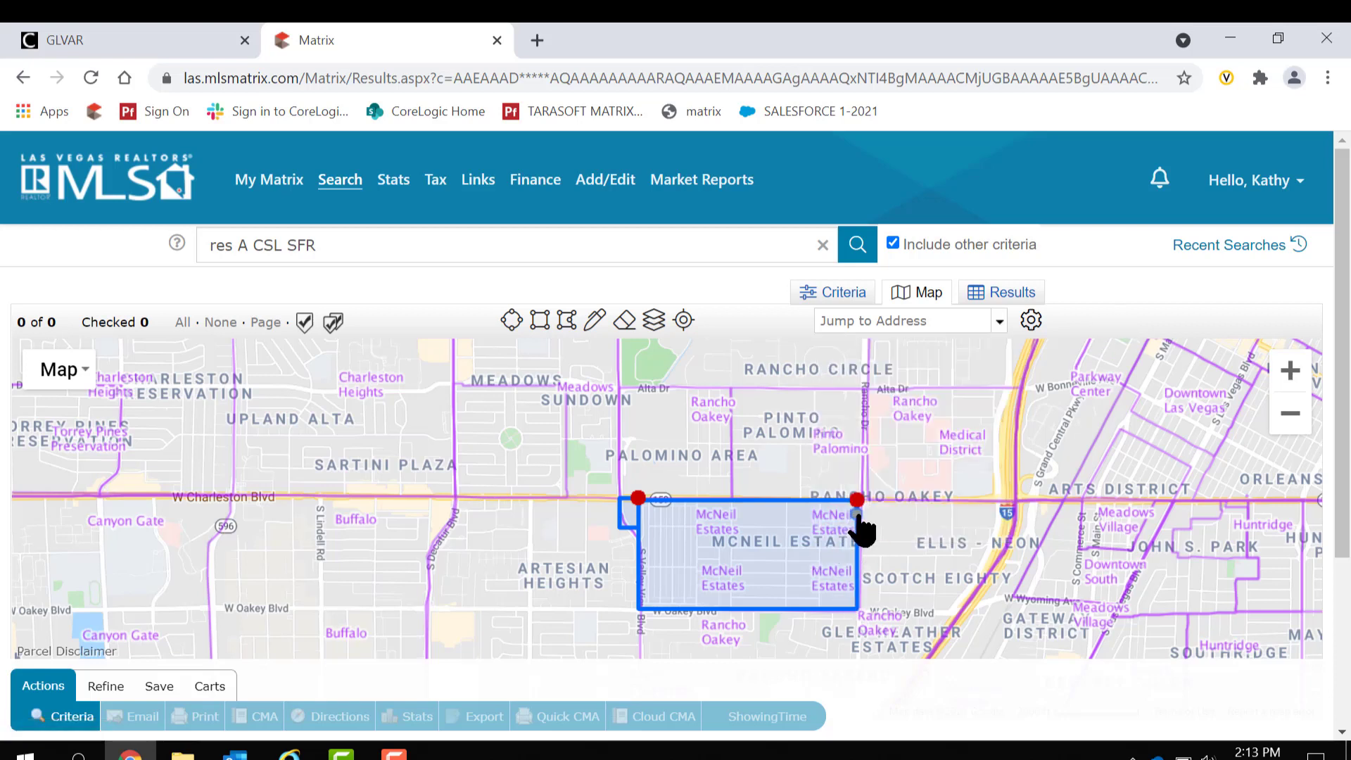
mouse_move(26, 326)
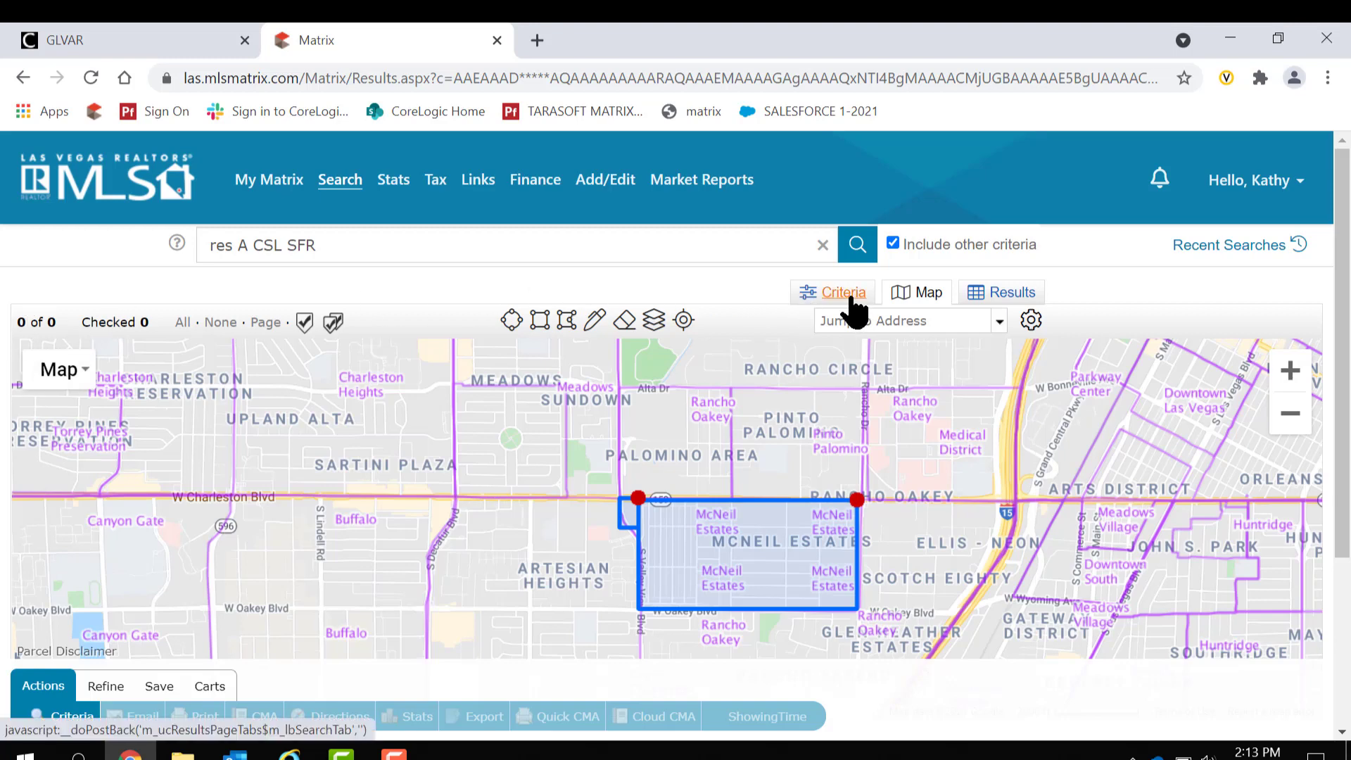
- Verify 'Map Area Selected' in the criteria, then return to the outlined McNeil Estates map
click(844, 293)
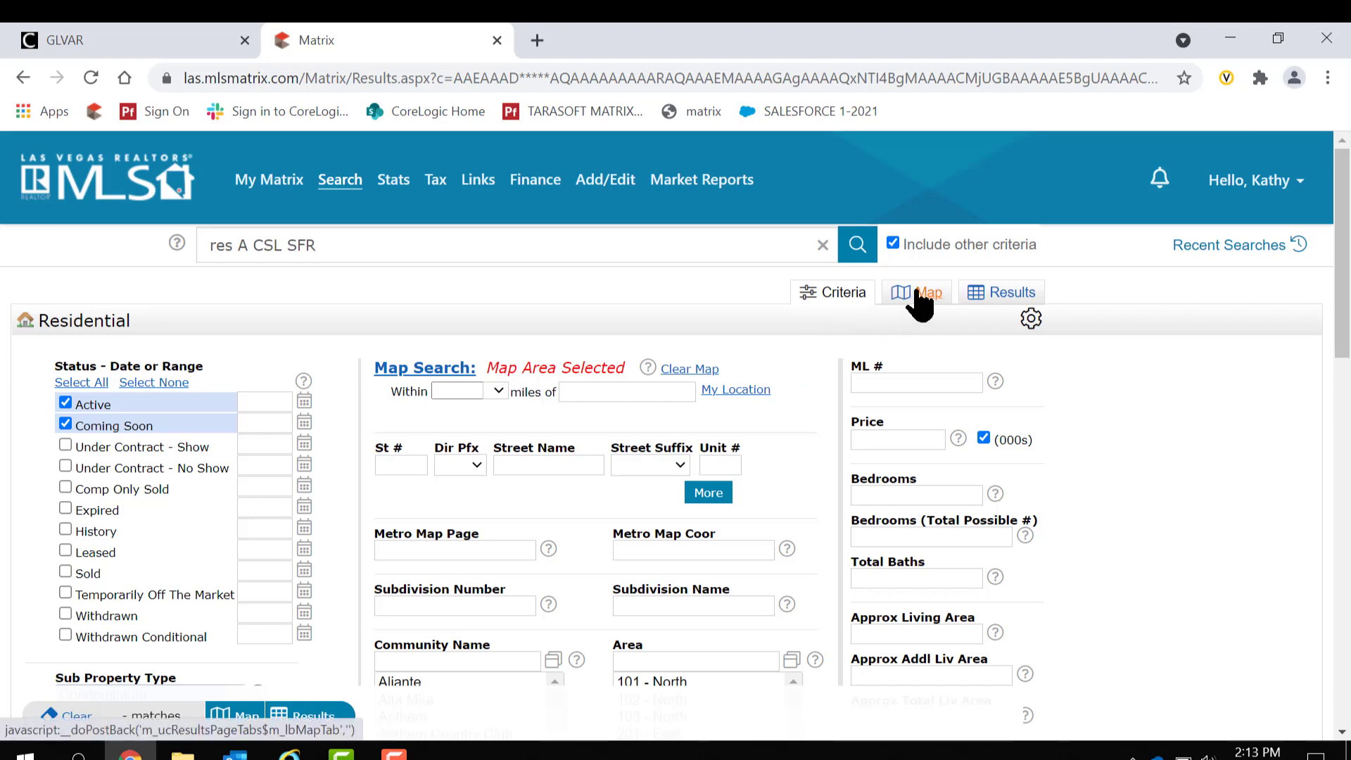
click(929, 293)
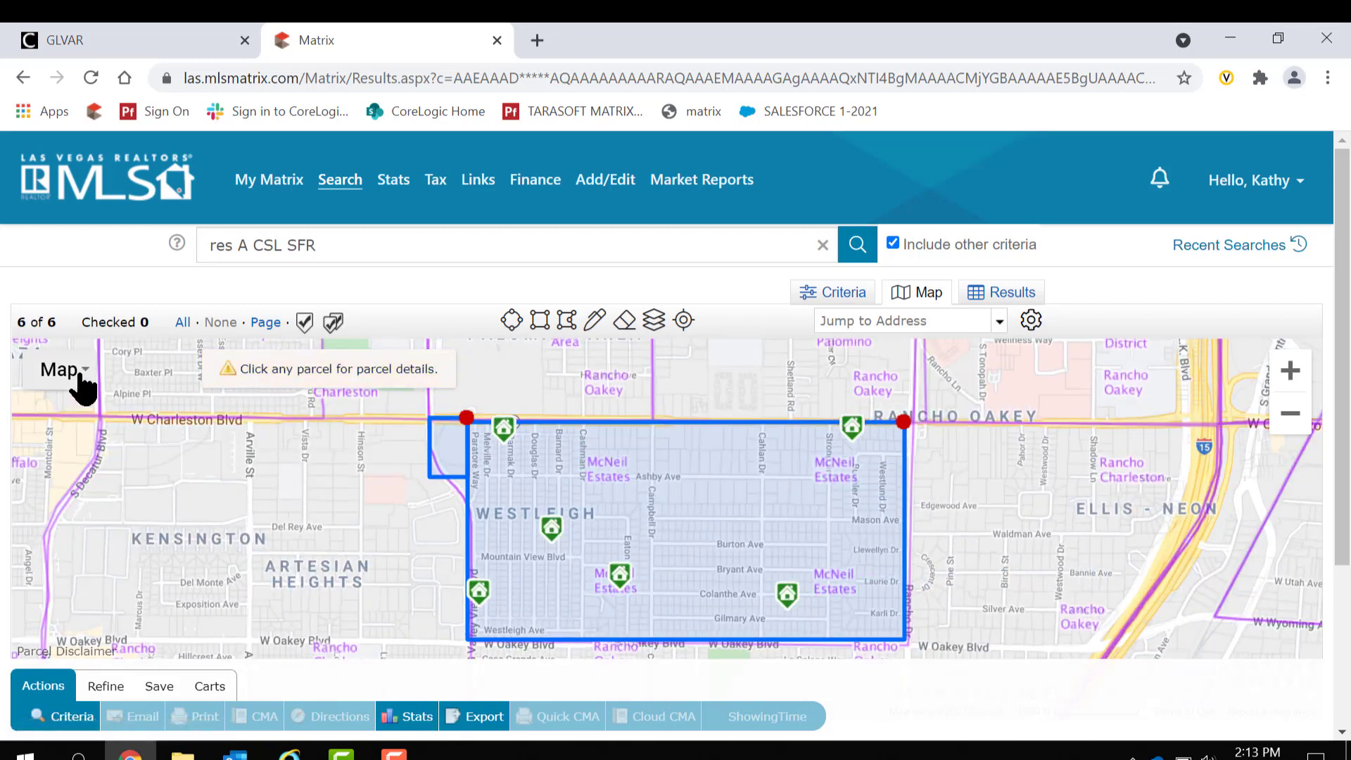
mouse_move(63, 340)
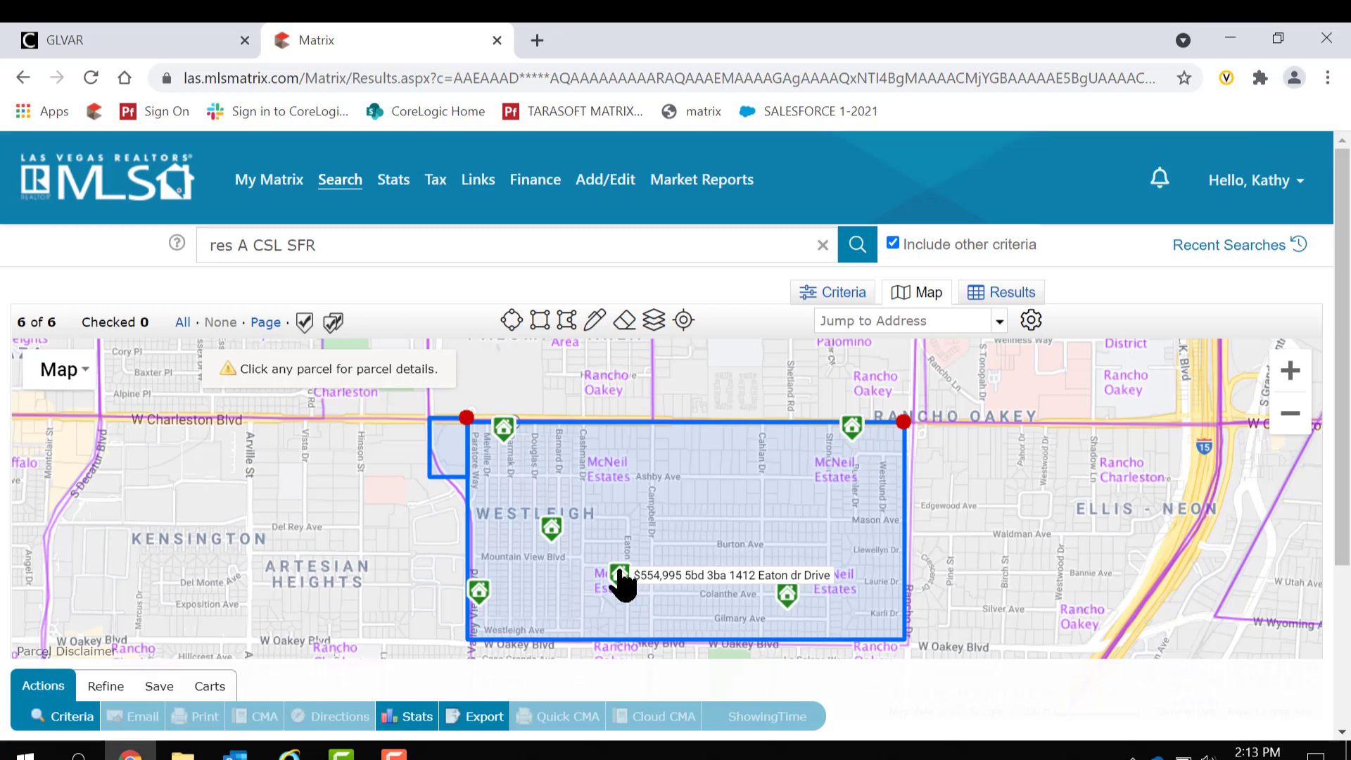
- Zoom the map to street level around the Eaton Drive listing in McNeil Estates
click(617, 575)
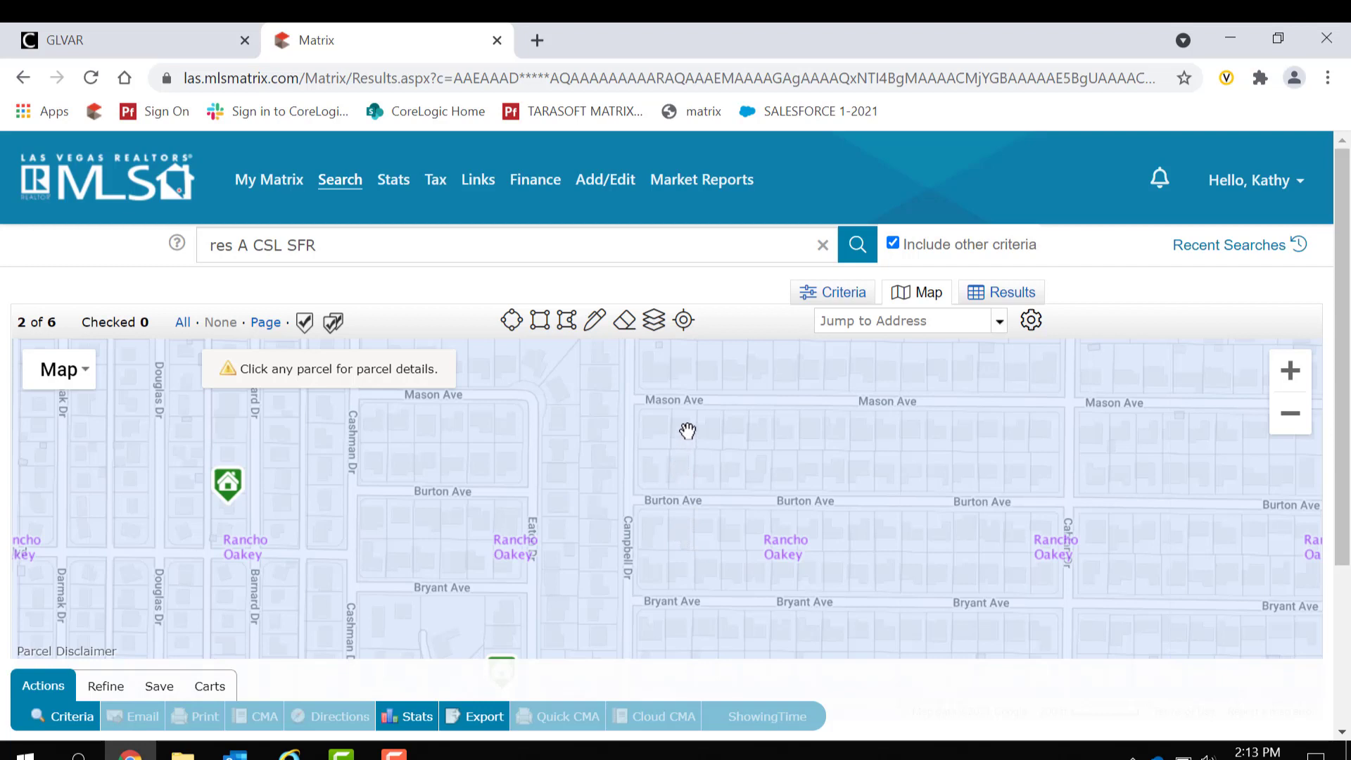
mouse_move(228, 484)
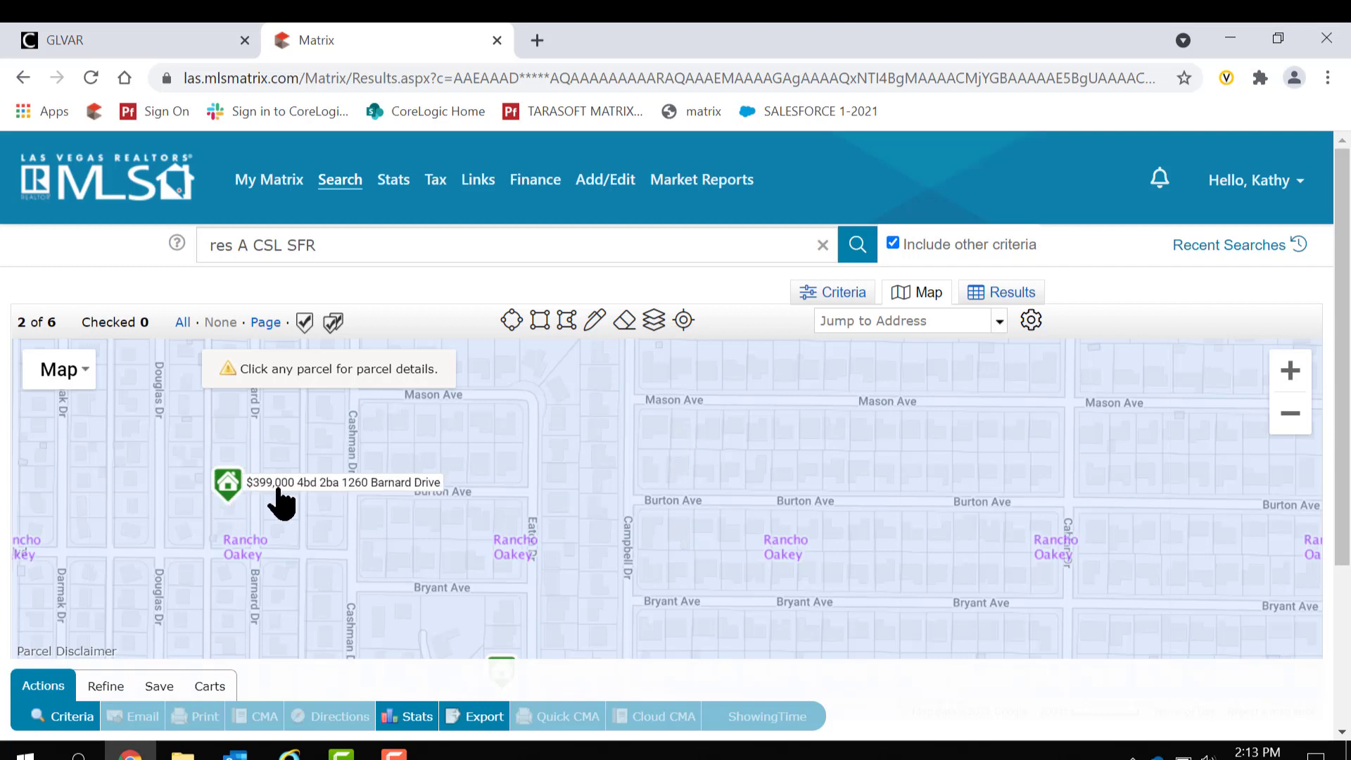
mouse_move(273, 480)
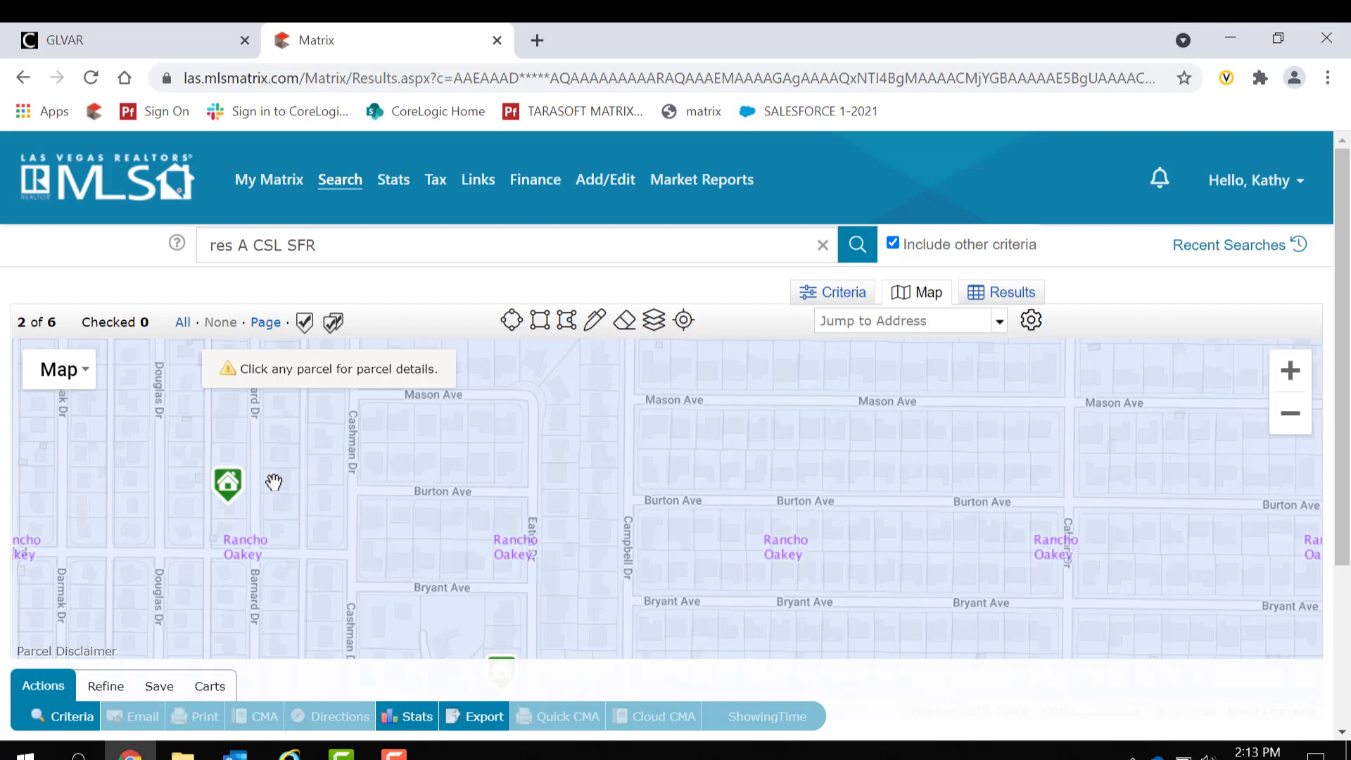
click(228, 487)
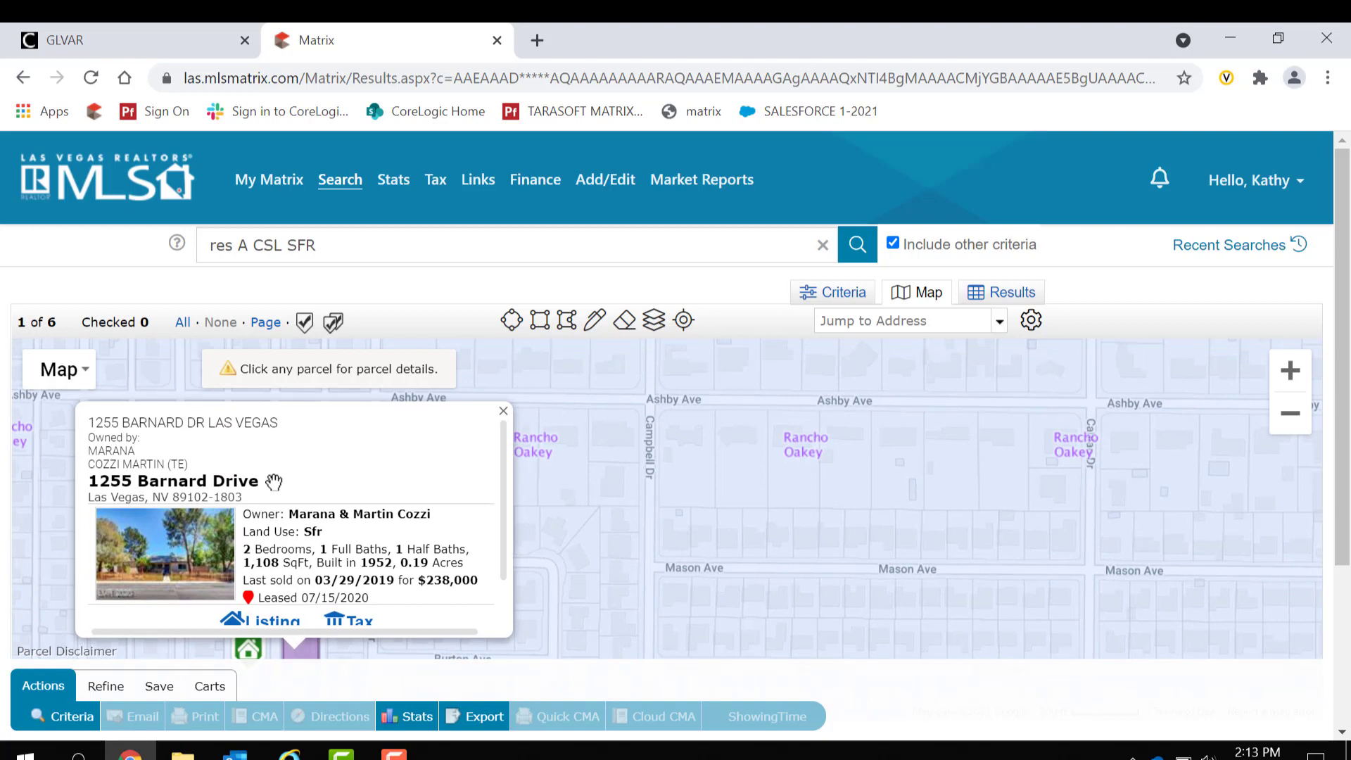
mouse_move(214, 526)
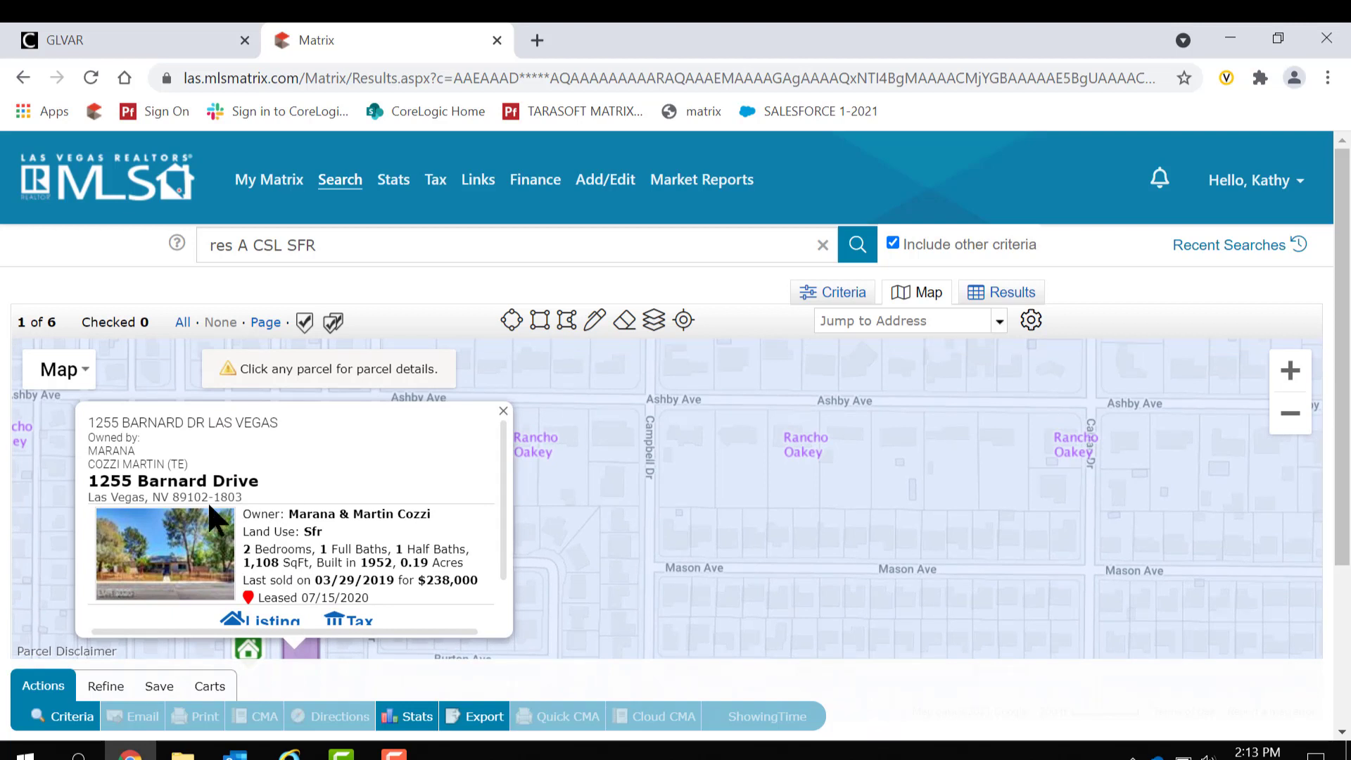
mouse_move(385, 493)
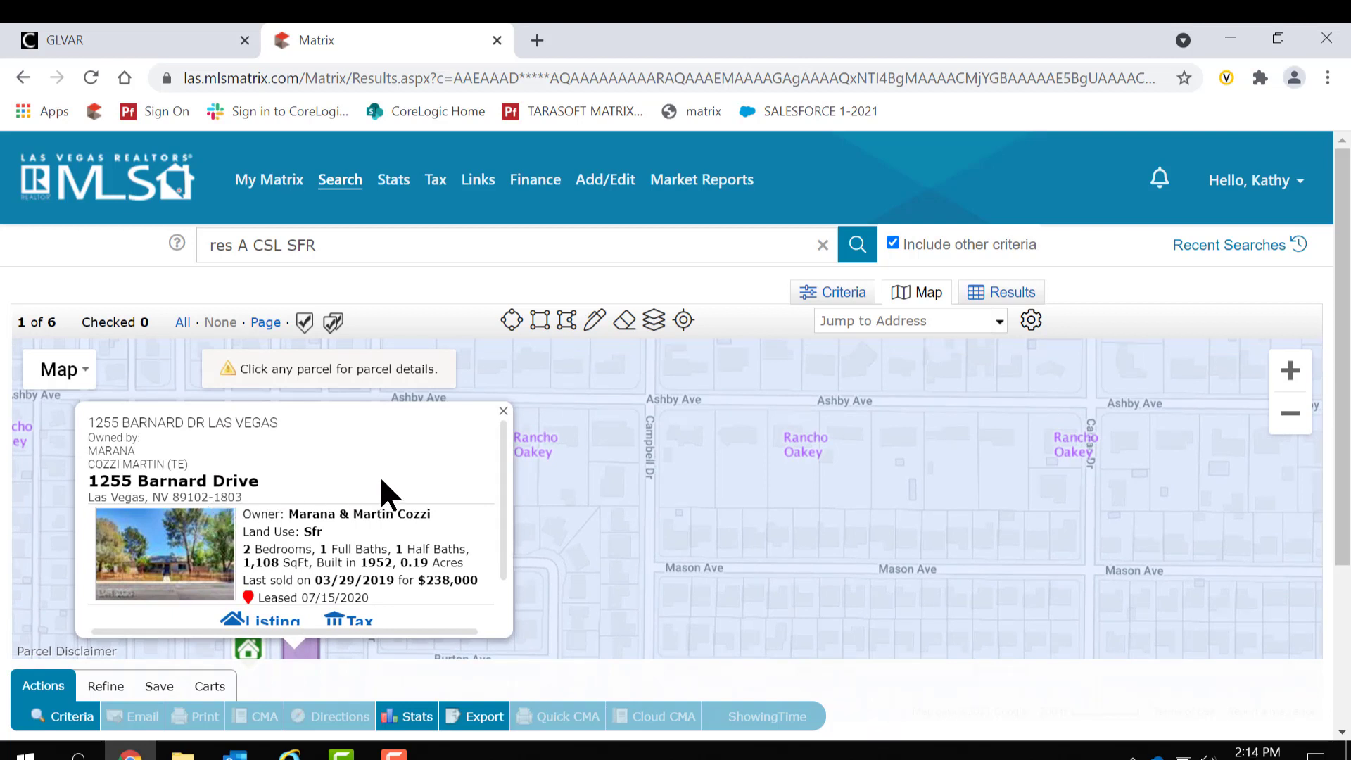
mouse_move(377, 589)
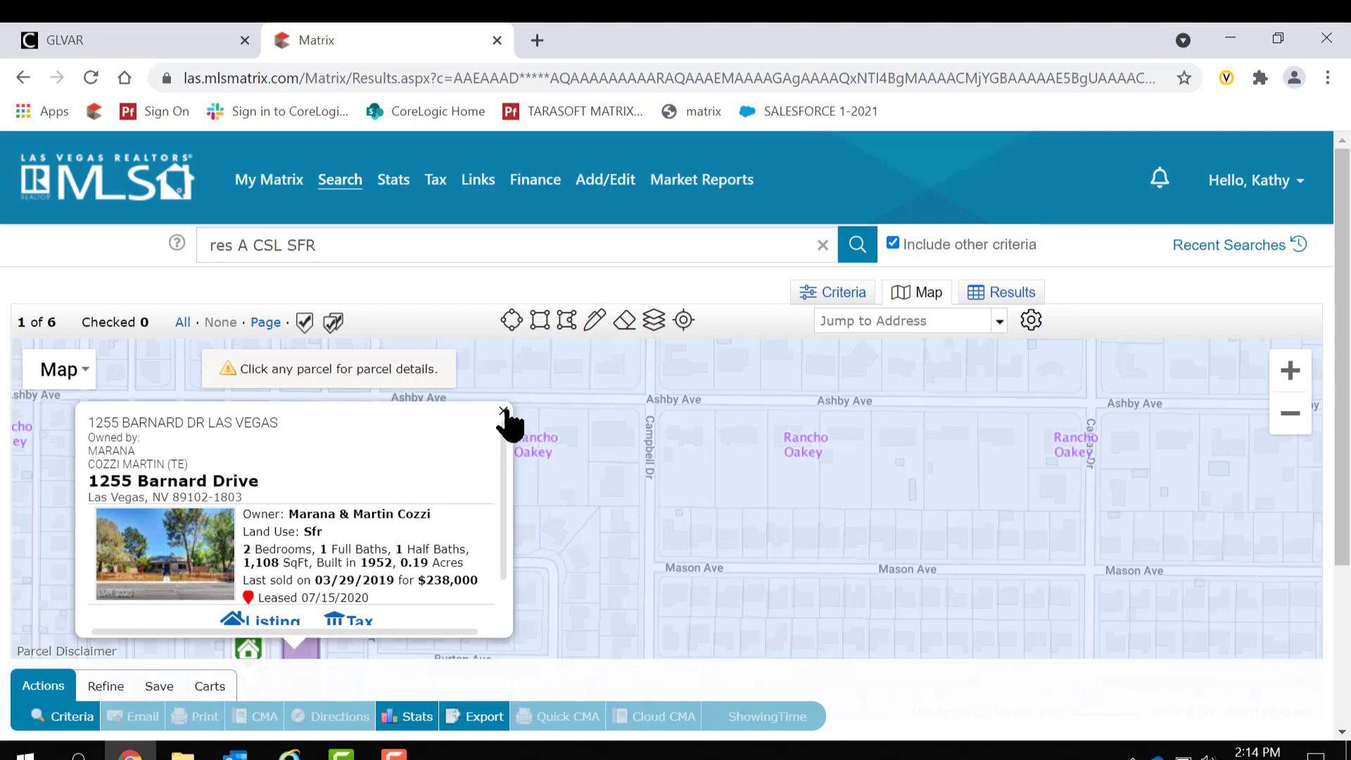
click(504, 411)
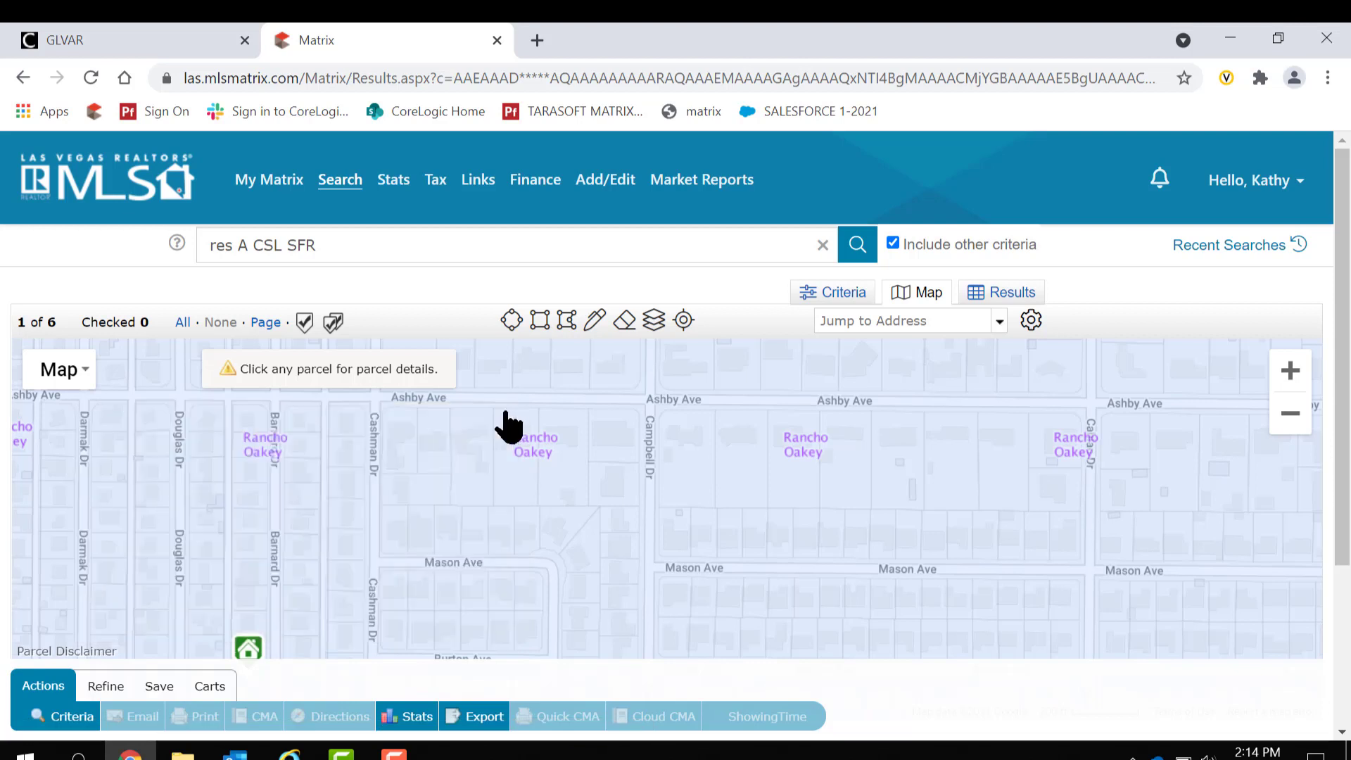
mouse_move(473, 427)
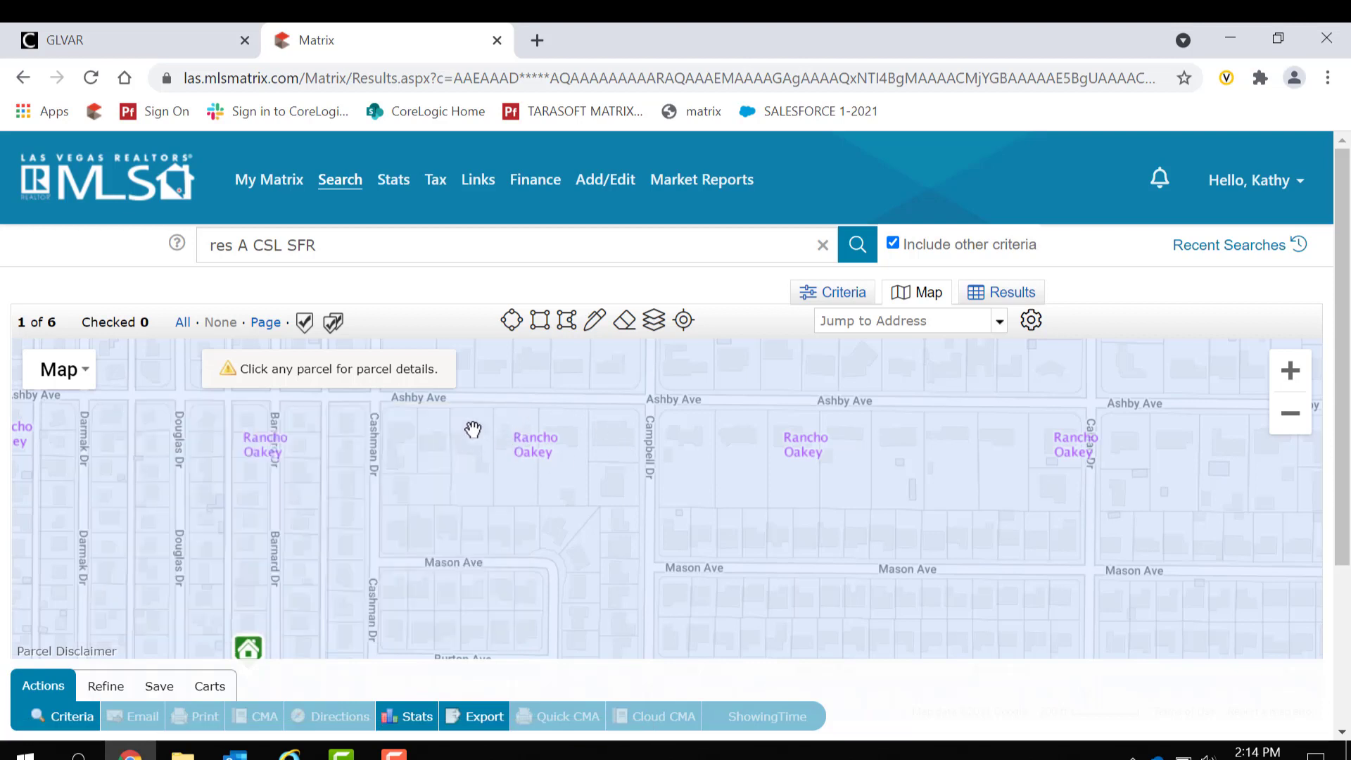
click(473, 430)
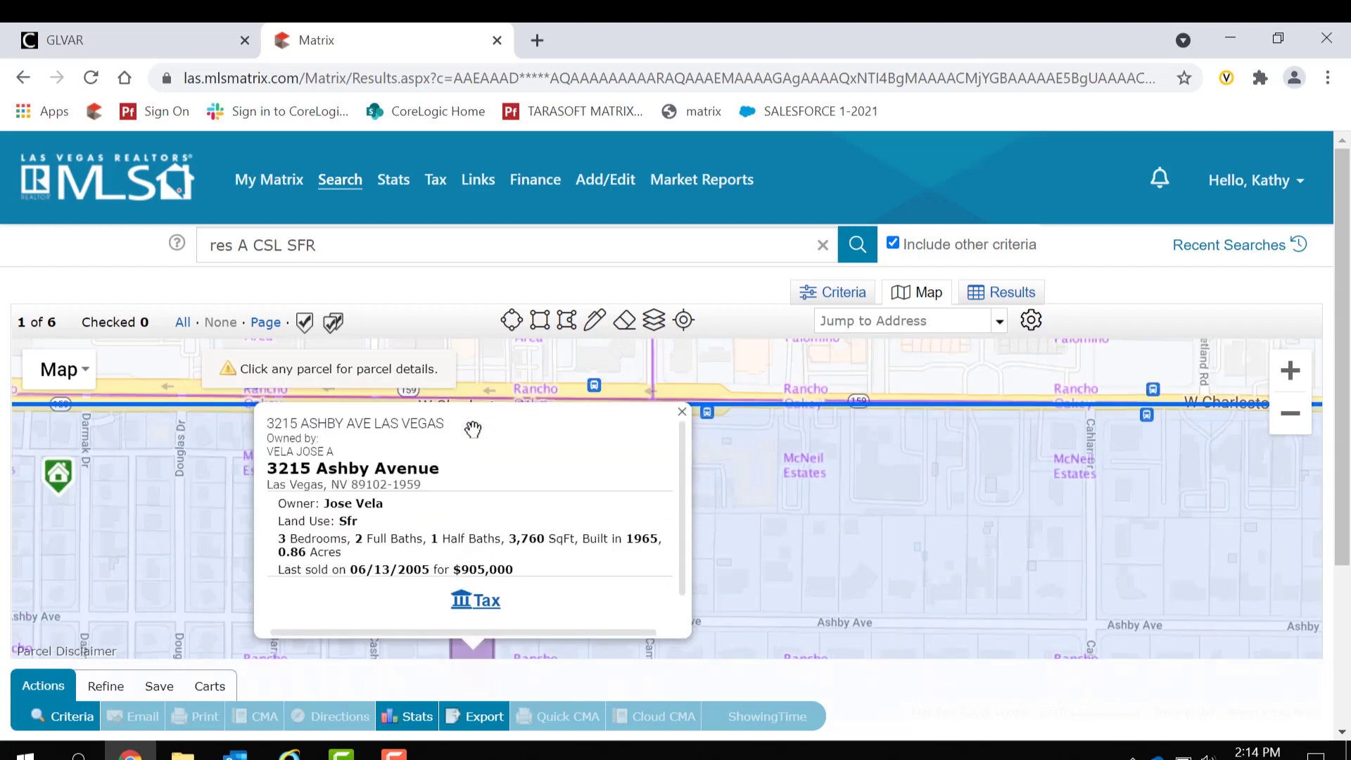
mouse_move(326, 590)
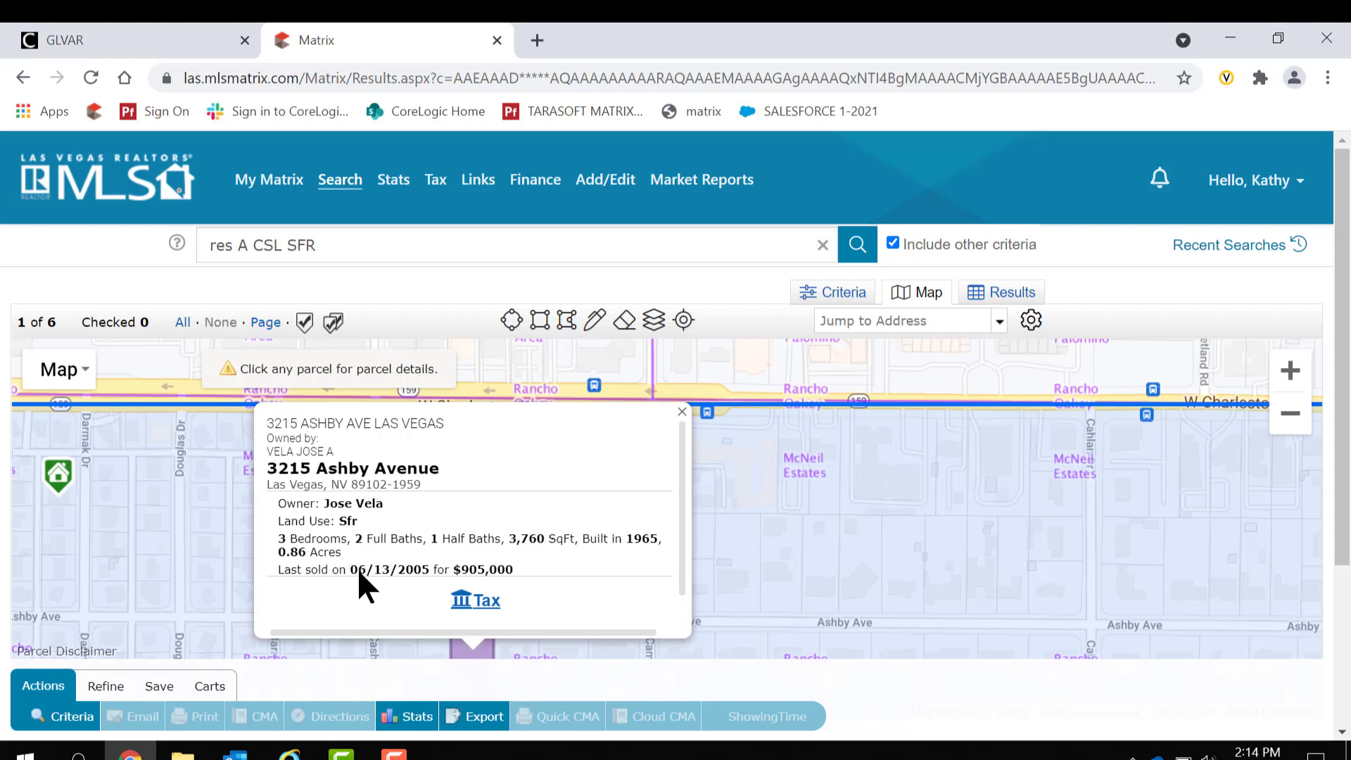
mouse_move(475, 569)
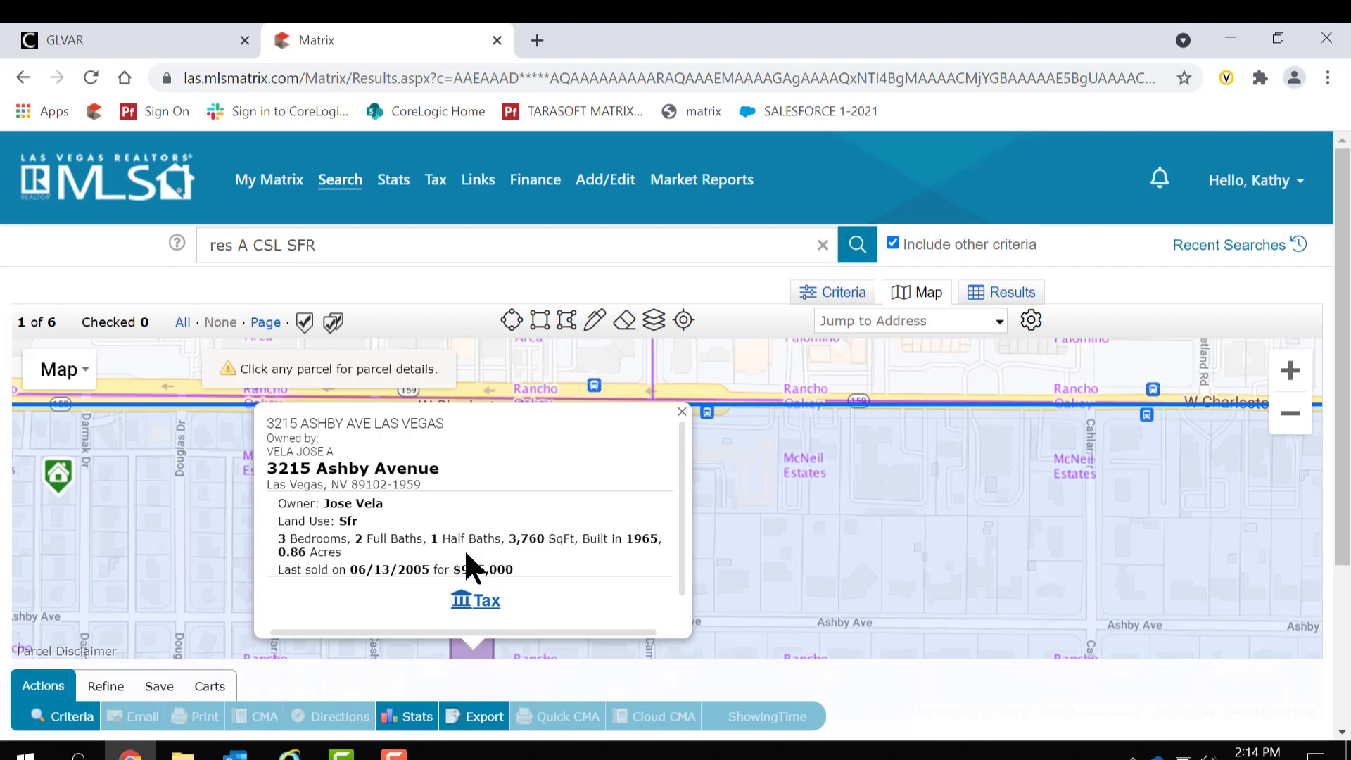
mouse_move(515, 597)
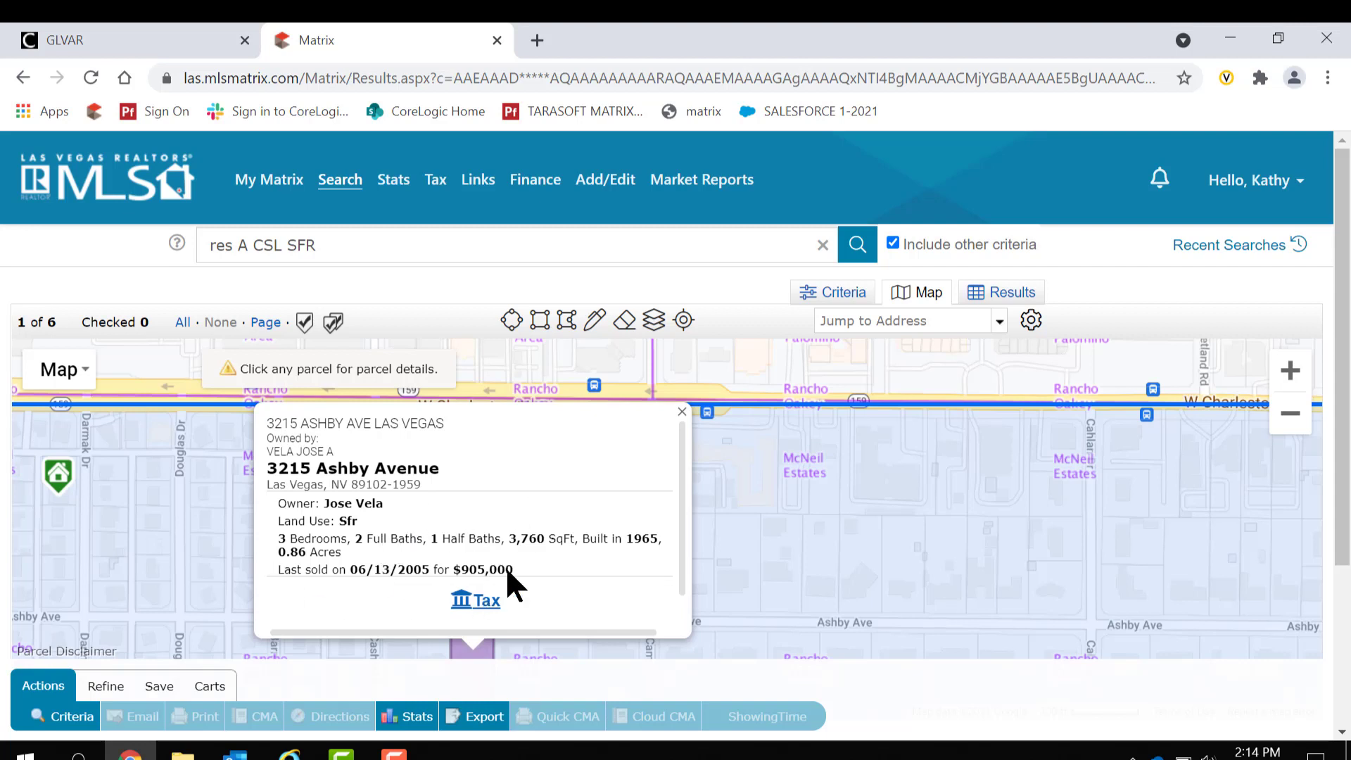
mouse_move(459, 588)
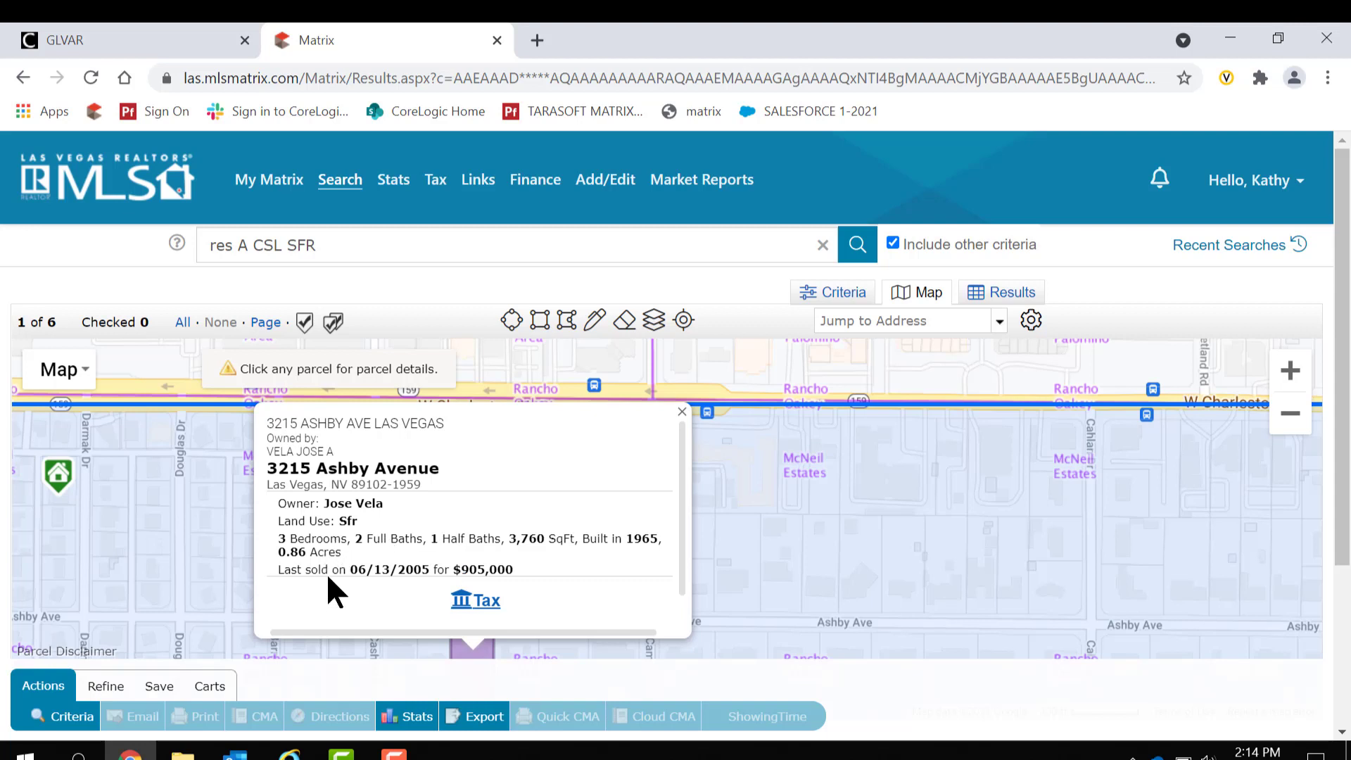
mouse_move(487, 589)
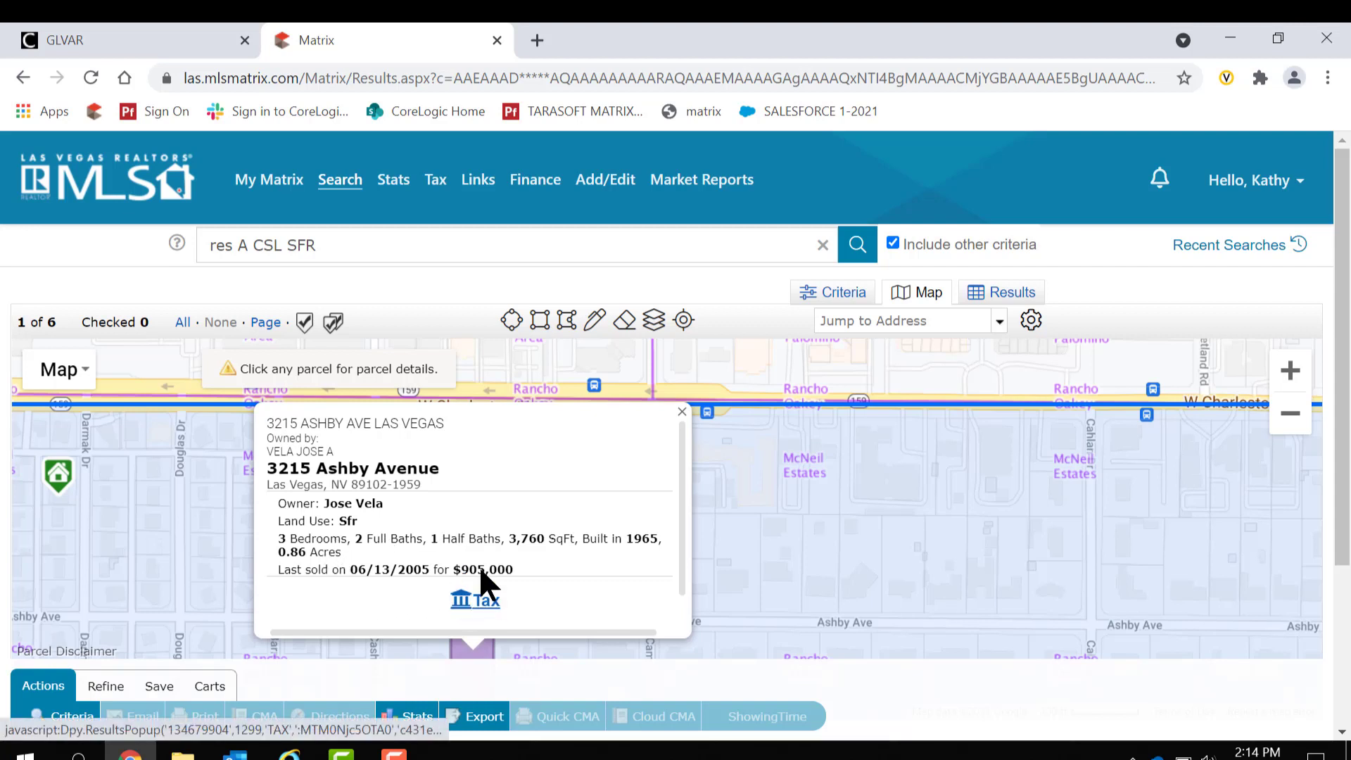
click(683, 411)
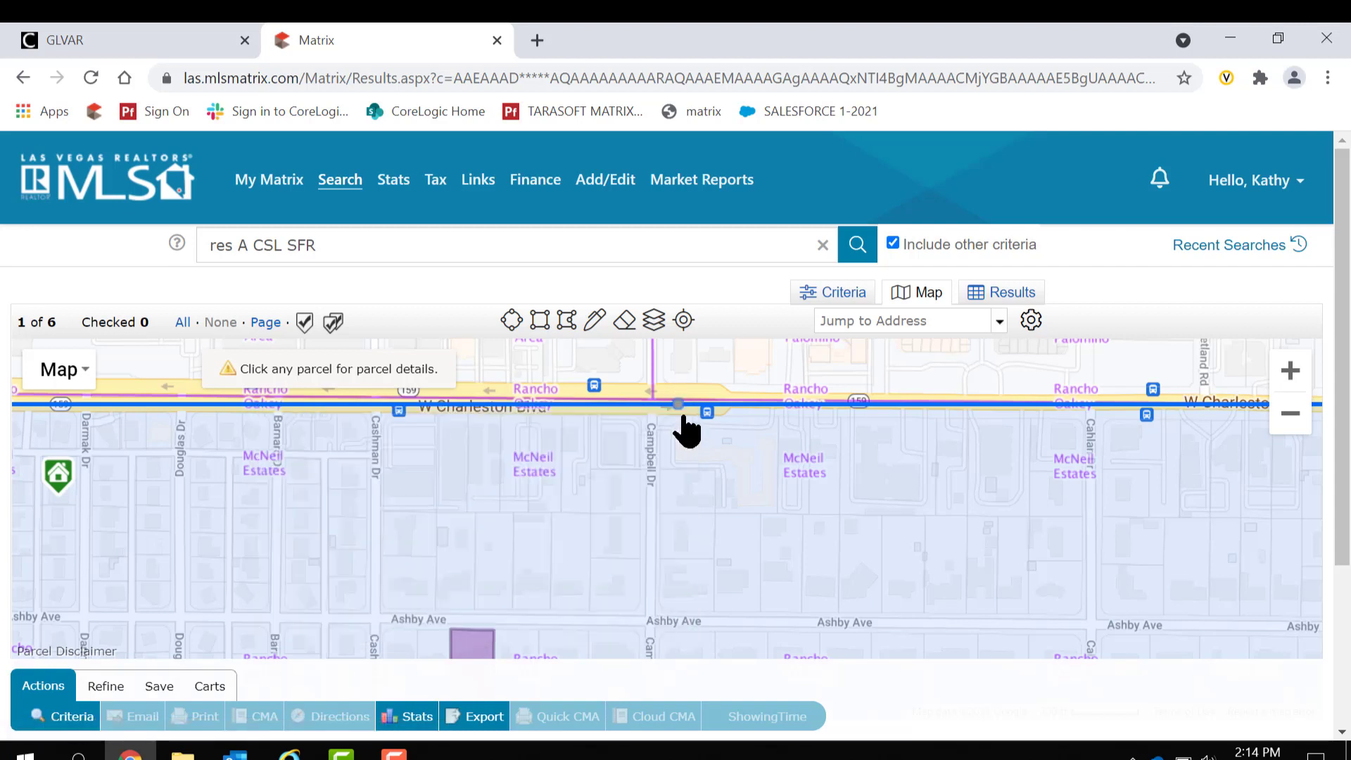
mouse_move(1011, 293)
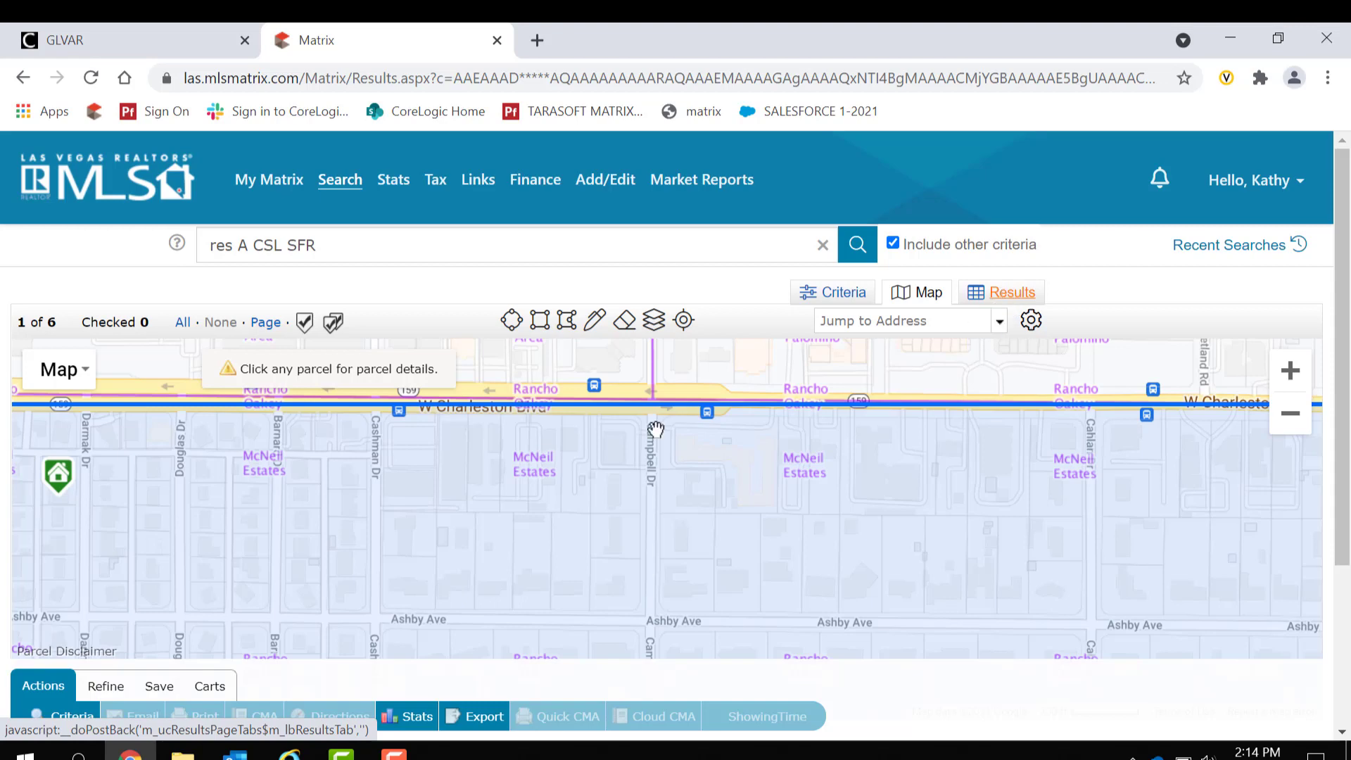
click(1012, 293)
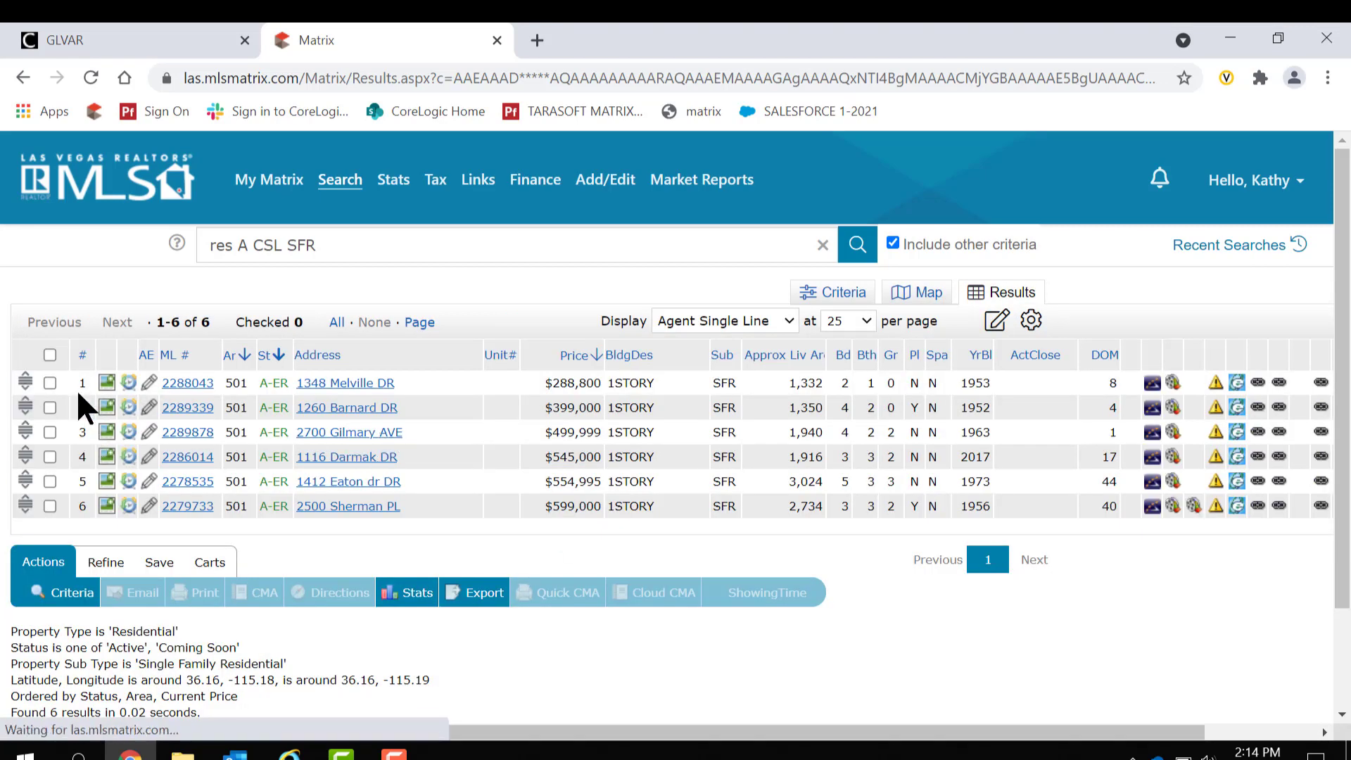